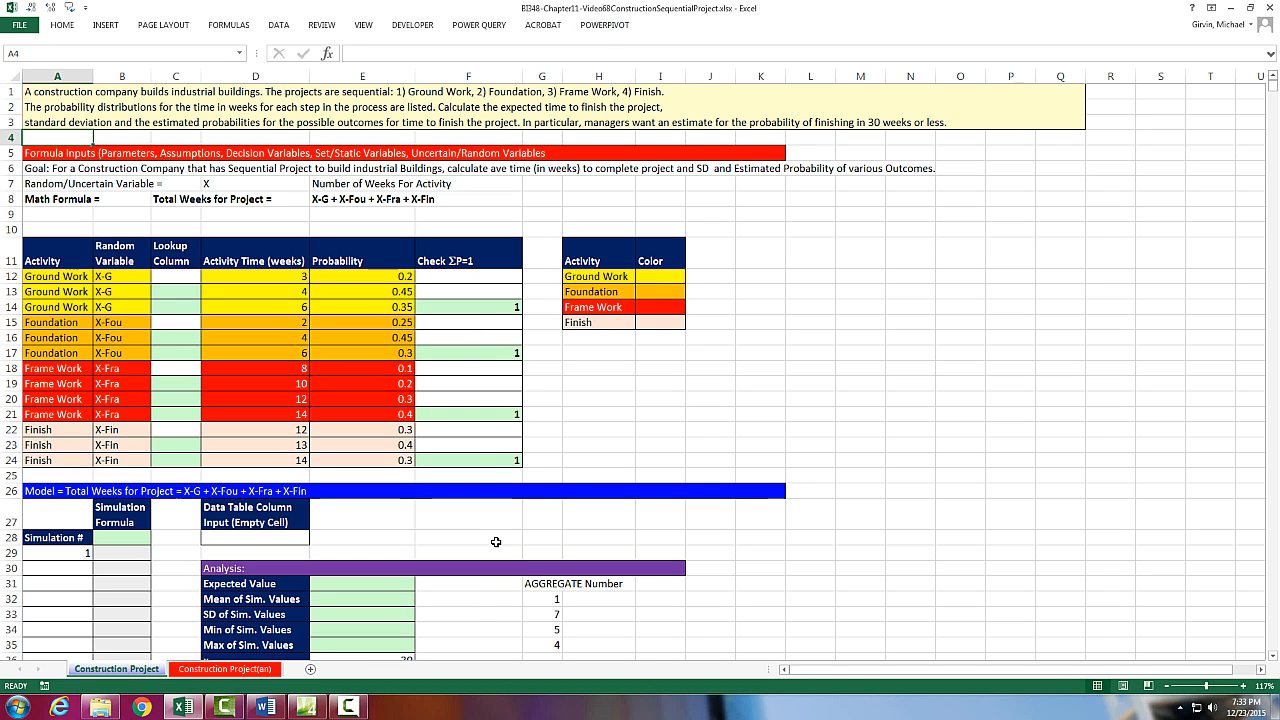
pyautogui.moveTo(552, 540)
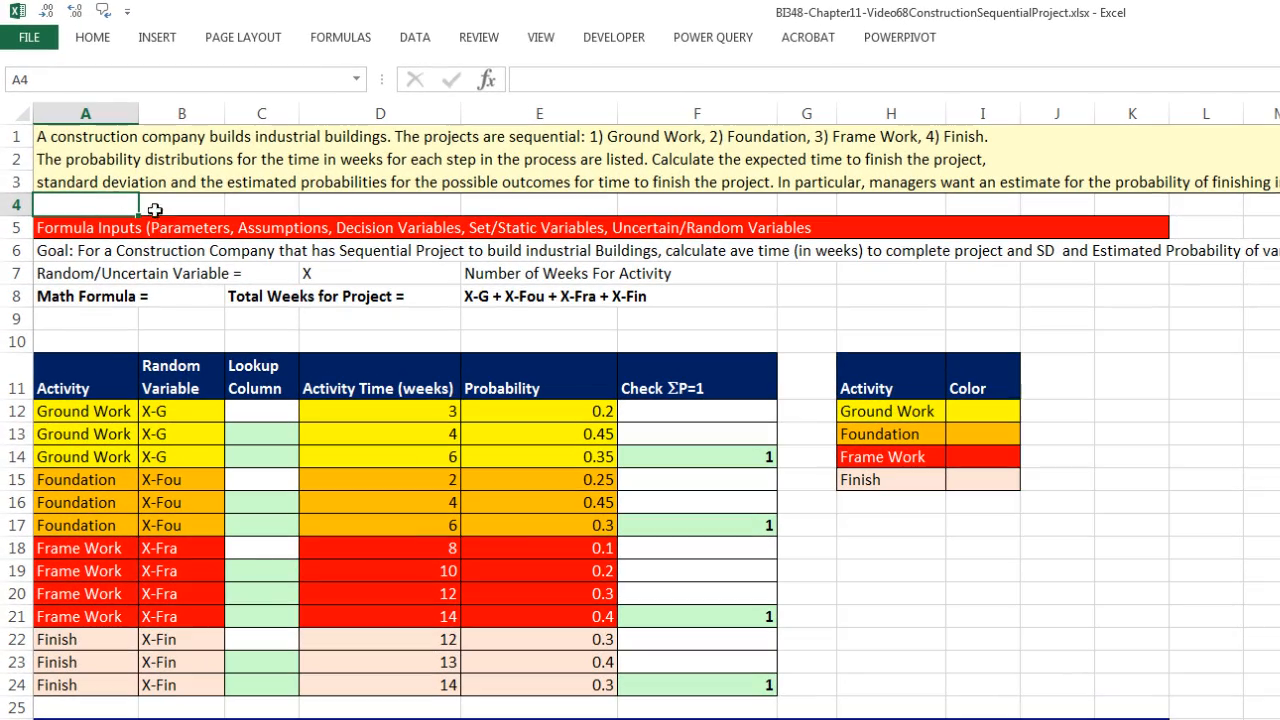
pyautogui.moveTo(292, 180)
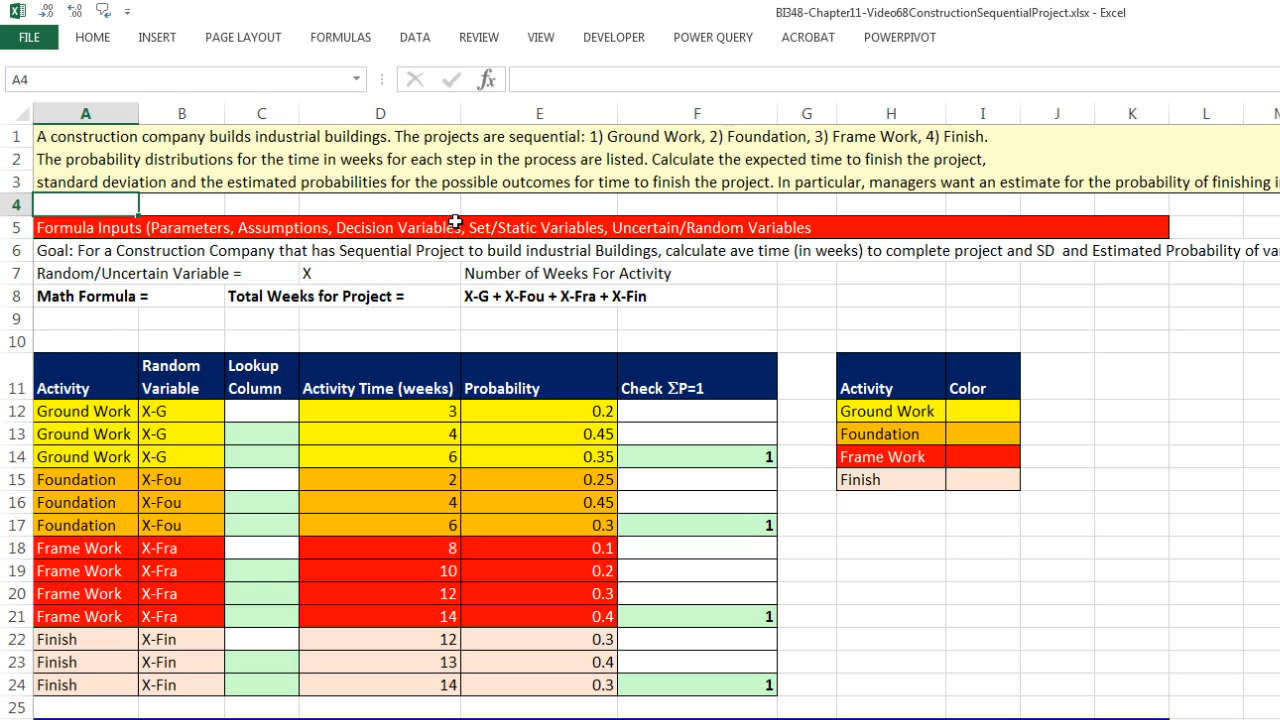
pyautogui.moveTo(588, 164)
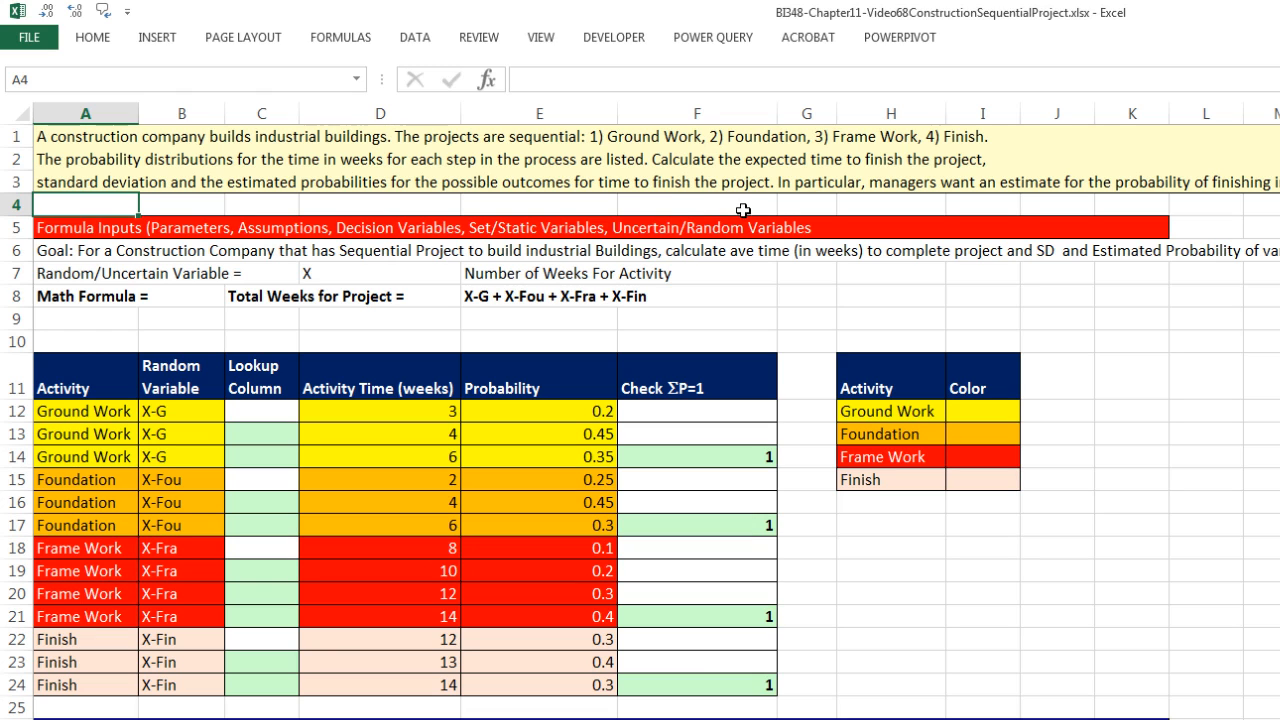
pyautogui.moveTo(894, 152)
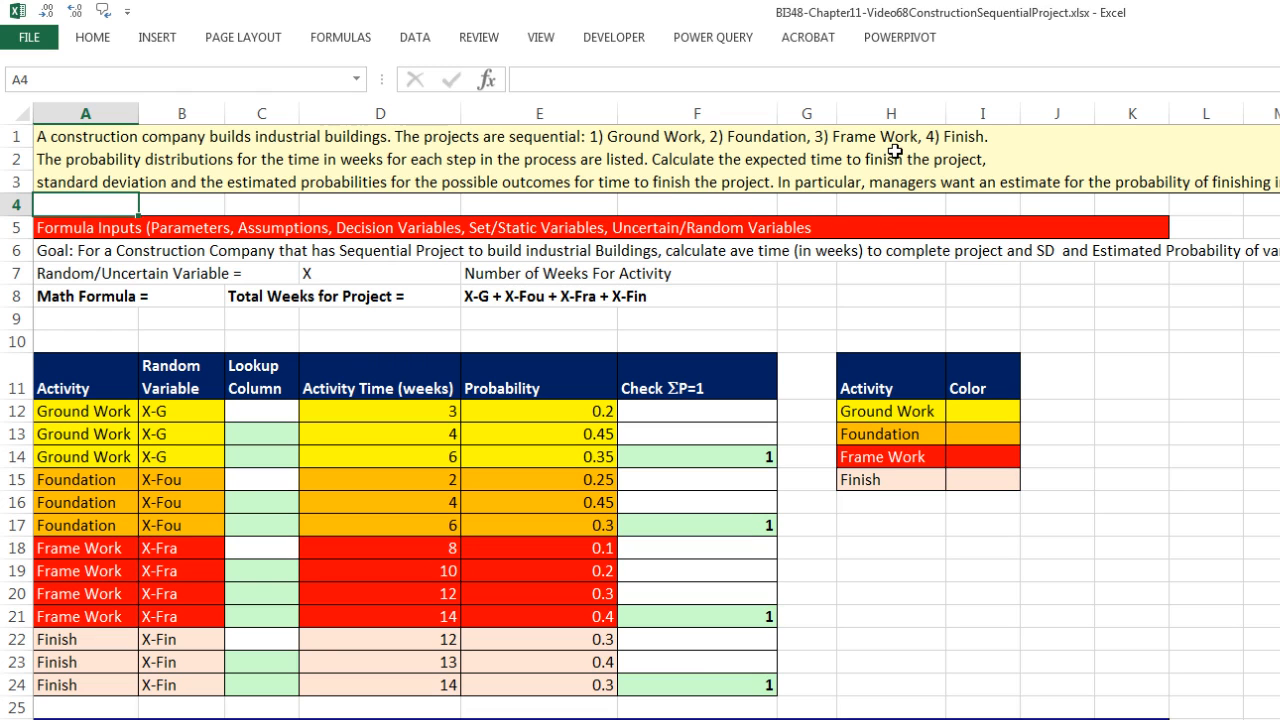
pyautogui.moveTo(132, 226)
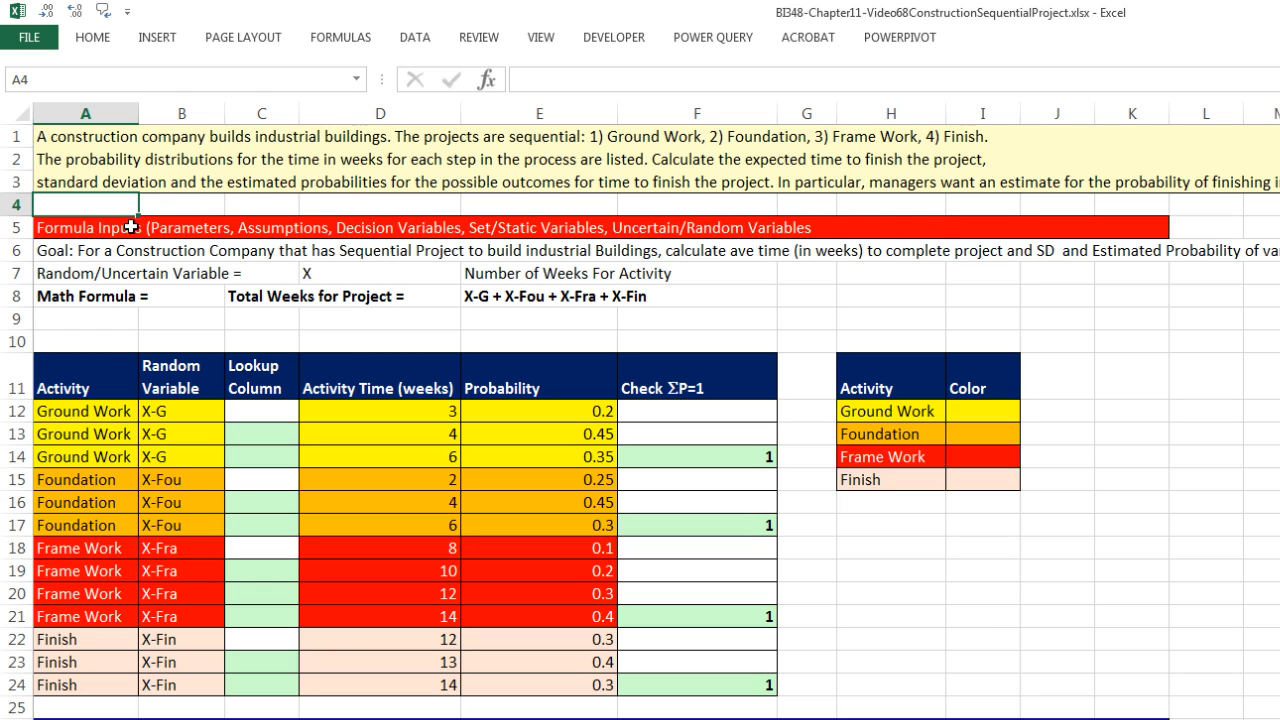
pyautogui.moveTo(322, 186)
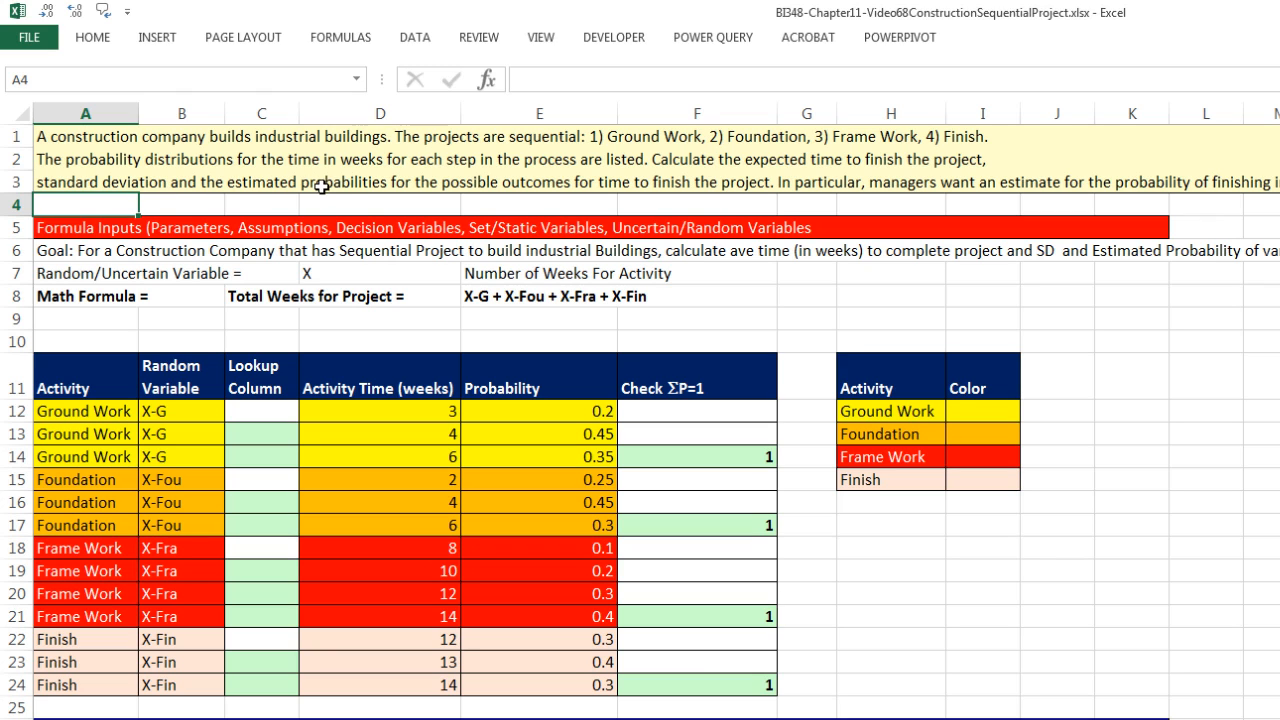
pyautogui.moveTo(436, 192)
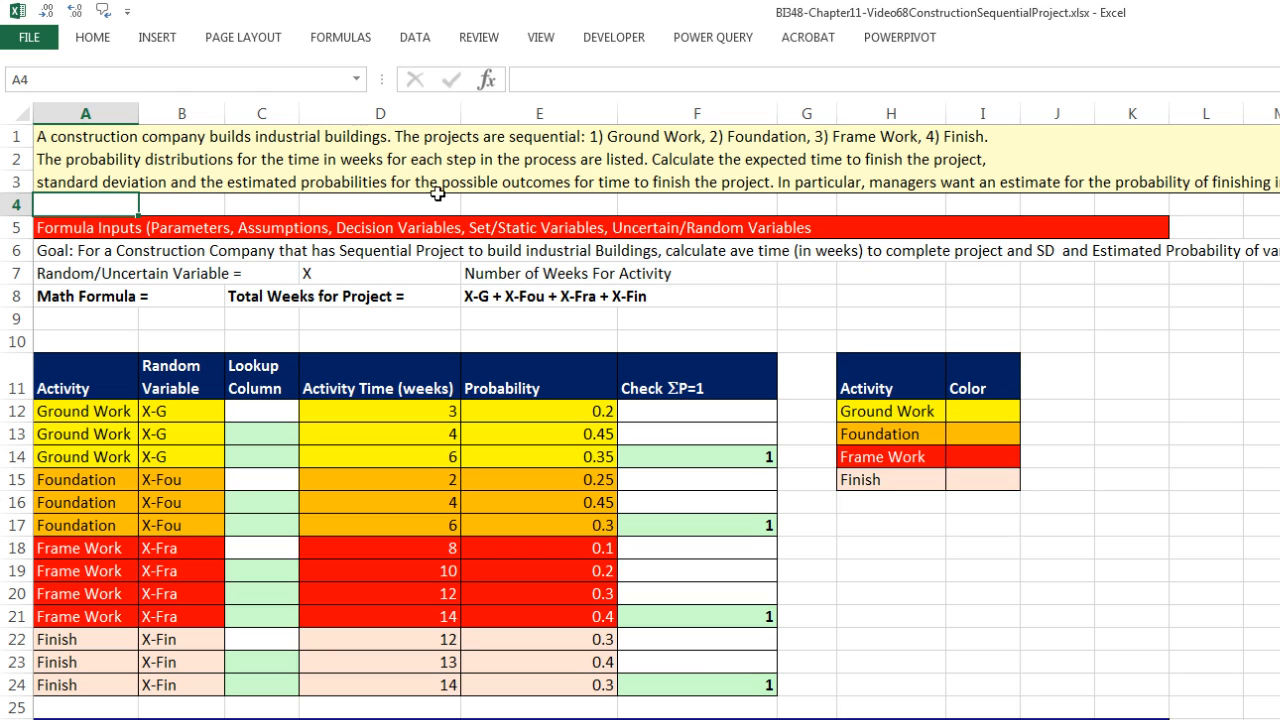
pyautogui.moveTo(620, 184)
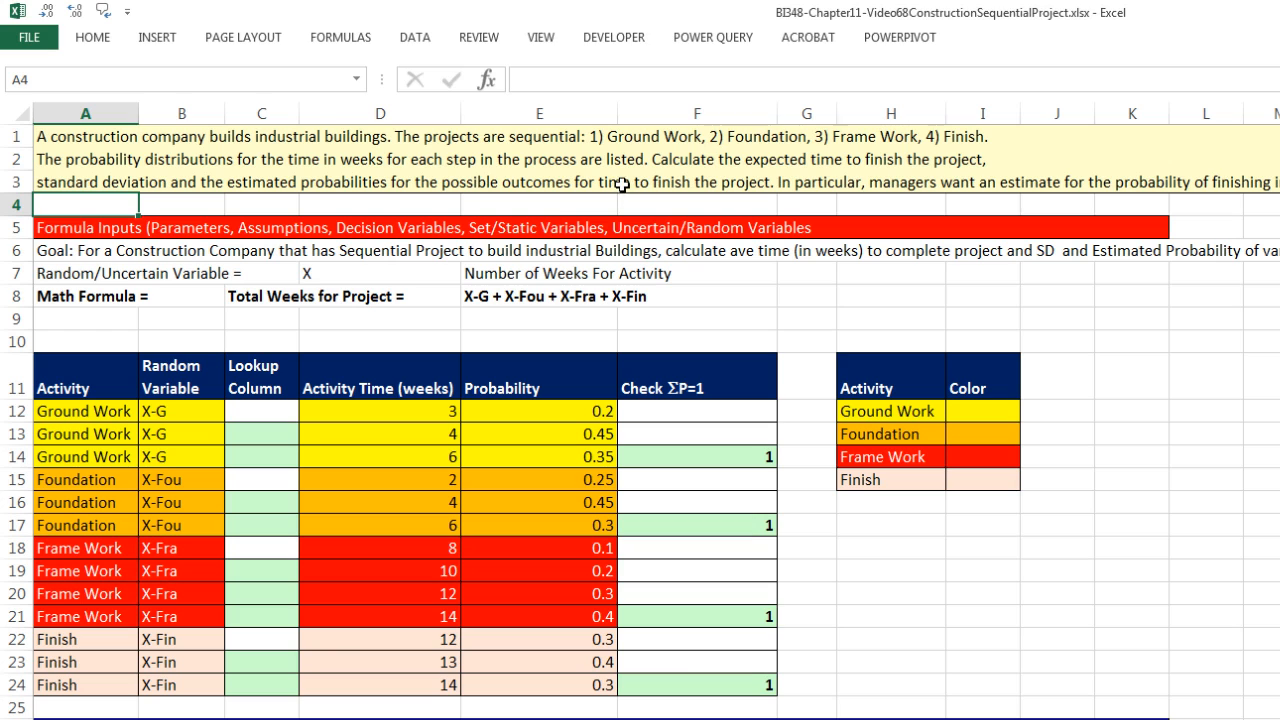
pyautogui.moveTo(756, 180)
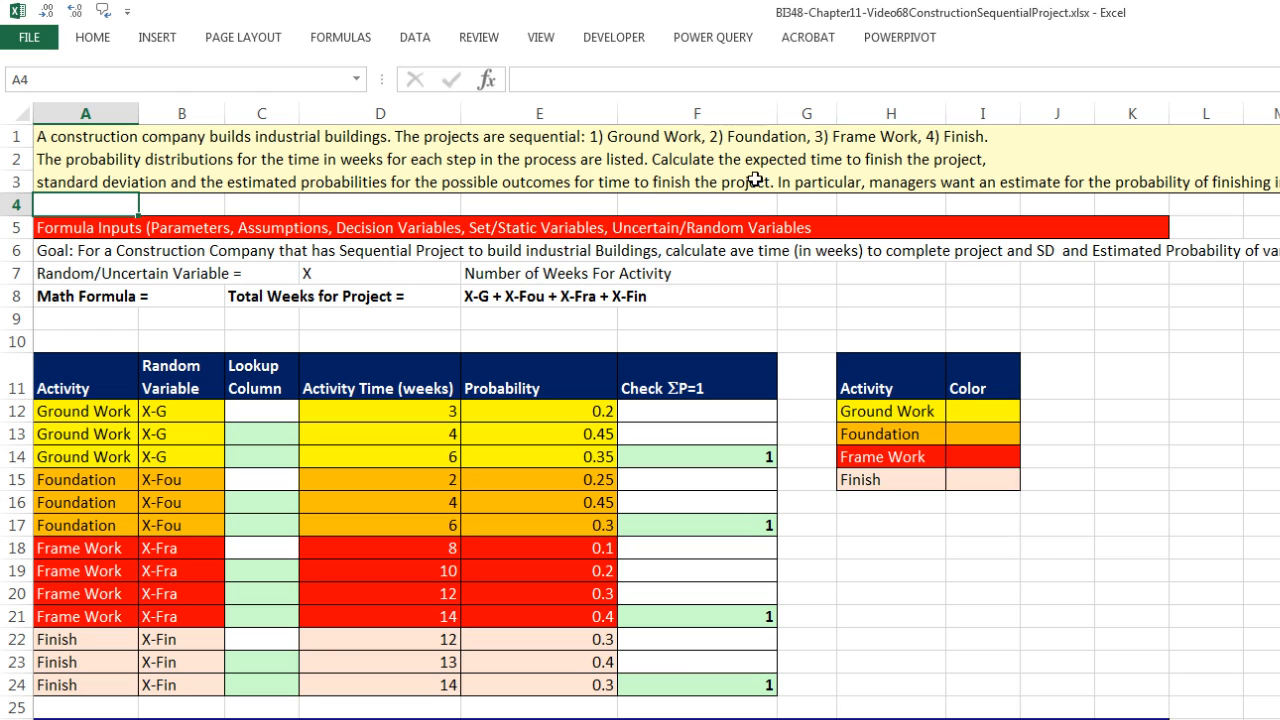
pyautogui.moveTo(210, 230)
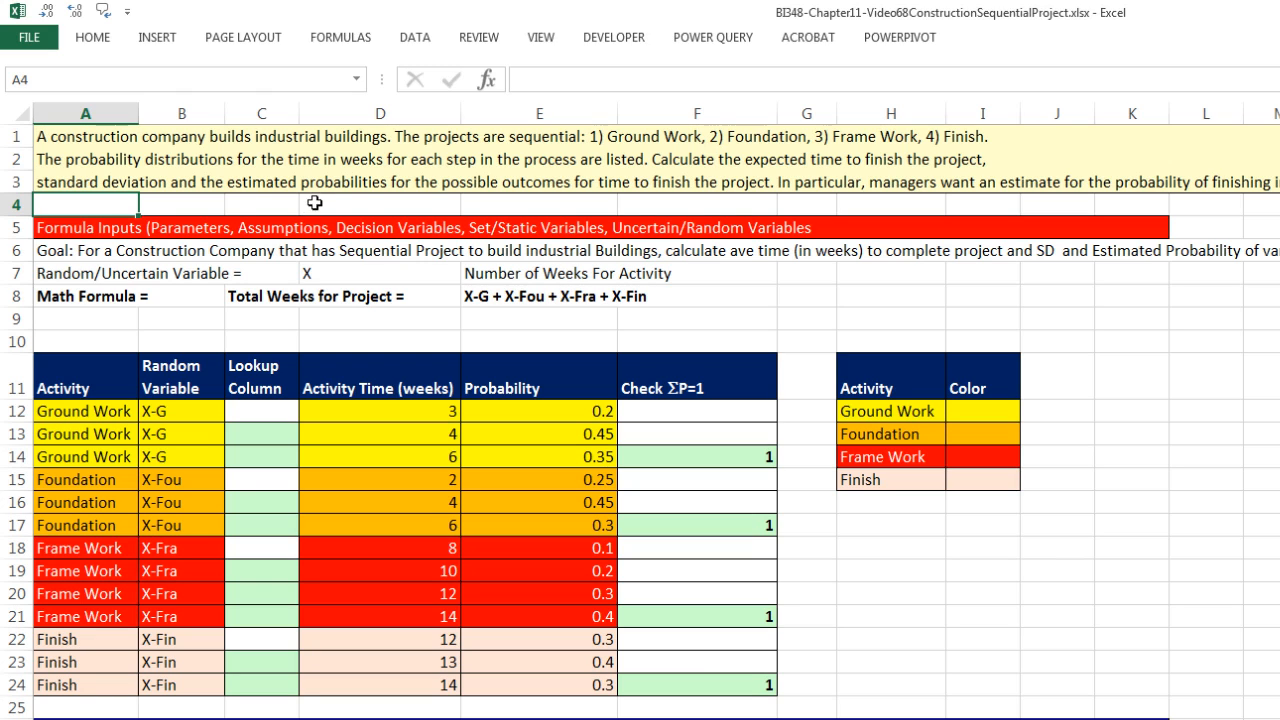
pyautogui.moveTo(592, 200)
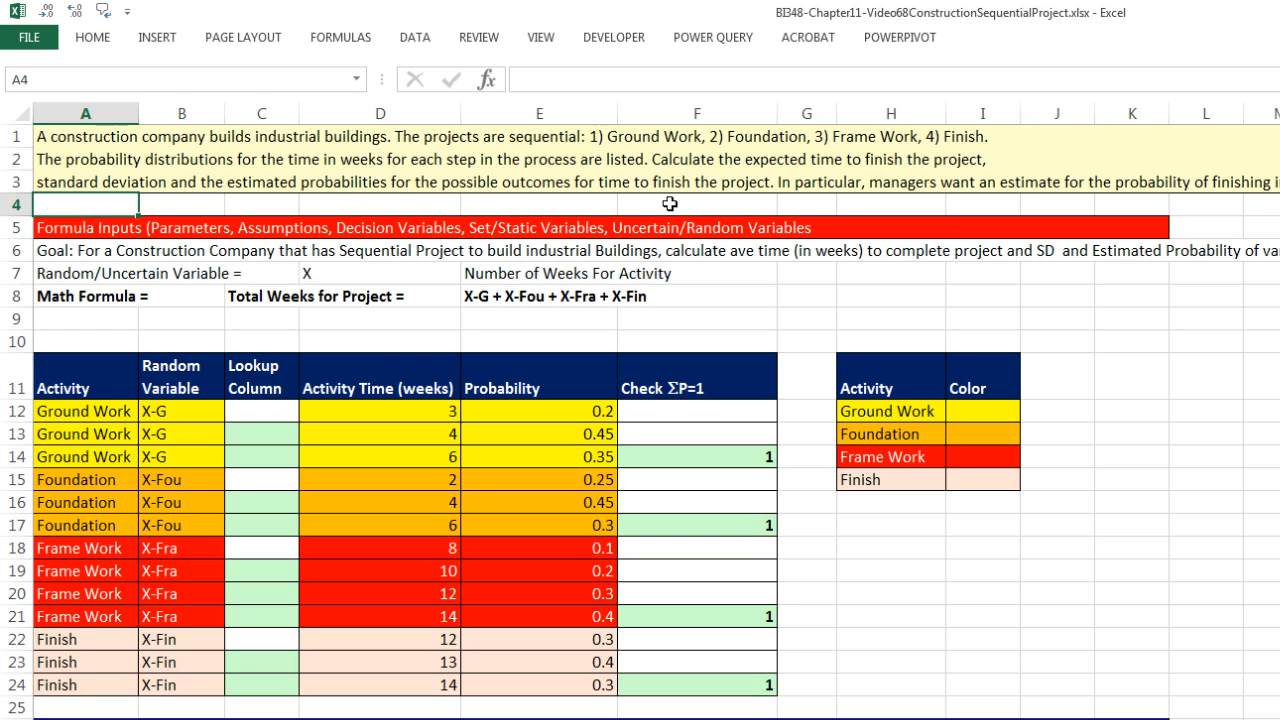
pyautogui.moveTo(946, 218)
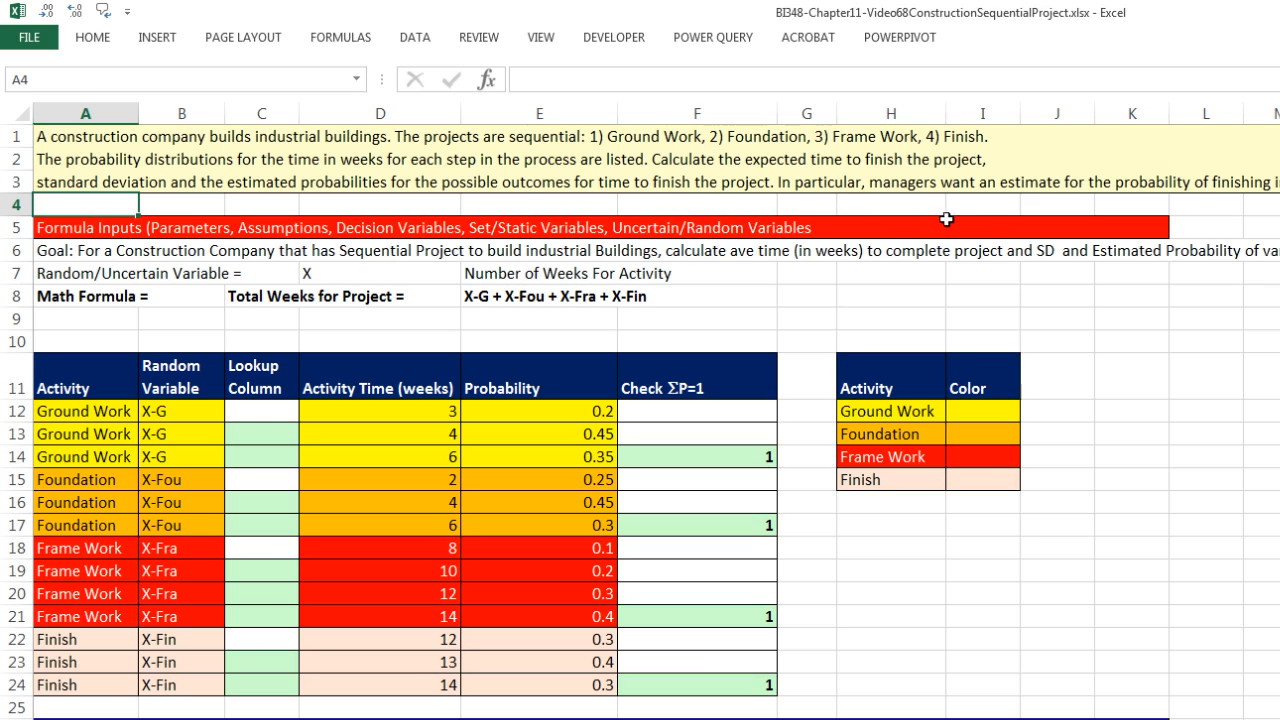
pyautogui.moveTo(1144, 212)
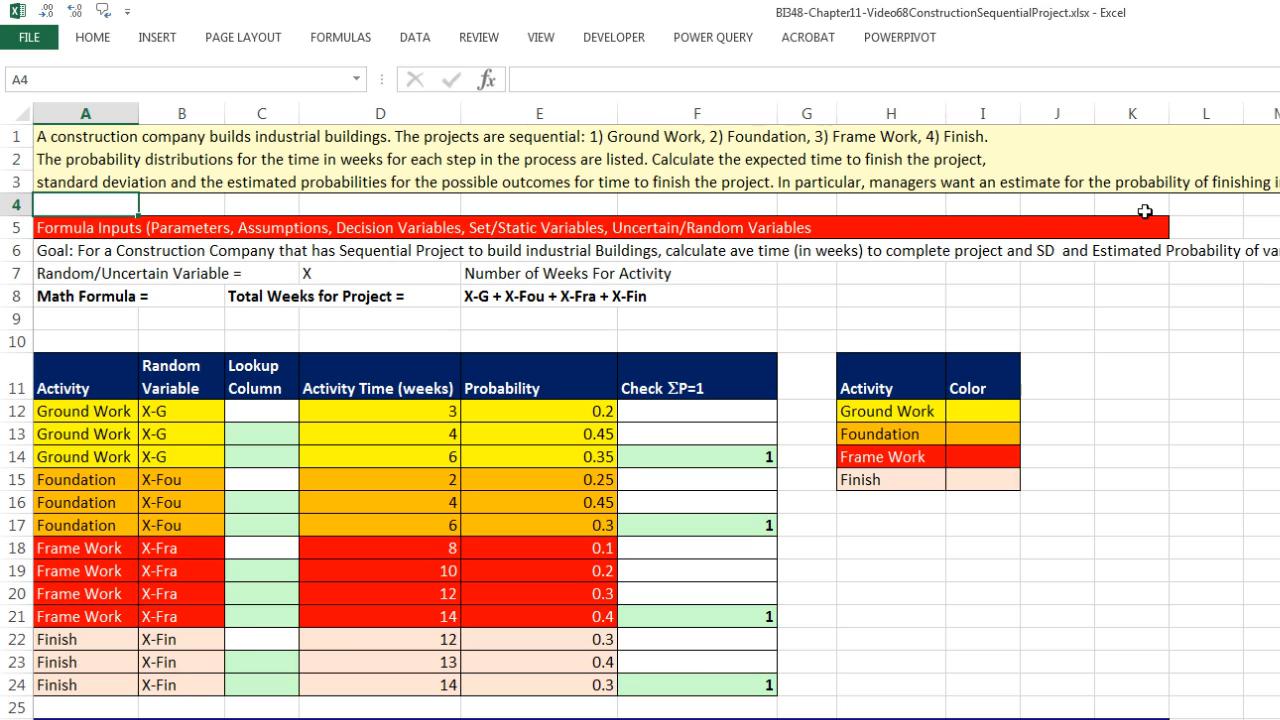
# - Review the Ground Work, Frame Work and Finish time and probability ranges
pyautogui.scroll(-3)
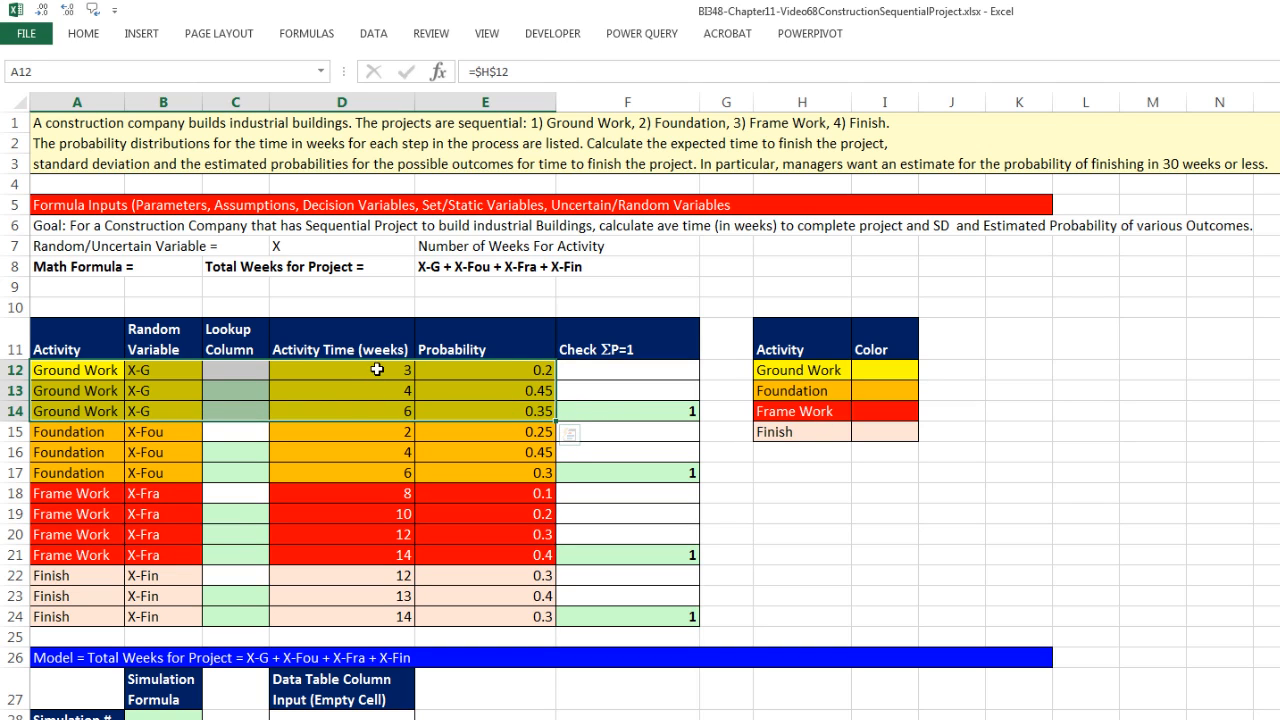
pyautogui.click(342, 368)
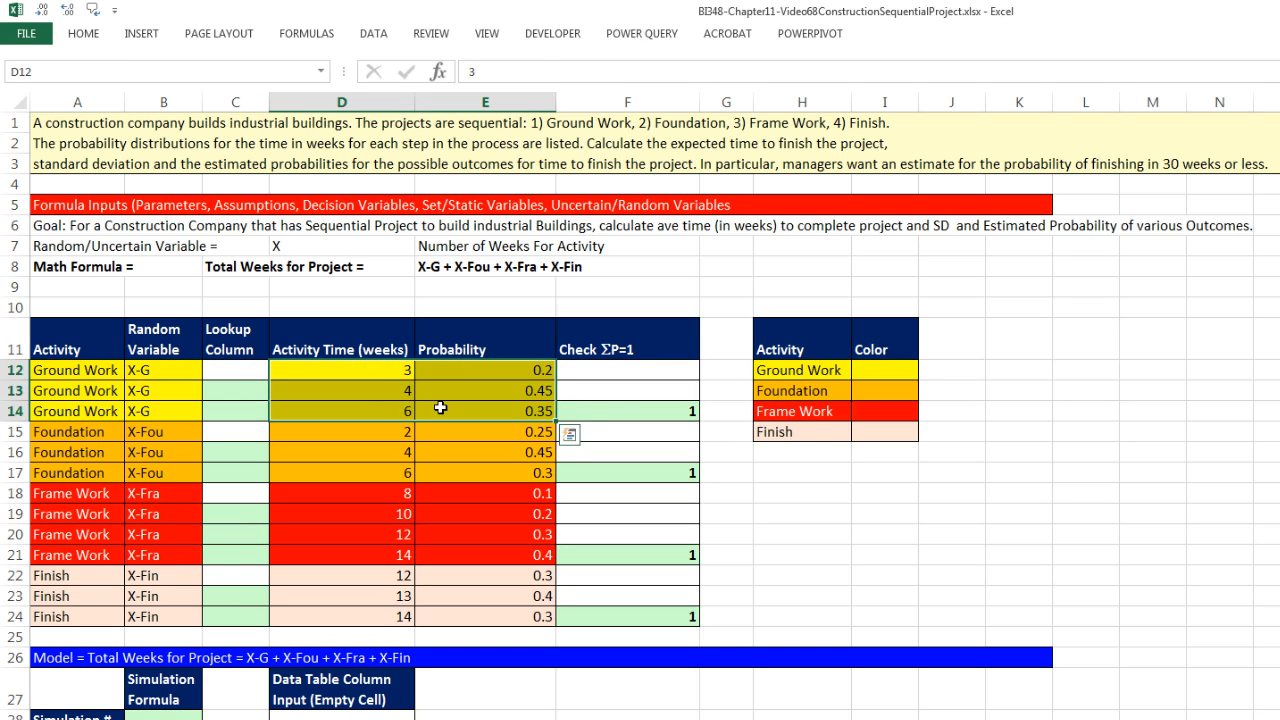
pyautogui.moveTo(588, 384)
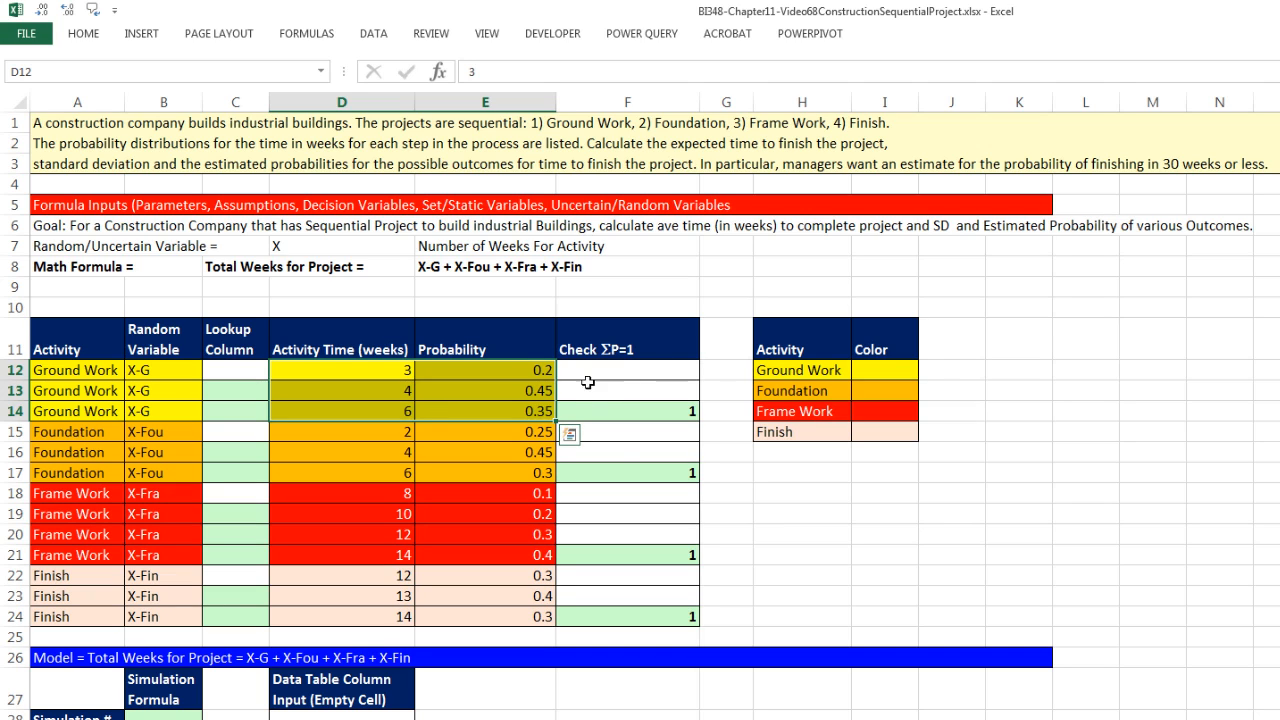
pyautogui.click(484, 390)
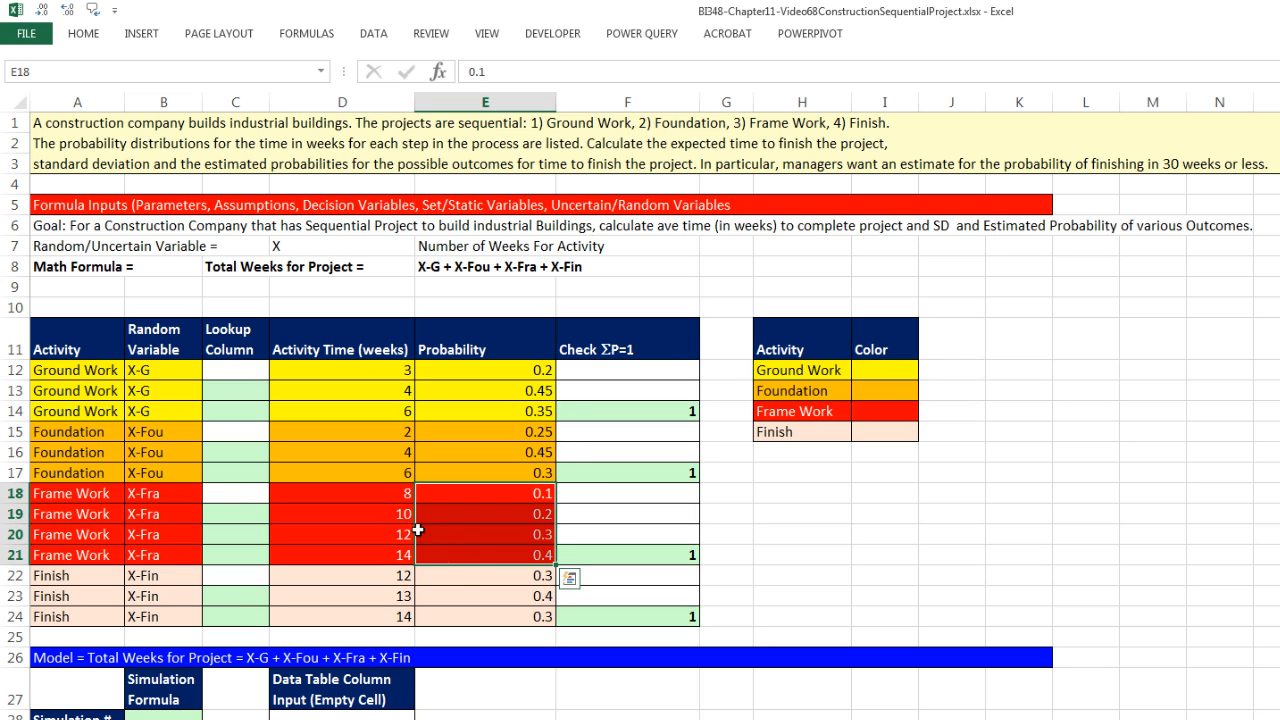
pyautogui.click(484, 576)
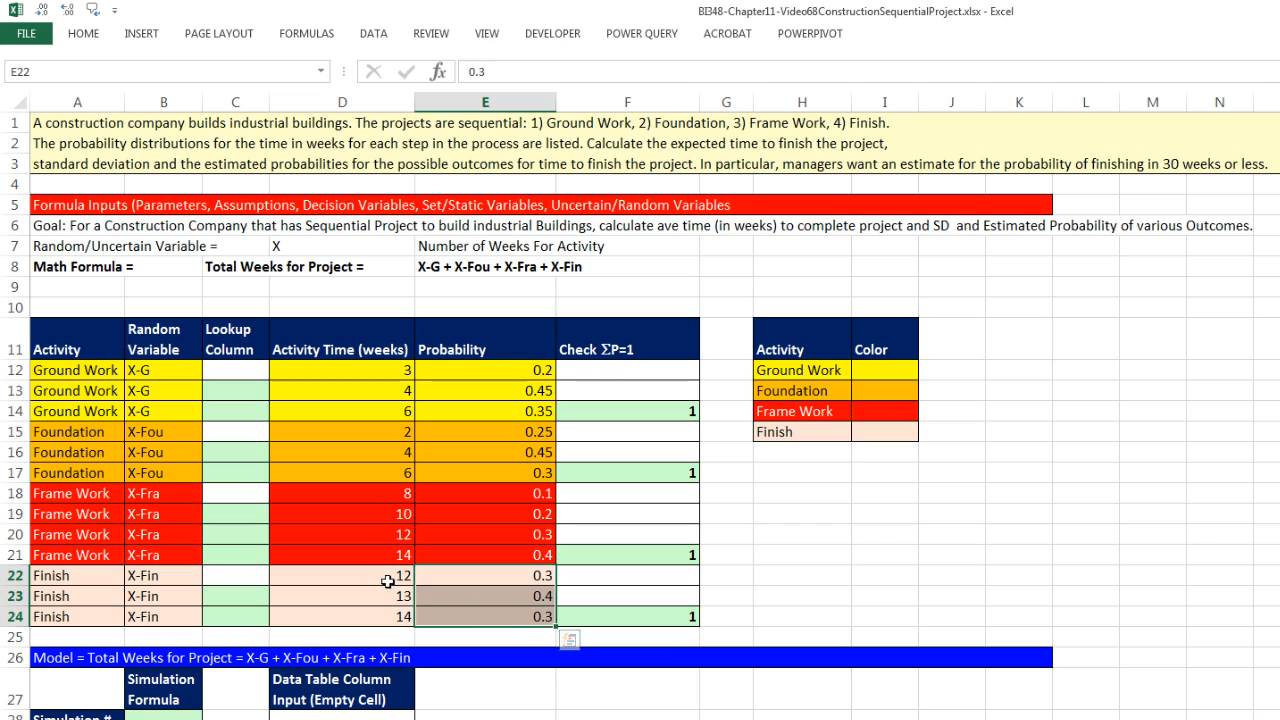
pyautogui.click(342, 576)
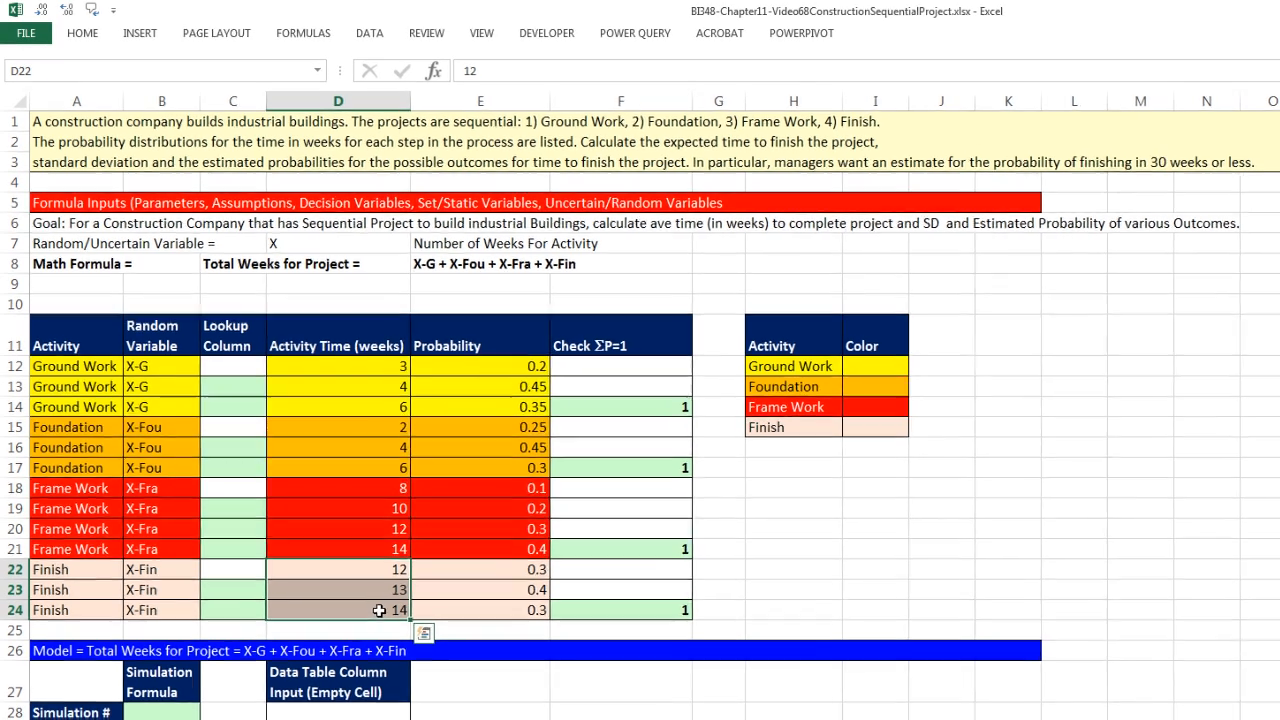
pyautogui.scroll(-3)
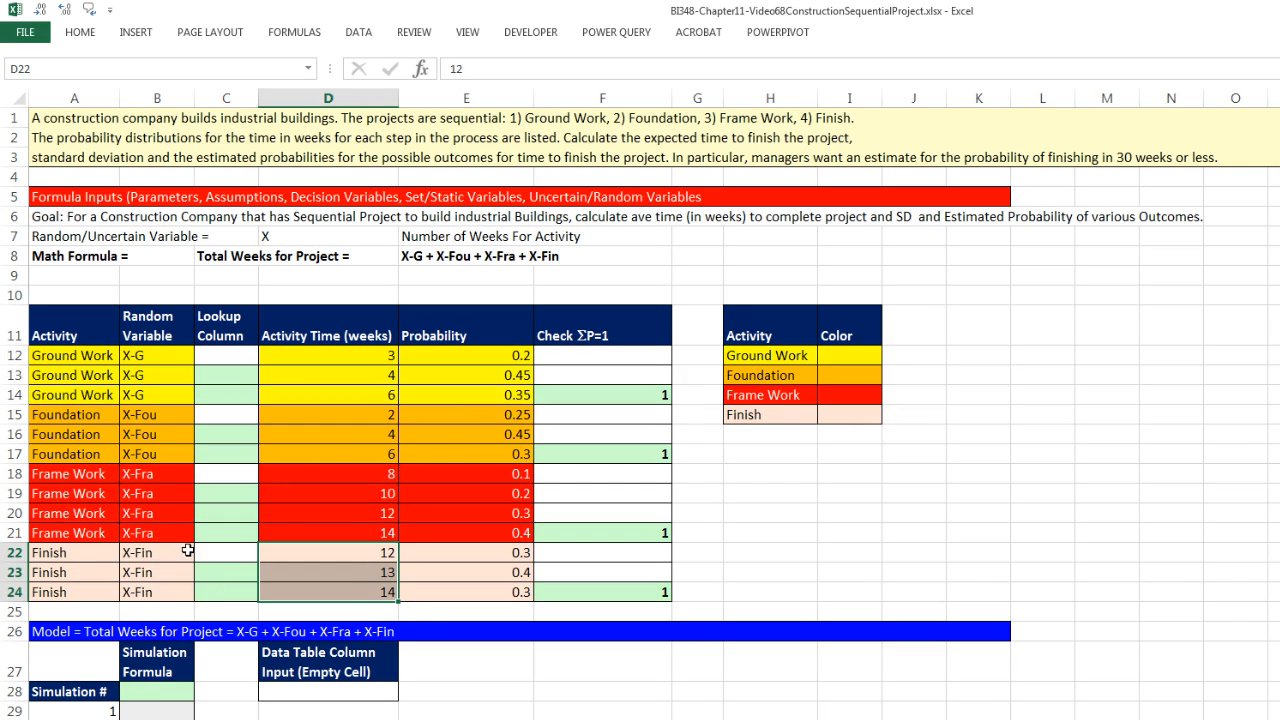
pyautogui.moveTo(288, 360)
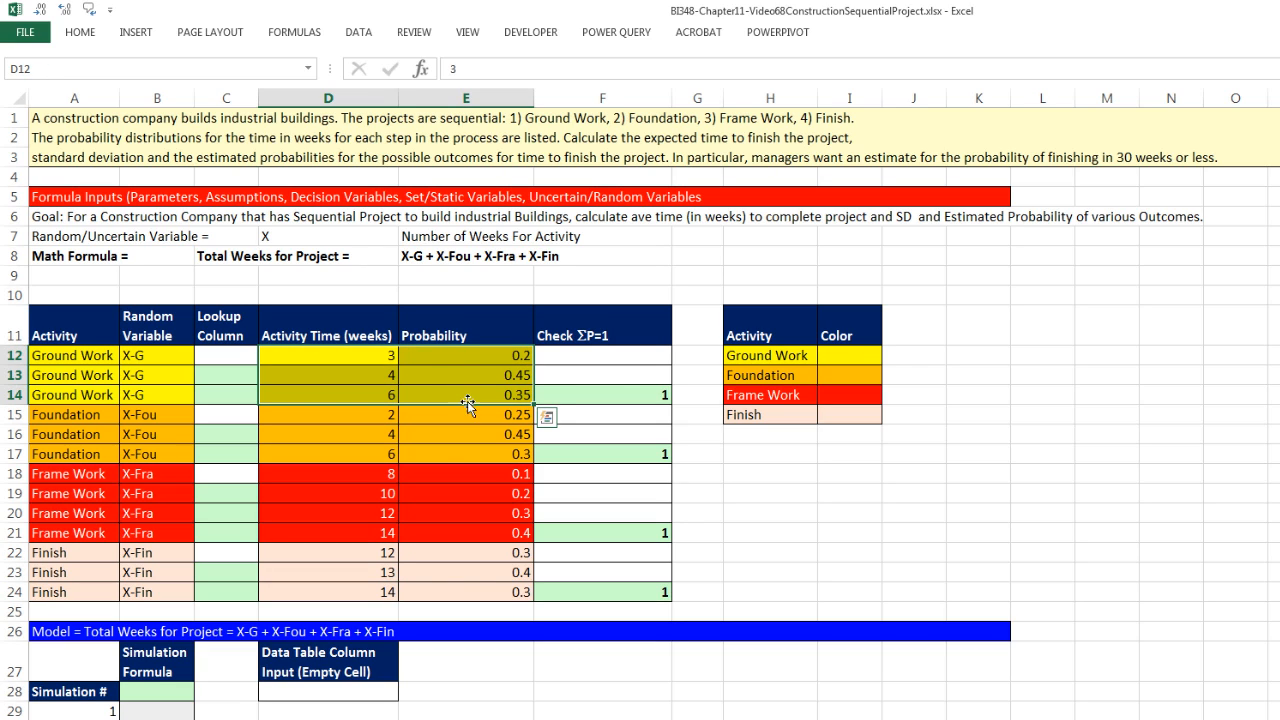
pyautogui.moveTo(468, 400)
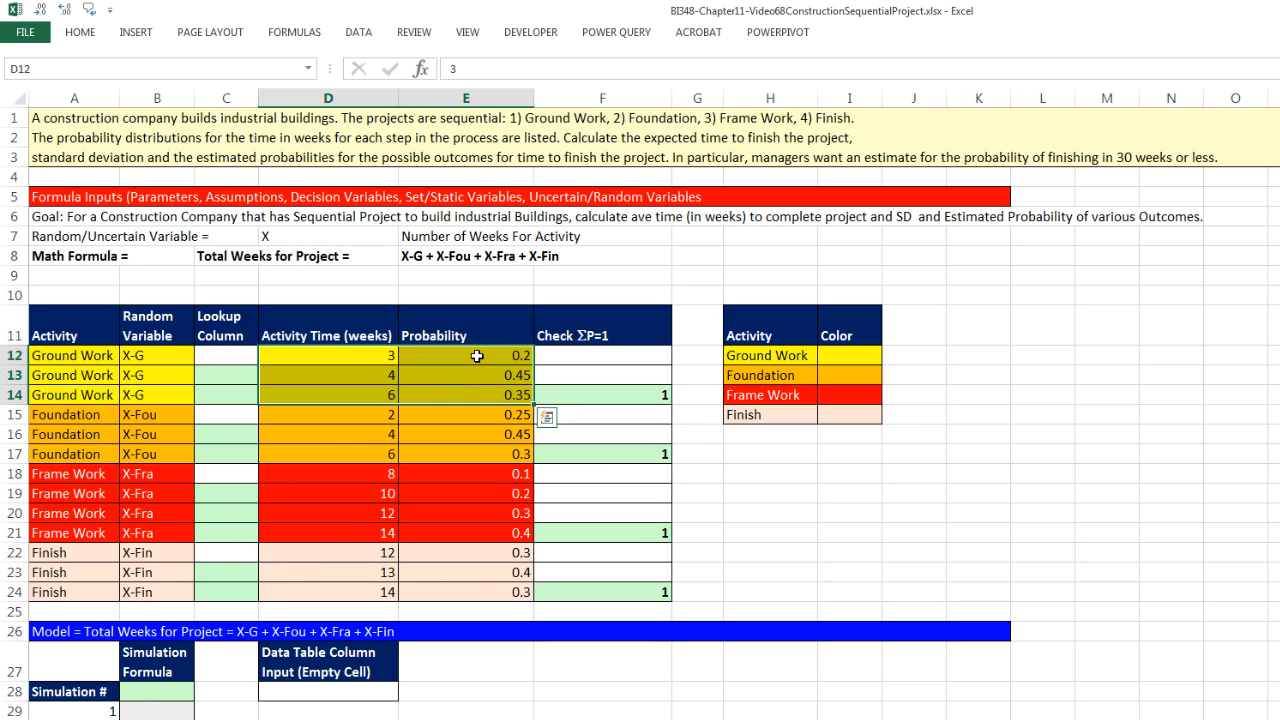
pyautogui.moveTo(328, 356); pyautogui.dragTo(328, 394)
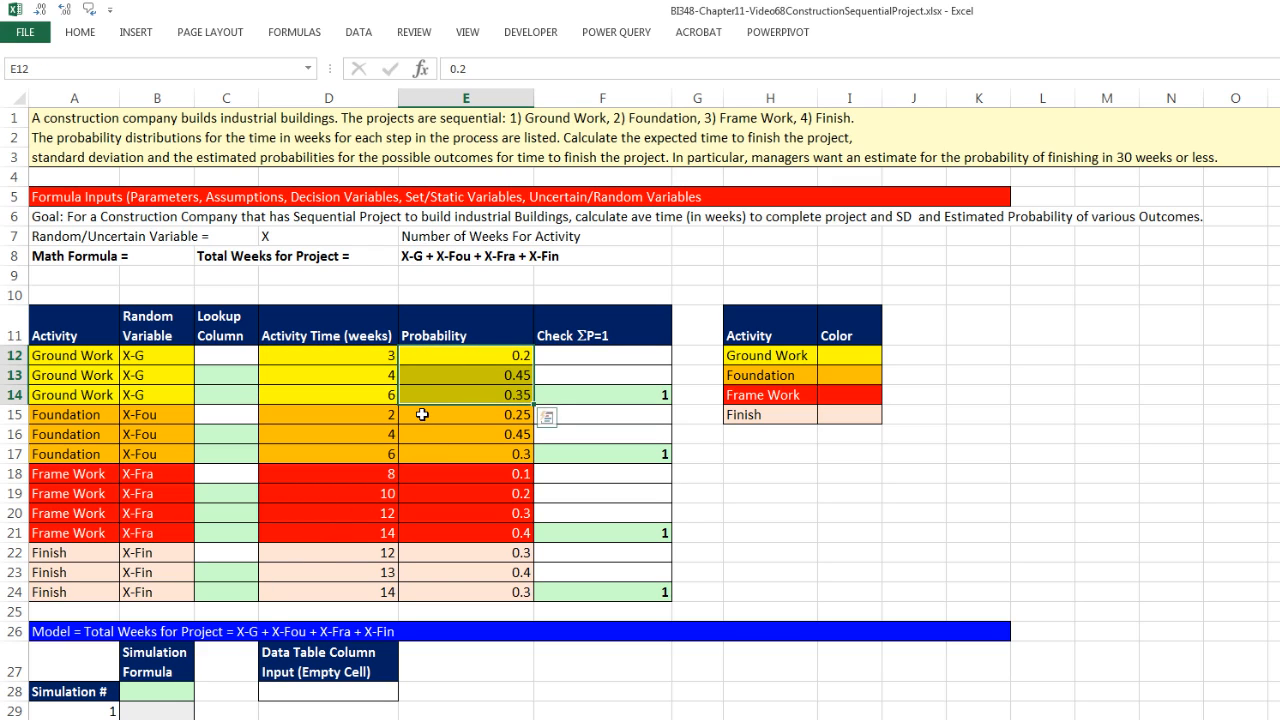
pyautogui.click(328, 414)
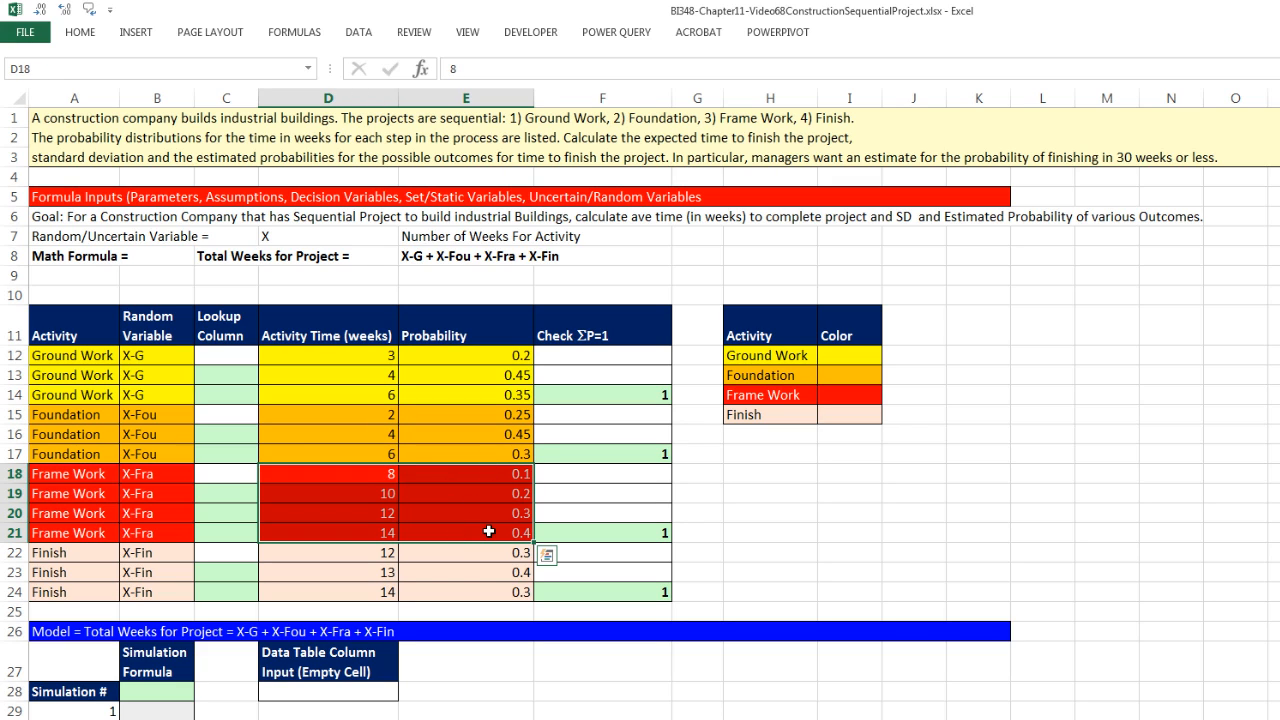
pyautogui.moveTo(402, 504)
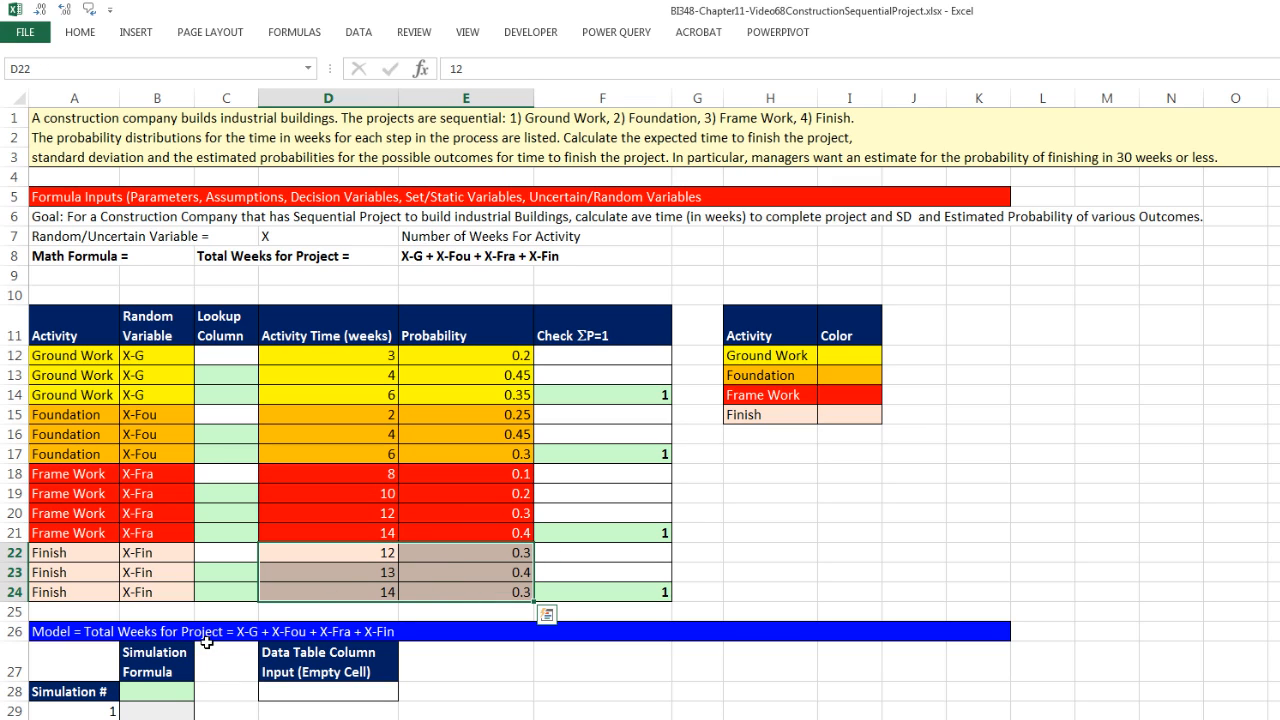
pyautogui.moveTo(184, 690)
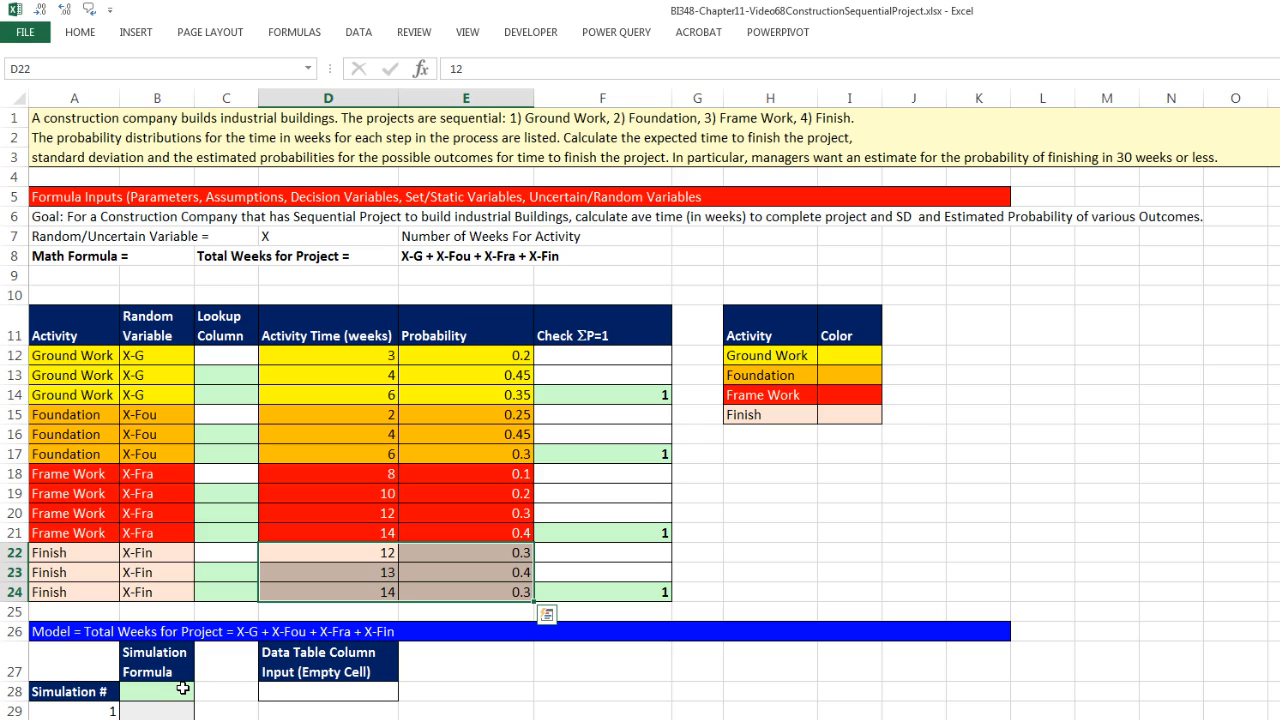
pyautogui.moveTo(504, 604)
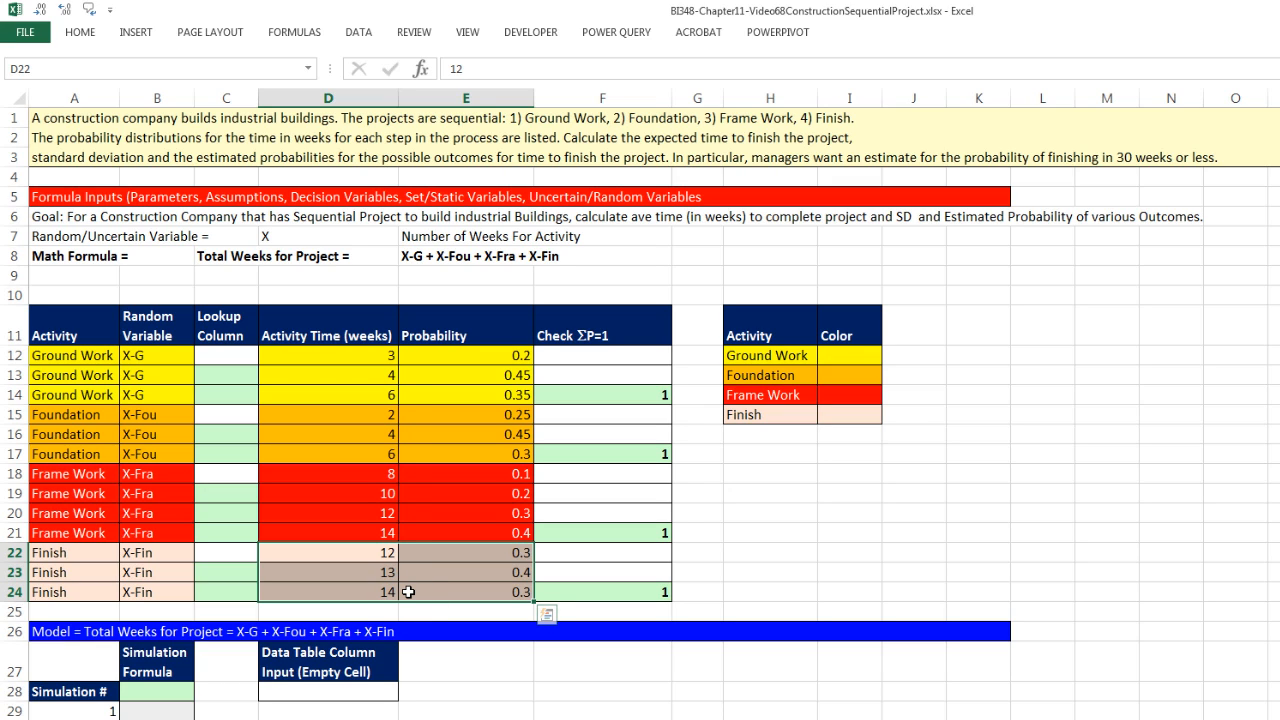
pyautogui.moveTo(416, 584)
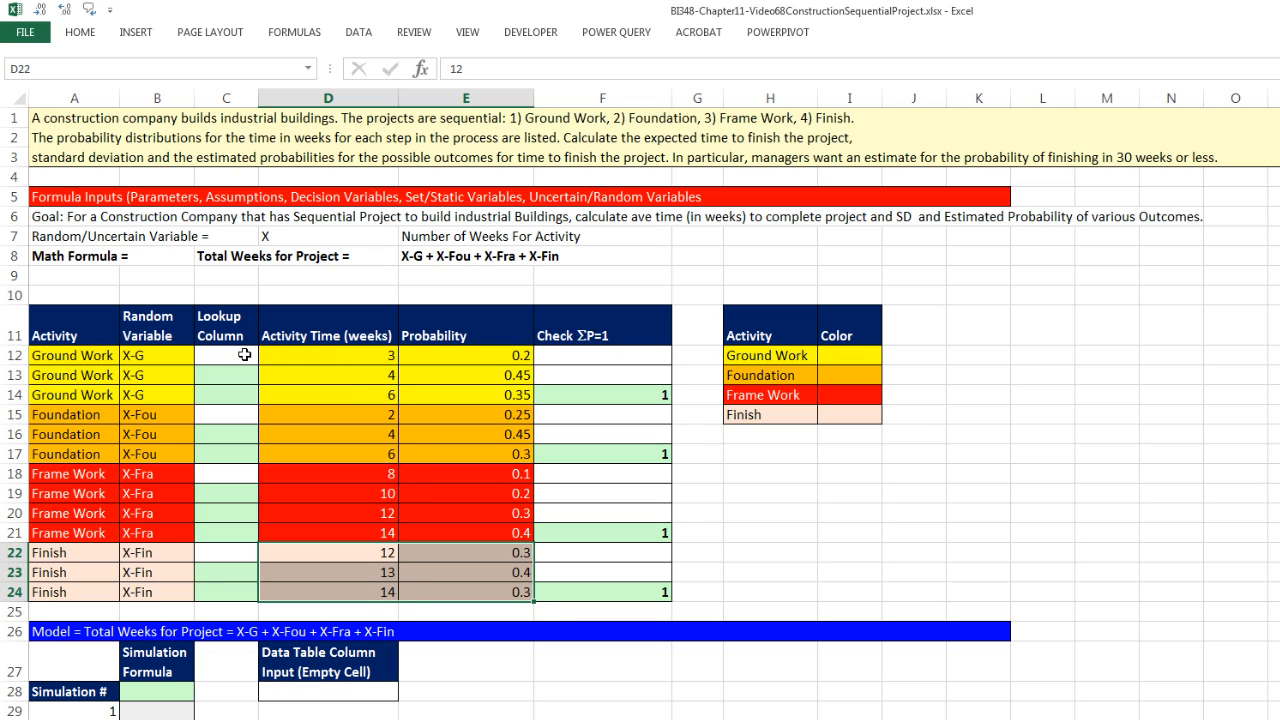
pyautogui.moveTo(248, 364)
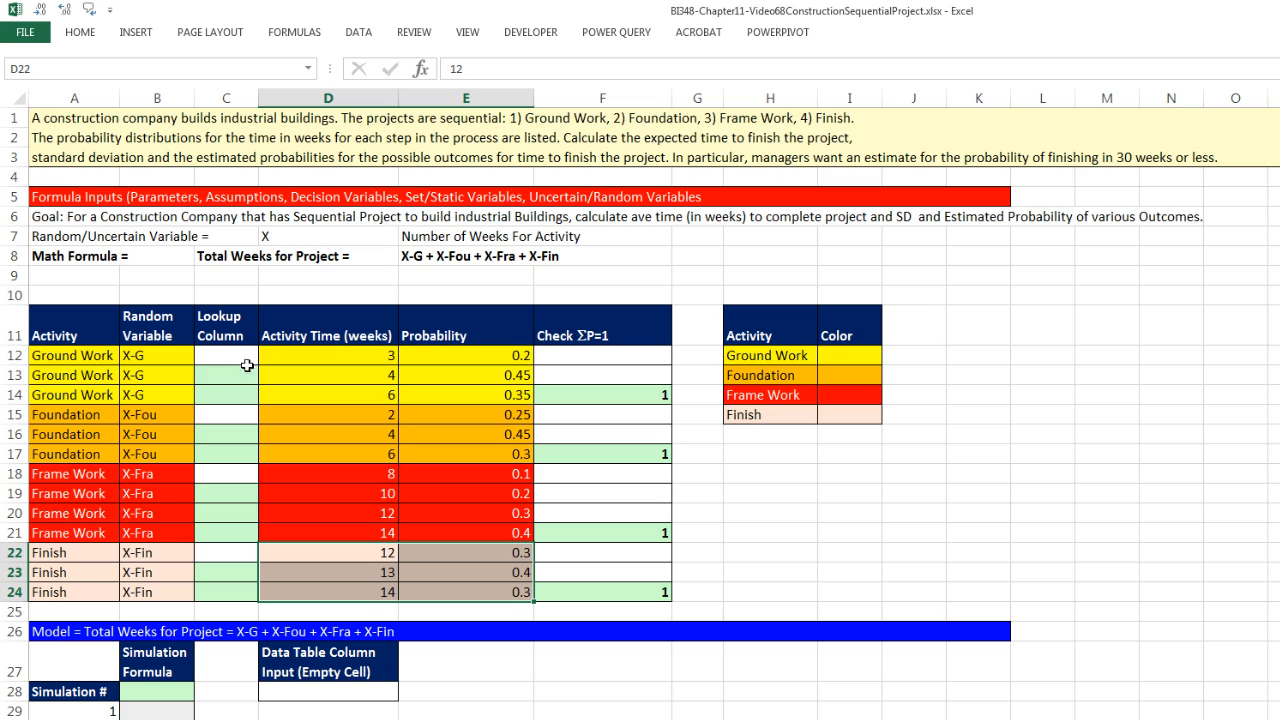
pyautogui.moveTo(370, 388)
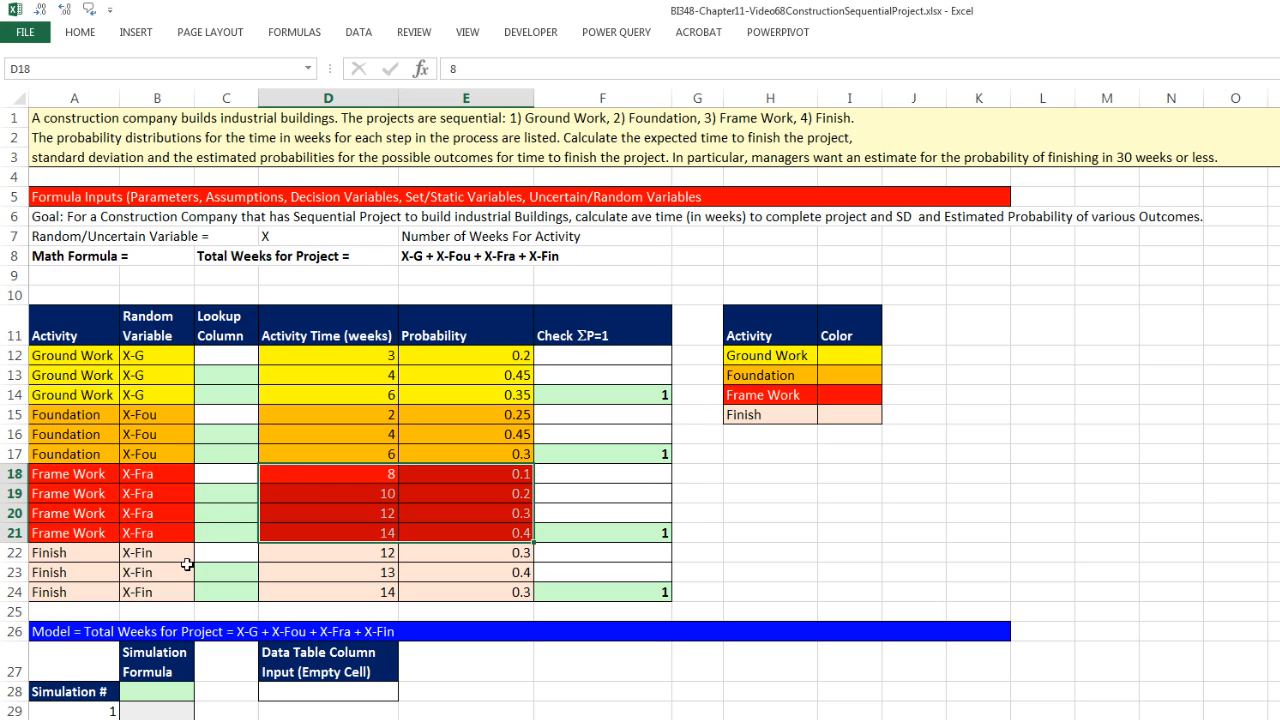
pyautogui.moveTo(188, 604)
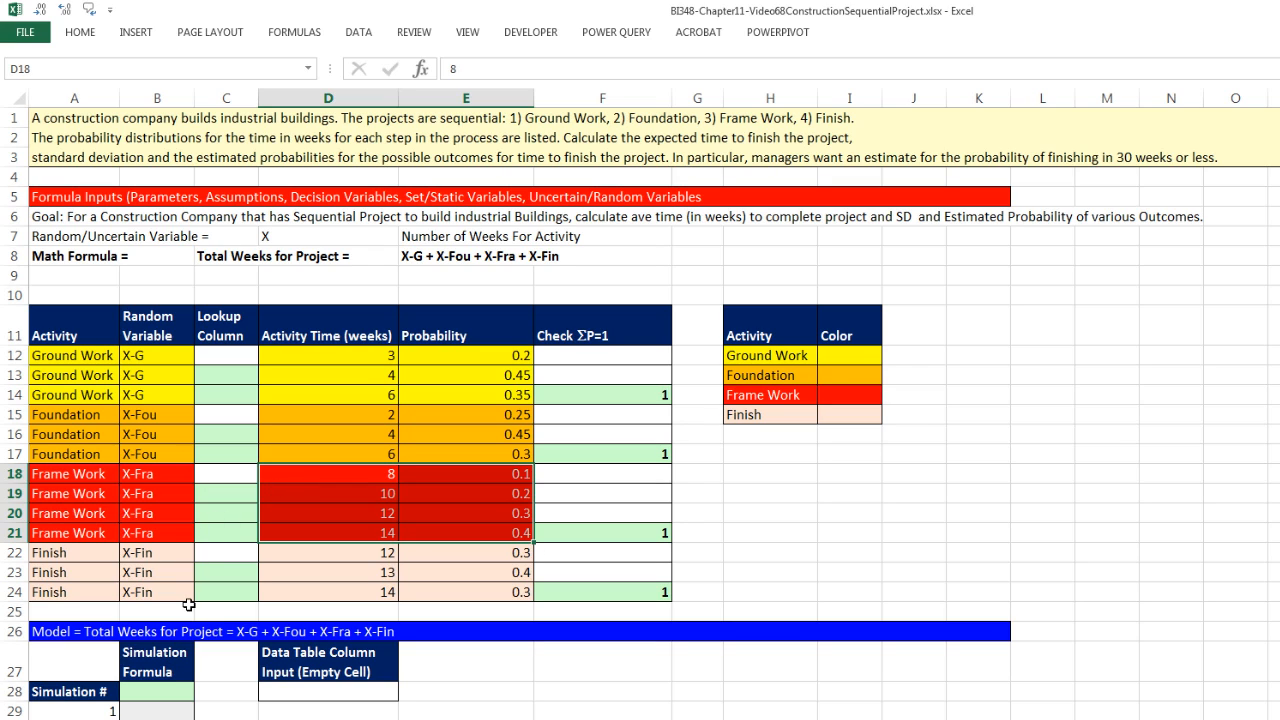
pyautogui.moveTo(168, 632)
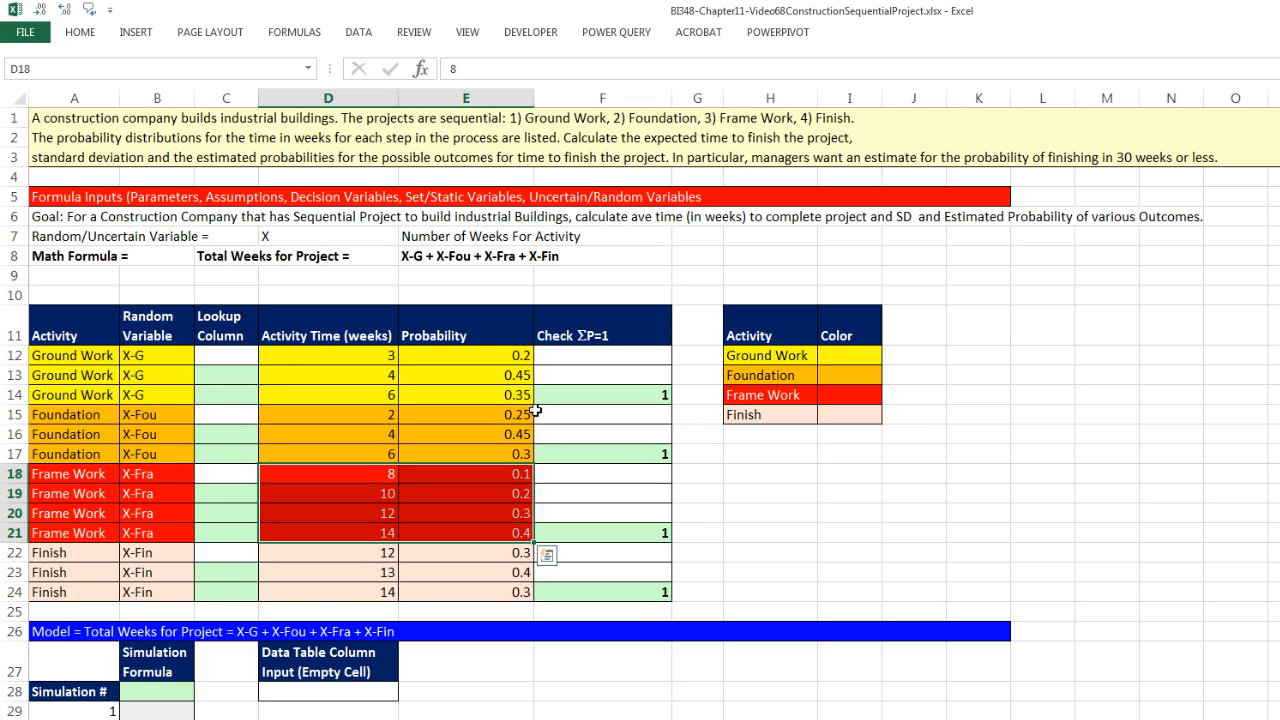
pyautogui.moveTo(236, 364)
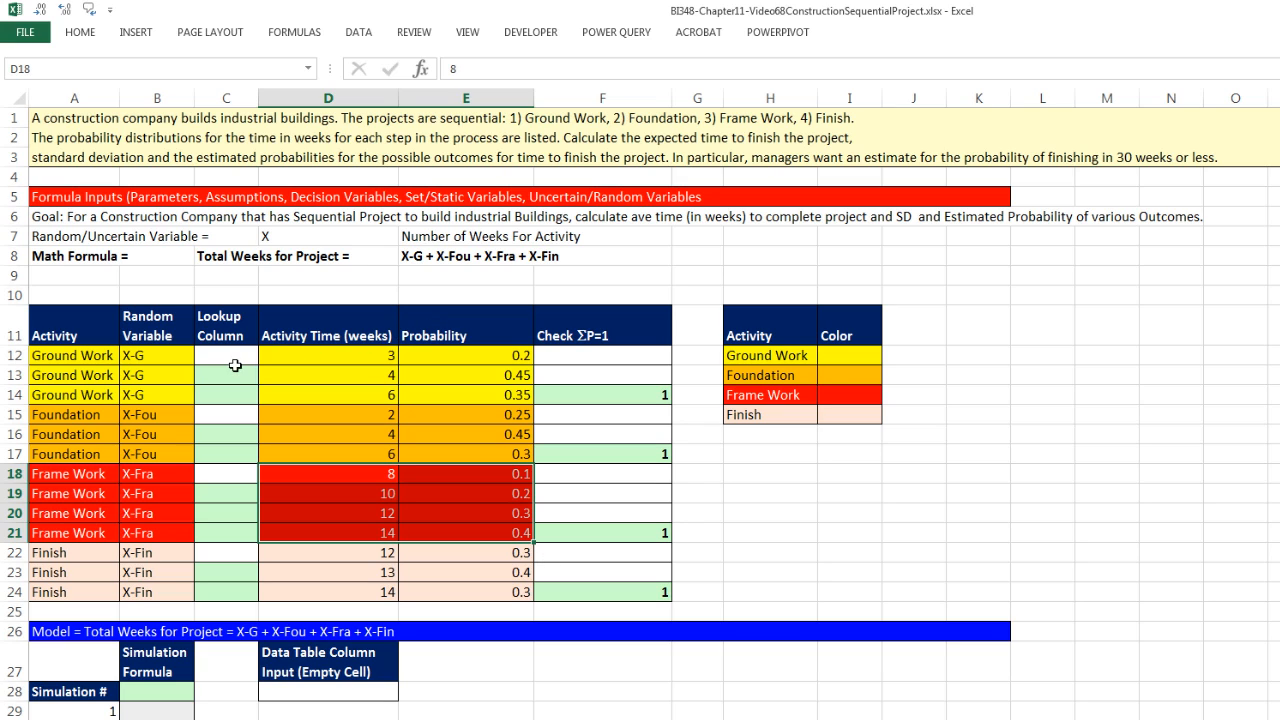
# - Give Ground Work a lookup starting at 0 with a running SUM of earlier probabilities below
pyautogui.click(224, 356)
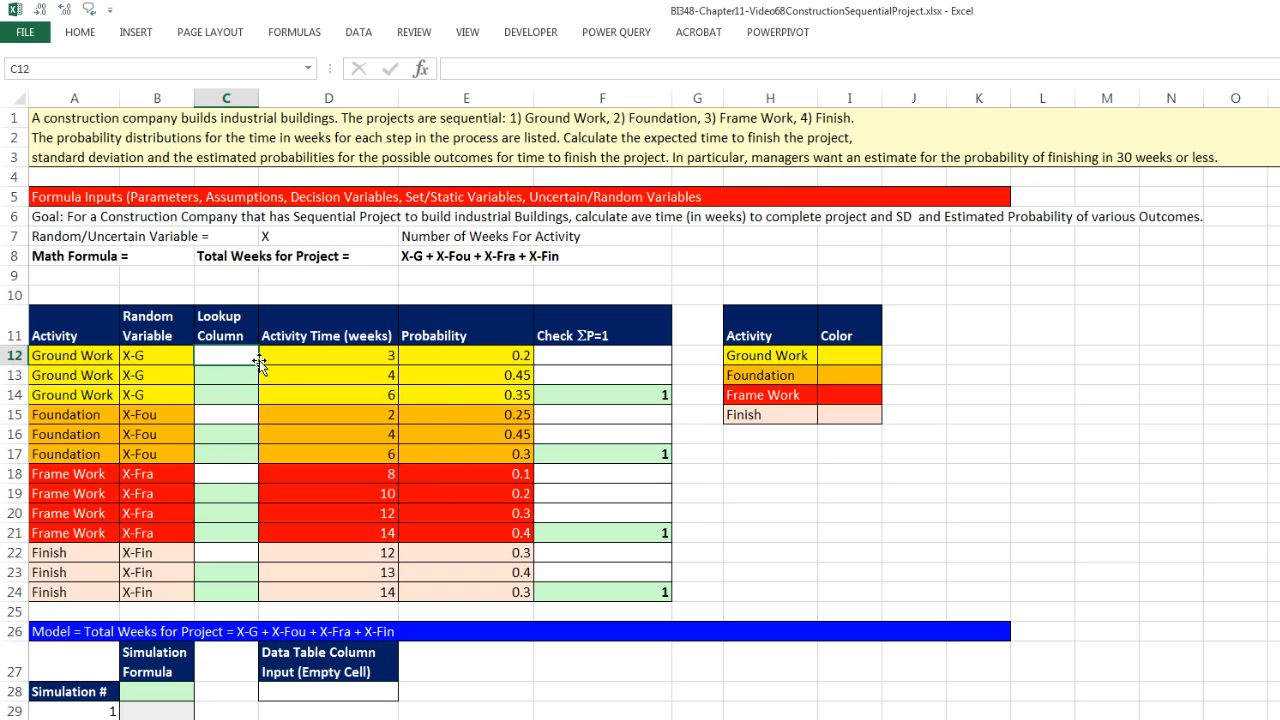
pyautogui.write('0')
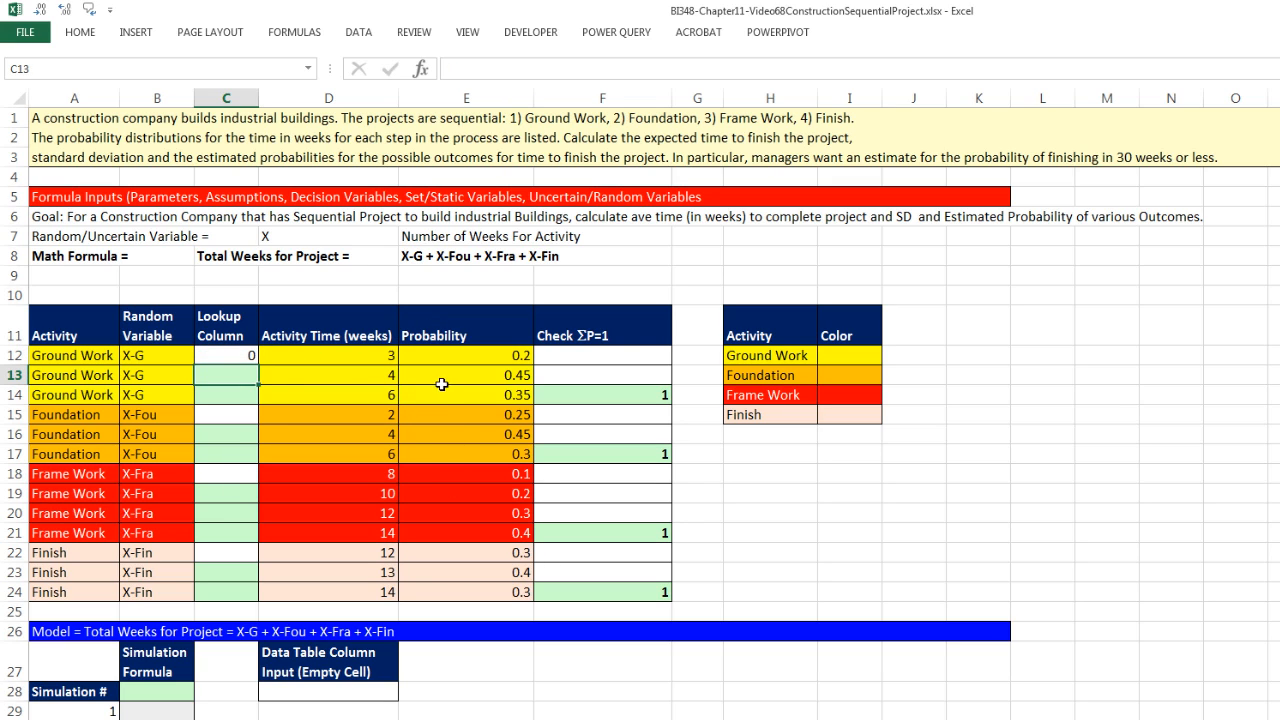
pyautogui.moveTo(484, 366)
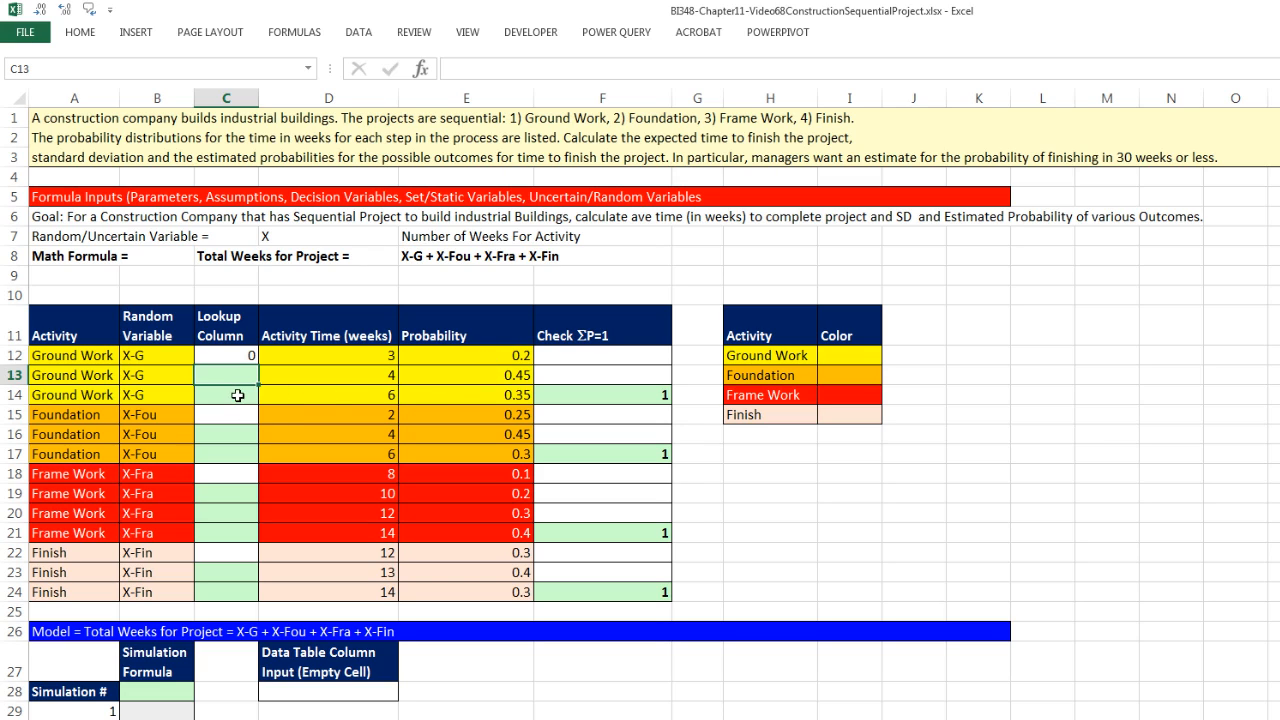
pyautogui.click(226, 394)
pyautogui.write('=')
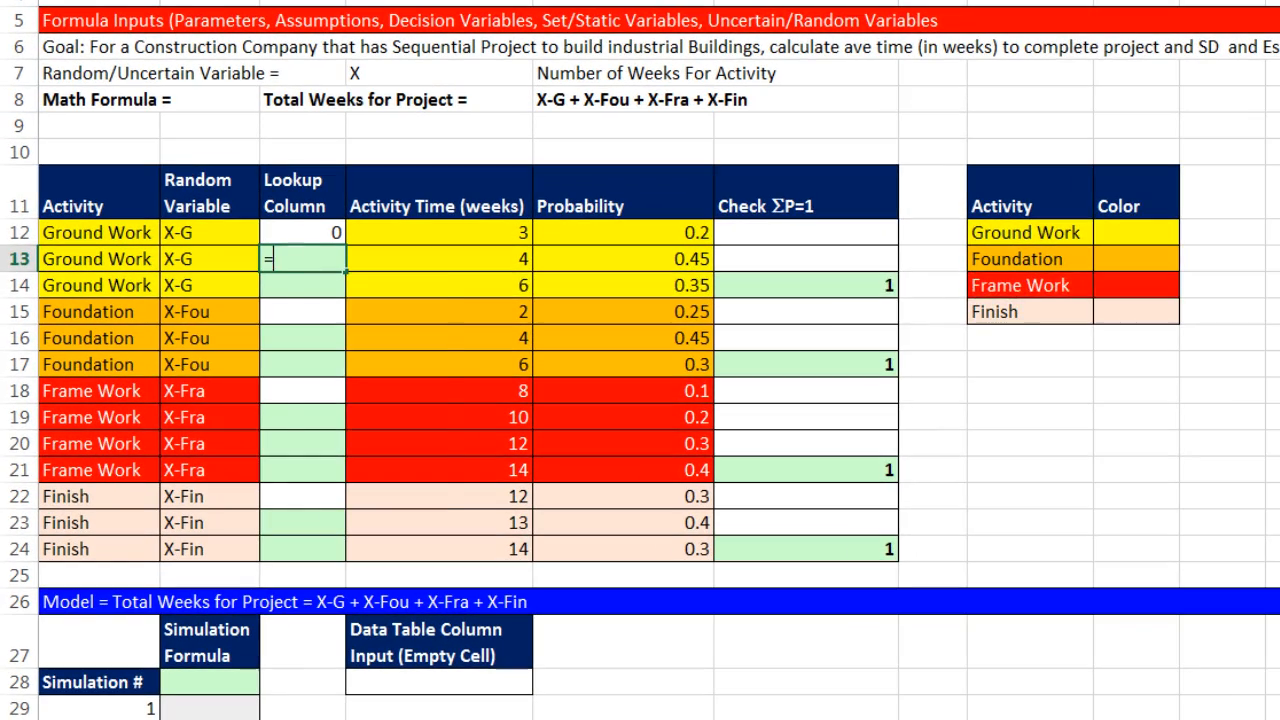
pyautogui.write('SUM(E12:E12')
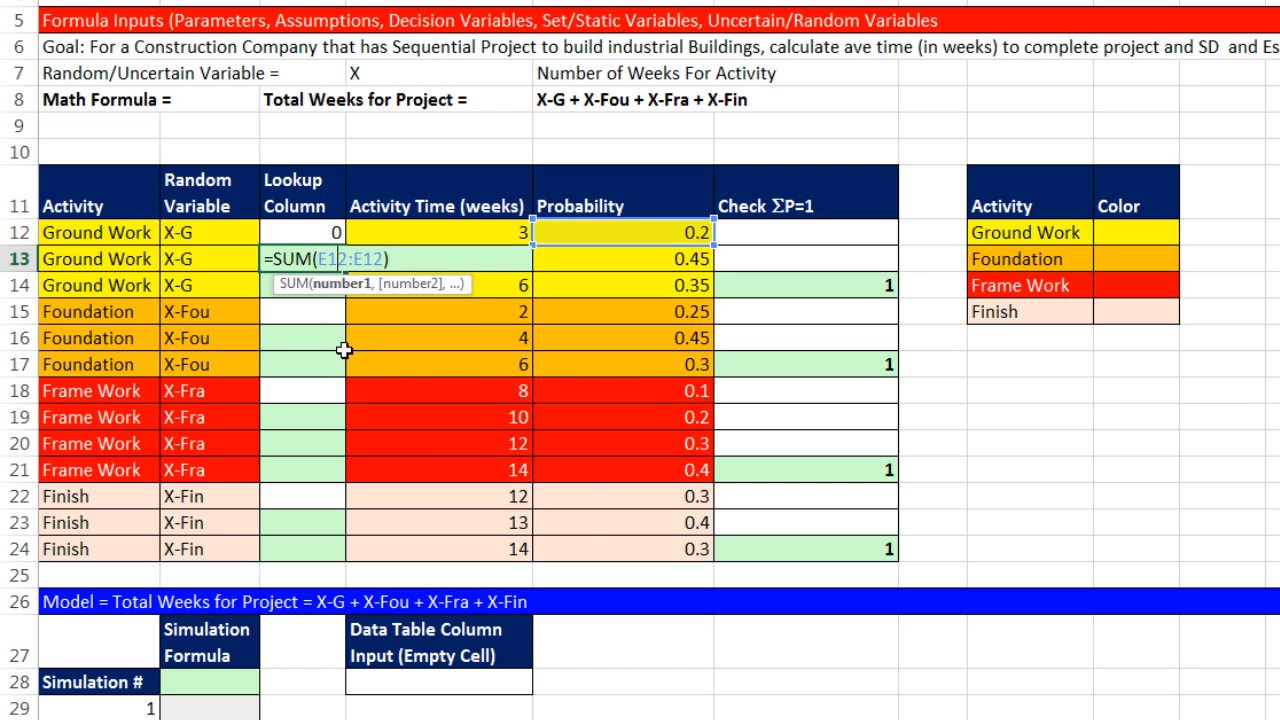
pyautogui.moveTo(340, 300)
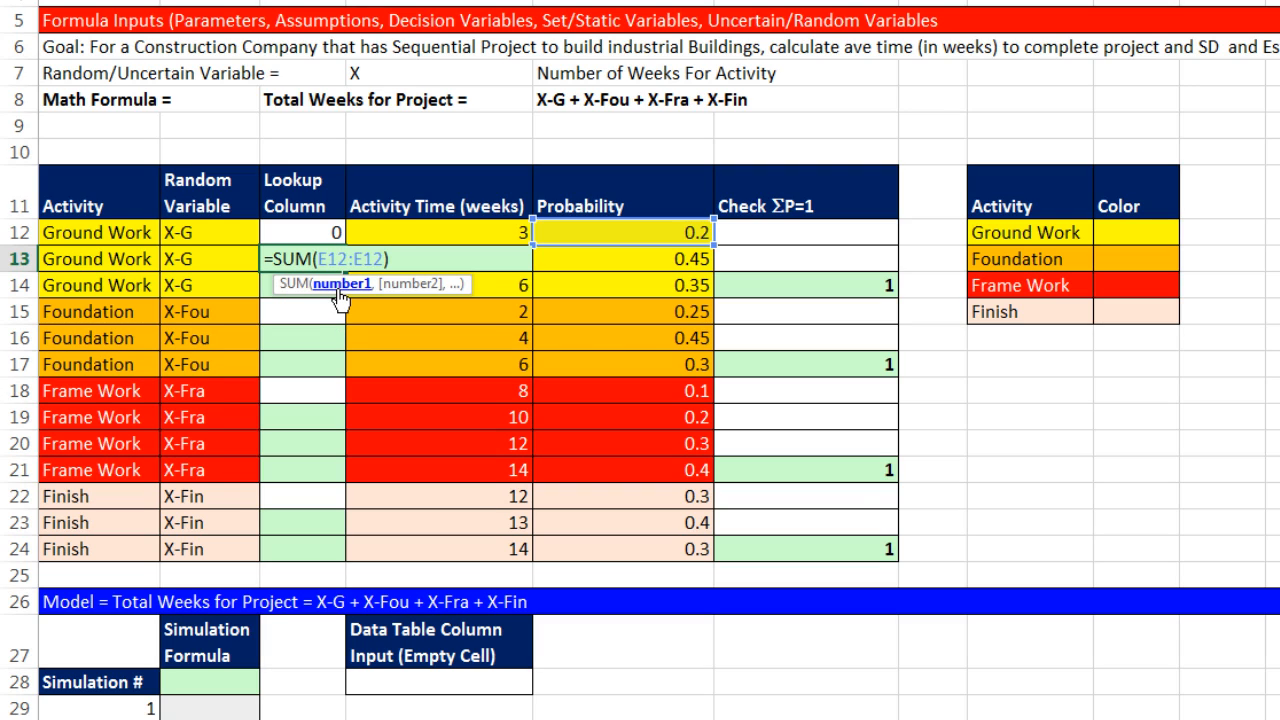
pyautogui.press('f4')
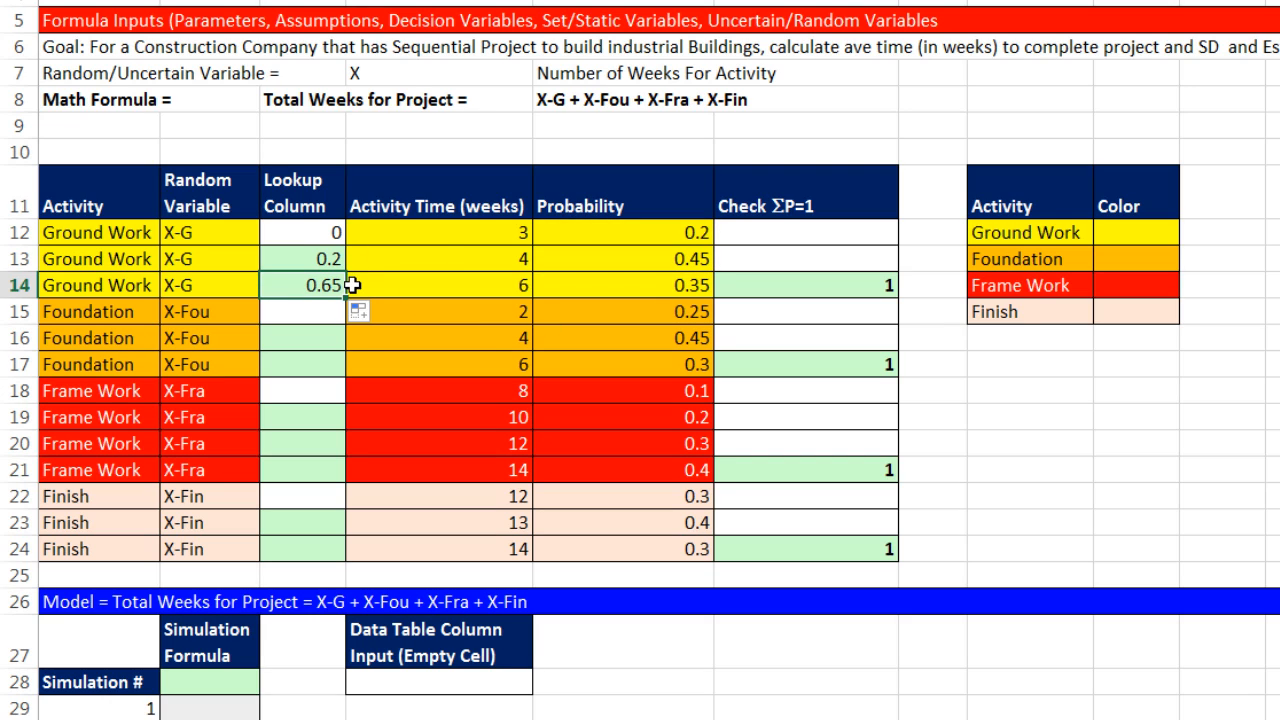
pyautogui.moveTo(340, 224)
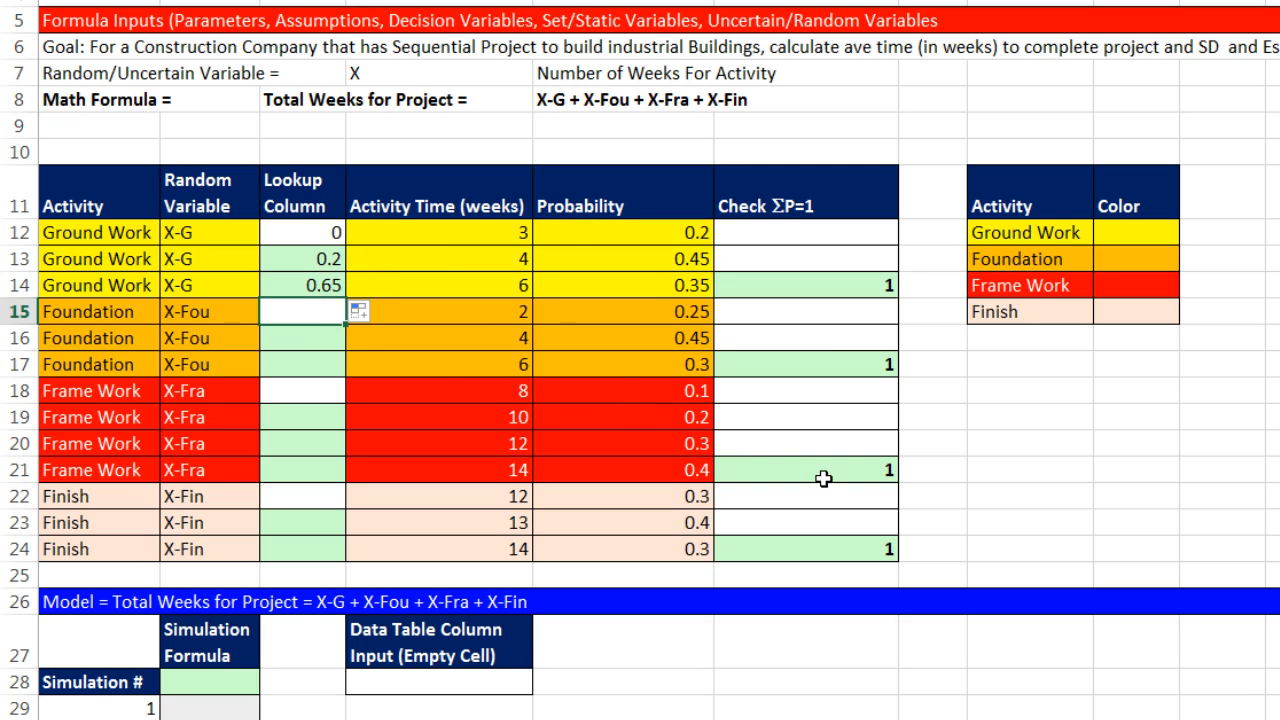
# - Repeat the 0 start and cumulative SUM lookups for Foundation and the next activity
pyautogui.write('0')
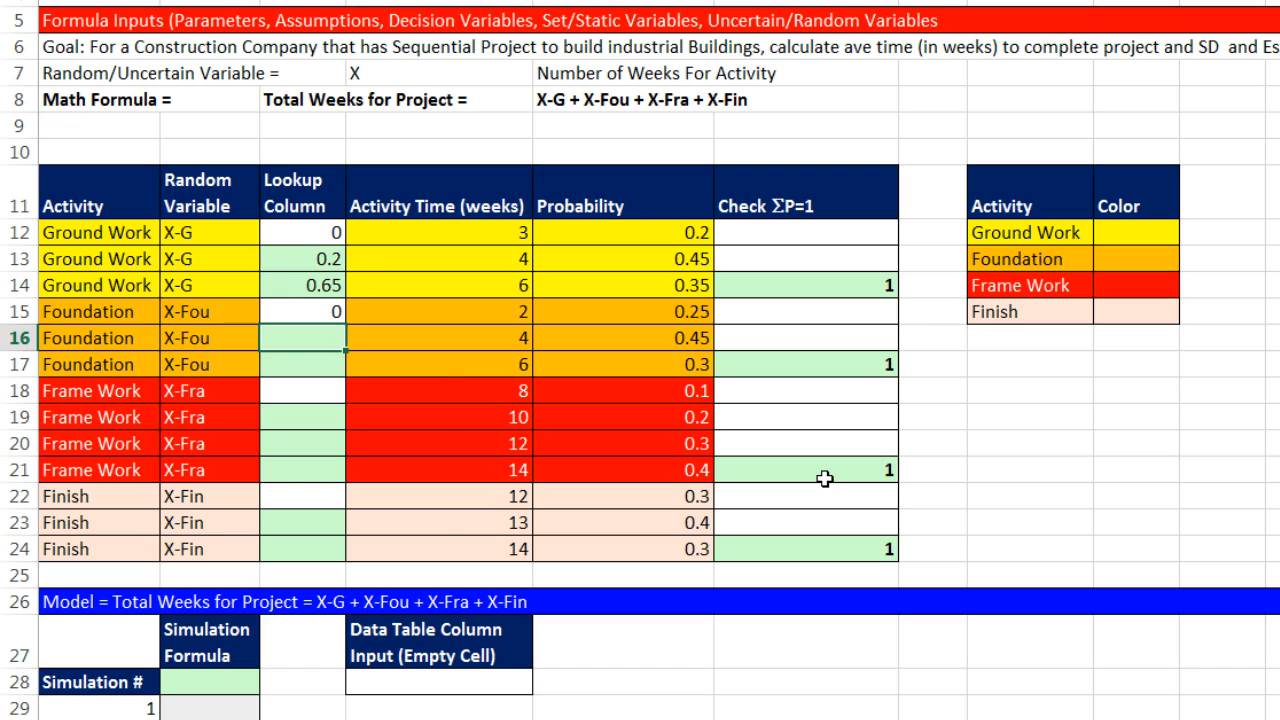
pyautogui.write('=SUM(')
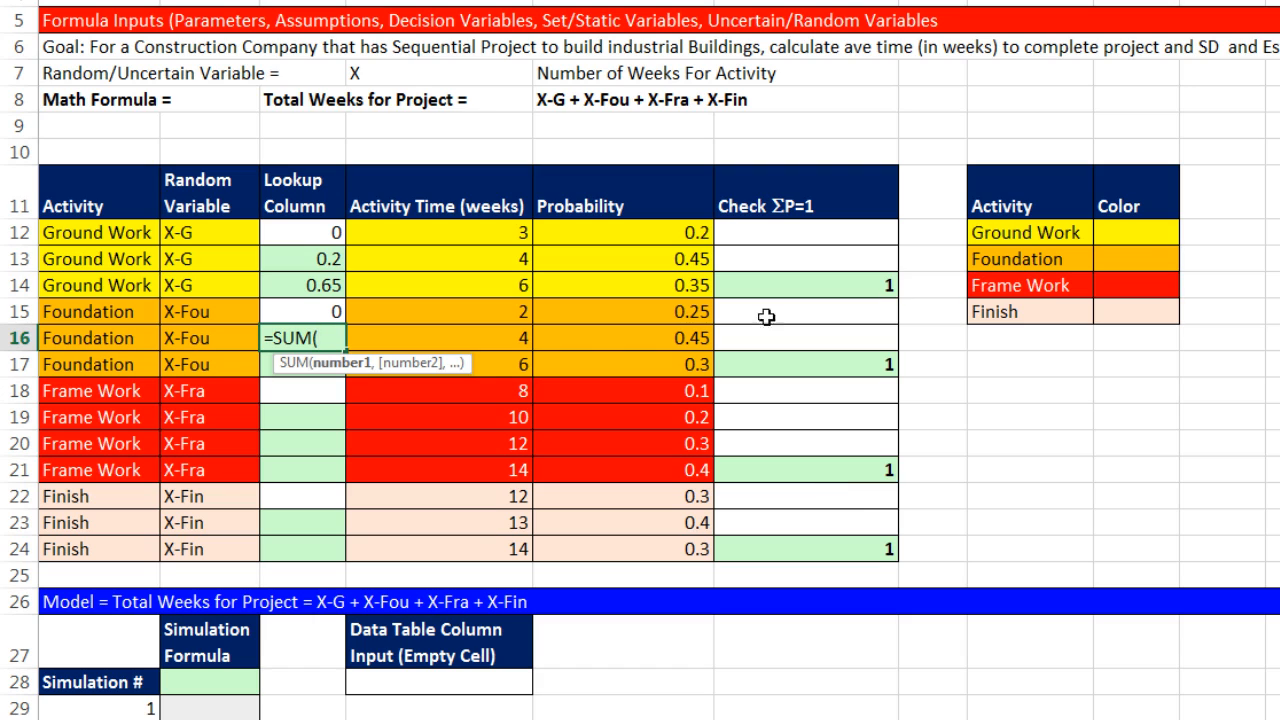
pyautogui.click(624, 312)
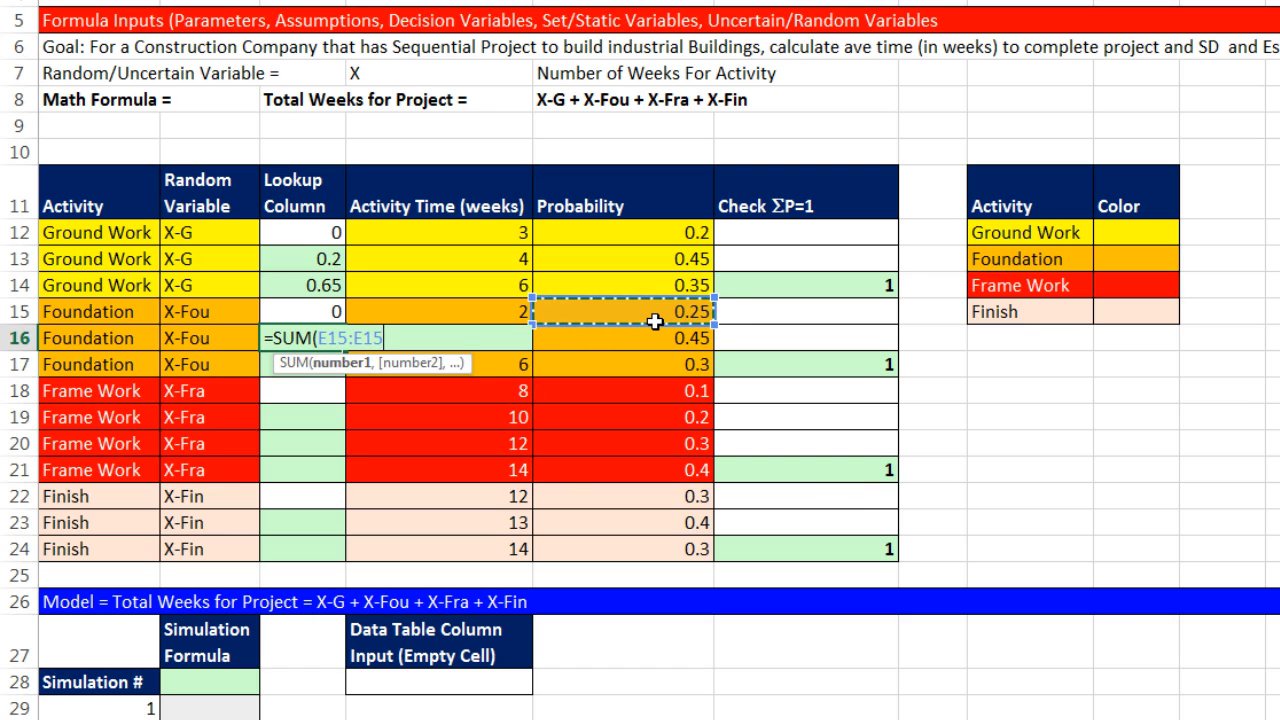
pyautogui.press('f4')
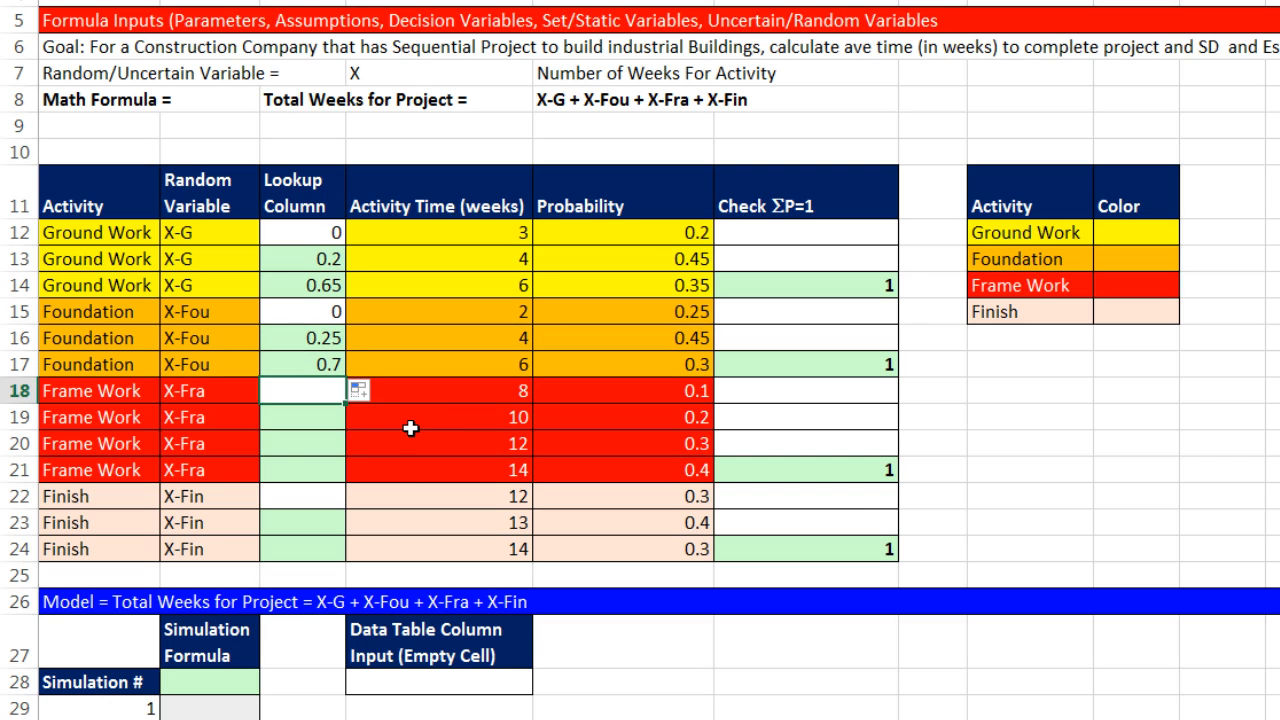
pyautogui.write('0')
pyautogui.click(302, 416)
pyautogui.write('=SUM(E18')
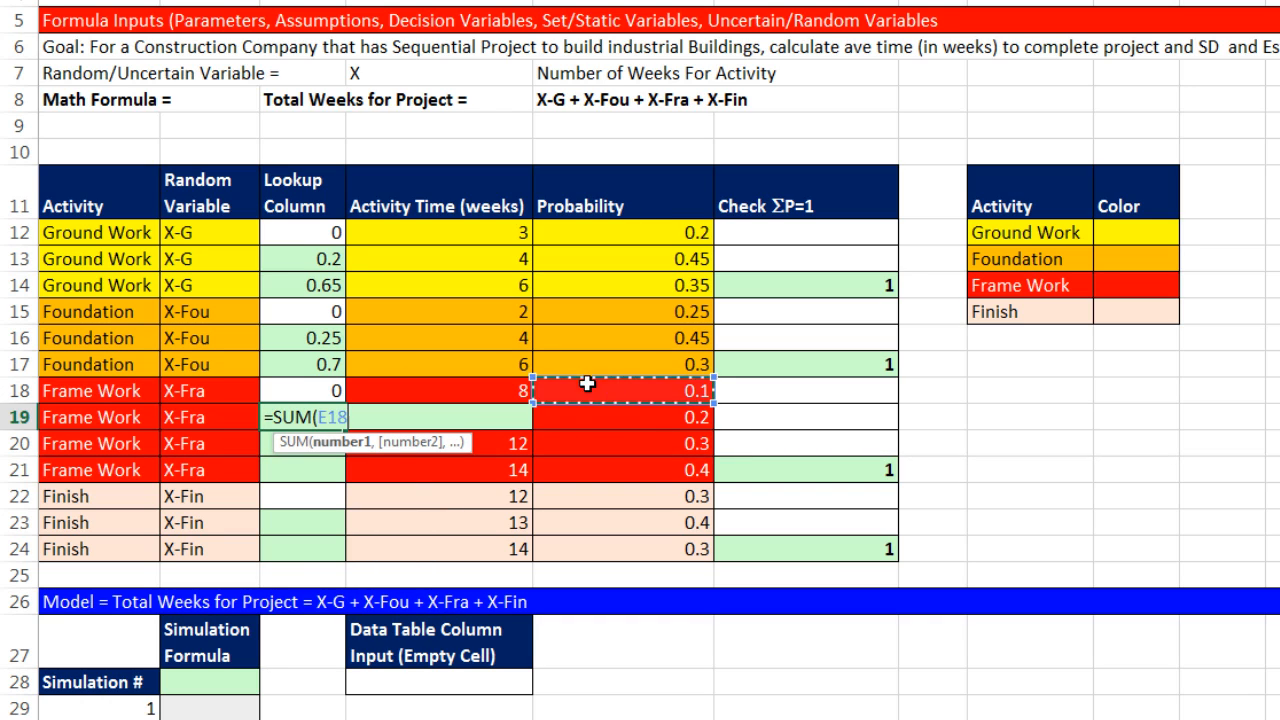
pyautogui.moveTo(432, 482)
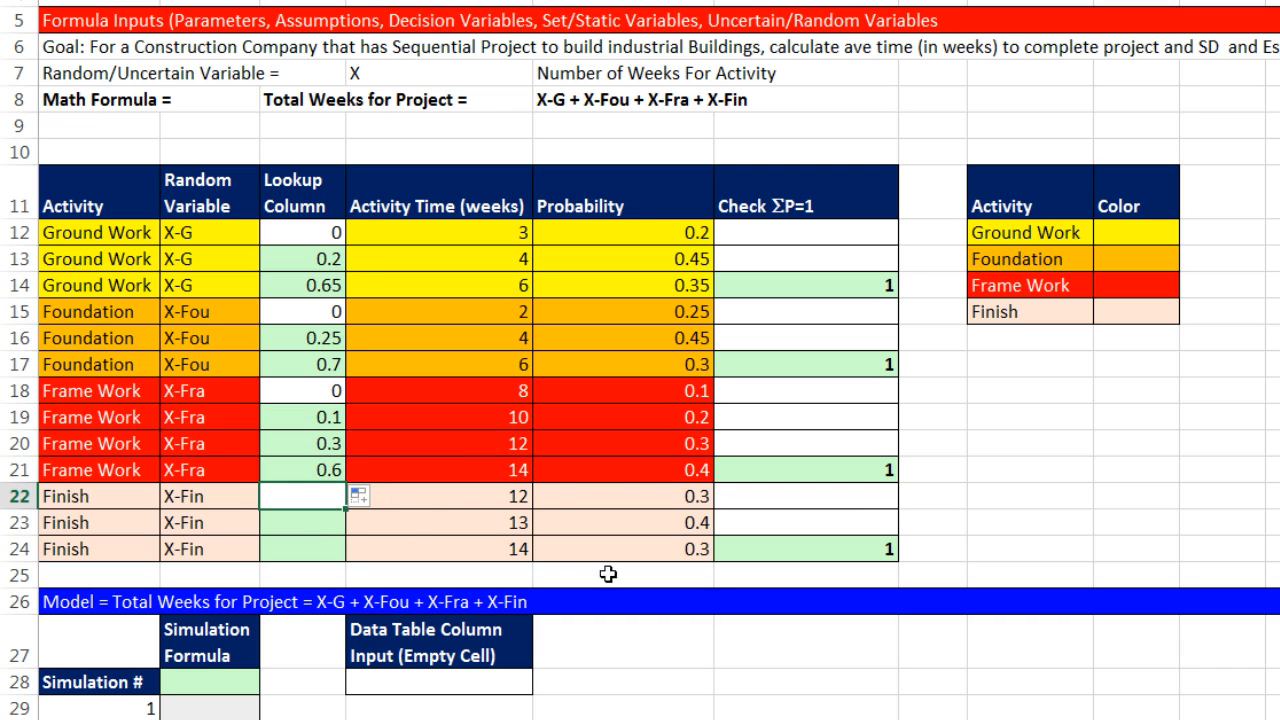
pyautogui.write('=s')
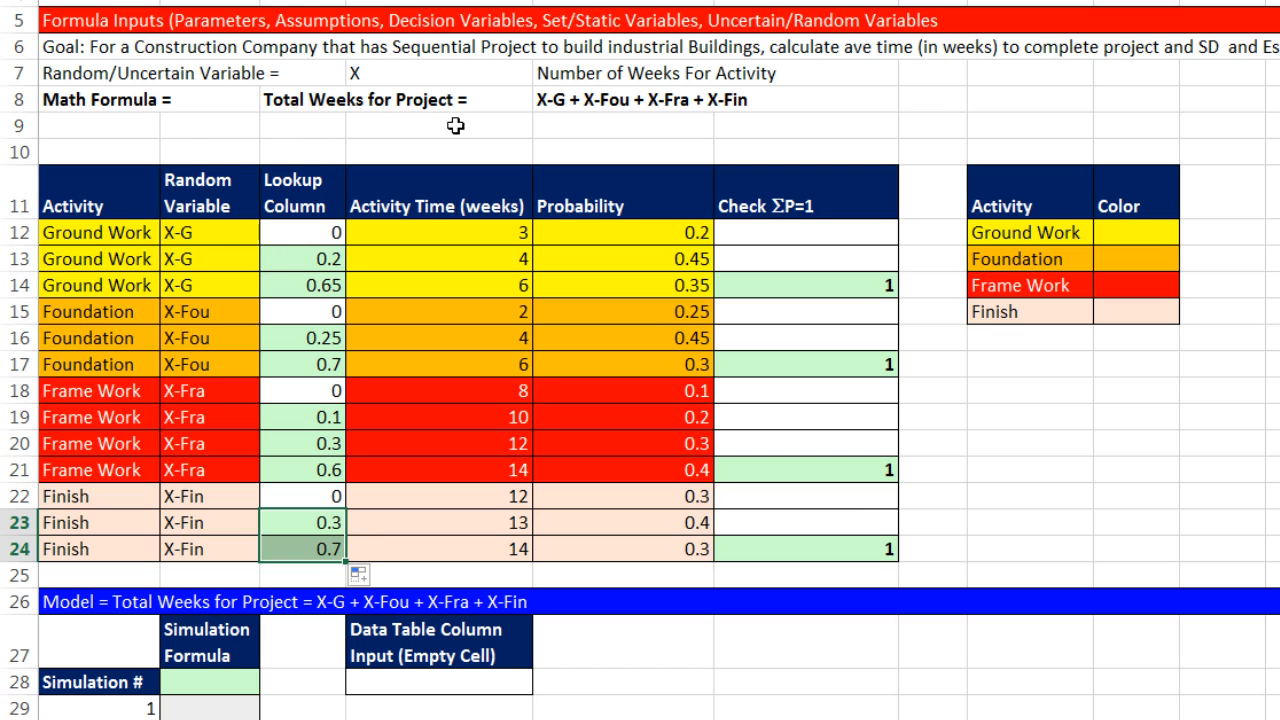
pyautogui.moveTo(552, 128)
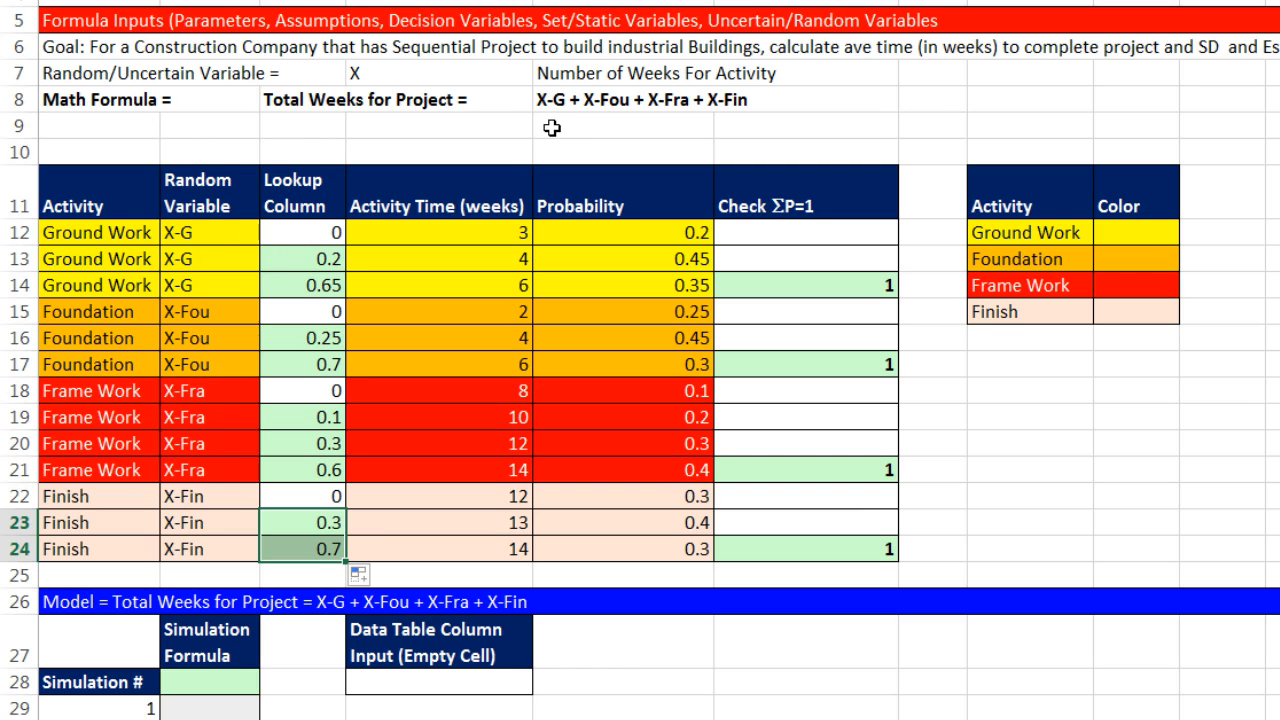
pyautogui.moveTo(610, 152)
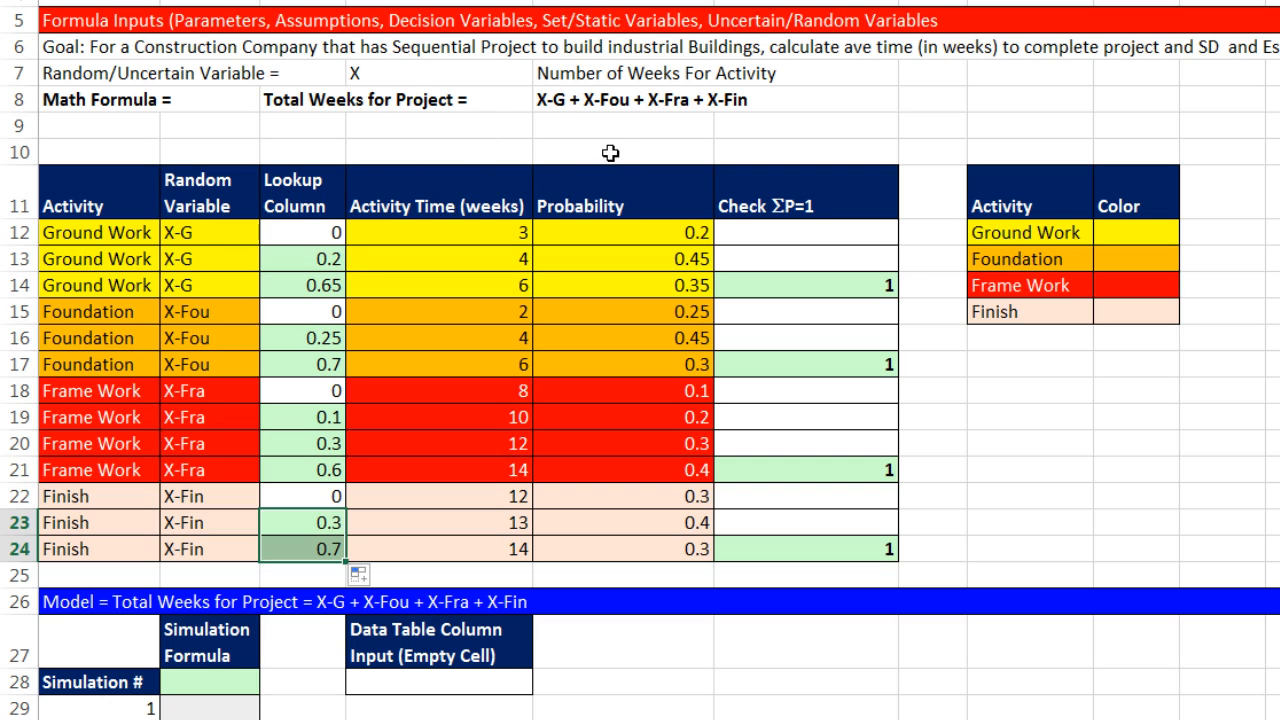
pyautogui.moveTo(660, 160)
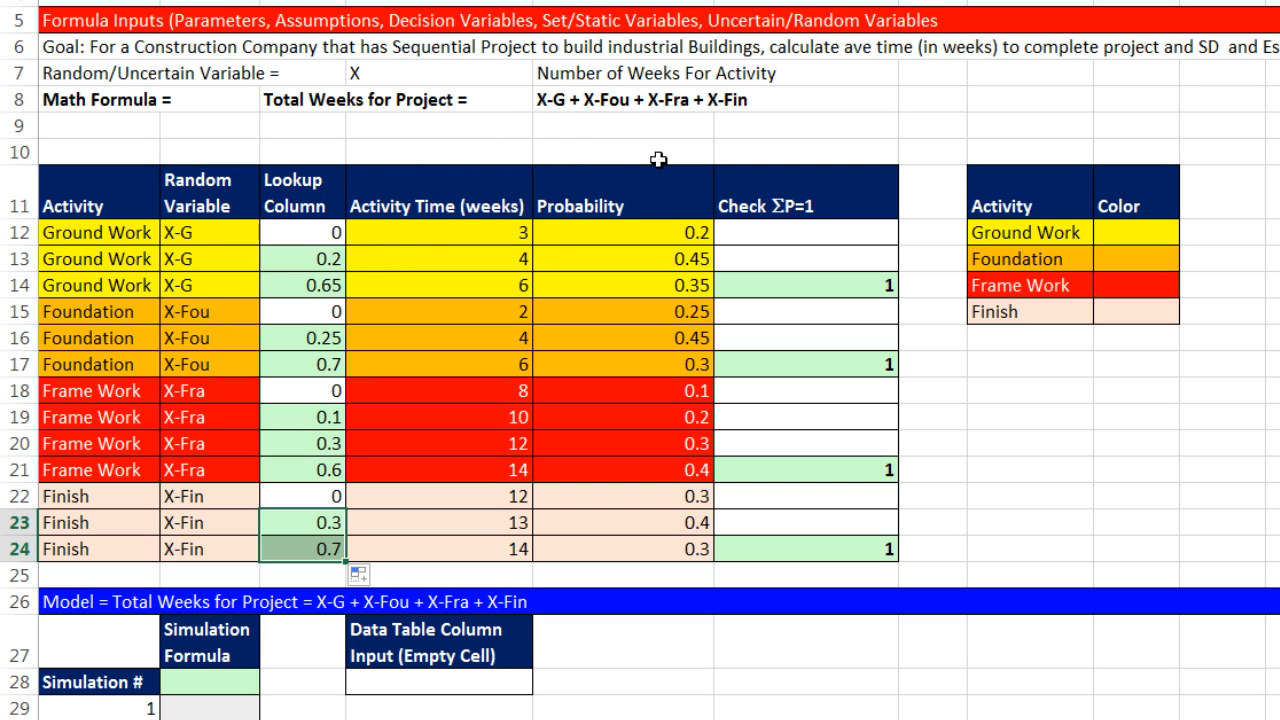
pyautogui.moveTo(712, 140)
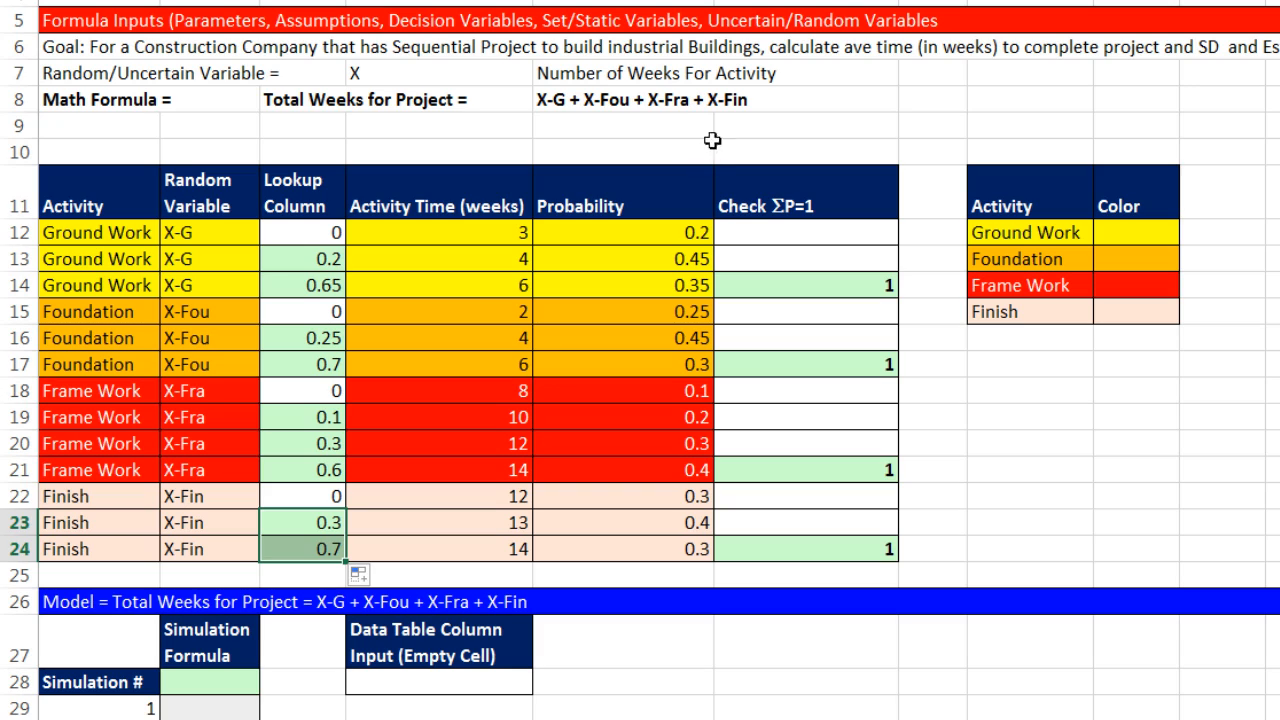
pyautogui.moveTo(736, 134)
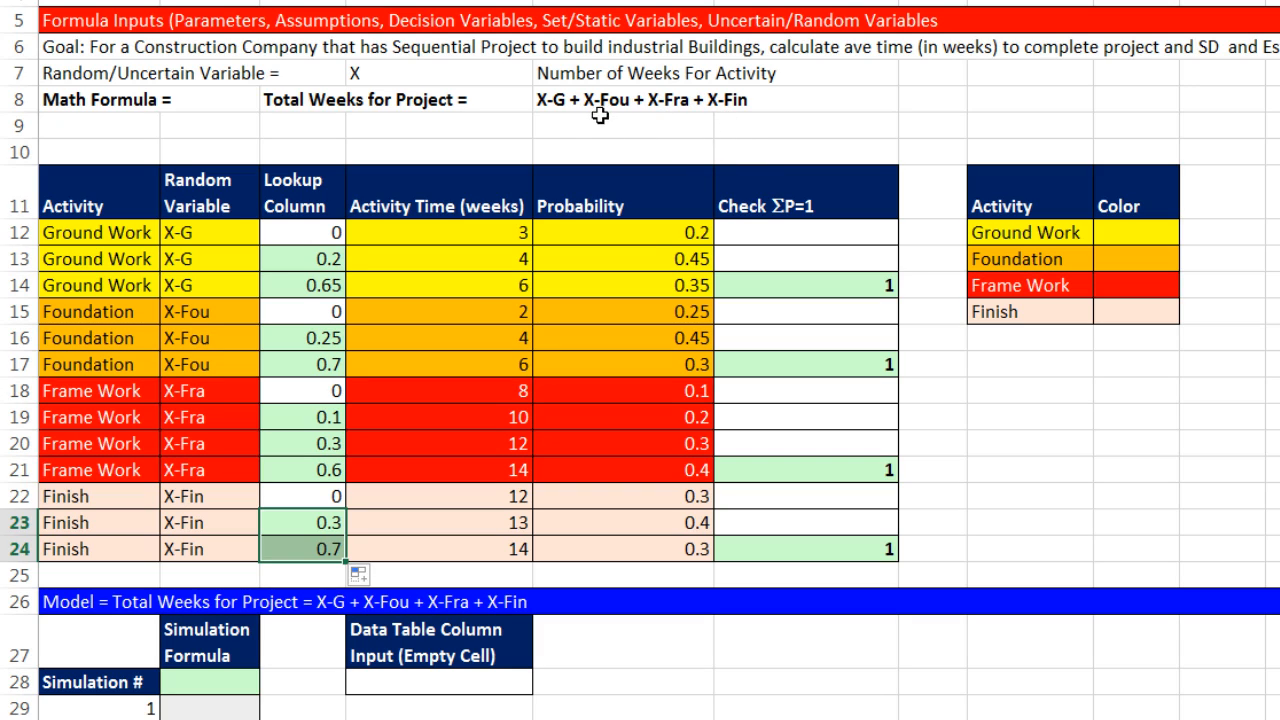
pyautogui.moveTo(518, 220)
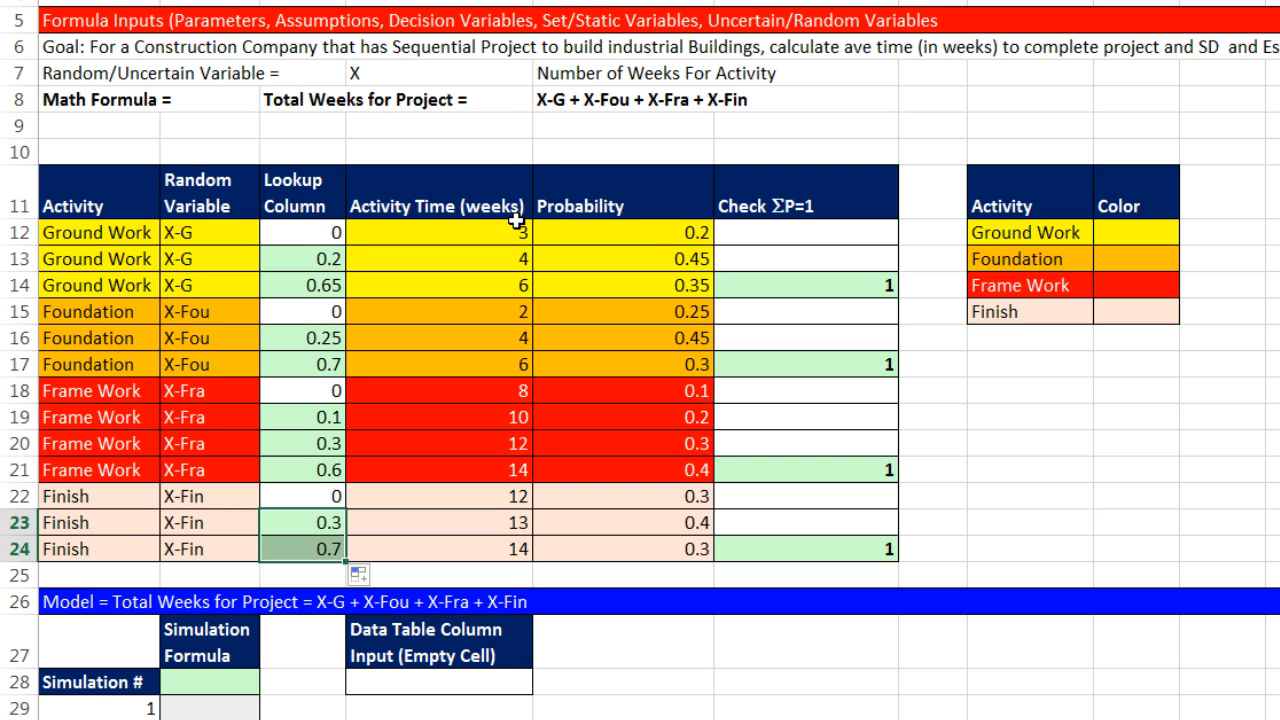
pyautogui.moveTo(588, 408)
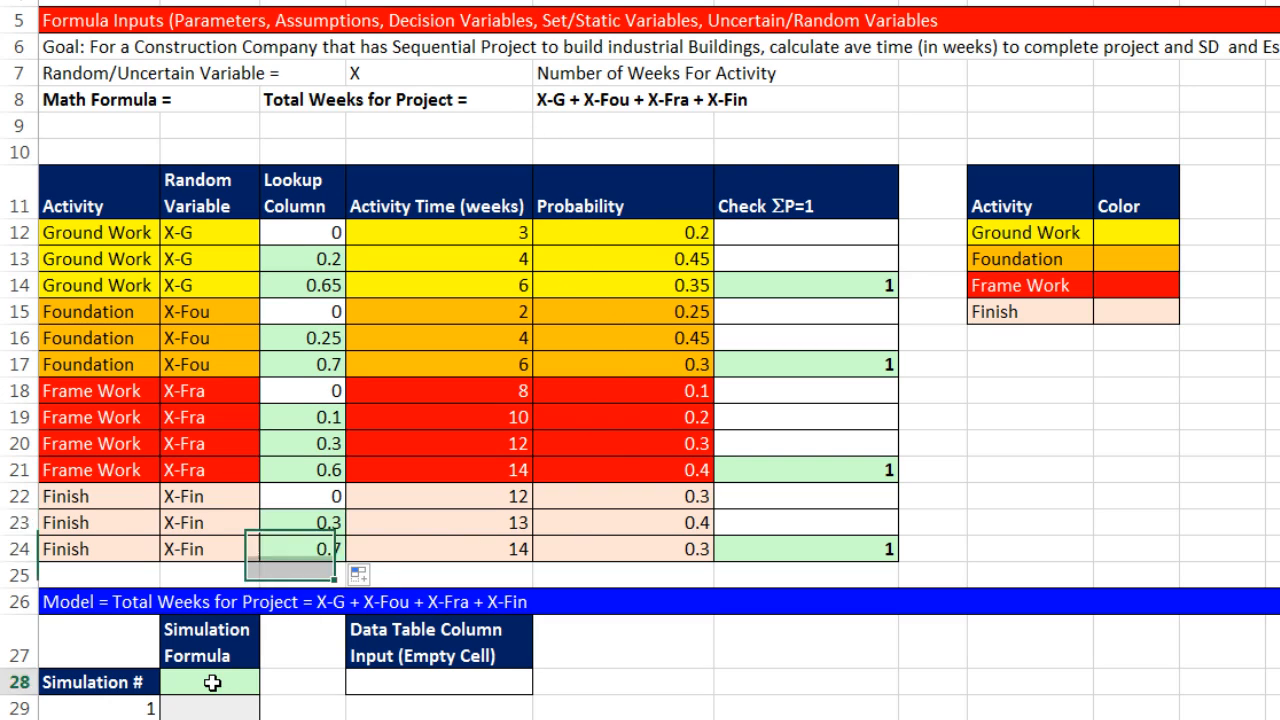
# - Begin =LOOKUP(RAND(), over Ground Work C12:D14 and copy the LOOKUP(RAND(), text
pyautogui.scroll(-3)
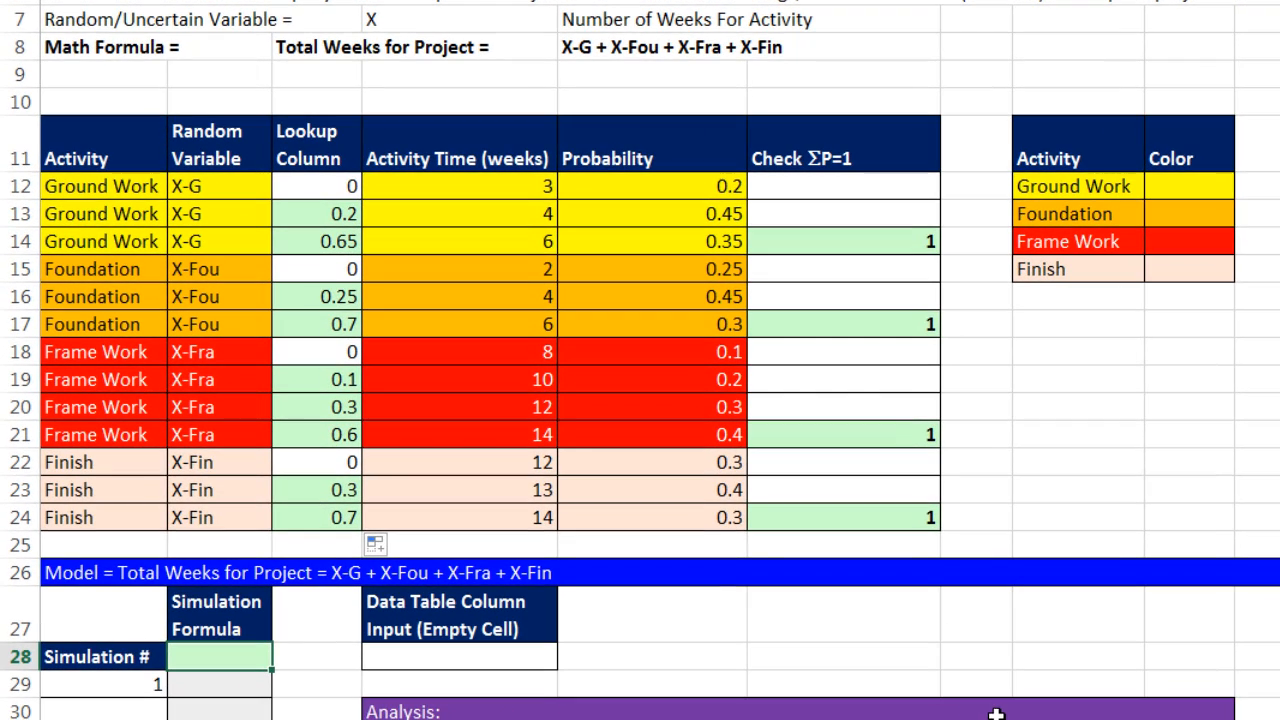
pyautogui.write('=')
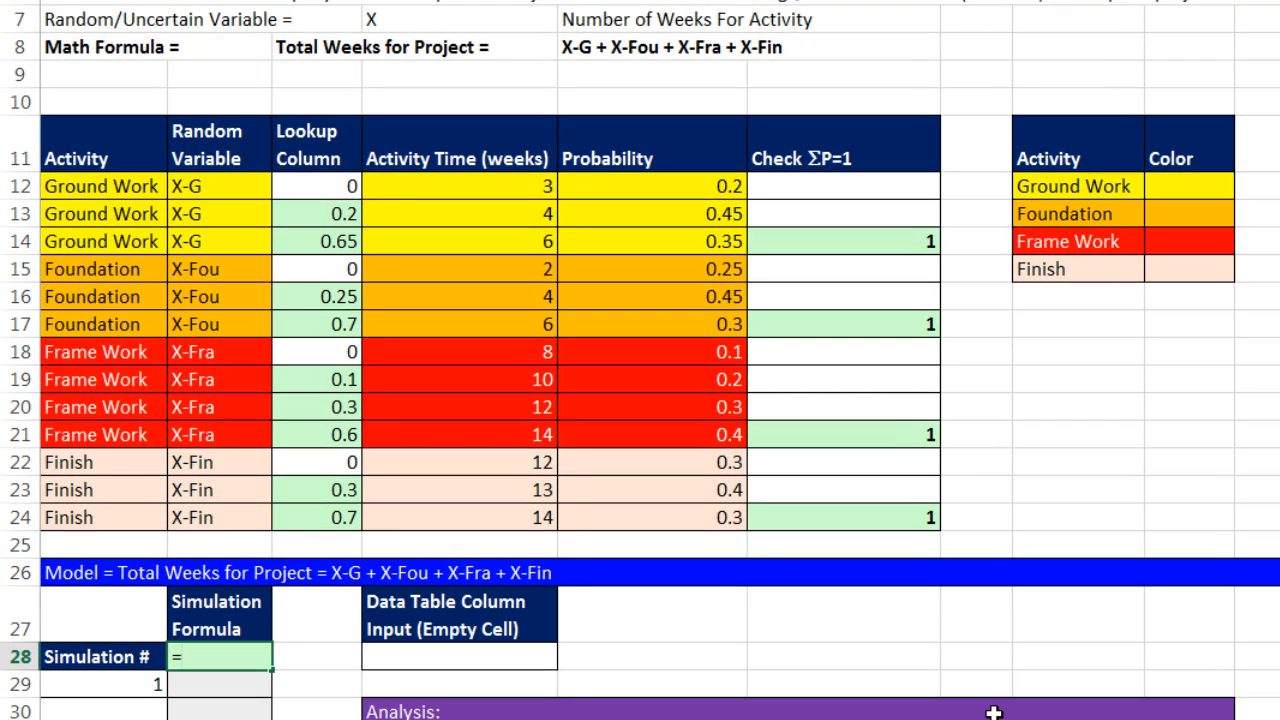
pyautogui.write('=loo')
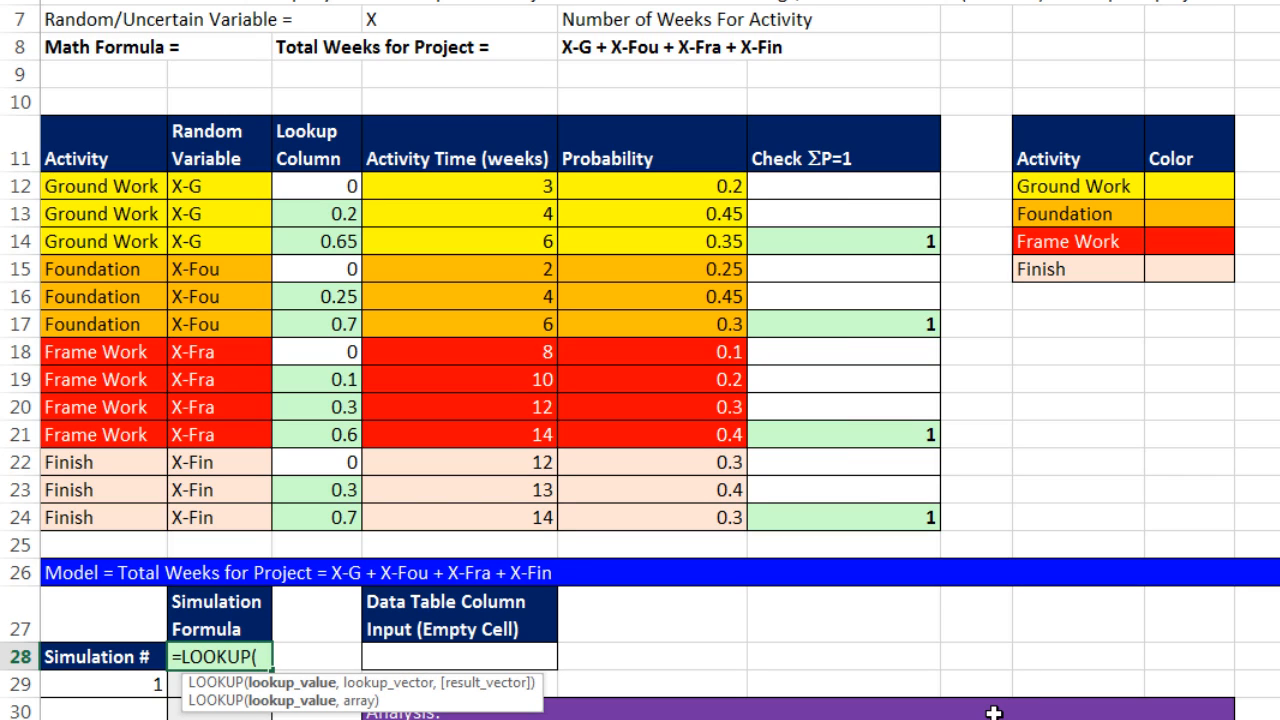
pyautogui.write('ran')
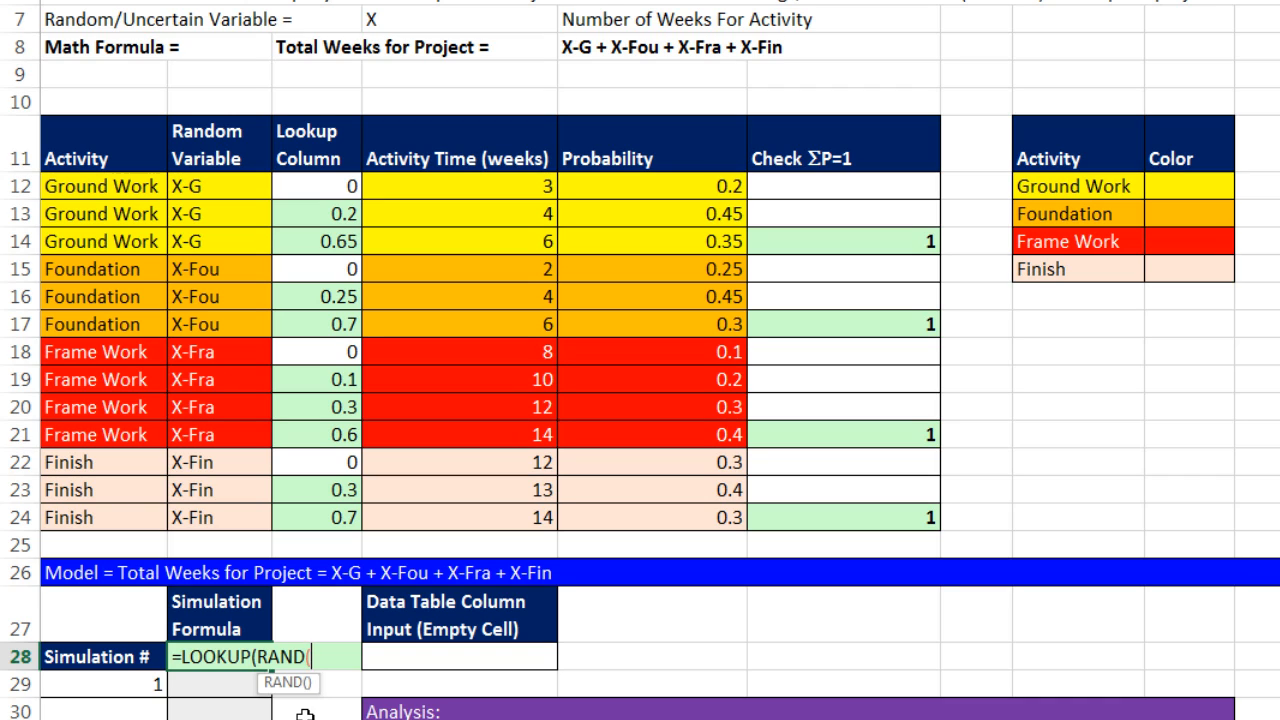
pyautogui.write(')')
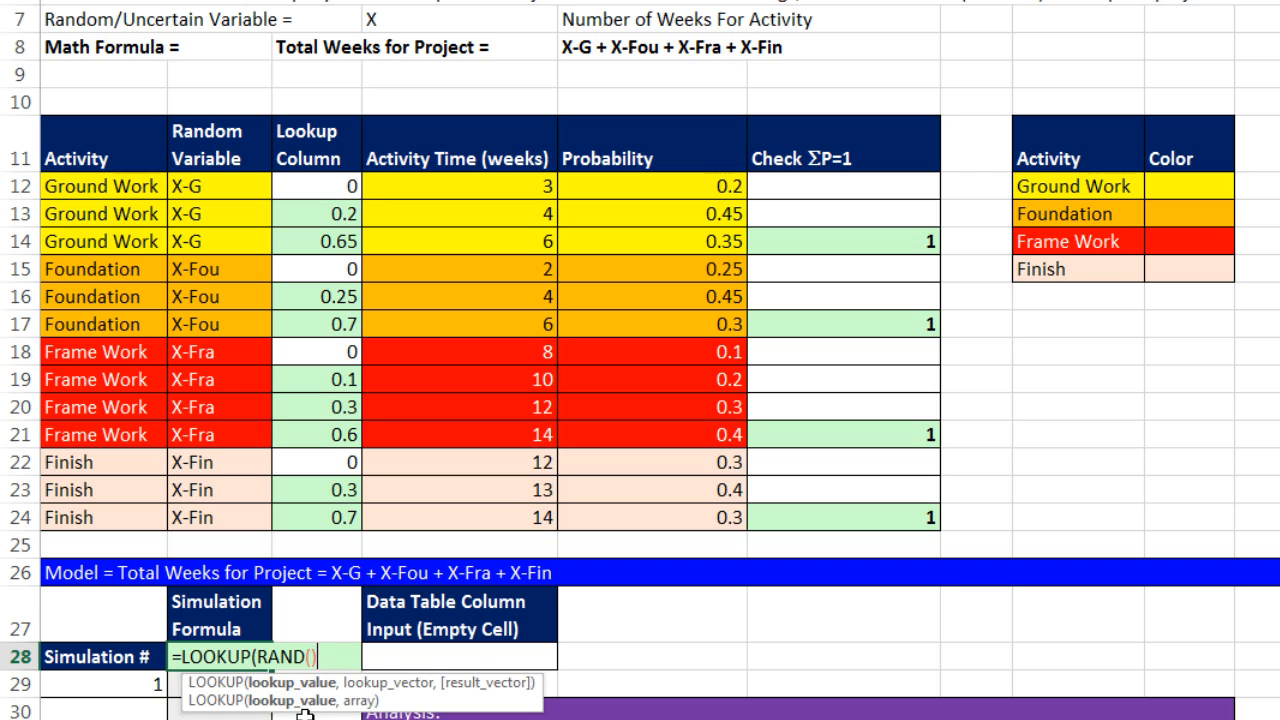
pyautogui.write(',')
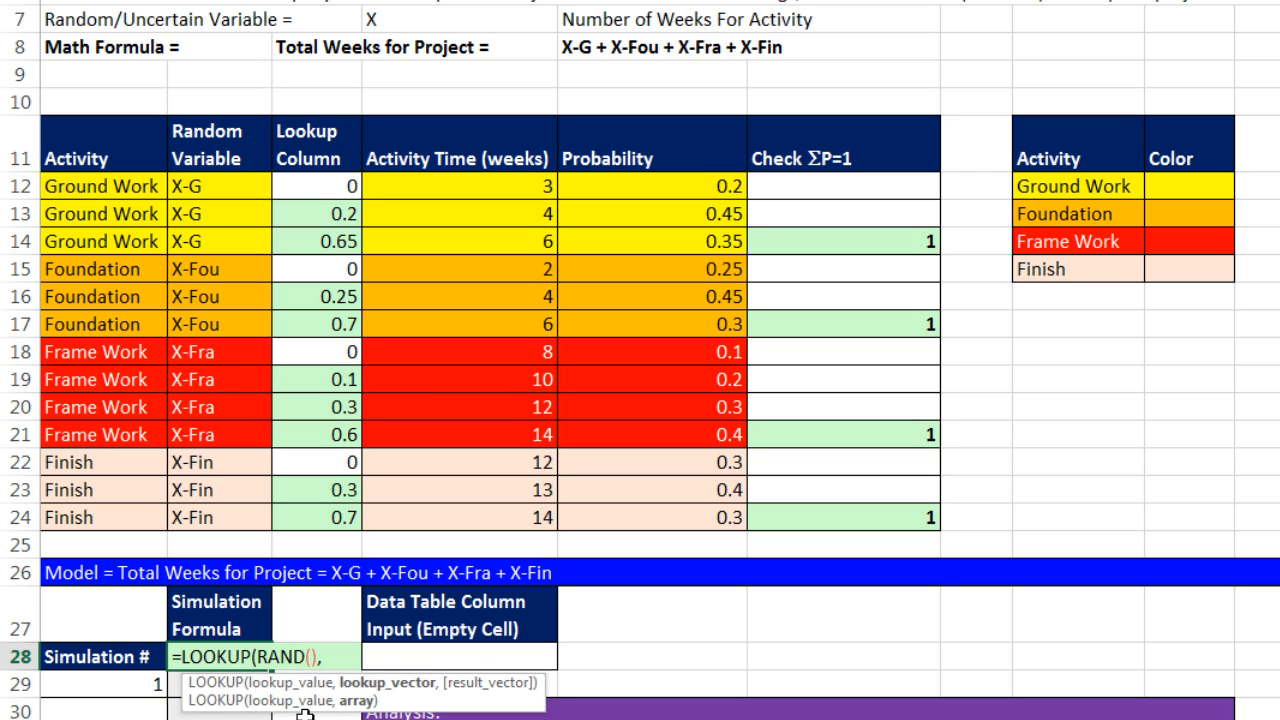
pyautogui.moveTo(404, 636)
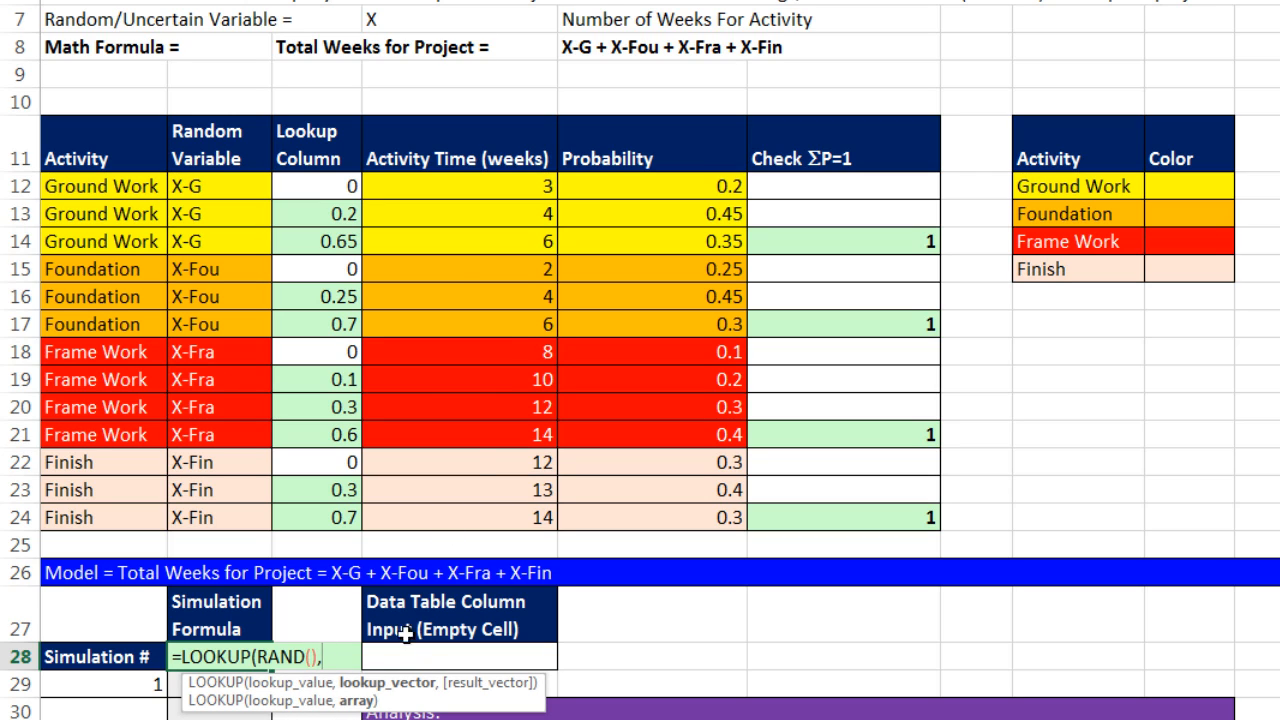
pyautogui.moveTo(310, 186); pyautogui.dragTo(310, 212)
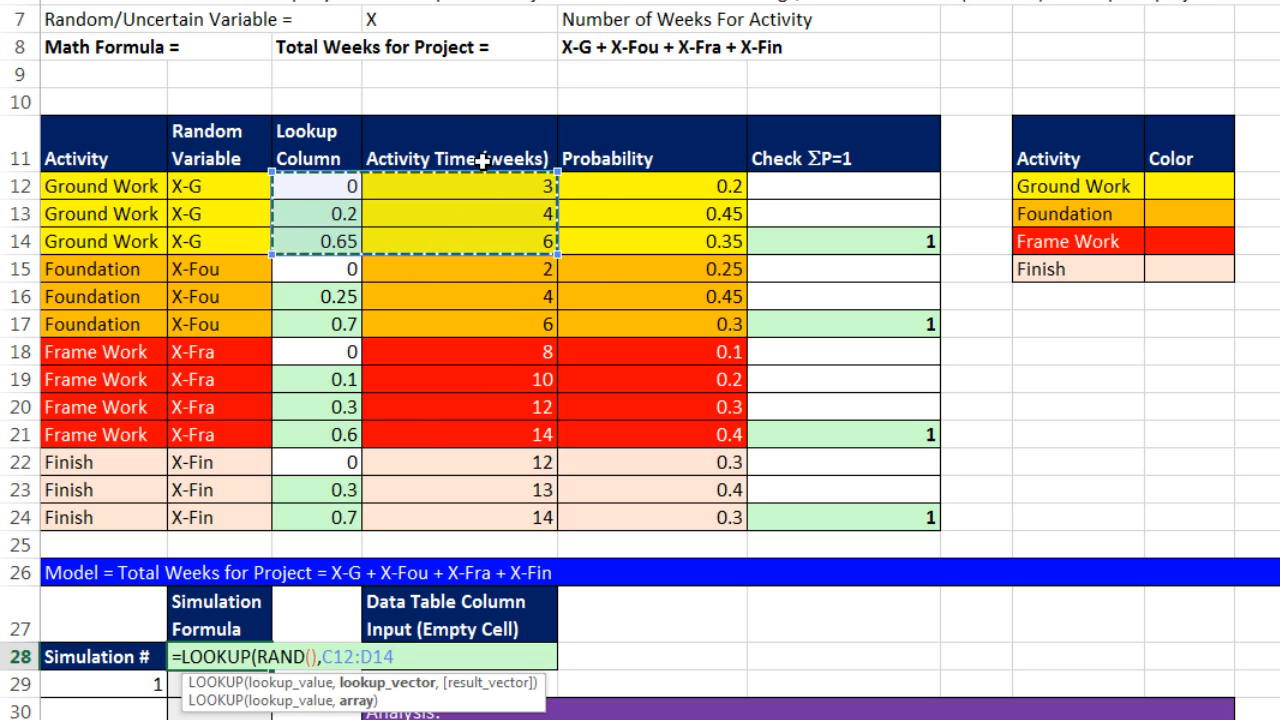
pyautogui.moveTo(424, 76)
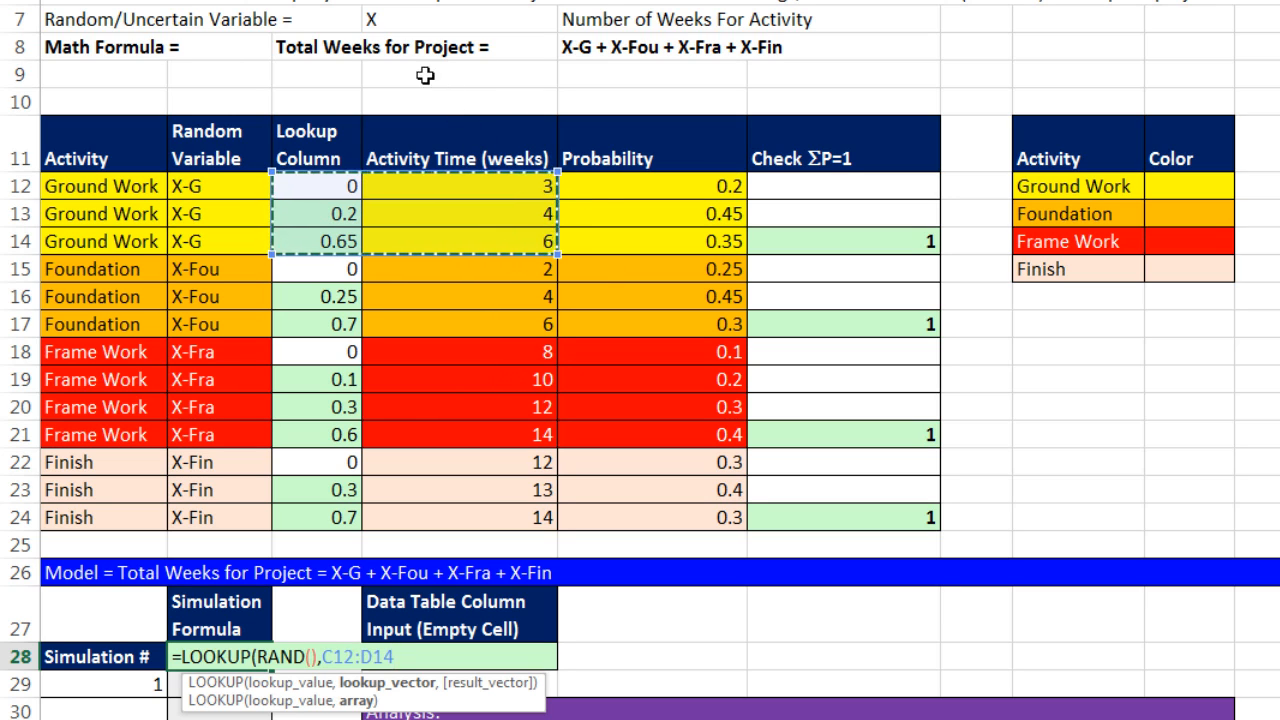
pyautogui.moveTo(380, 520)
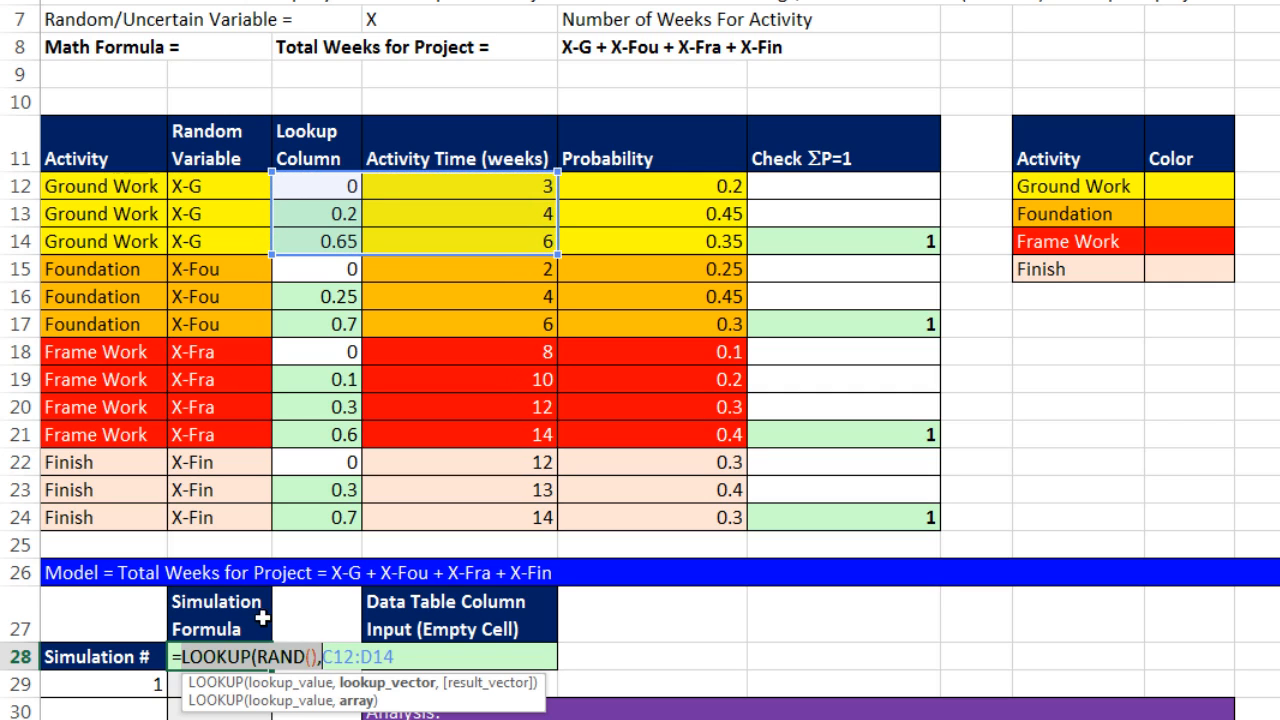
pyautogui.press('ctrl+c')
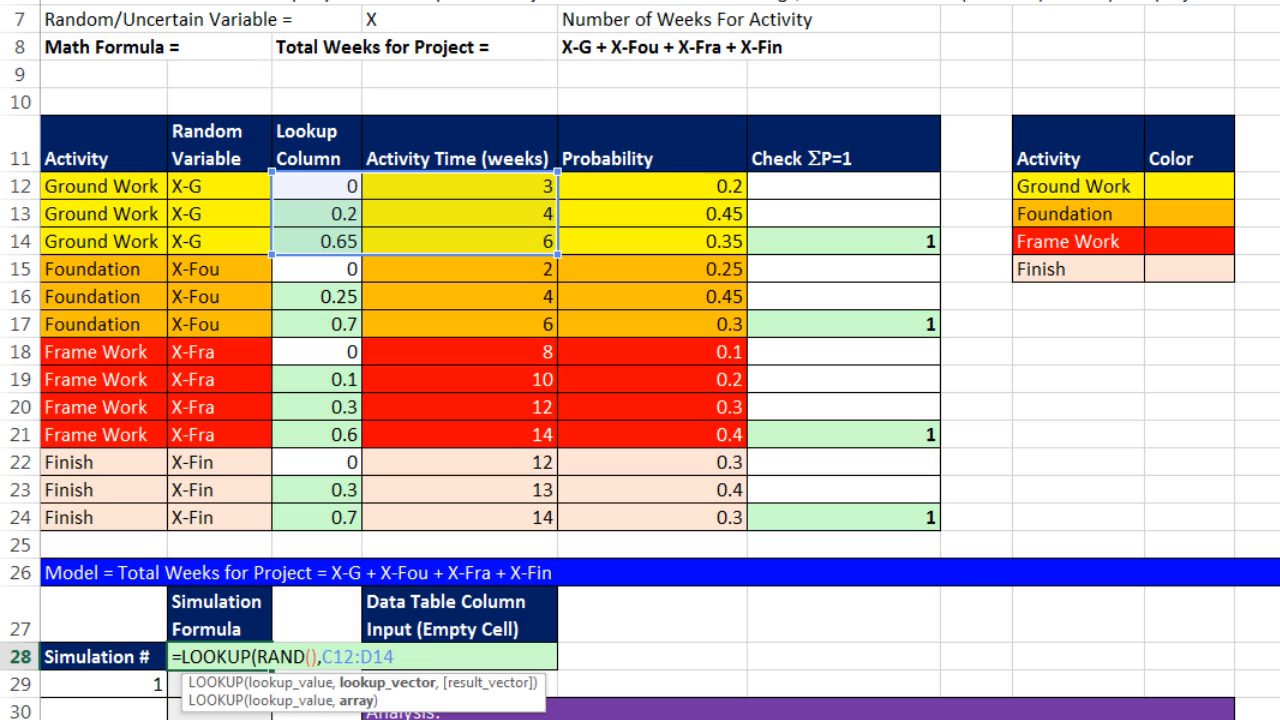
# - Add +LOOKUP(RAND(), terms for Foundation, Frame Work and Finish so the formula sums all four
pyautogui.write(')+')
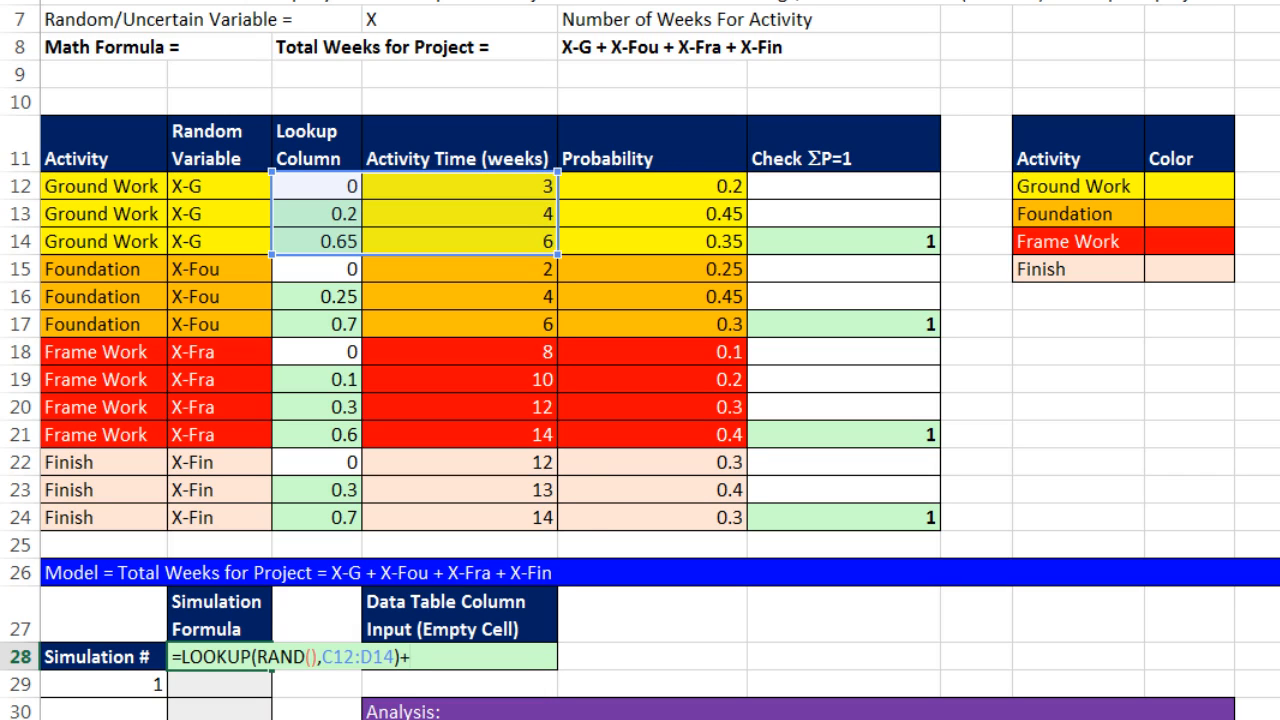
pyautogui.press('ctrl+v')
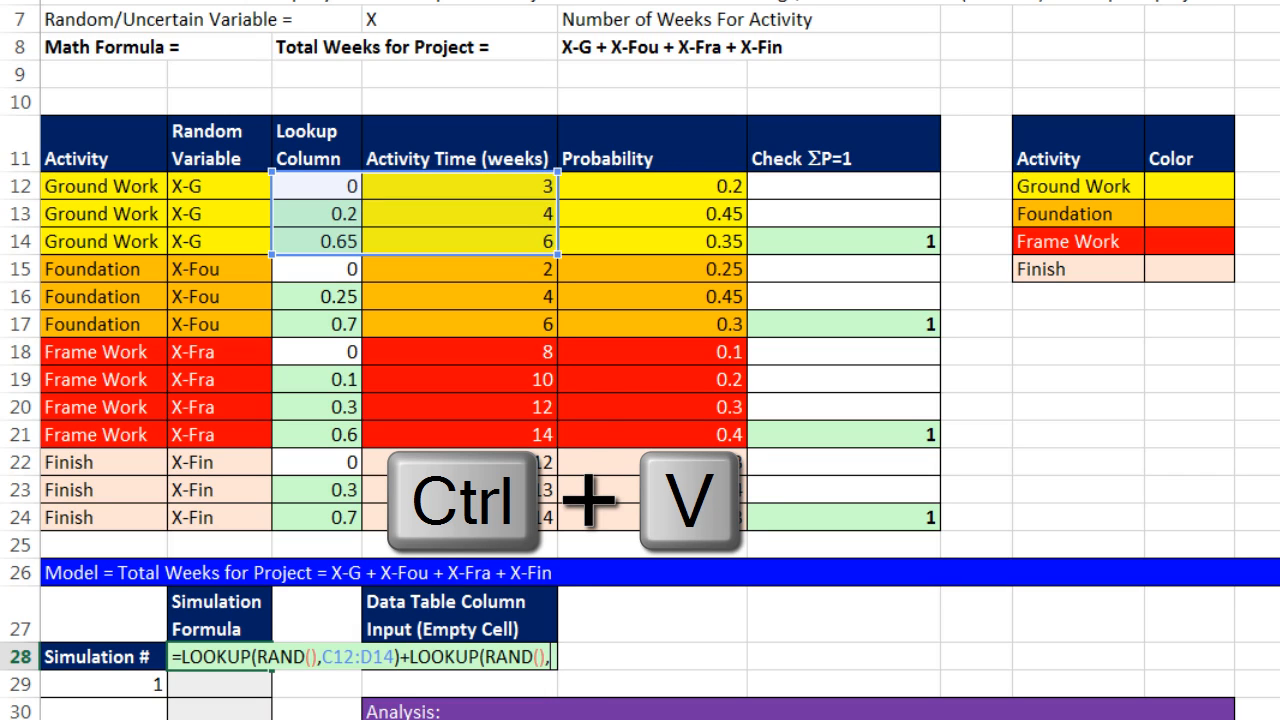
pyautogui.press('ctrl+v')
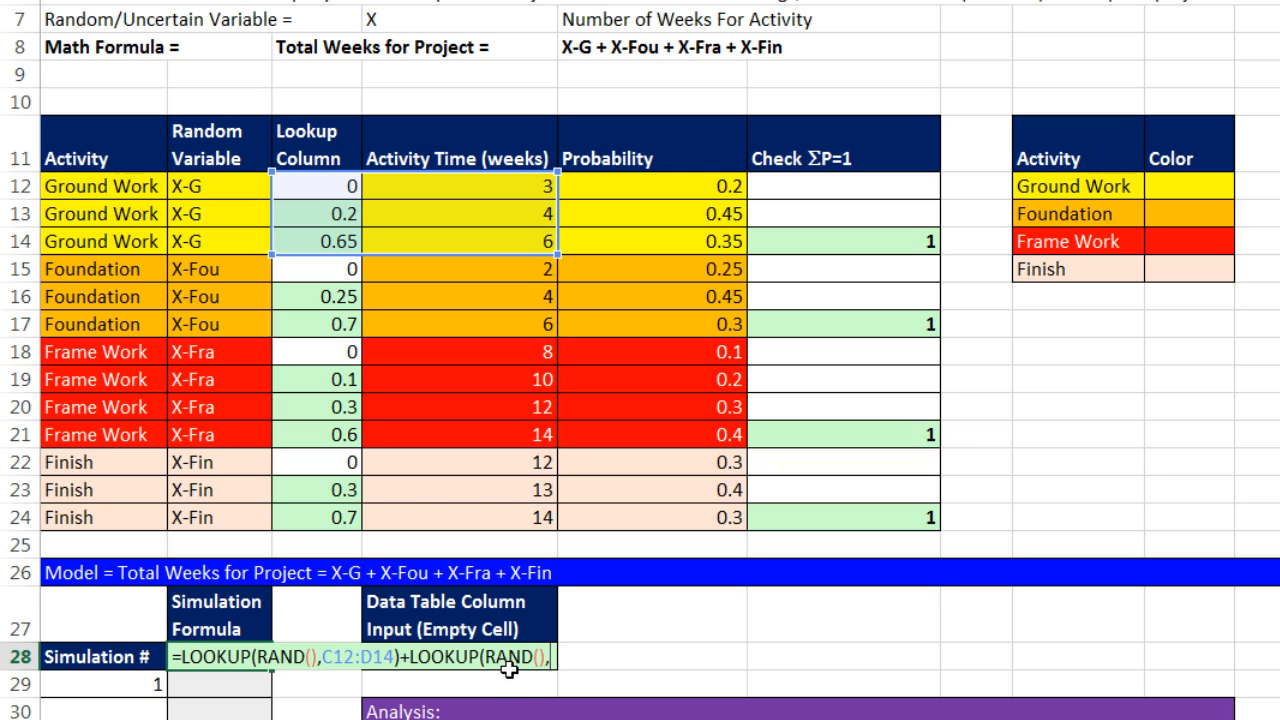
pyautogui.moveTo(322, 276)
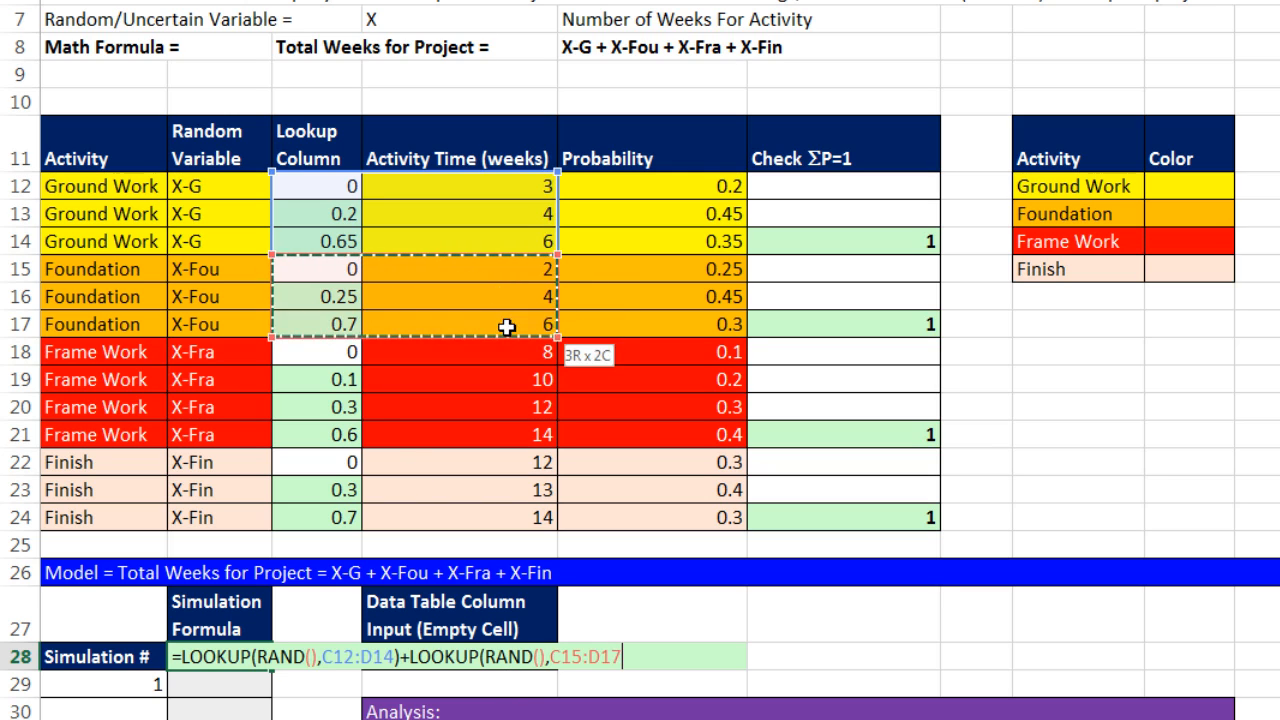
pyautogui.moveTo(648, 676)
pyautogui.write(')')
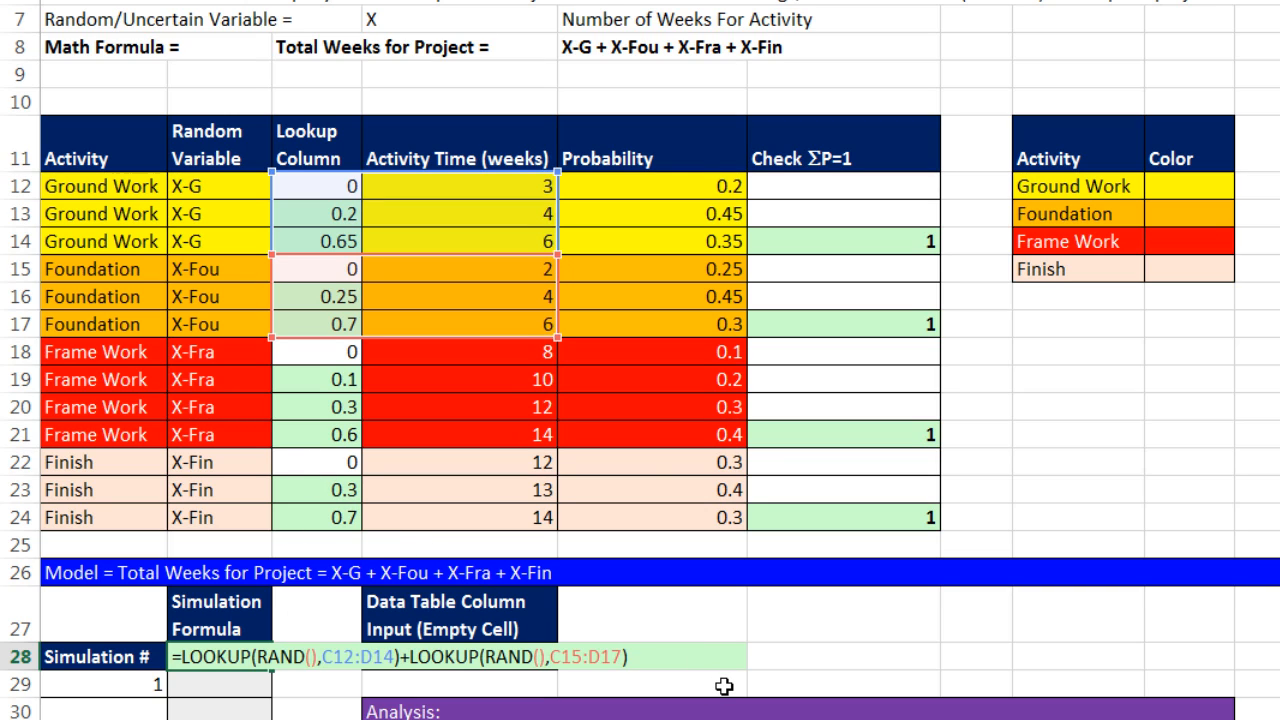
pyautogui.write('+LOOKUP(RAND(),C18:D21')
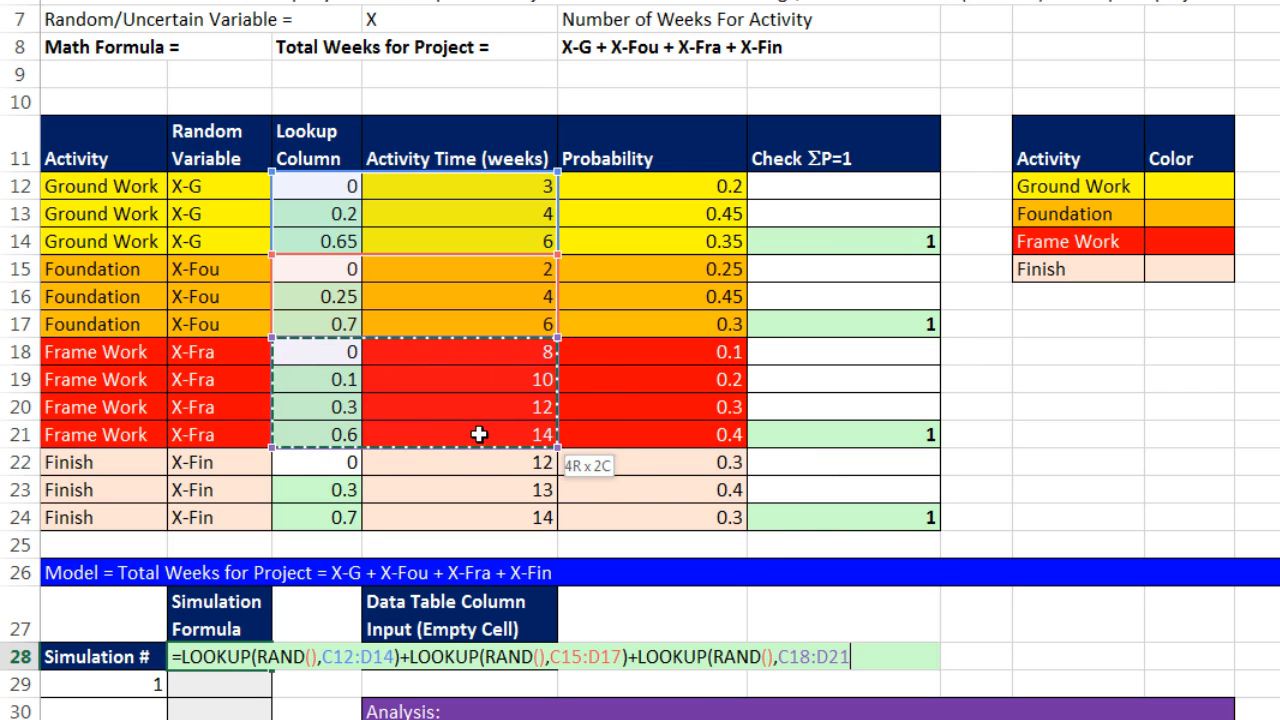
pyautogui.moveTo(464, 424)
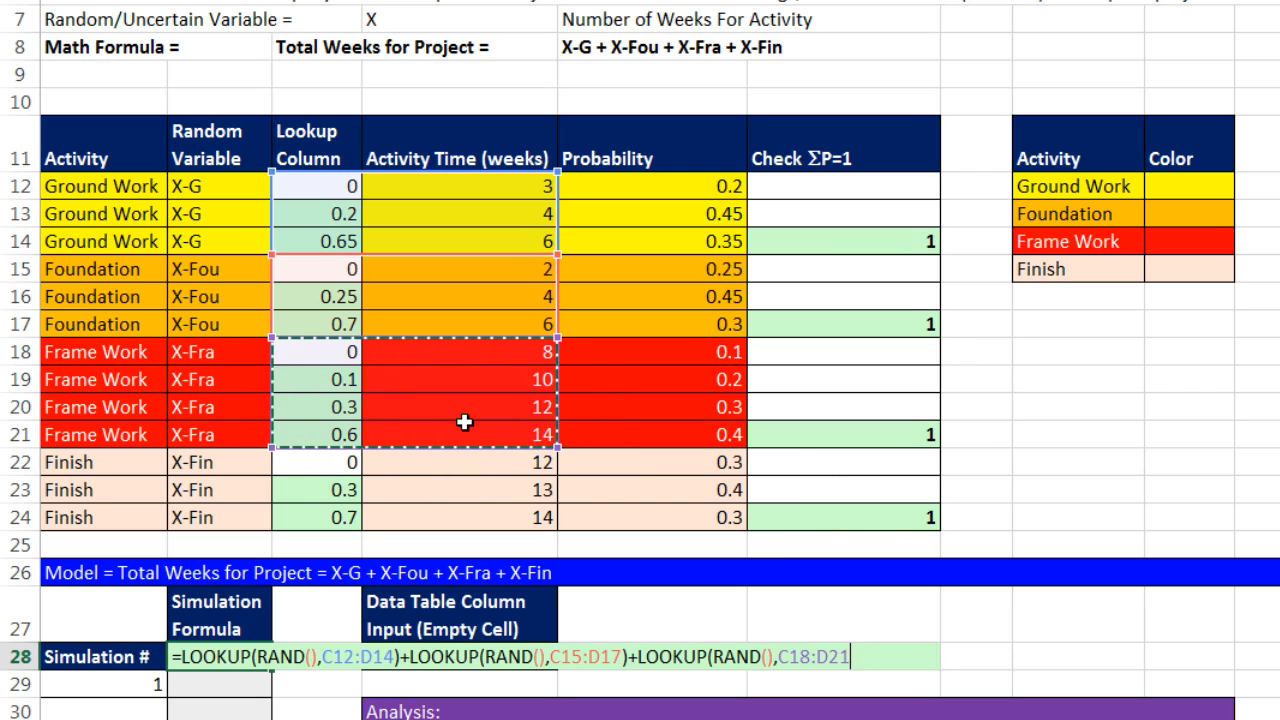
pyautogui.moveTo(836, 676)
pyautogui.write(')')
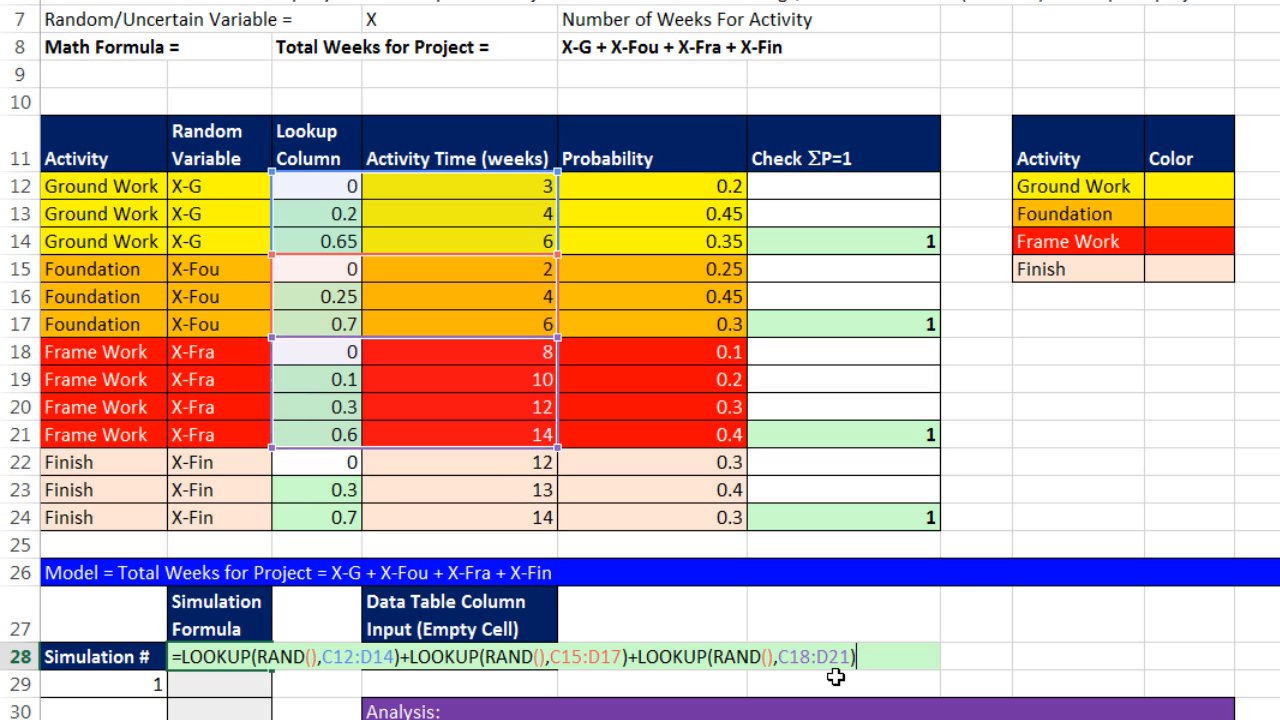
pyautogui.write('+')
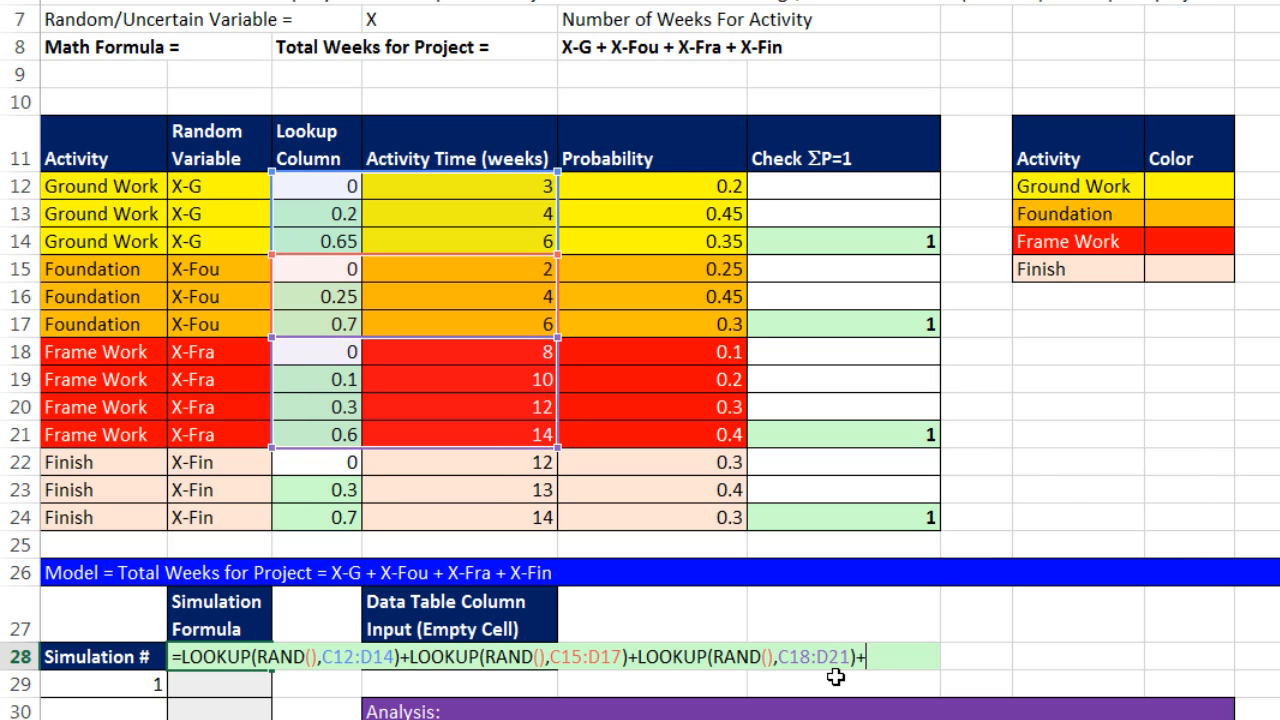
pyautogui.write('+LOOKUP(RAND(),C22:D24')
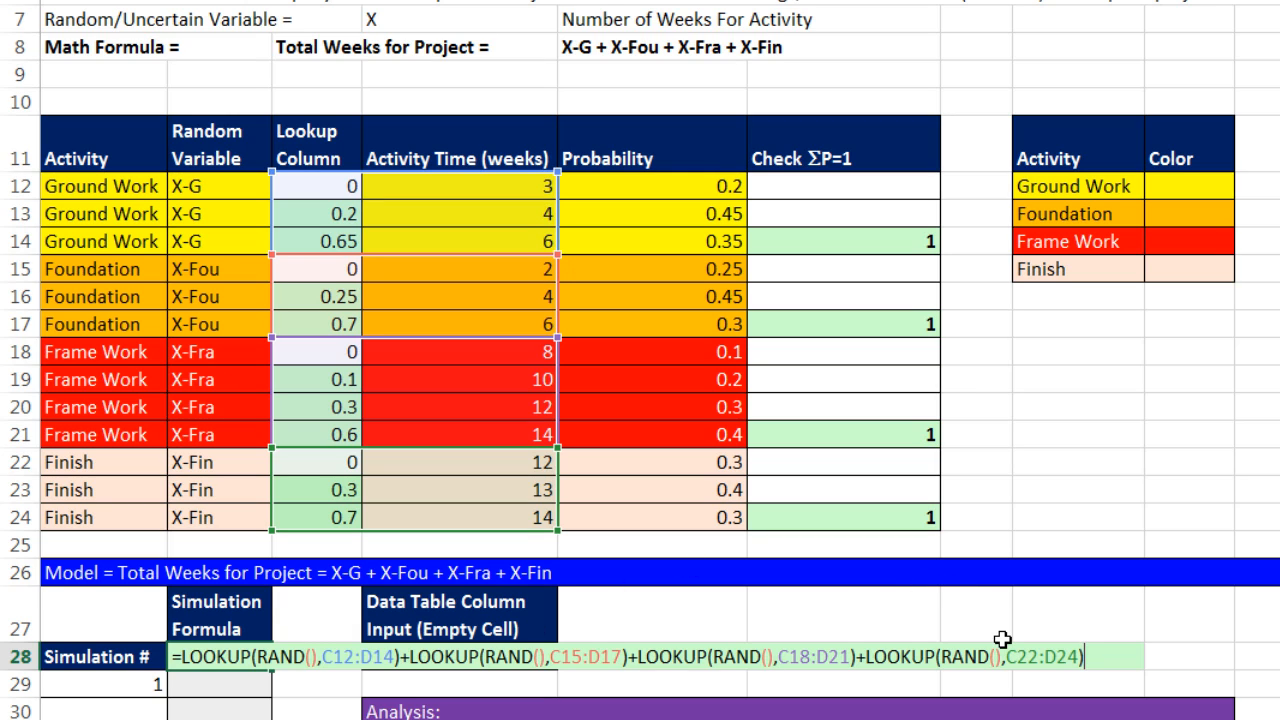
pyautogui.moveTo(688, 516)
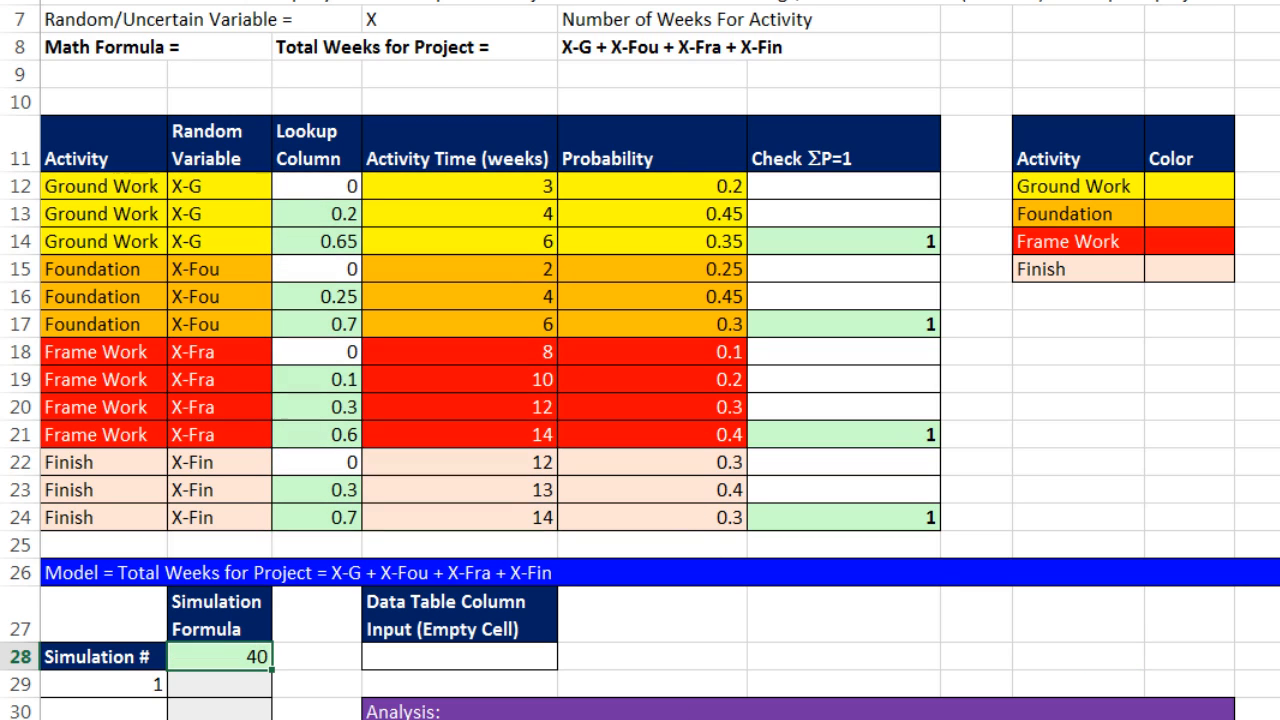
pyautogui.moveTo(224, 704)
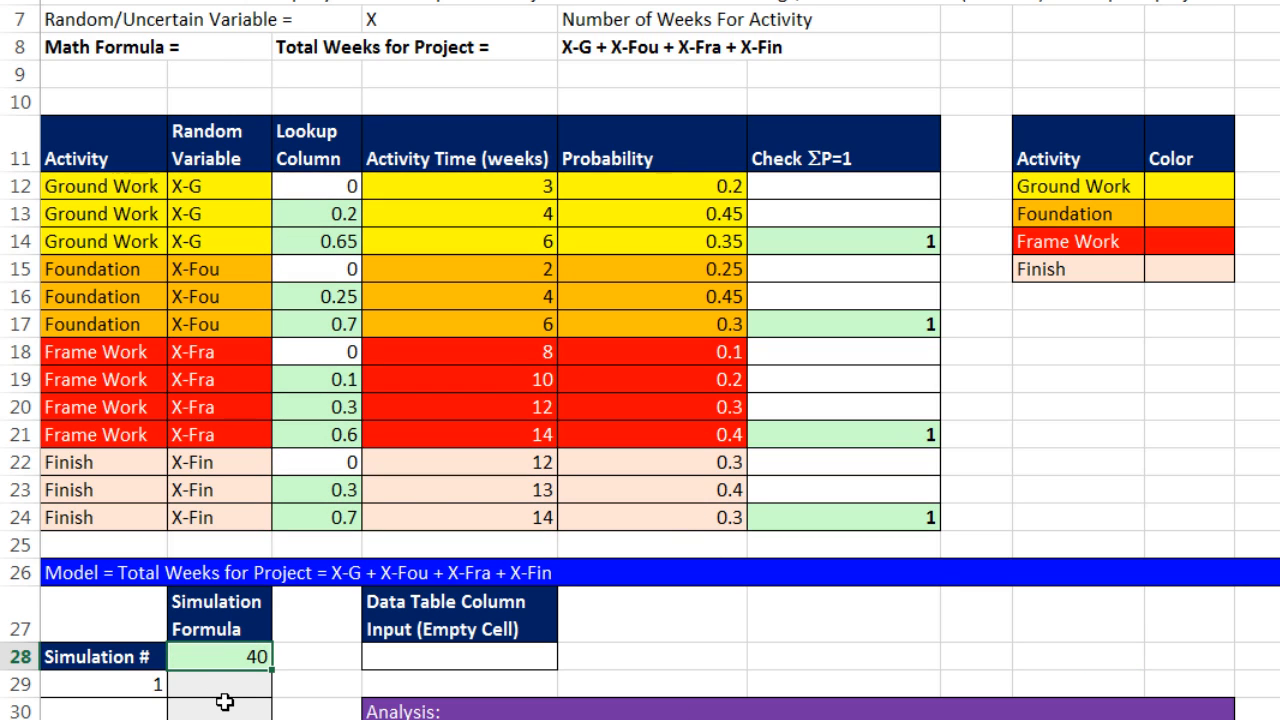
# - Recalculate with F9 for new random totals like 32, 38 and 36, then select the first simulation number
pyautogui.press('f9')
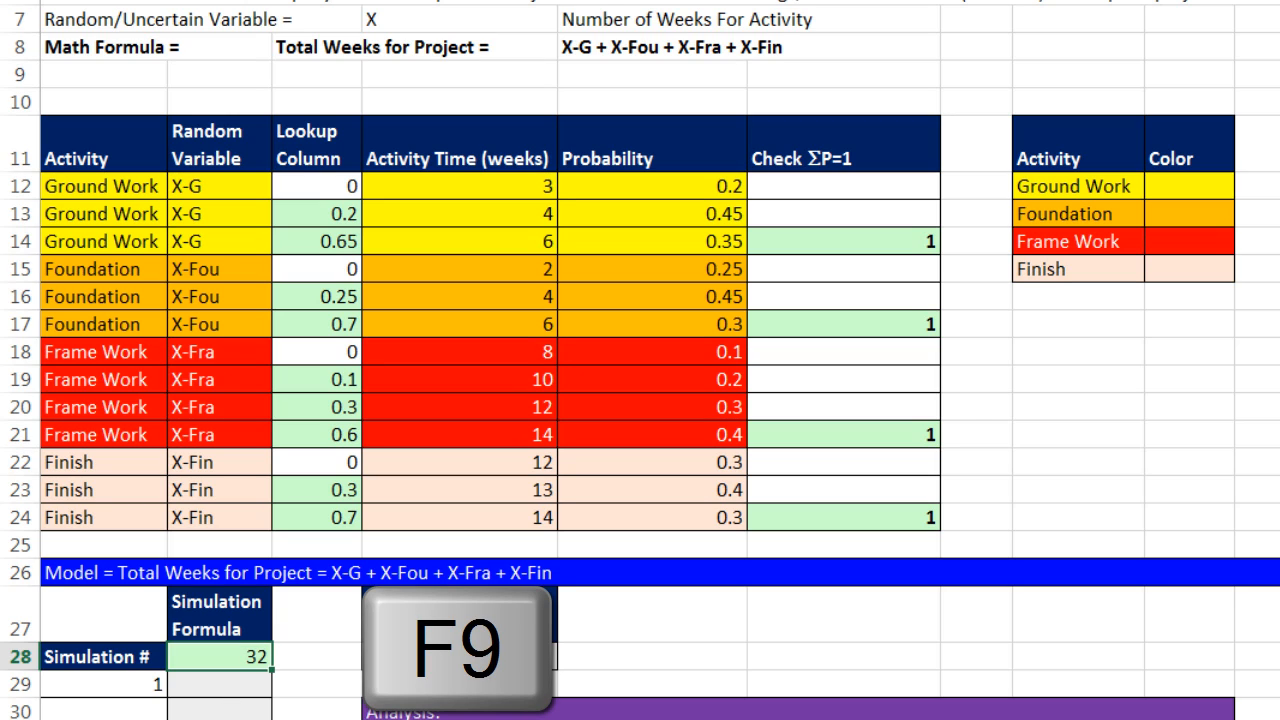
pyautogui.press('f9')
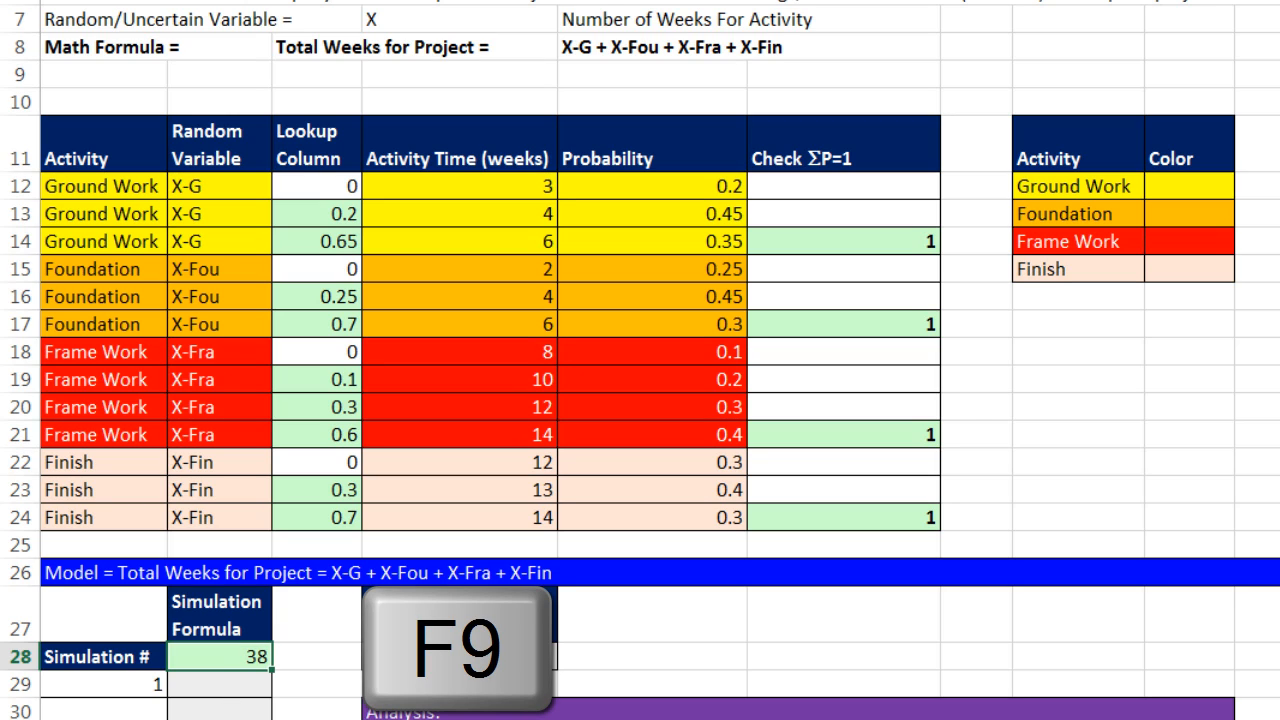
pyautogui.press('f9')
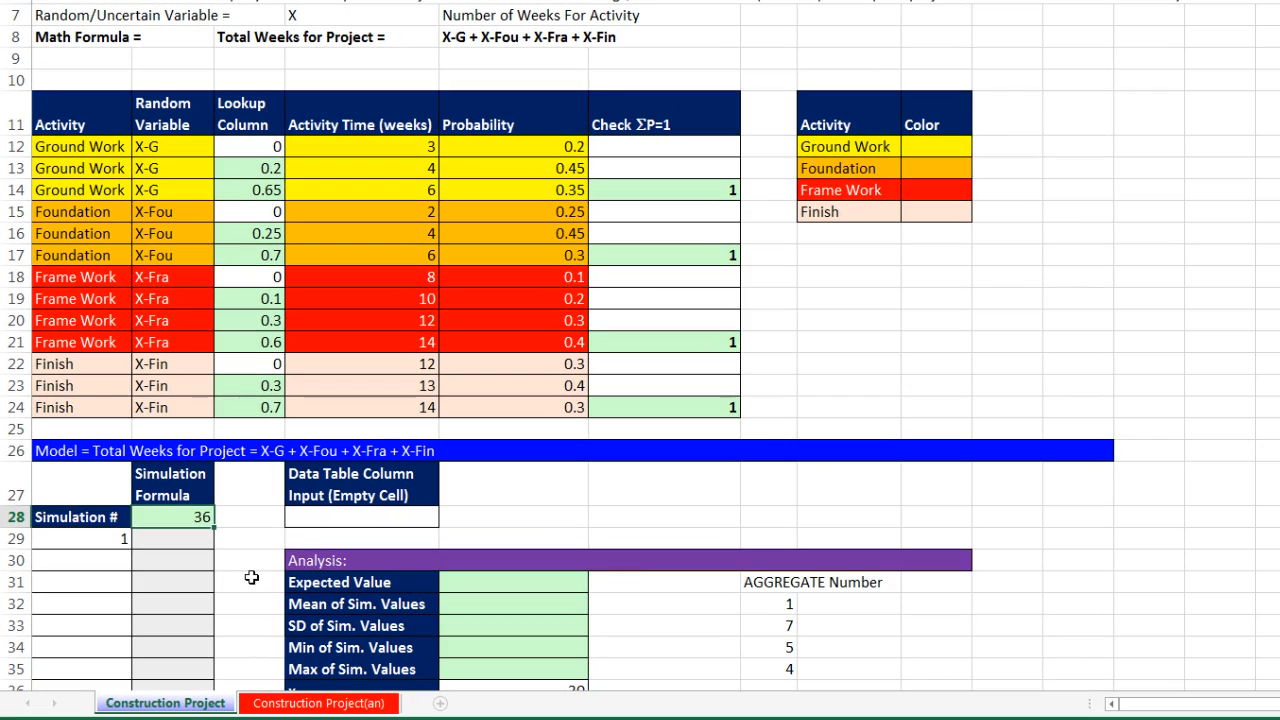
pyautogui.moveTo(232, 538)
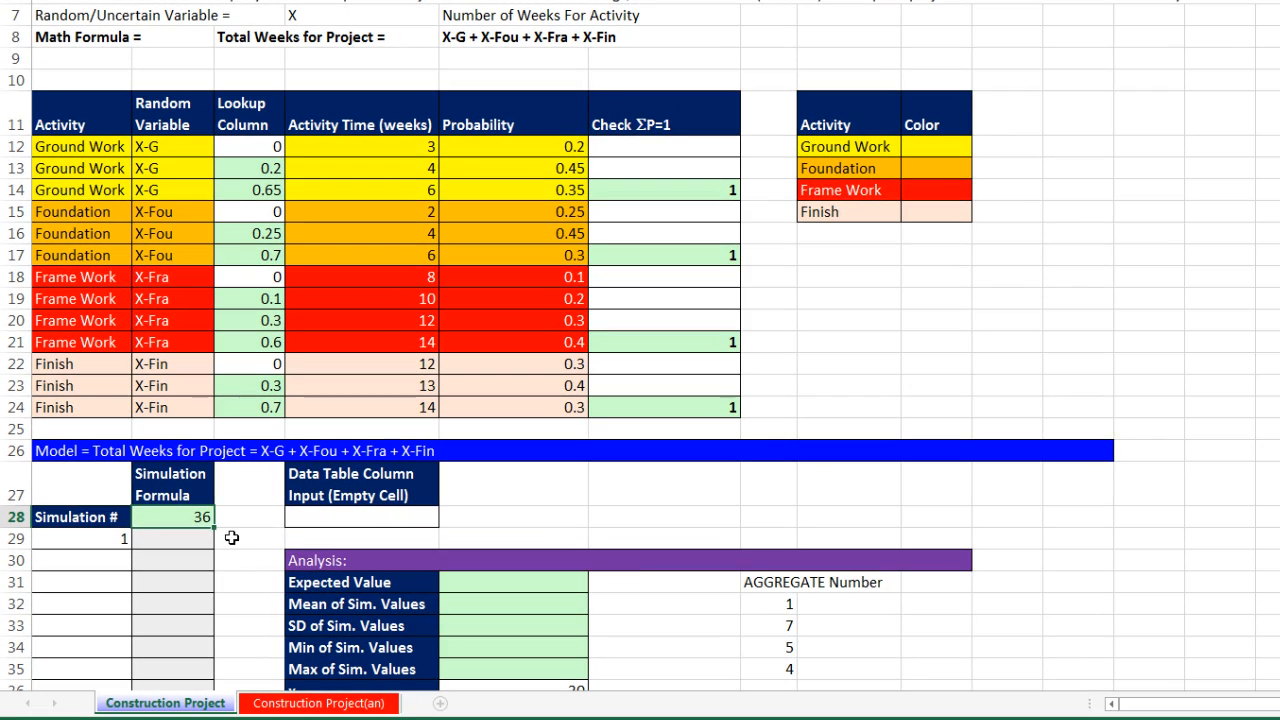
pyautogui.click(80, 538)
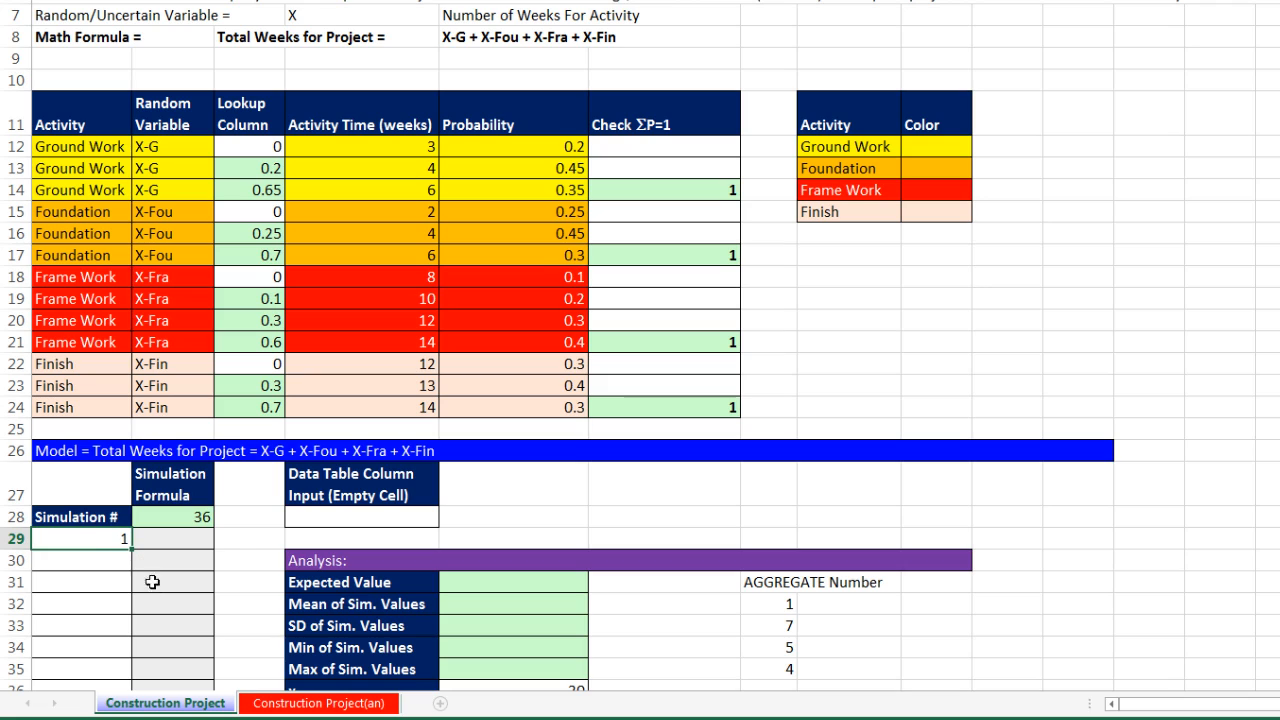
pyautogui.moveTo(160, 590)
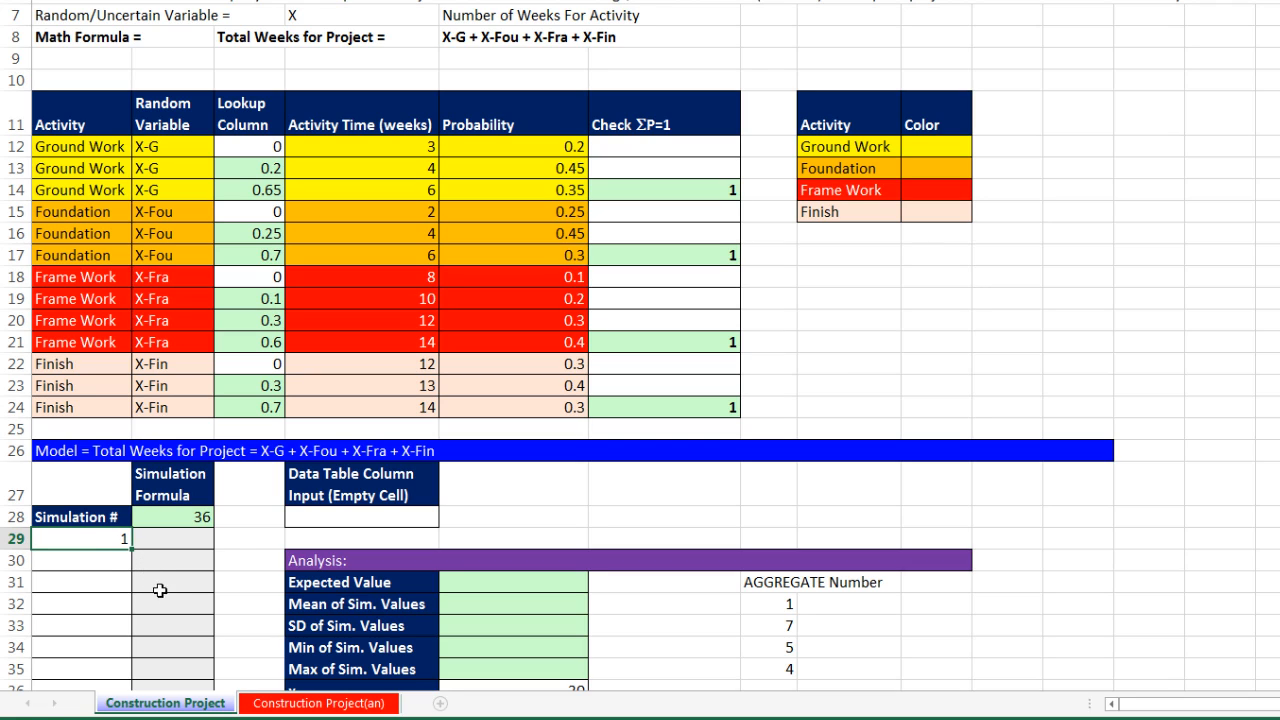
pyautogui.moveTo(136, 552)
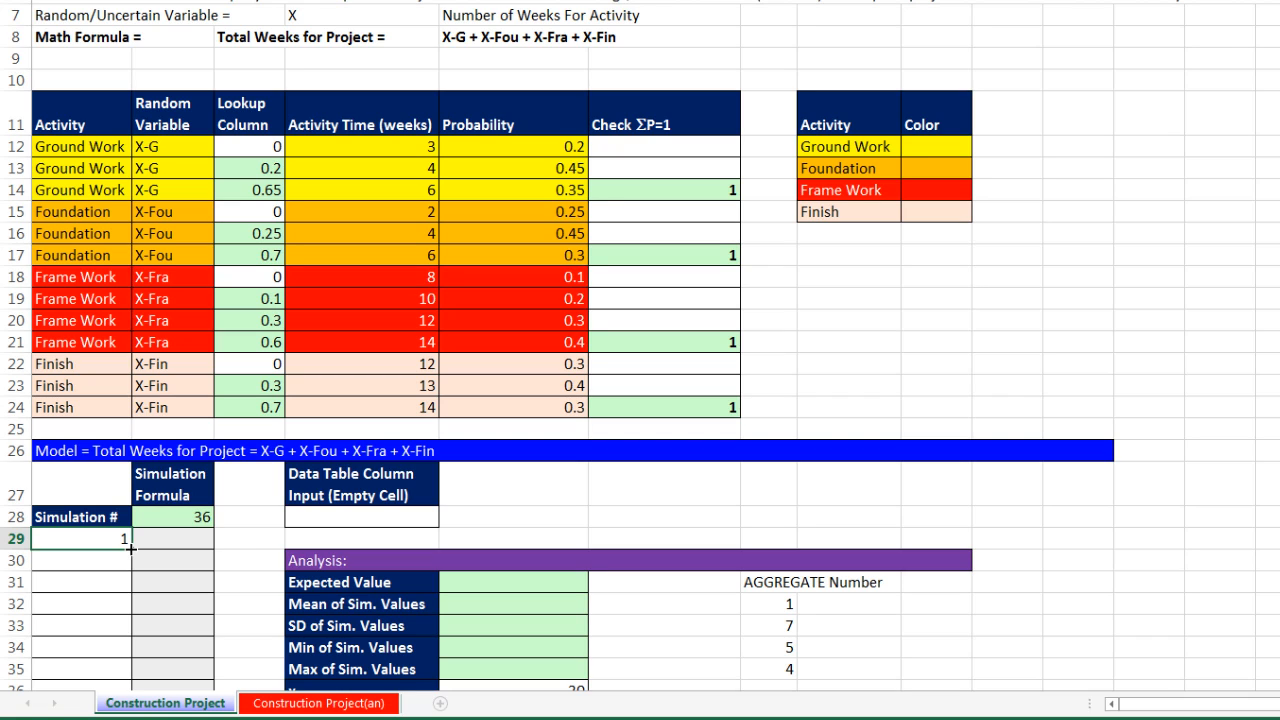
# - Fill the simulation numbers as a series counting up to 10
pyautogui.click(80, 580)
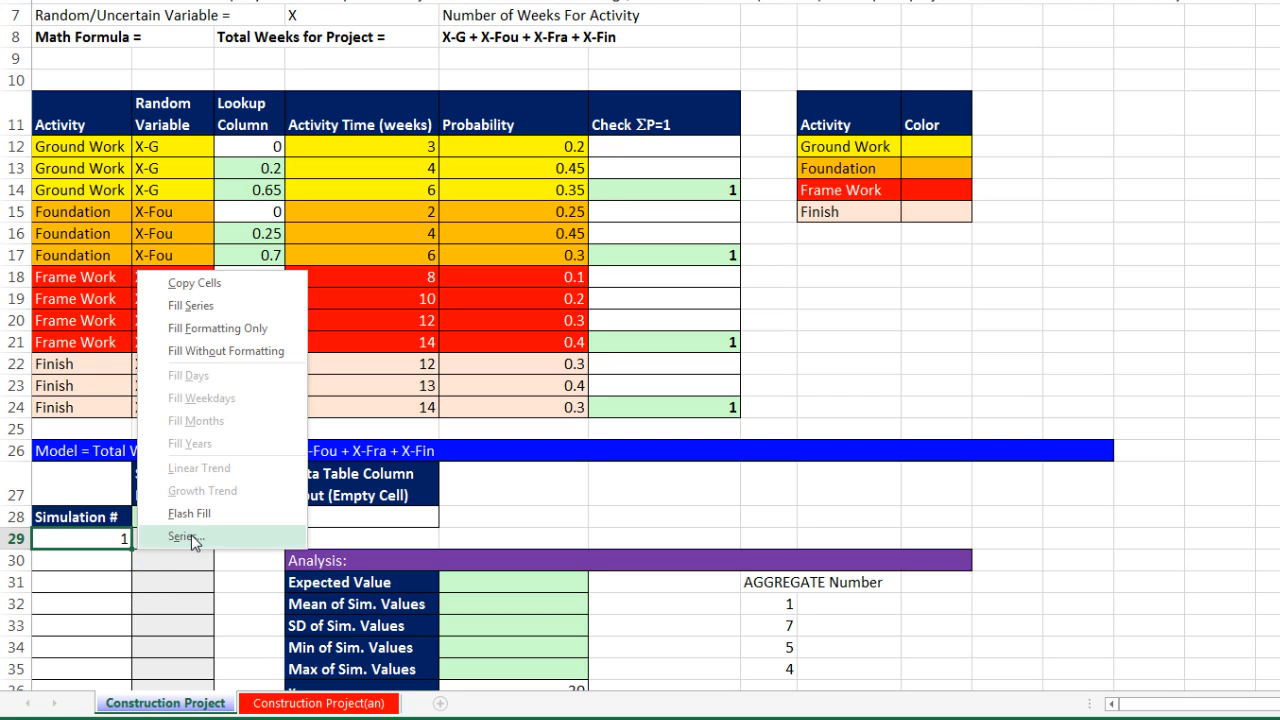
pyautogui.click(190, 536)
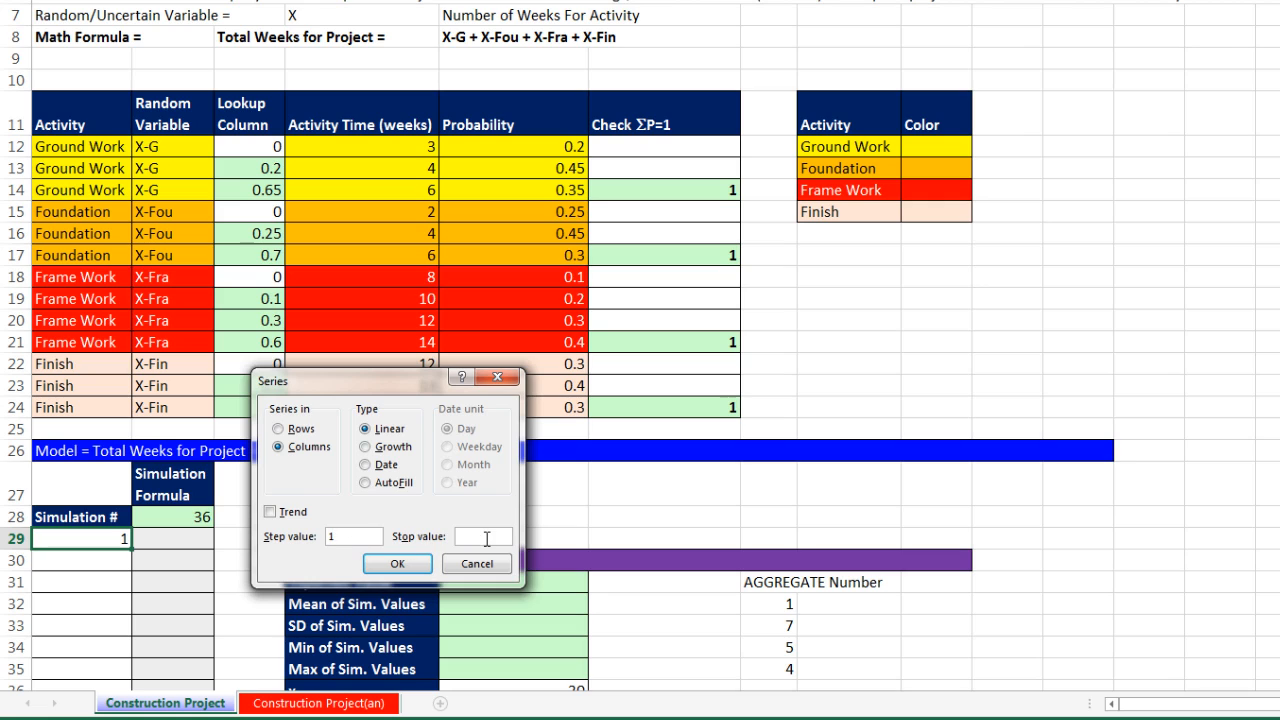
pyautogui.write('10')
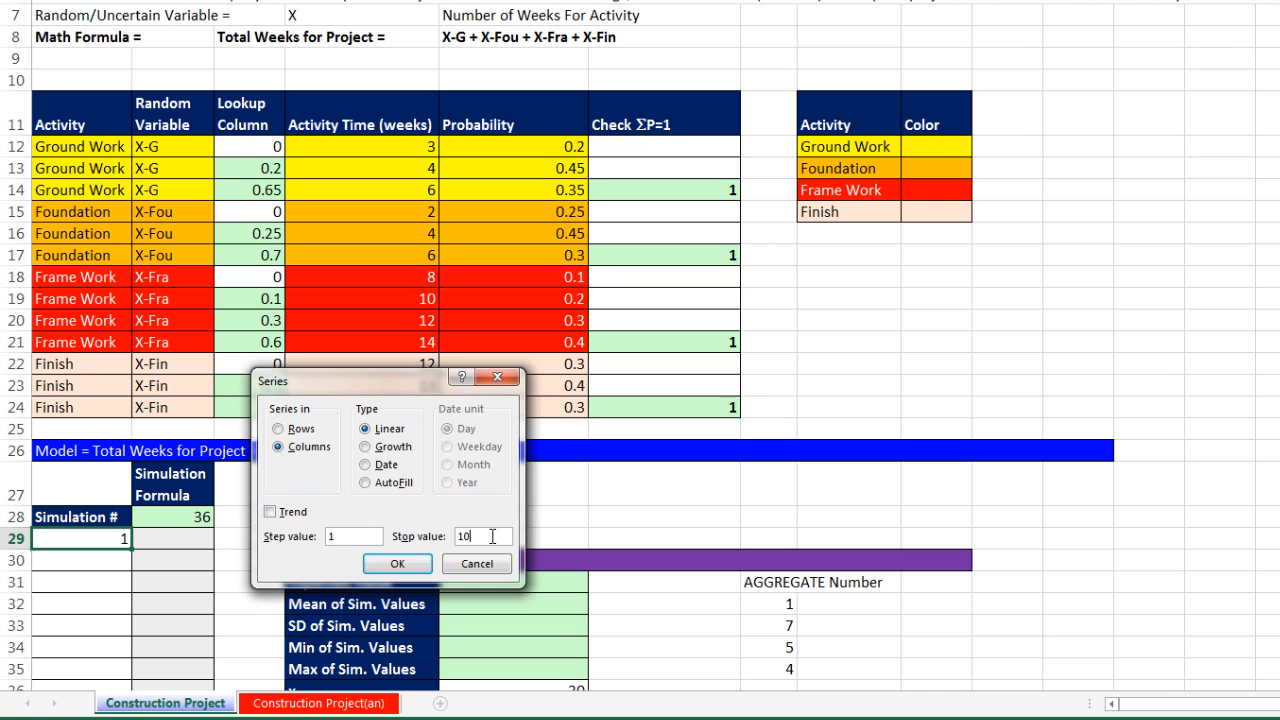
pyautogui.click(396, 564)
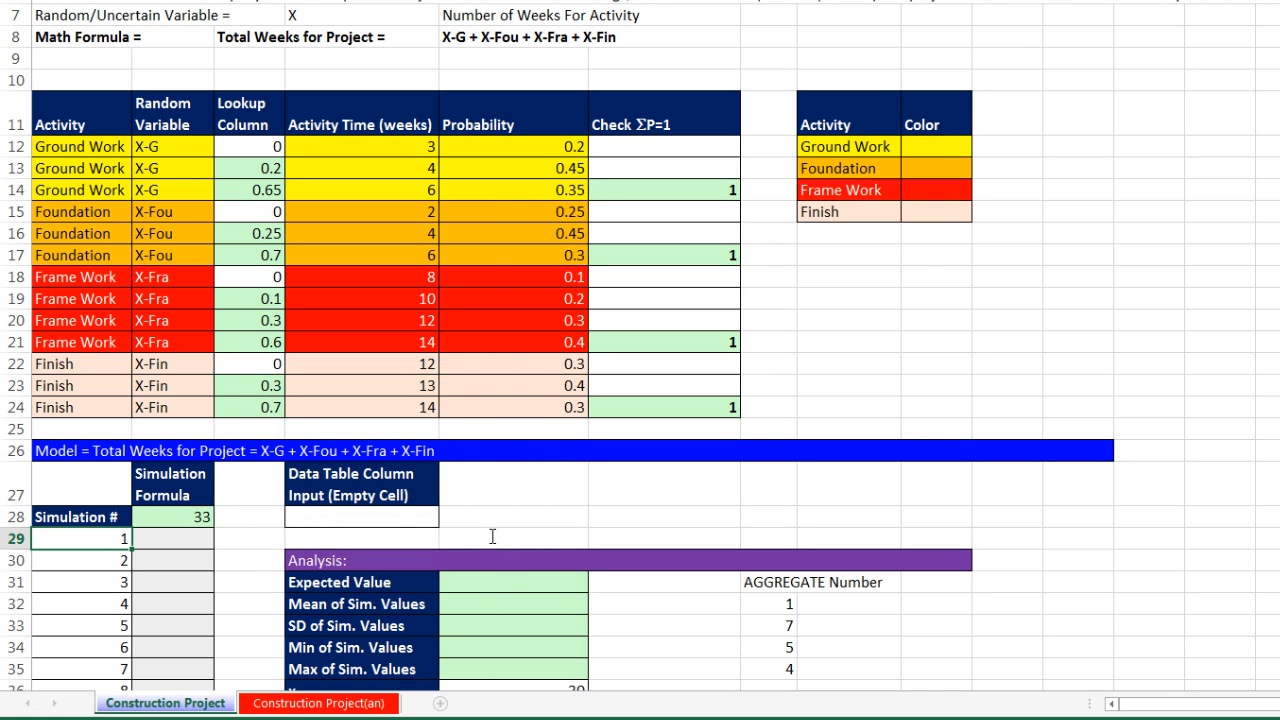
pyautogui.moveTo(238, 520)
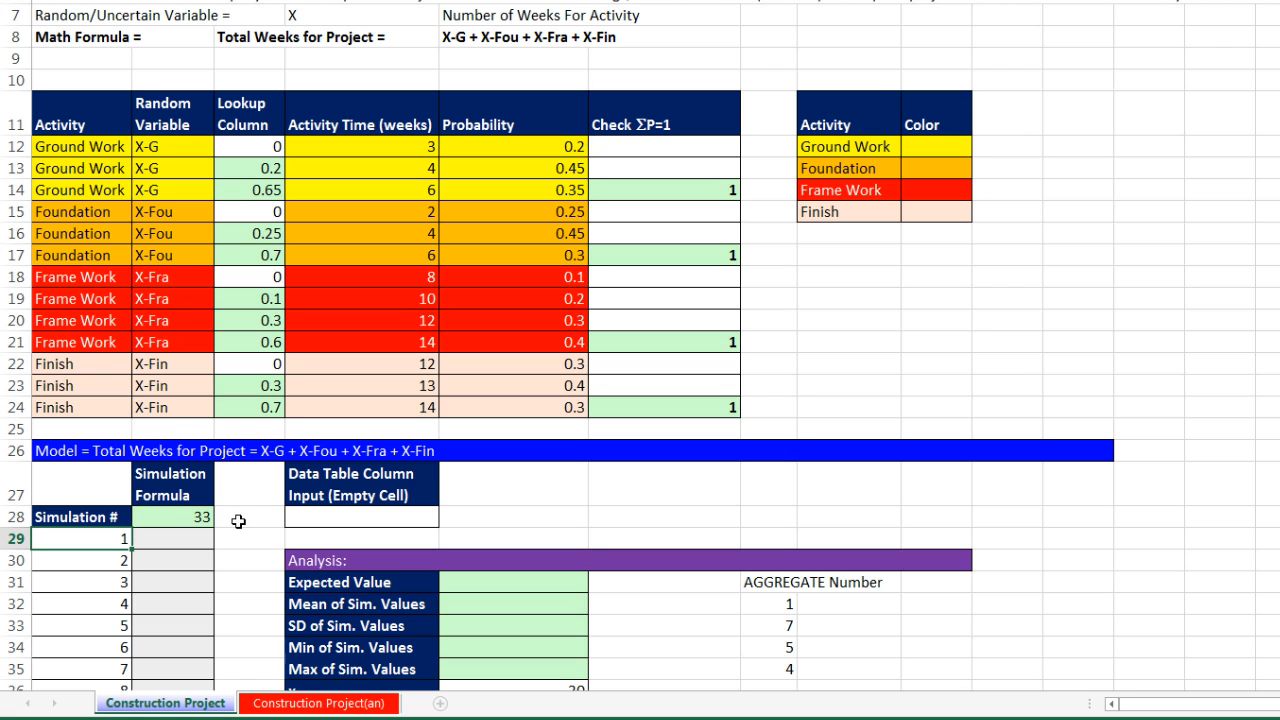
# - Run a one-variable Data Table over the simulation rows with the empty cell as column input
pyautogui.scroll(-3)
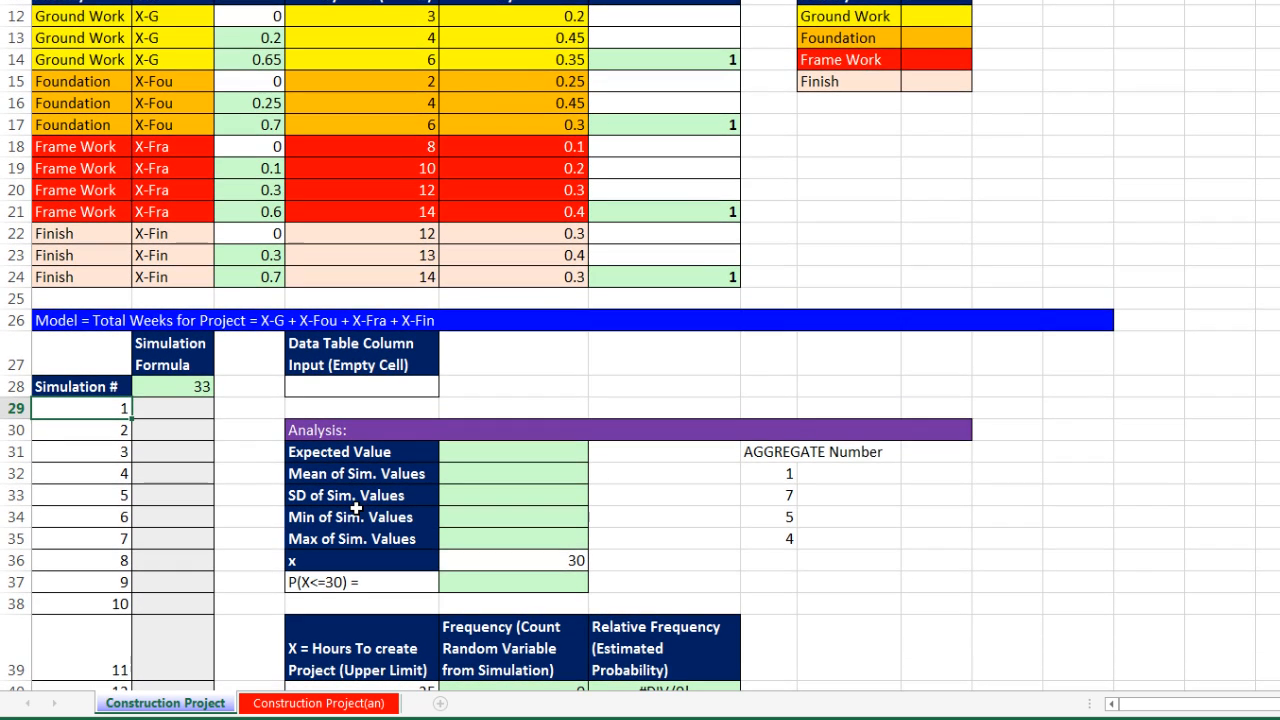
pyautogui.scroll(-3)
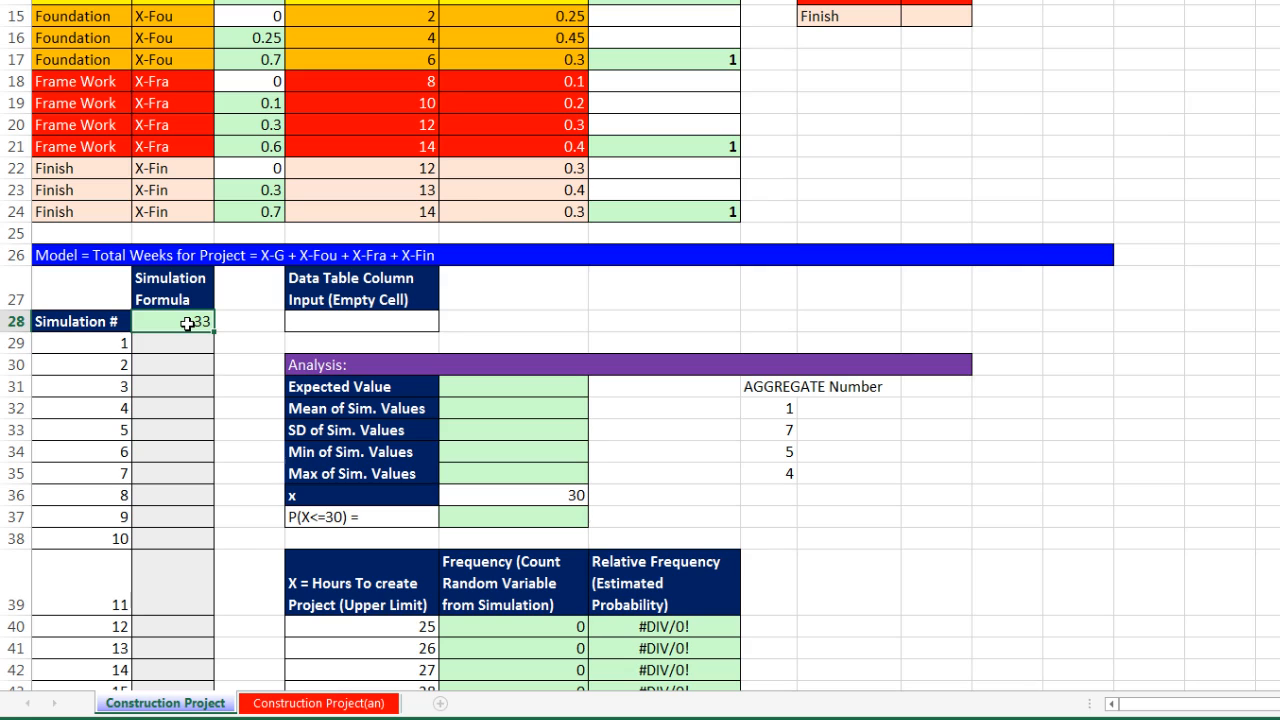
pyautogui.click(360, 320)
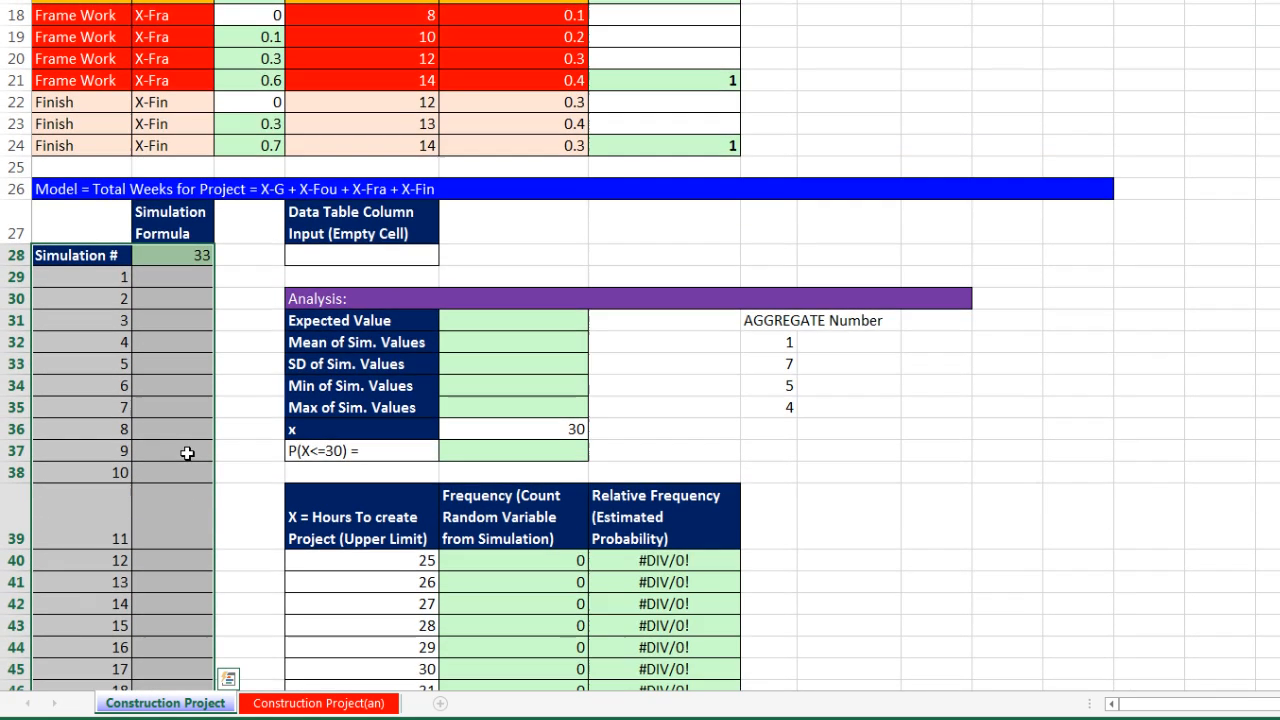
pyautogui.click(280, 24)
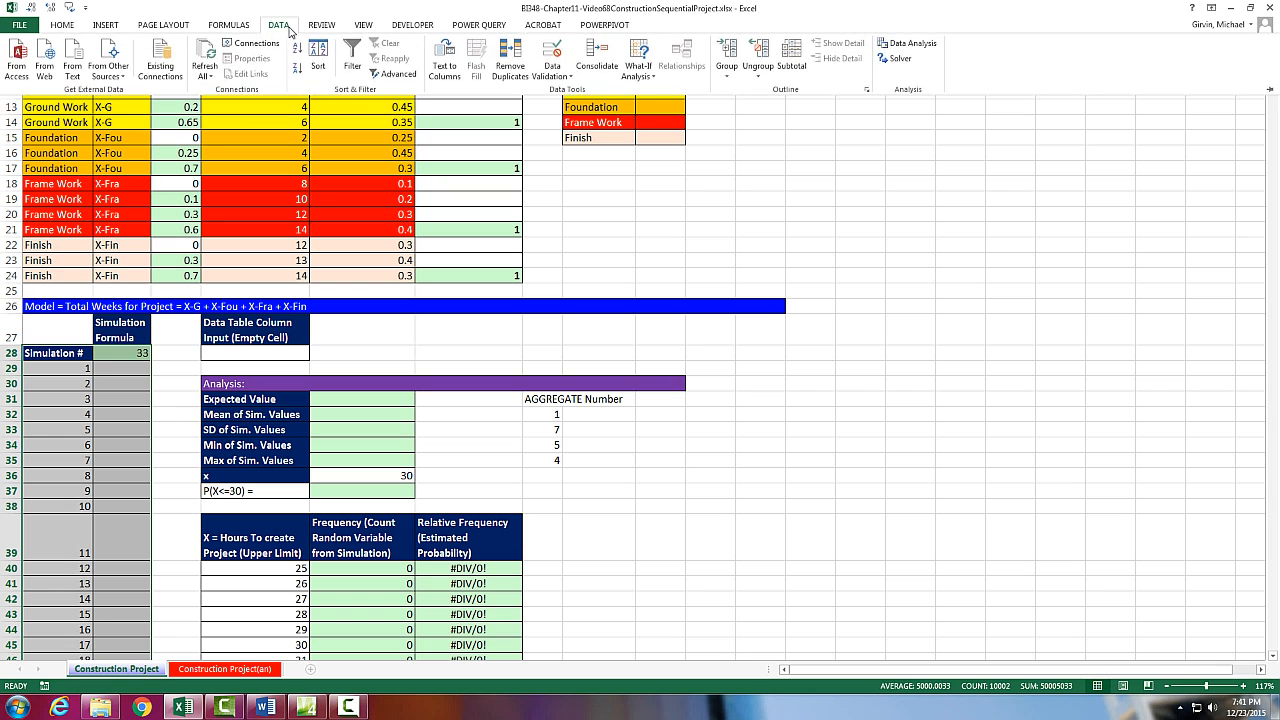
pyautogui.click(636, 56)
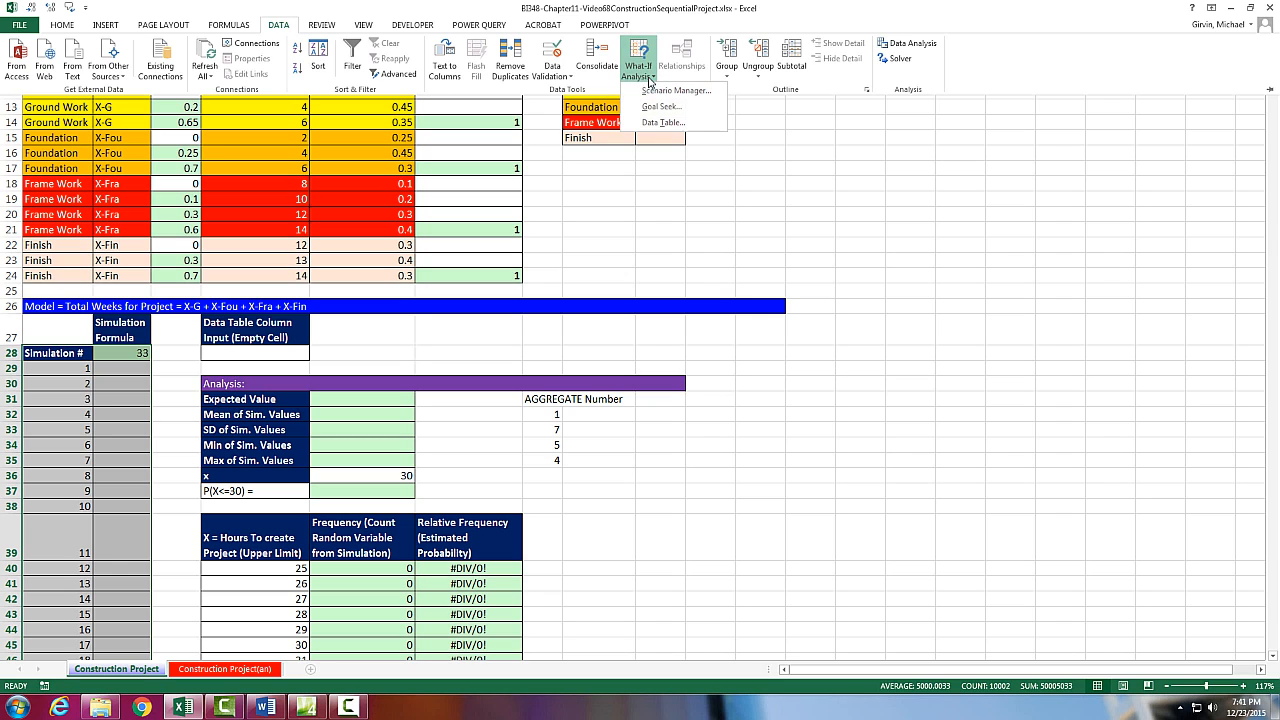
pyautogui.click(398, 396)
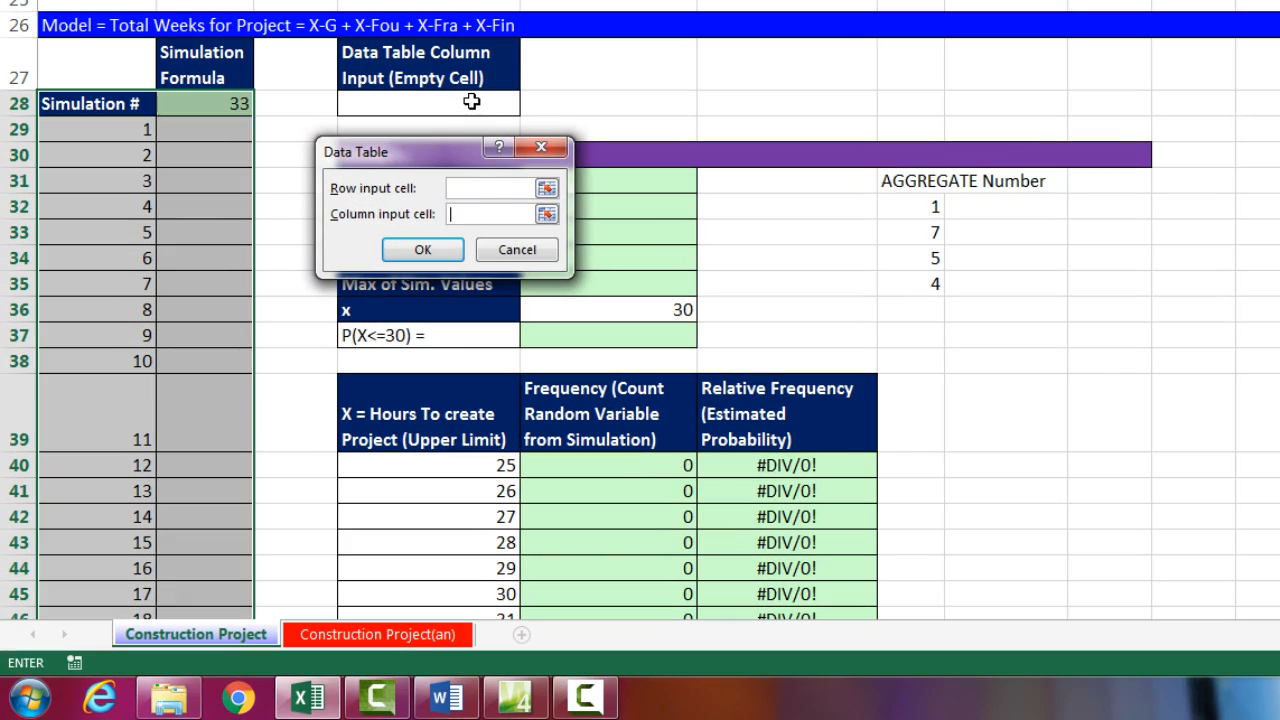
pyautogui.click(428, 104)
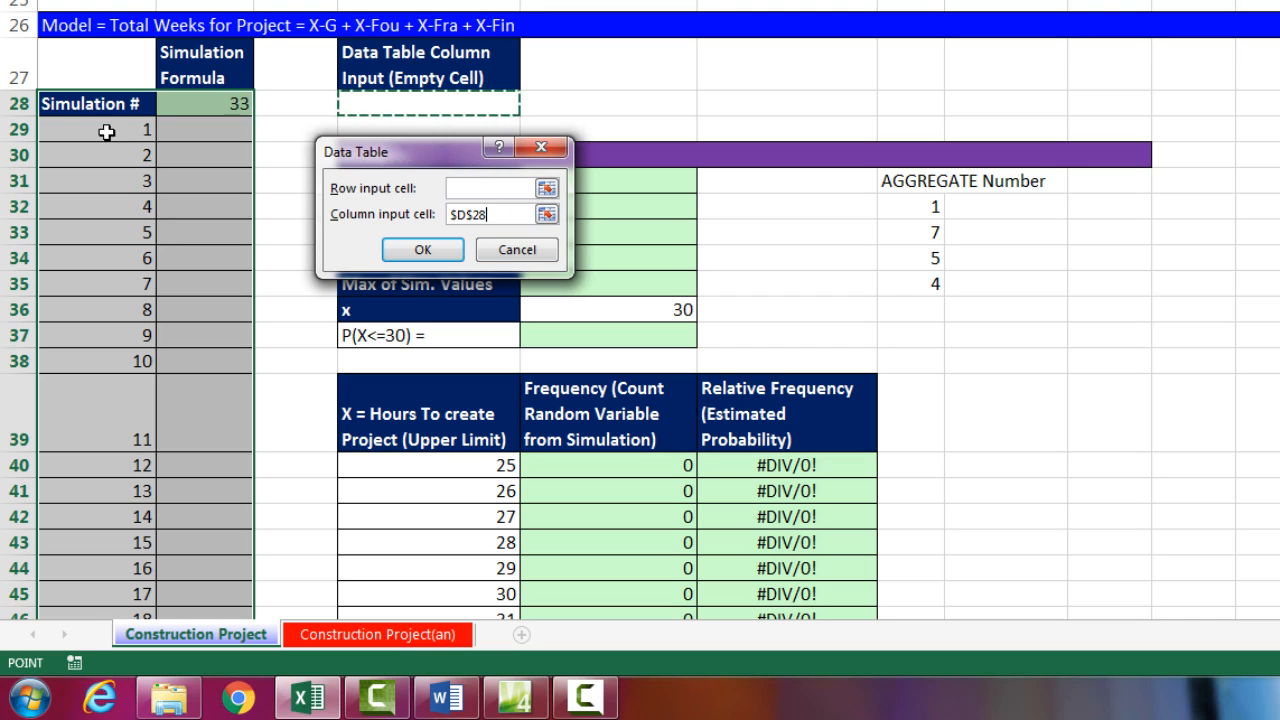
pyautogui.moveTo(88, 124)
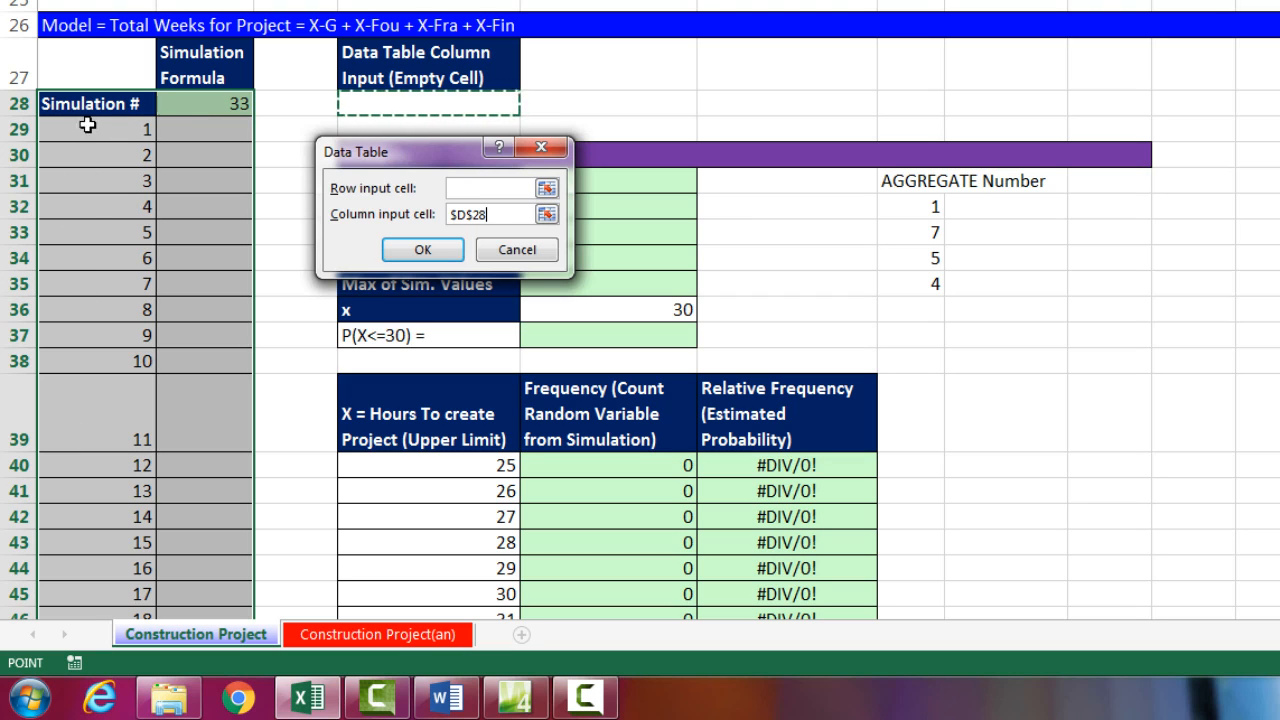
pyautogui.moveTo(428, 114)
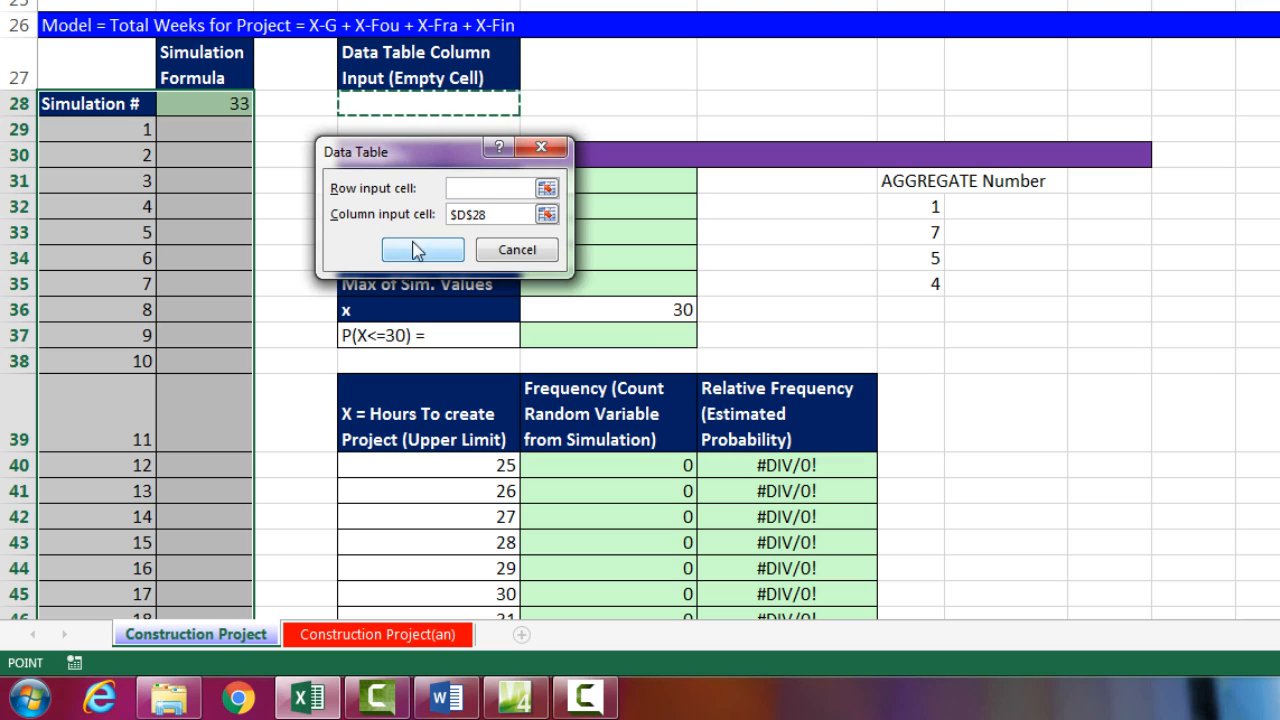
pyautogui.click(422, 248)
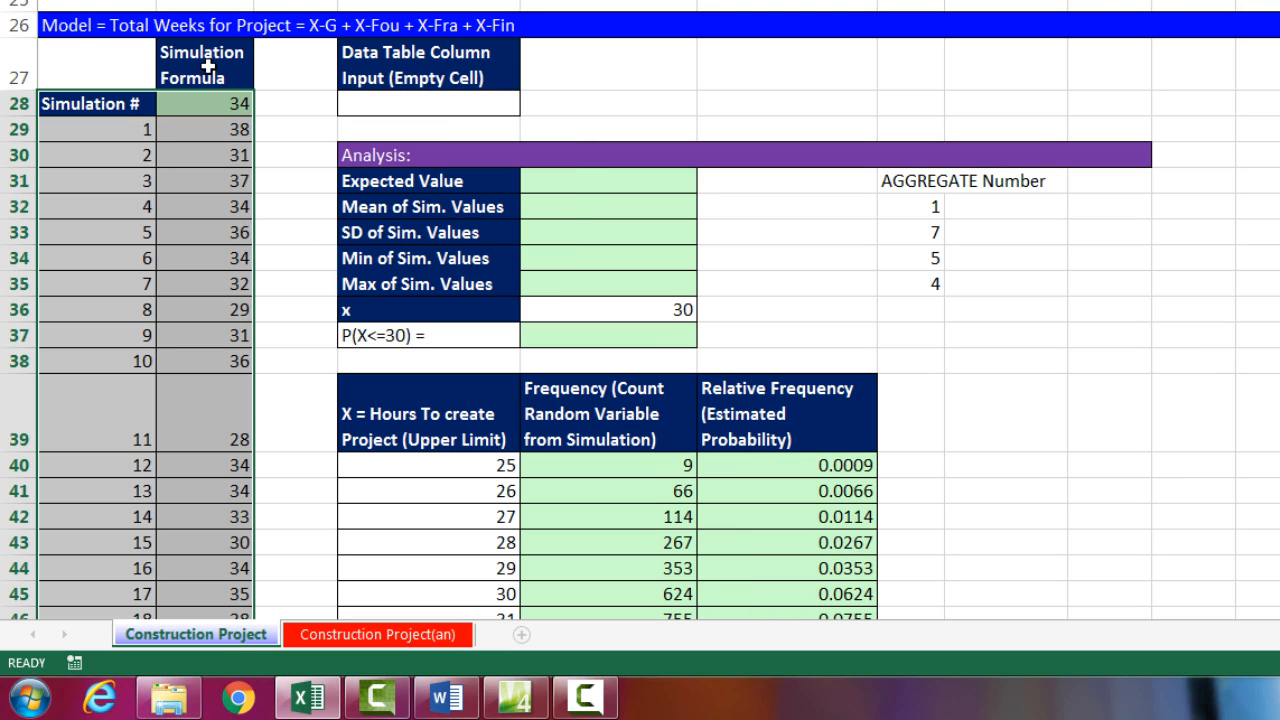
pyautogui.moveTo(300, 152)
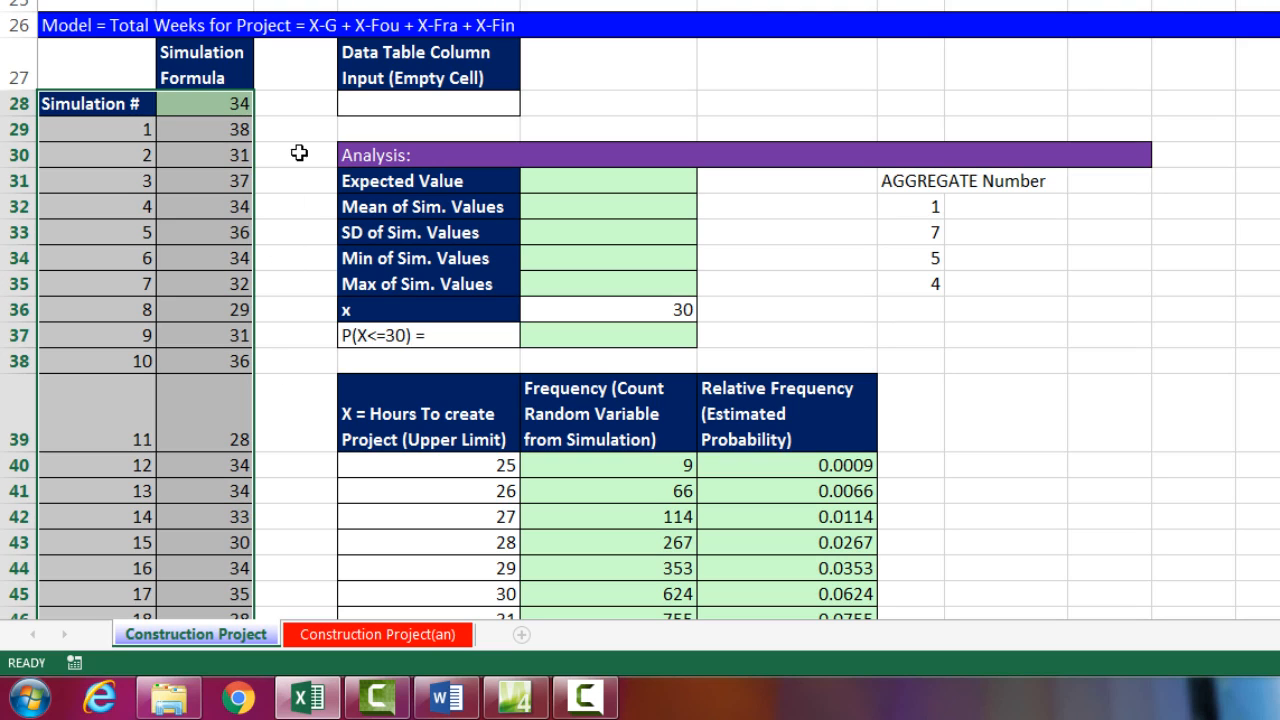
pyautogui.moveTo(304, 140)
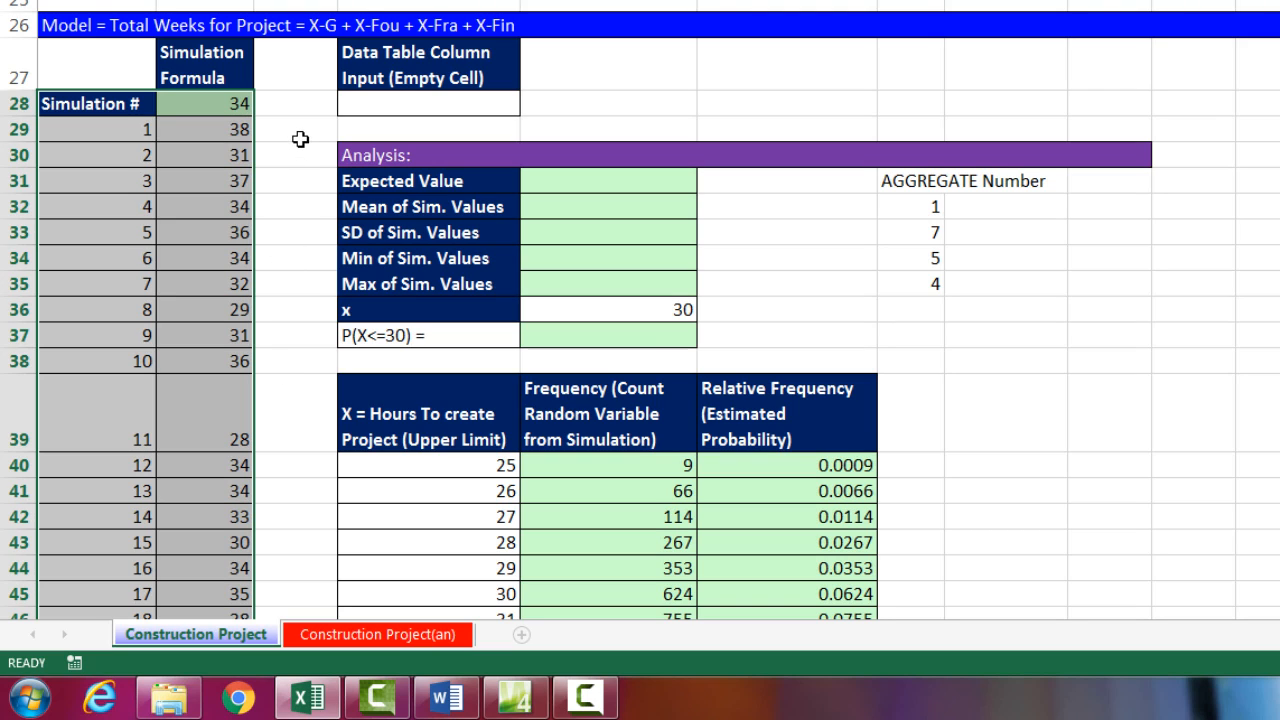
# - Recalculate the simulation with F9 and select the Mean of Sim. Values cell
pyautogui.press('f9')
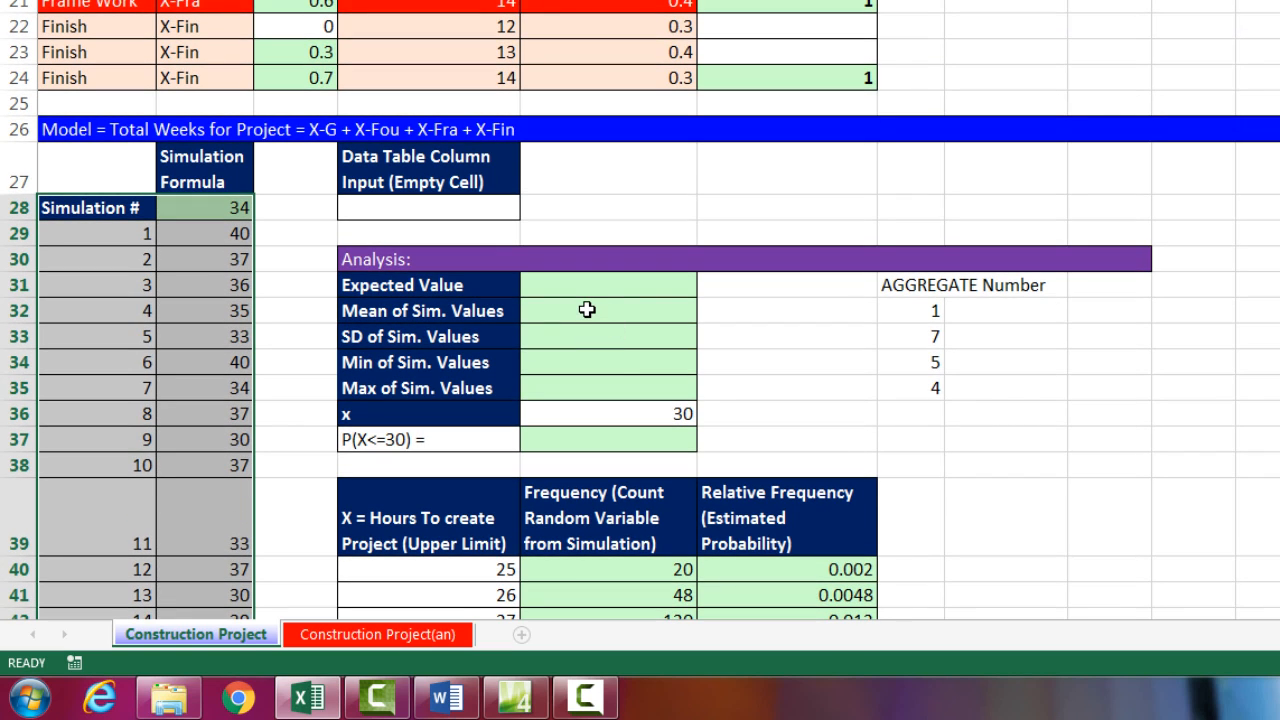
pyautogui.moveTo(548, 320)
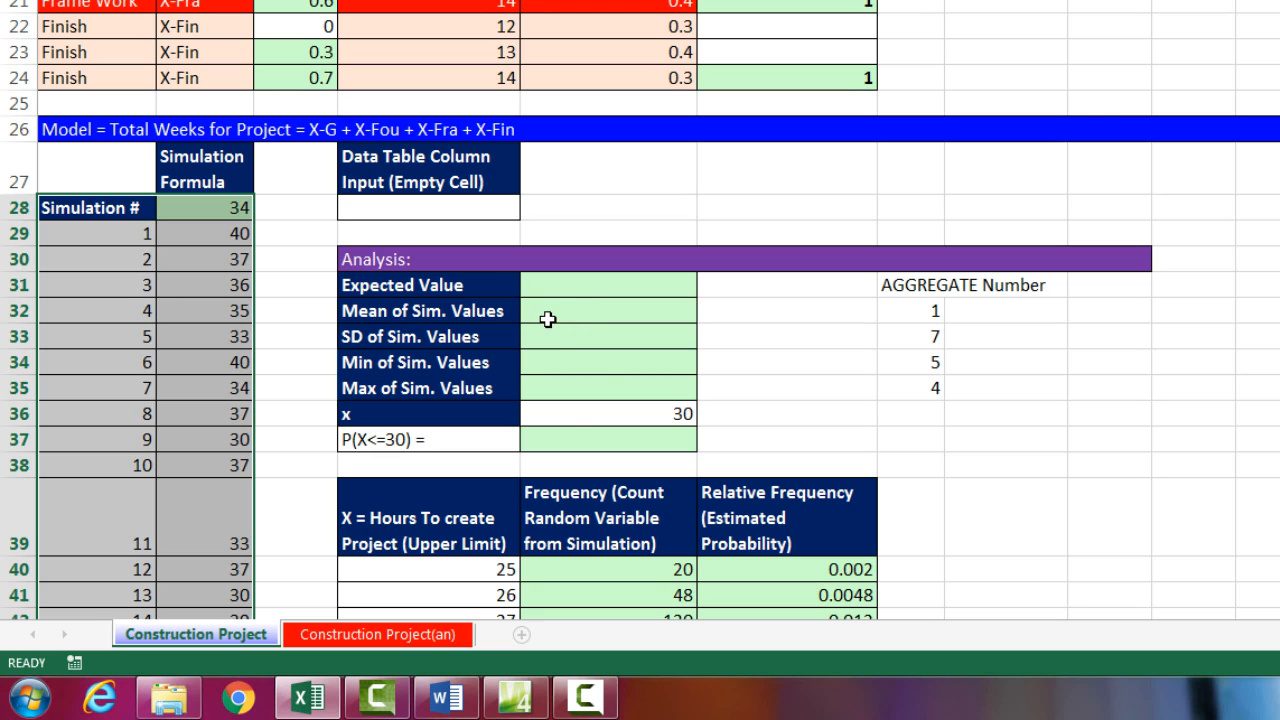
pyautogui.moveTo(570, 312)
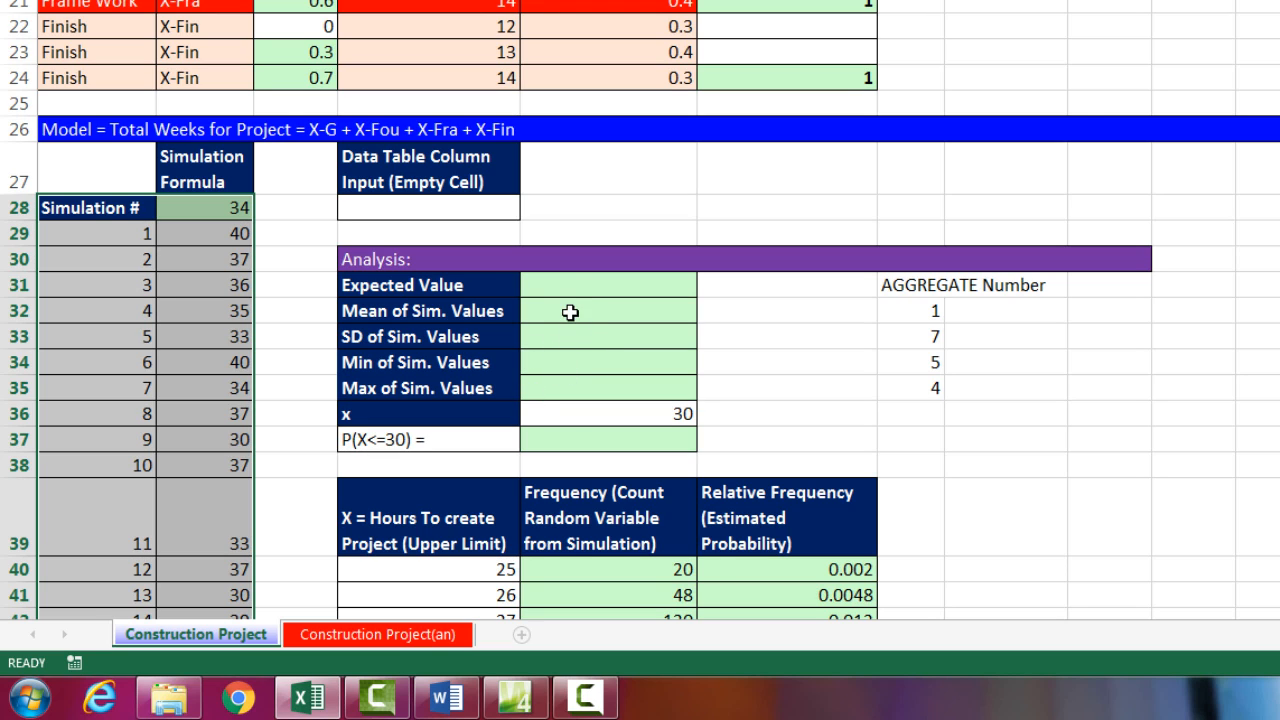
pyautogui.click(608, 310)
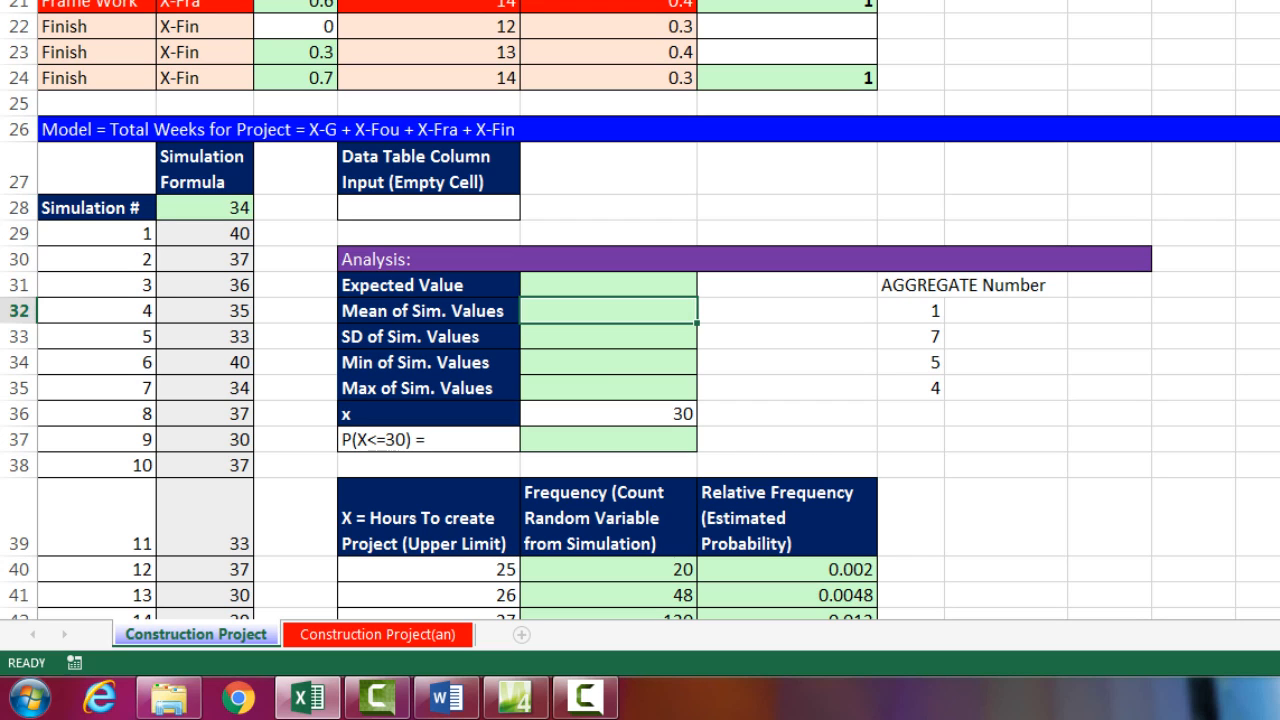
# - Build =AGGREGATE(G32,4,$B$29:$B$10028) for the mean, locking the simulation range
pyautogui.write('=ag')
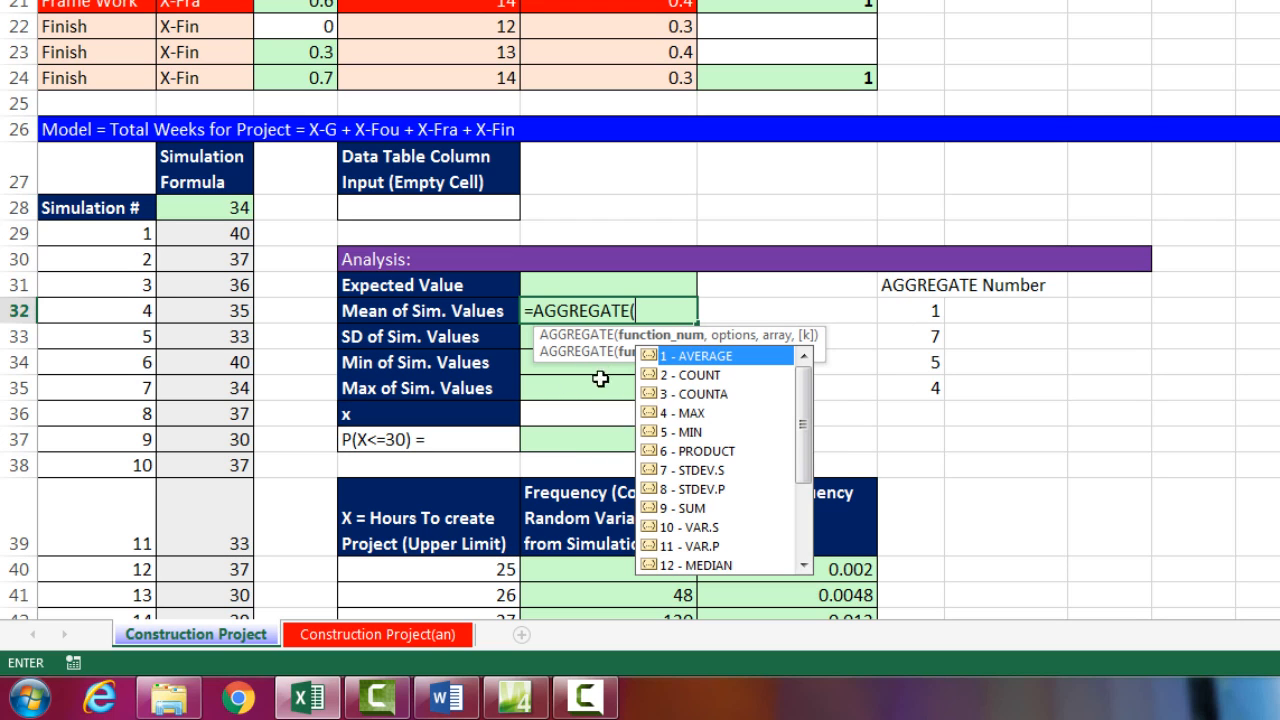
pyautogui.moveTo(688, 572)
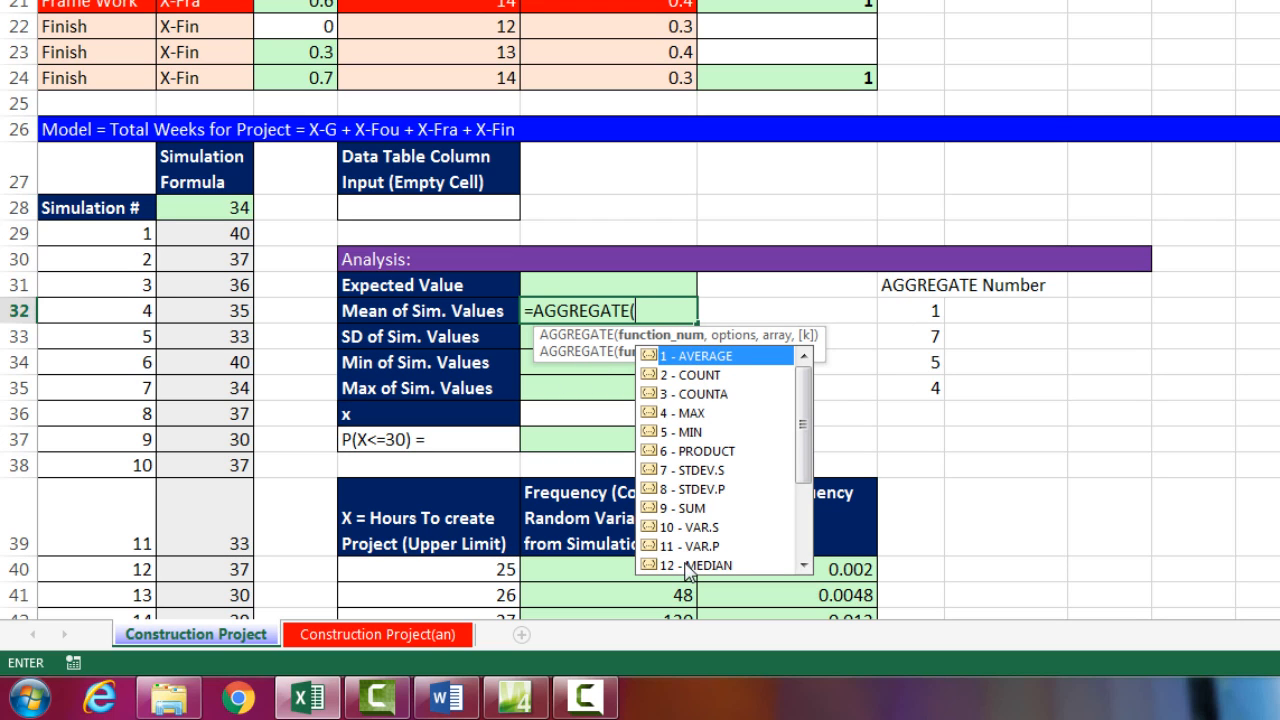
pyautogui.moveTo(912, 312)
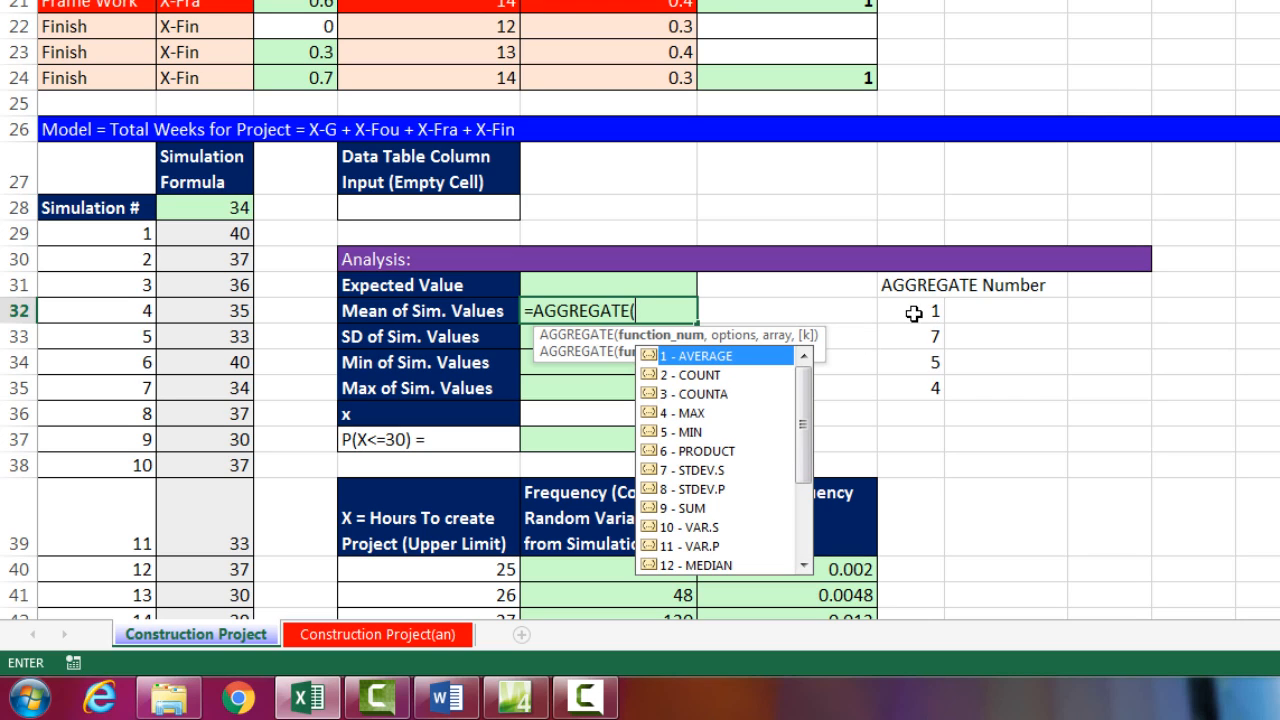
pyautogui.moveTo(964, 332)
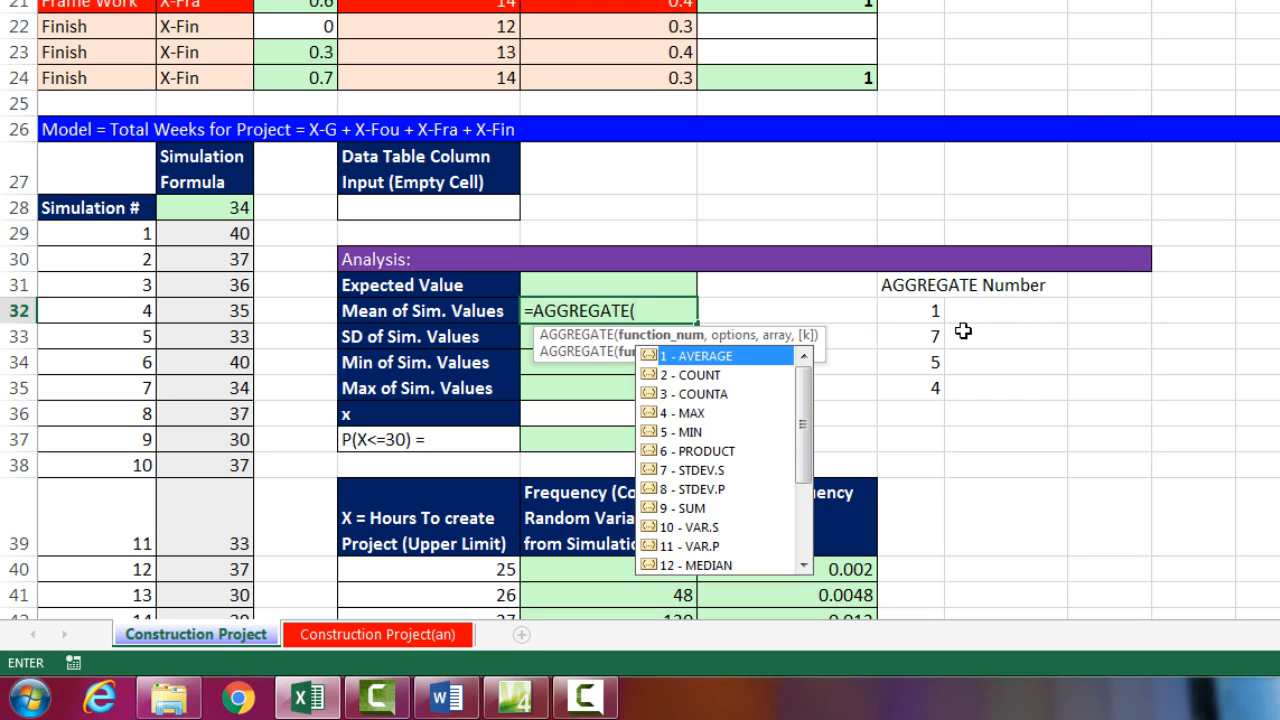
pyautogui.moveTo(936, 366)
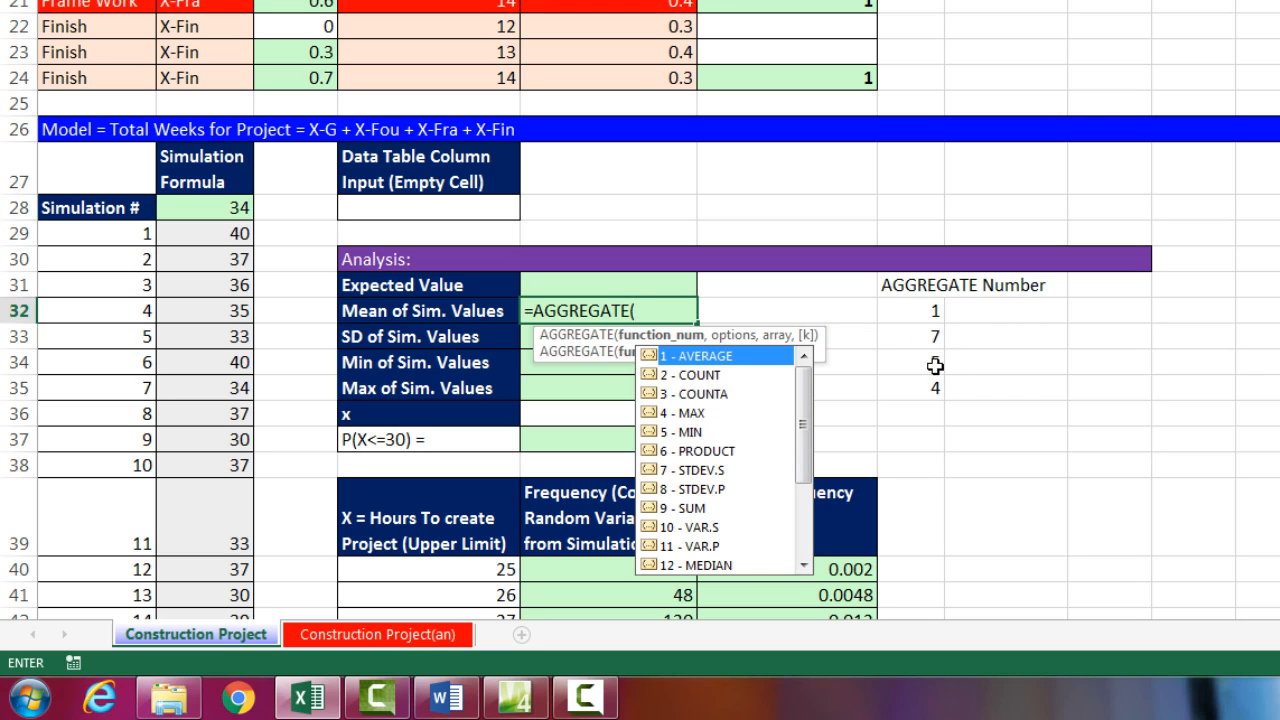
pyautogui.click(910, 310)
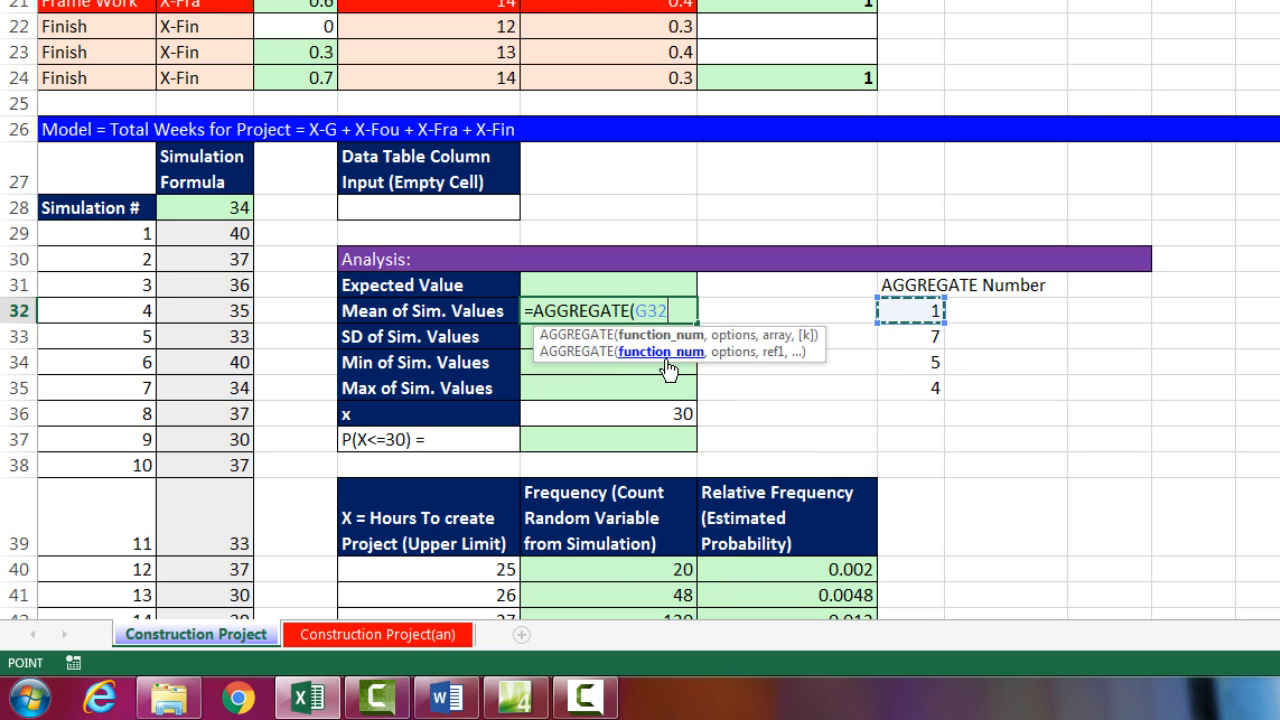
pyautogui.moveTo(764, 370)
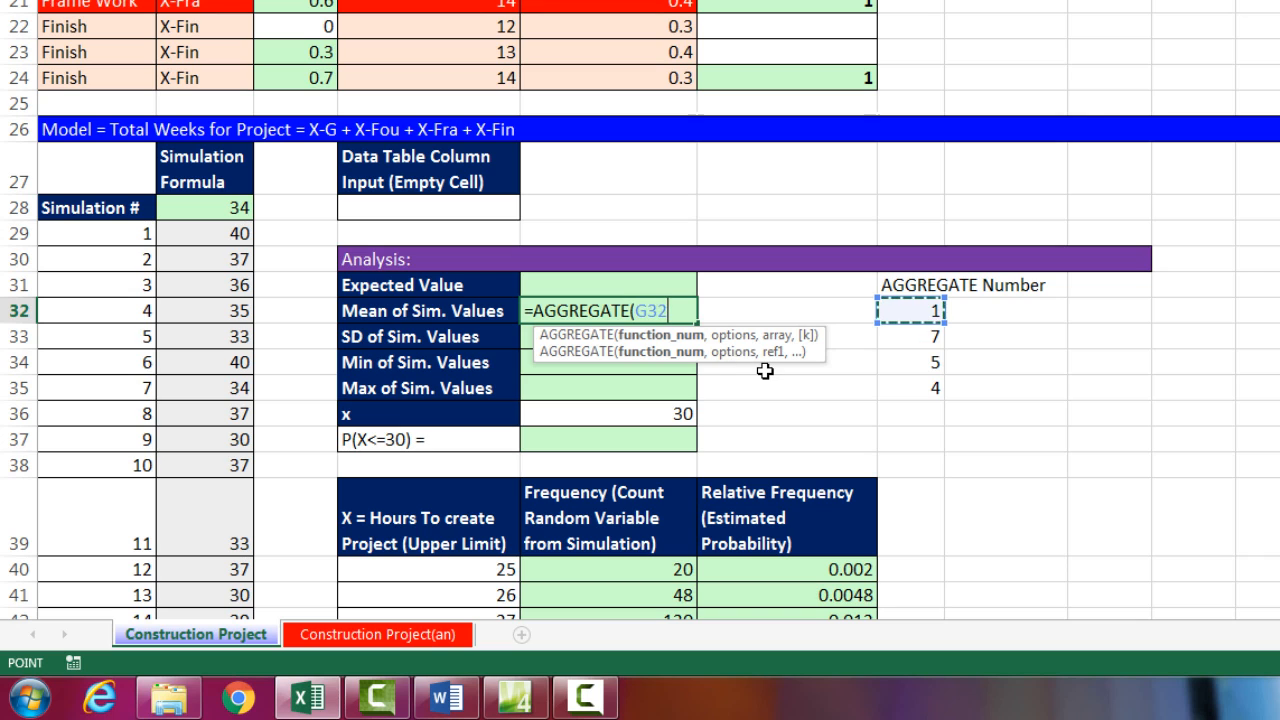
pyautogui.write(',4')
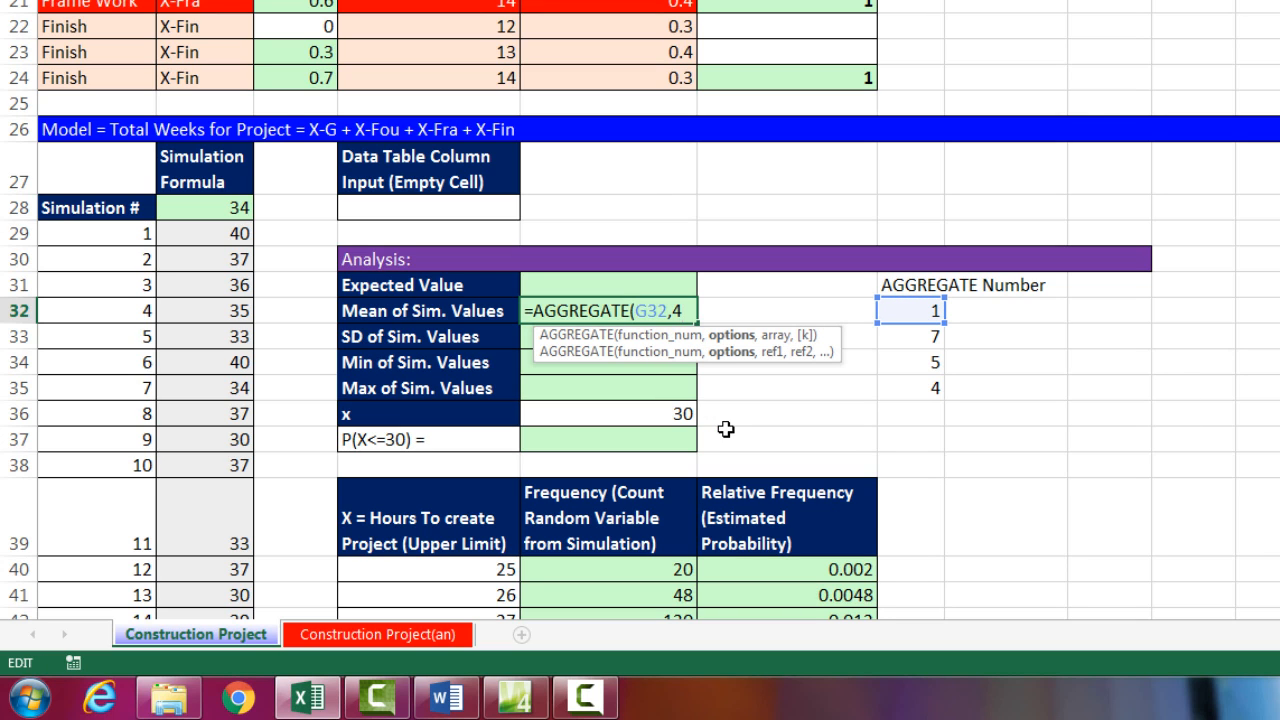
pyautogui.write(',')
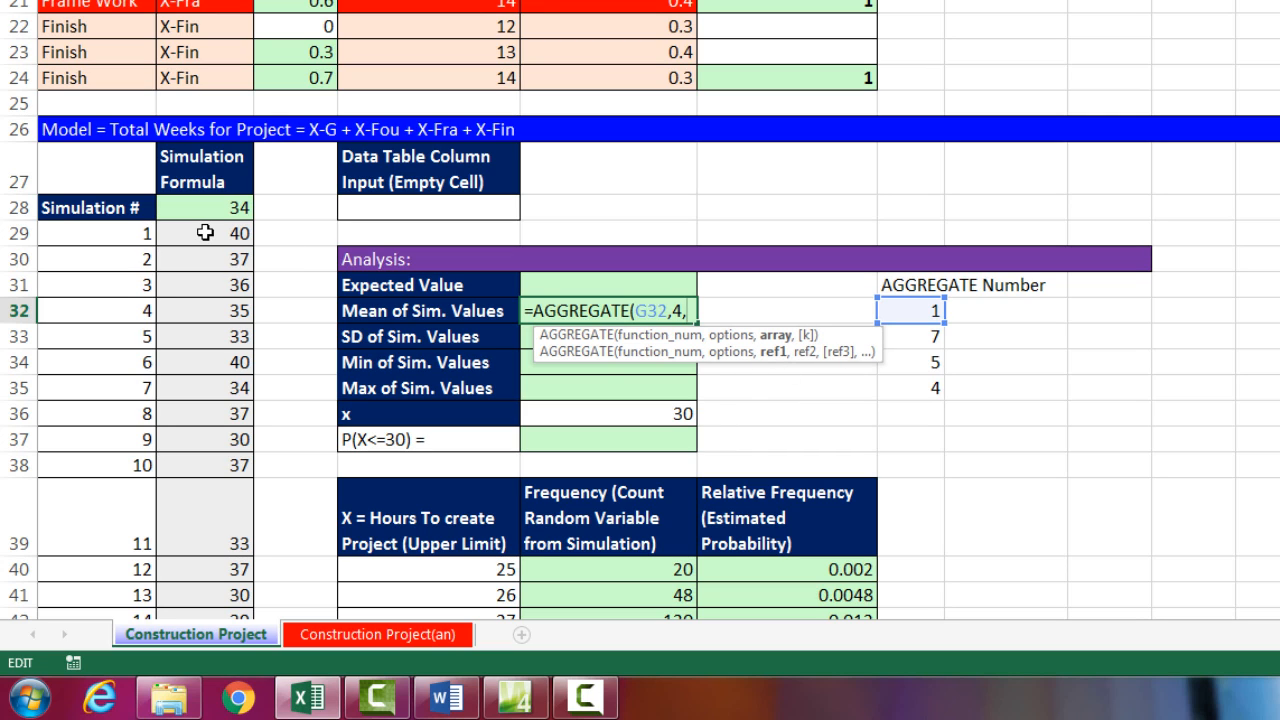
pyautogui.click(204, 232)
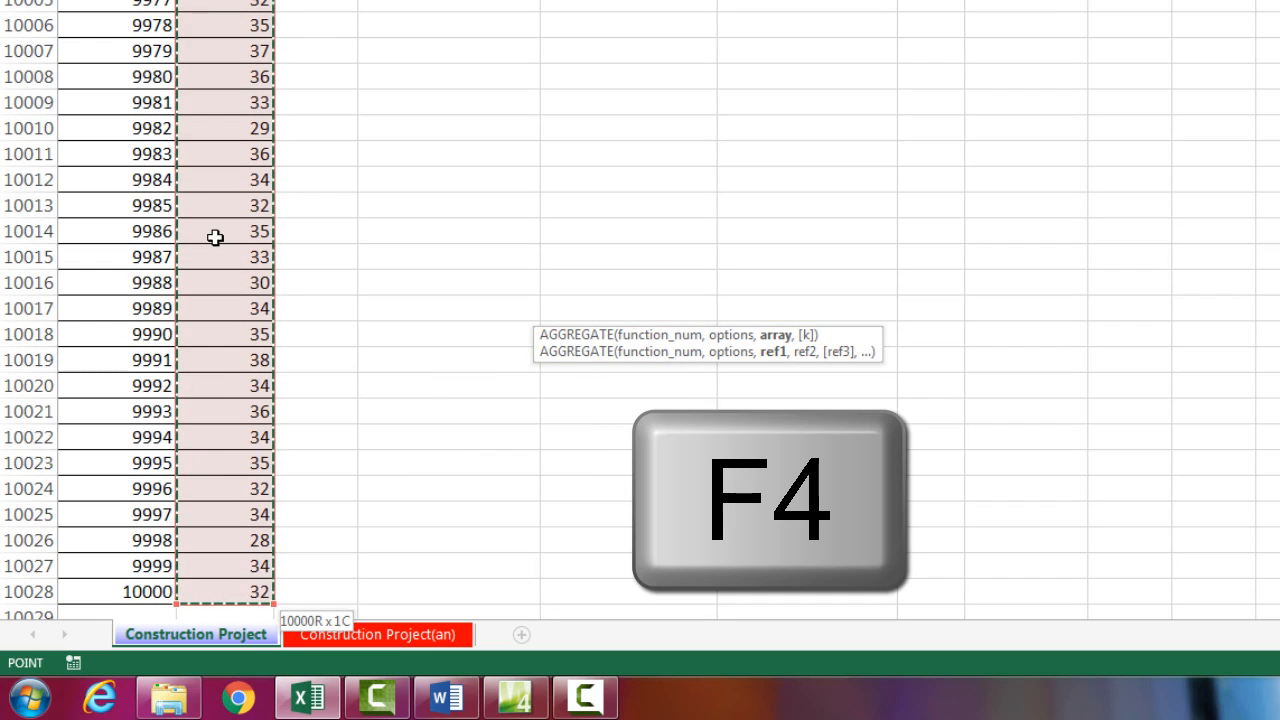
pyautogui.press('f4')
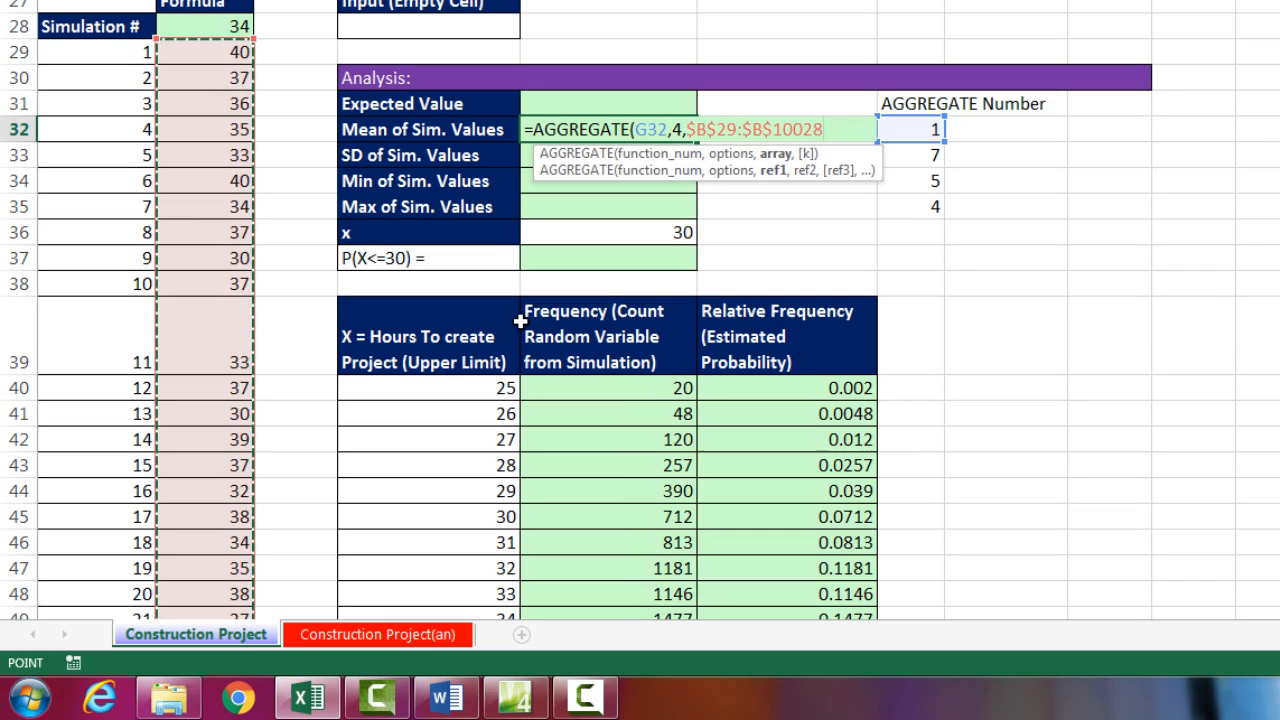
pyautogui.moveTo(776, 202)
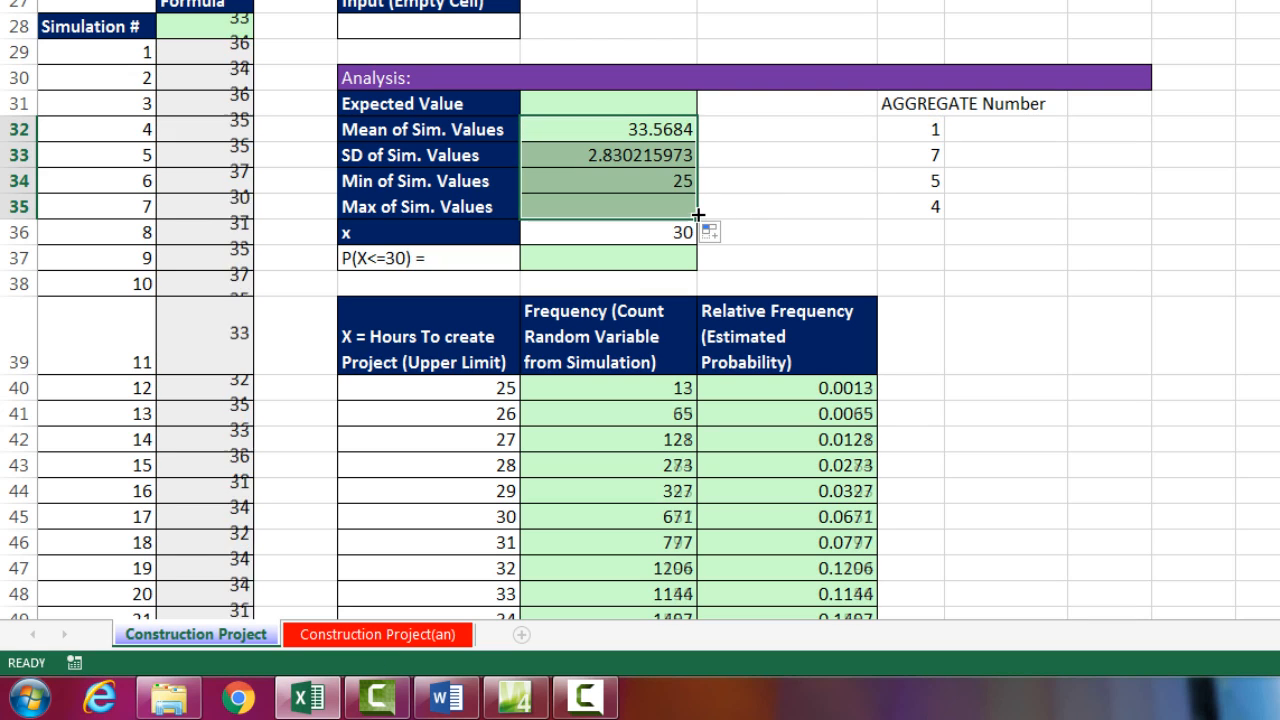
pyautogui.press('f9')
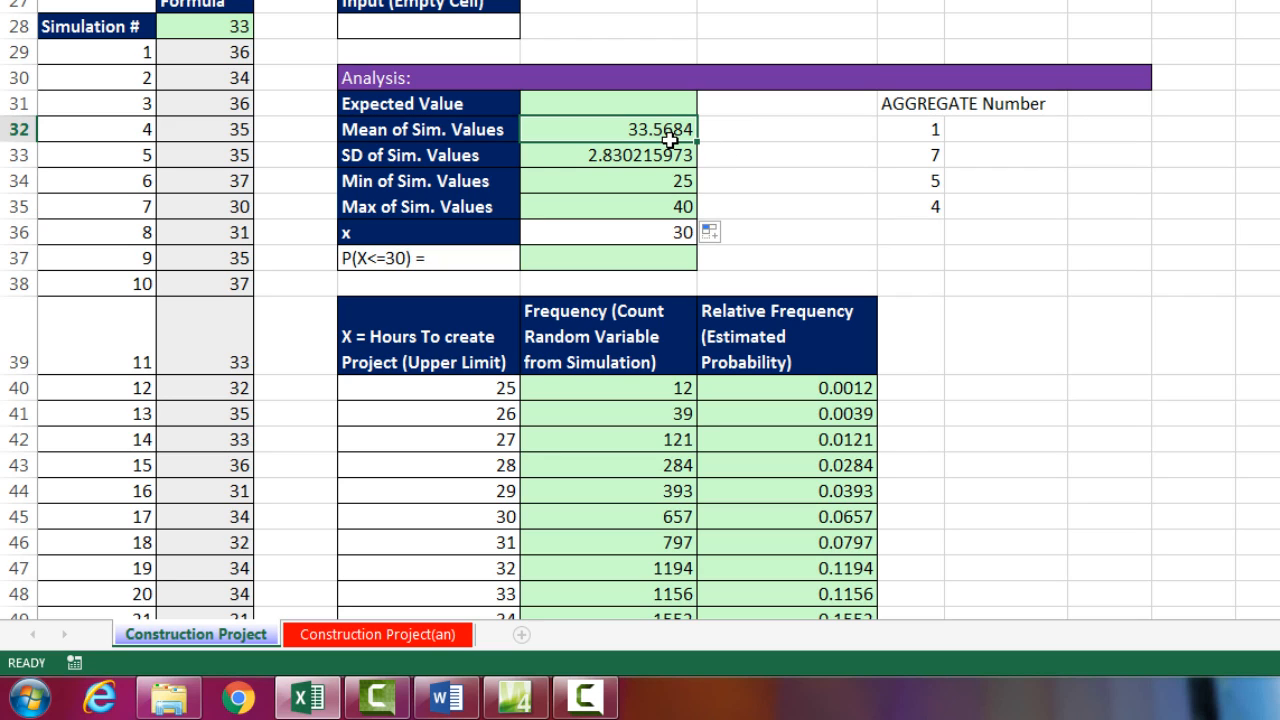
pyautogui.moveTo(714, 148)
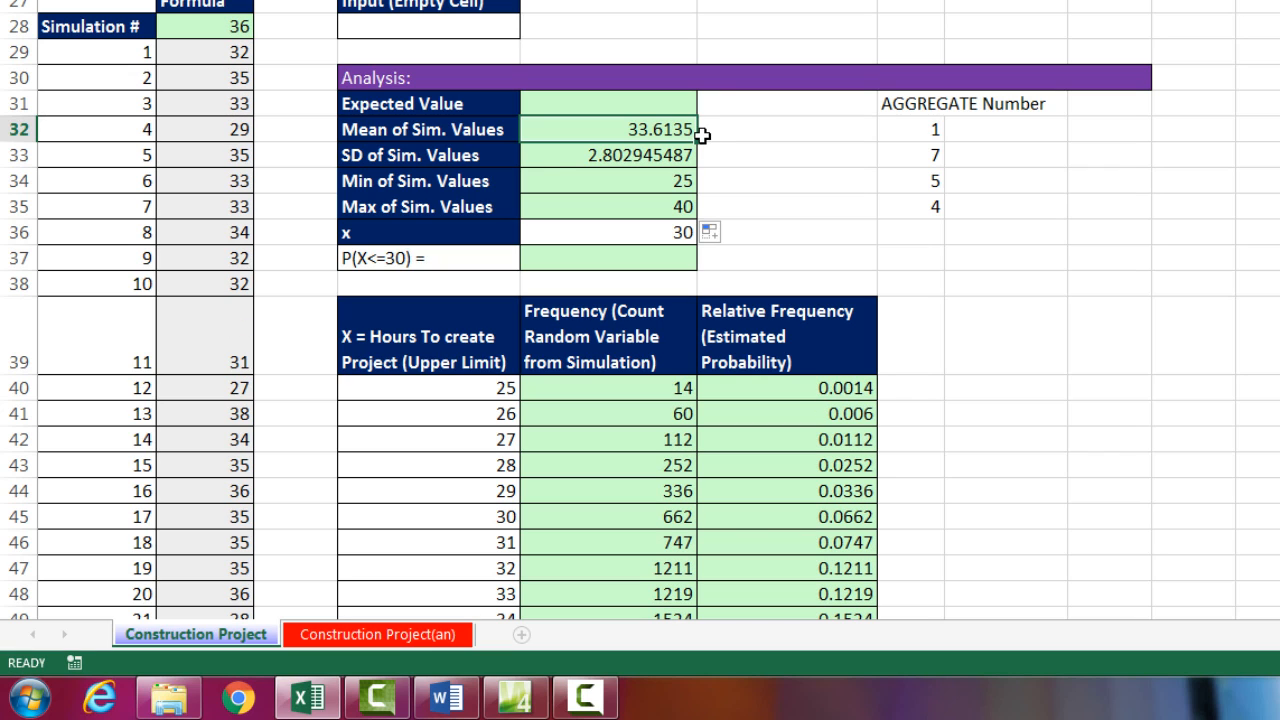
pyautogui.moveTo(664, 152)
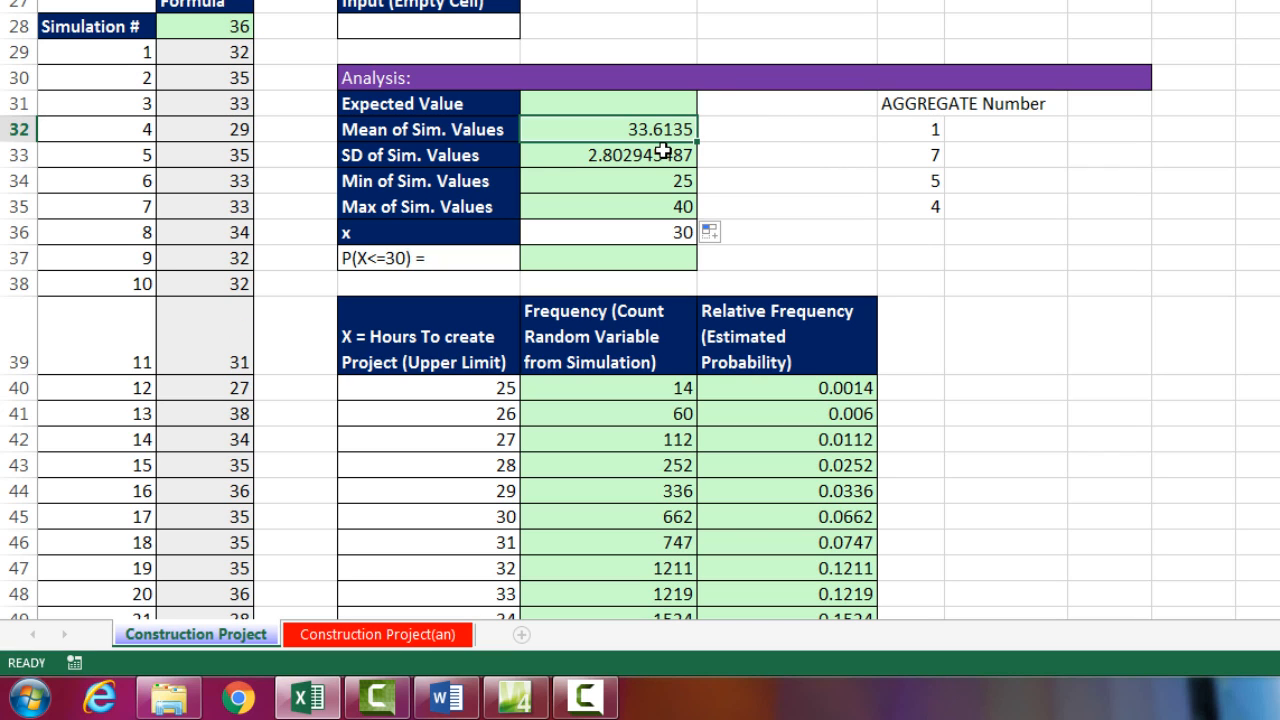
pyautogui.click(608, 154)
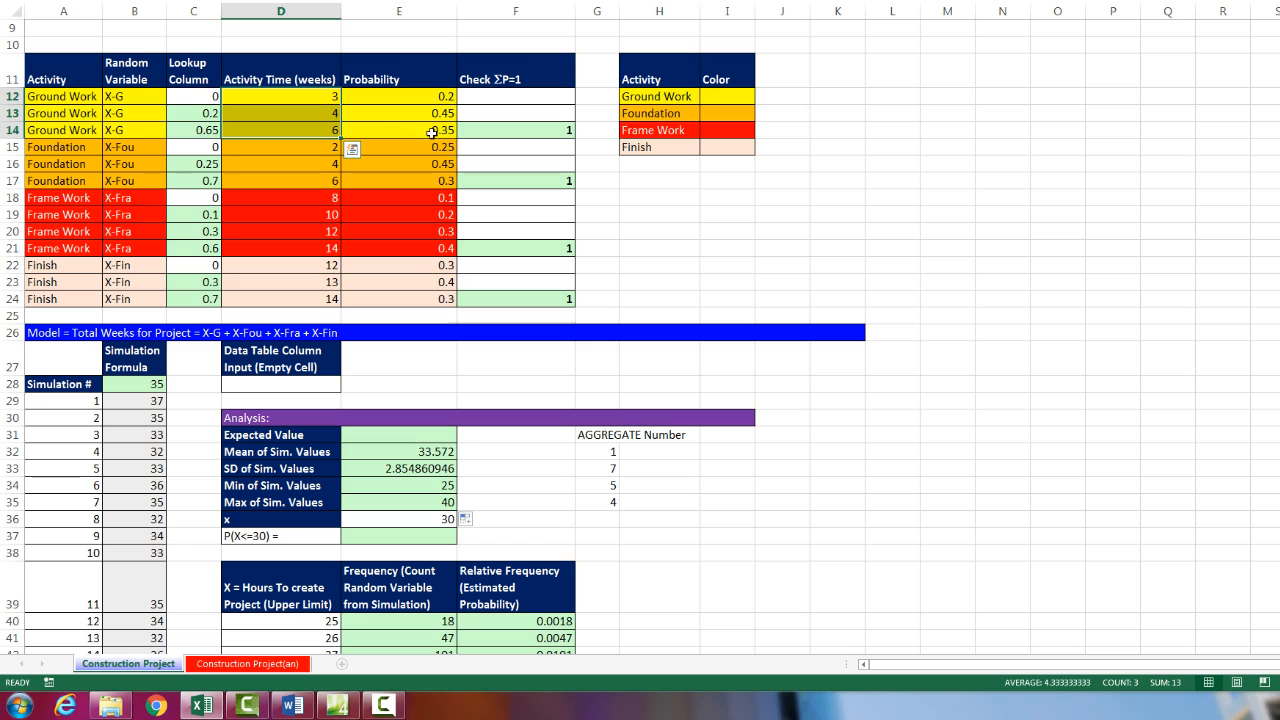
# - Compute Expected Value 33.6 as =SUMPRODUCT(D12:D24,E12:E24)
pyautogui.click(398, 214)
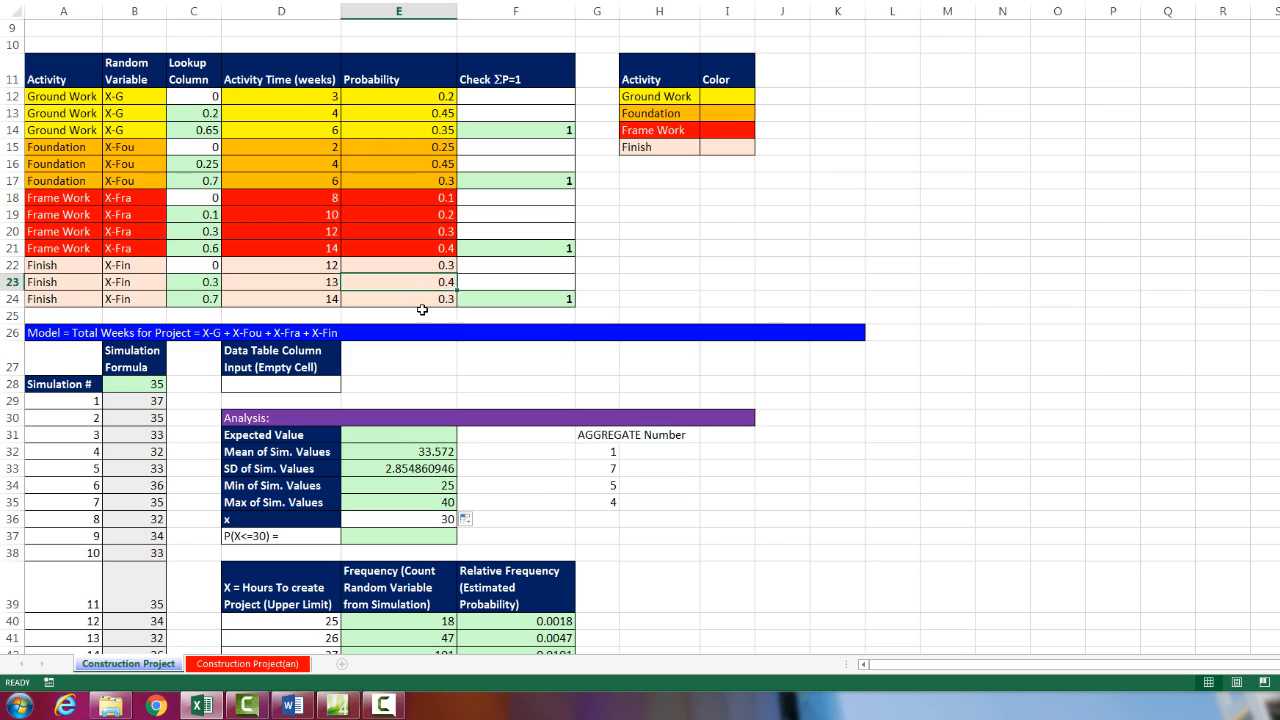
pyautogui.click(398, 434)
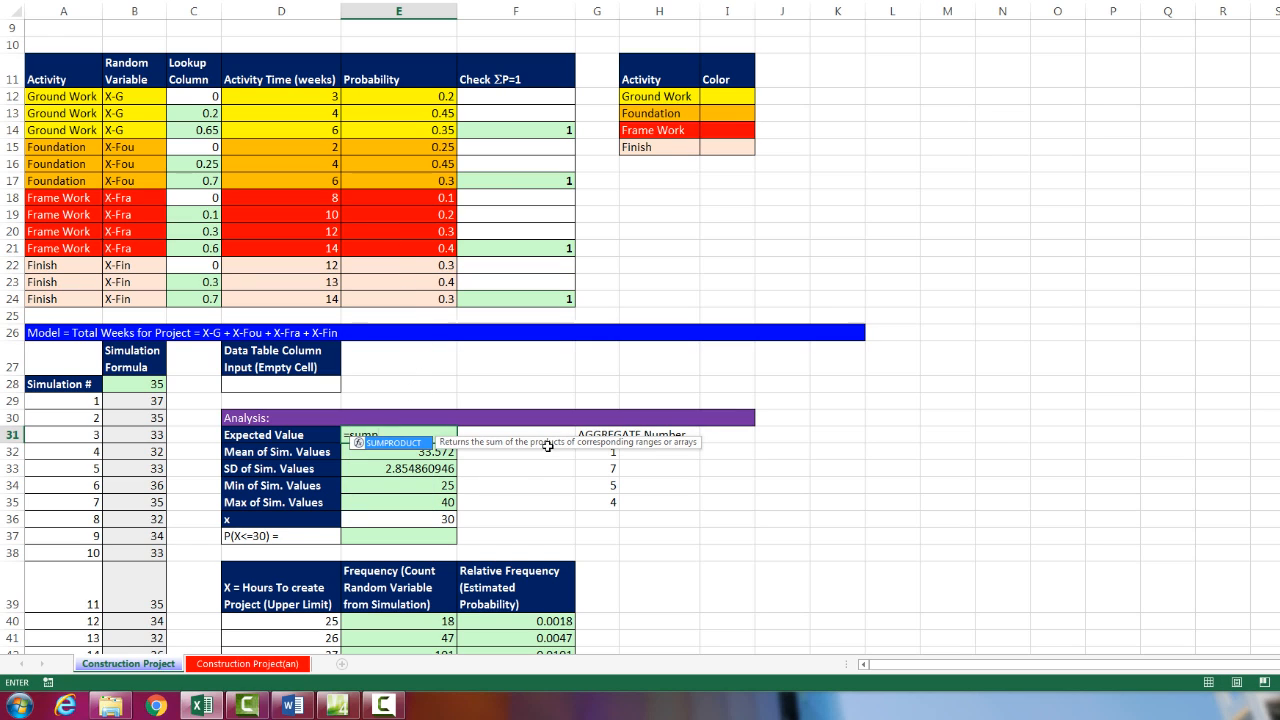
pyautogui.write('=SUMPRODUCT(D12:D24,E12:E24')
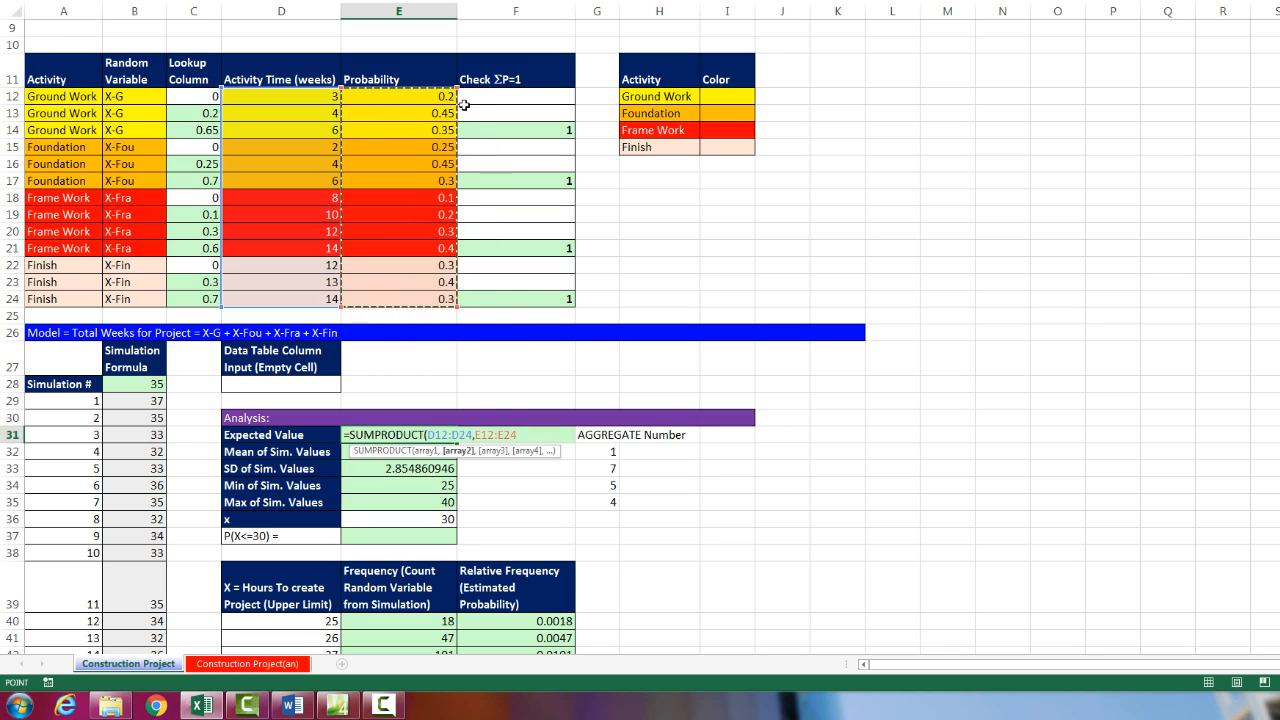
pyautogui.moveTo(508, 120)
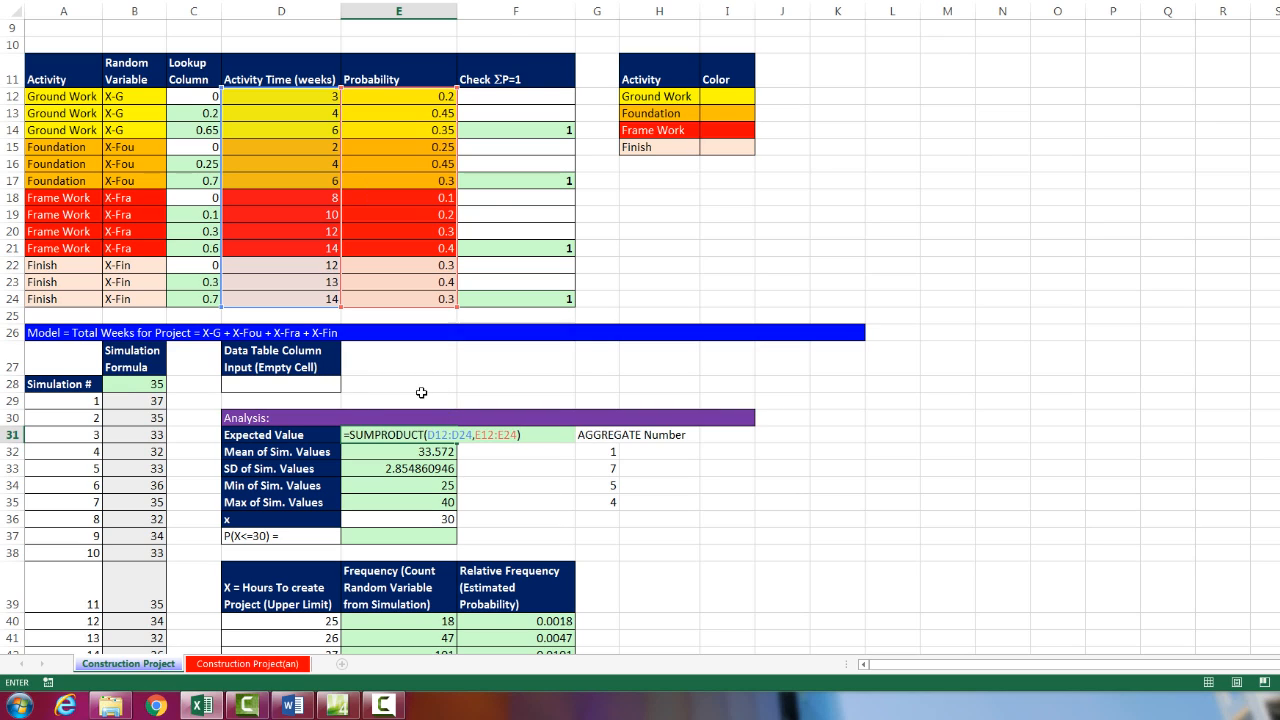
pyautogui.press('enter')
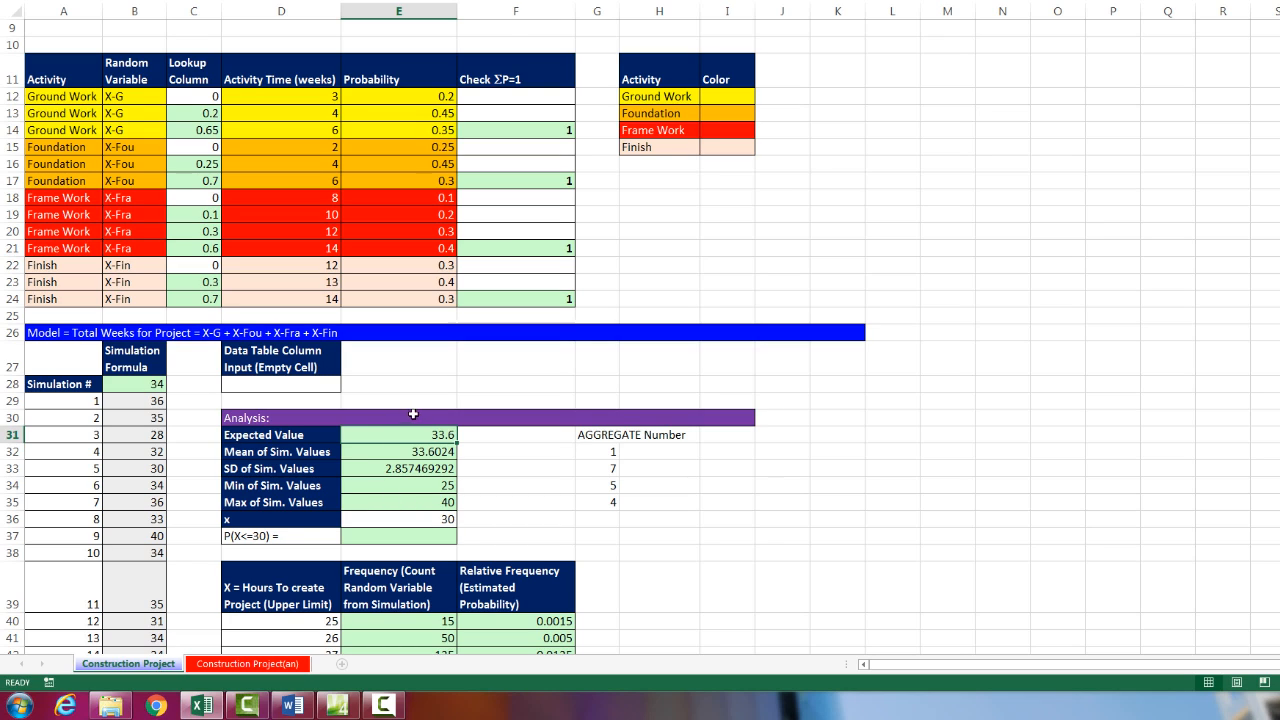
pyautogui.moveTo(520, 644)
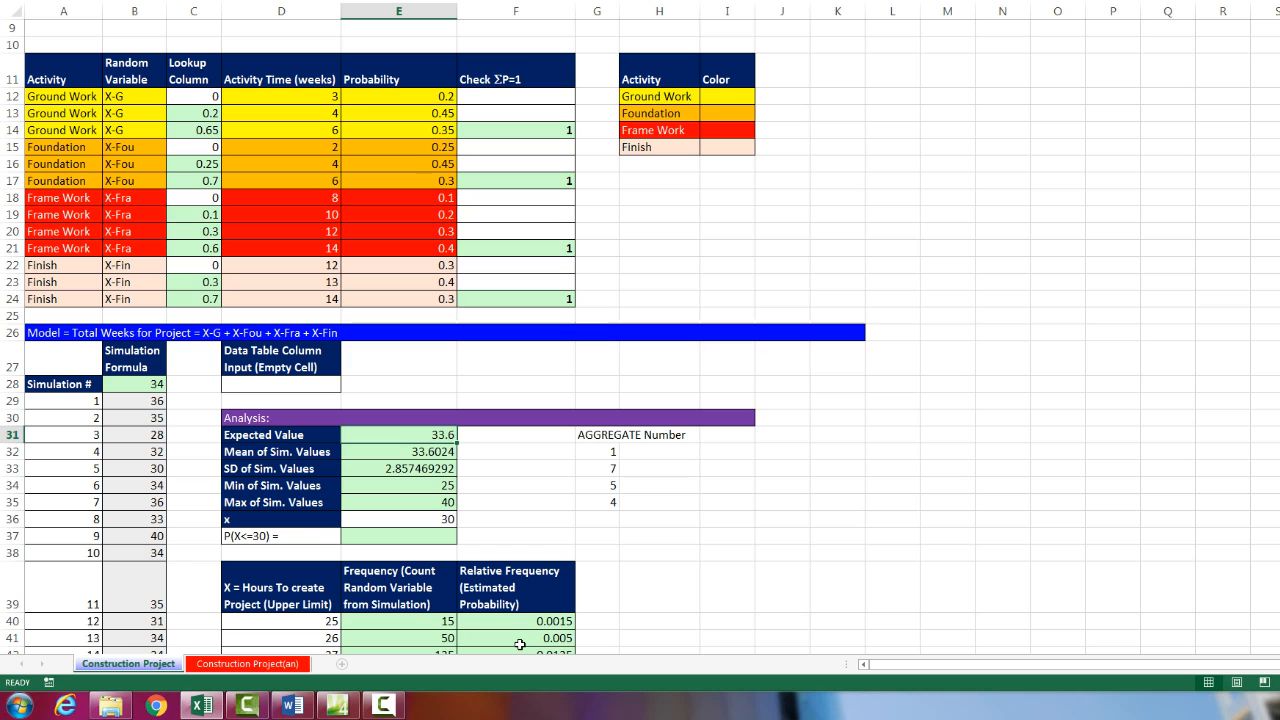
pyautogui.moveTo(164, 424)
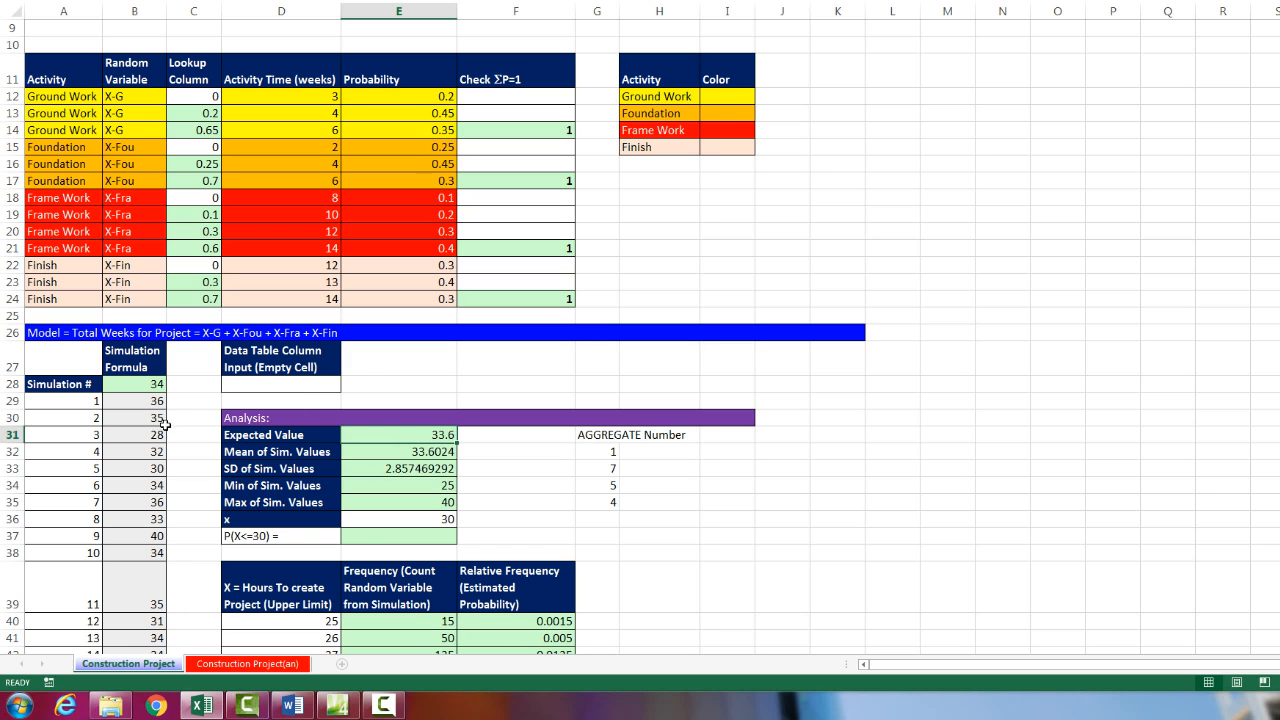
pyautogui.scroll(-3)
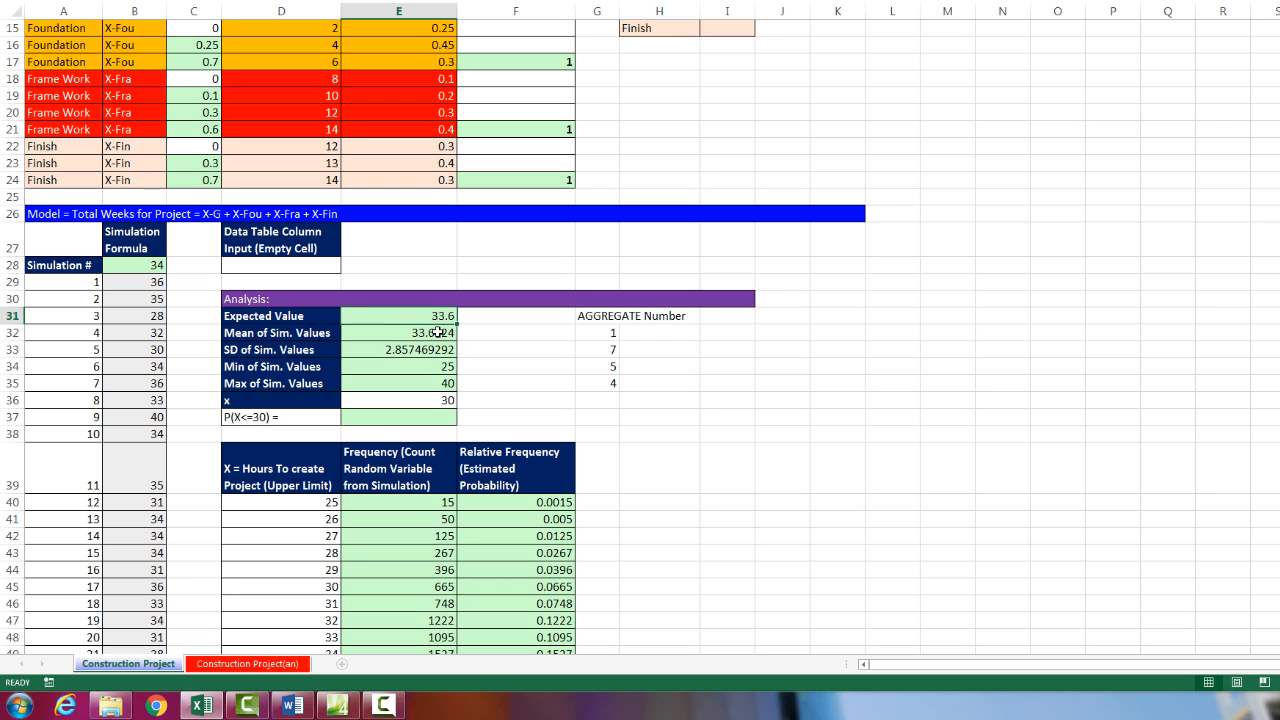
pyautogui.scroll(-3)
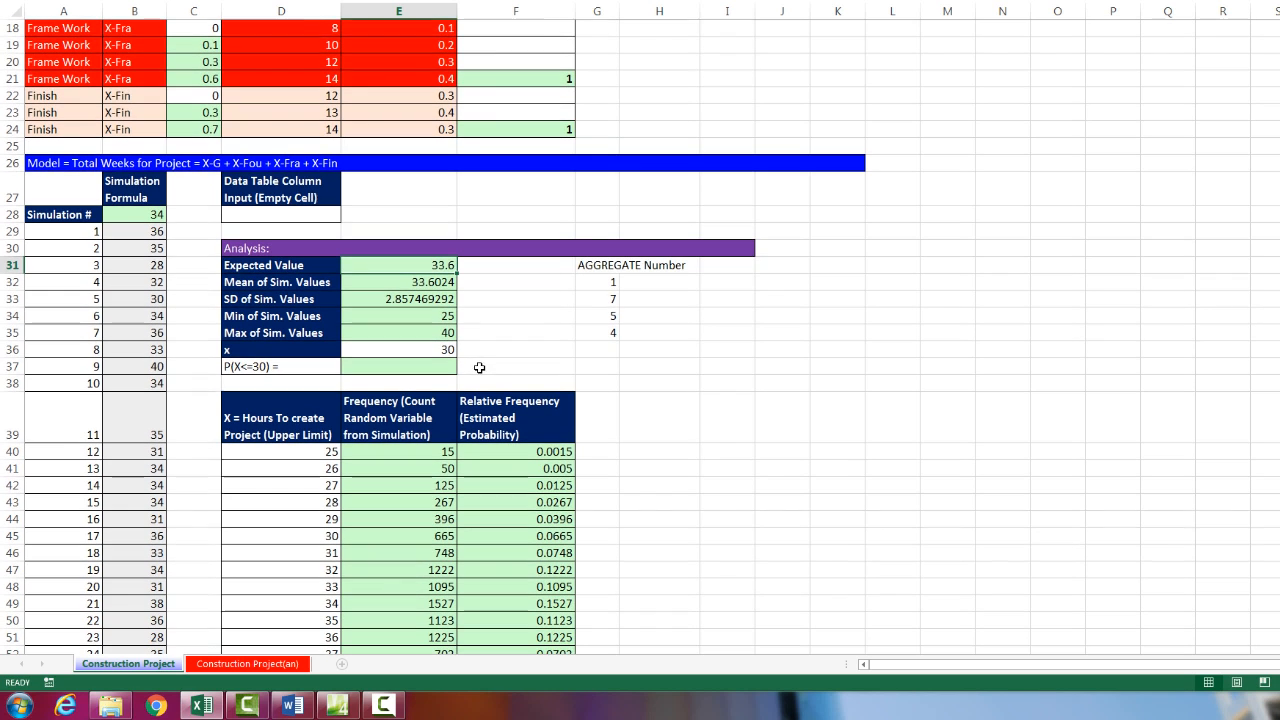
pyautogui.moveTo(498, 372)
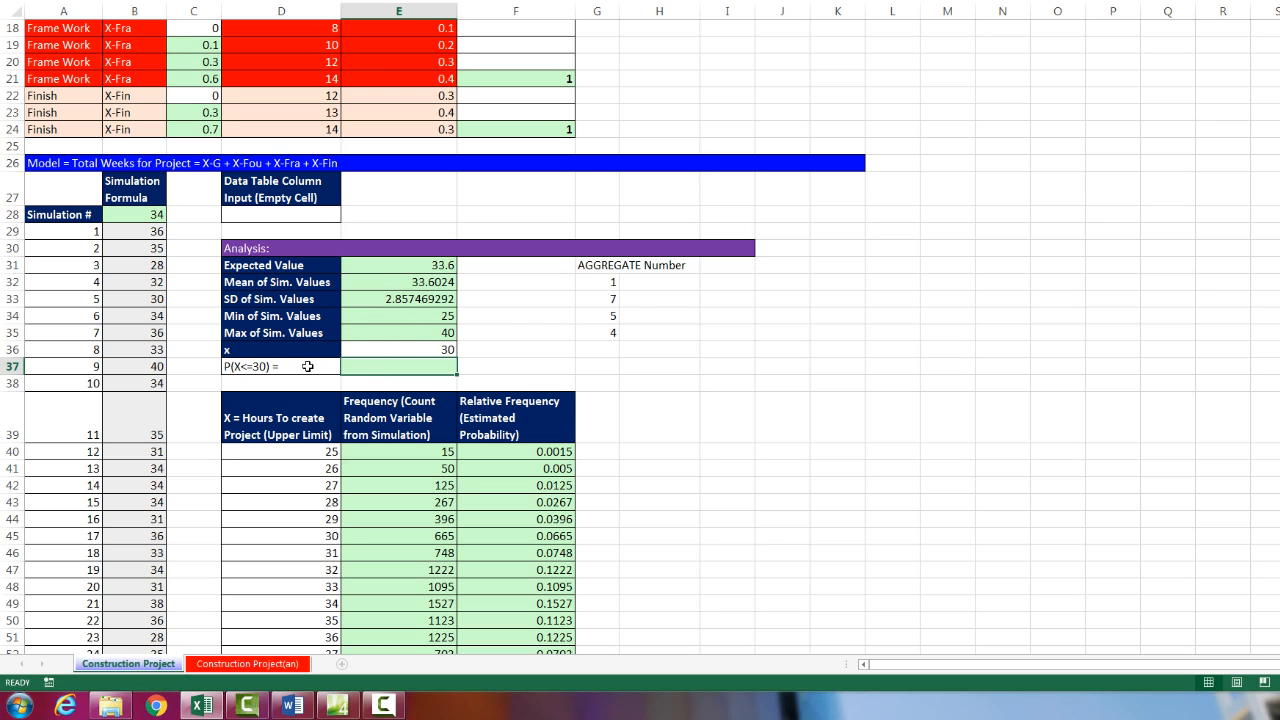
pyautogui.moveTo(276, 368)
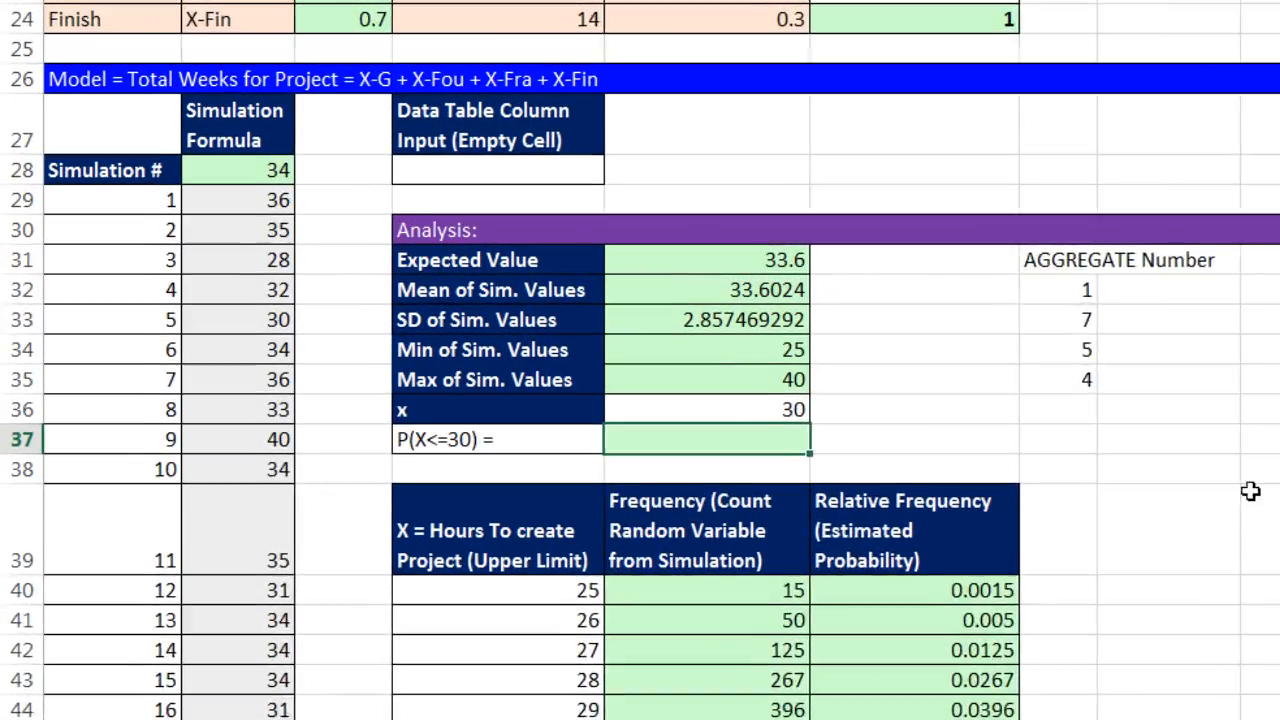
# - Enter =COUNTIFS(B29:B10028,"<="&E36)/count for P(X<=30), about 0.15, and recalculate
pyautogui.write('=counti')
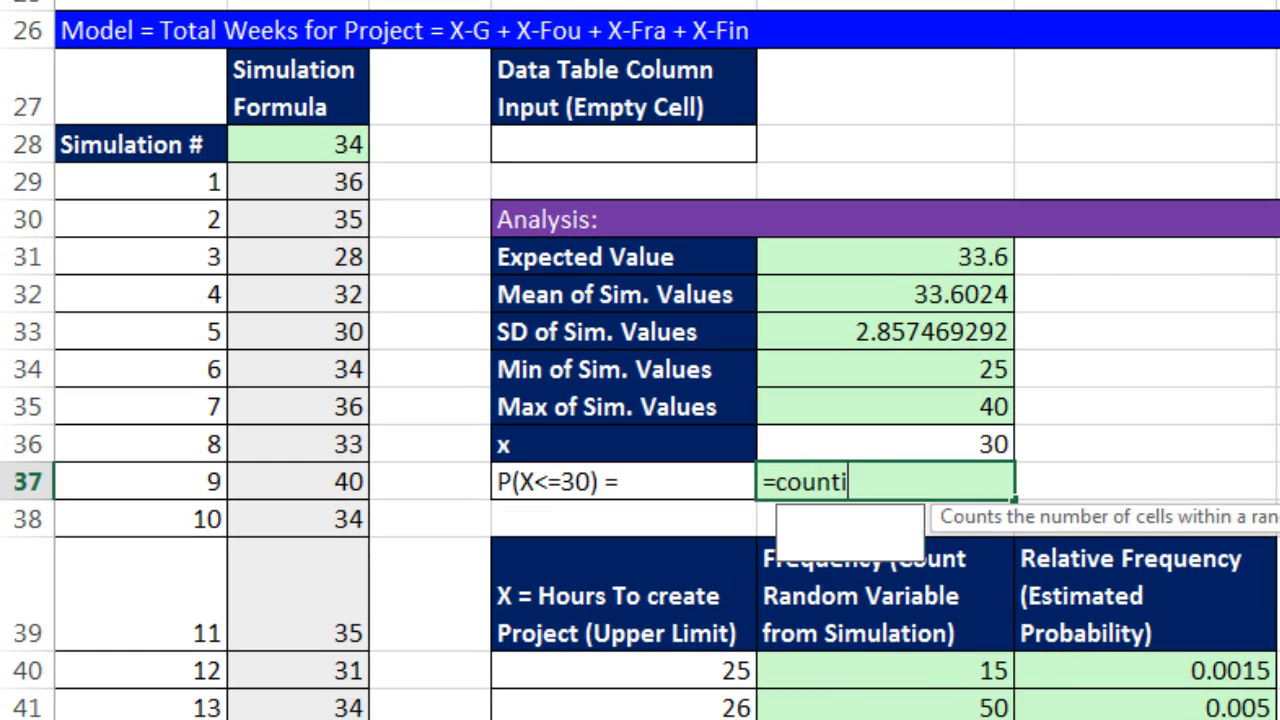
pyautogui.write('COUNTIFS(B29:B10028')
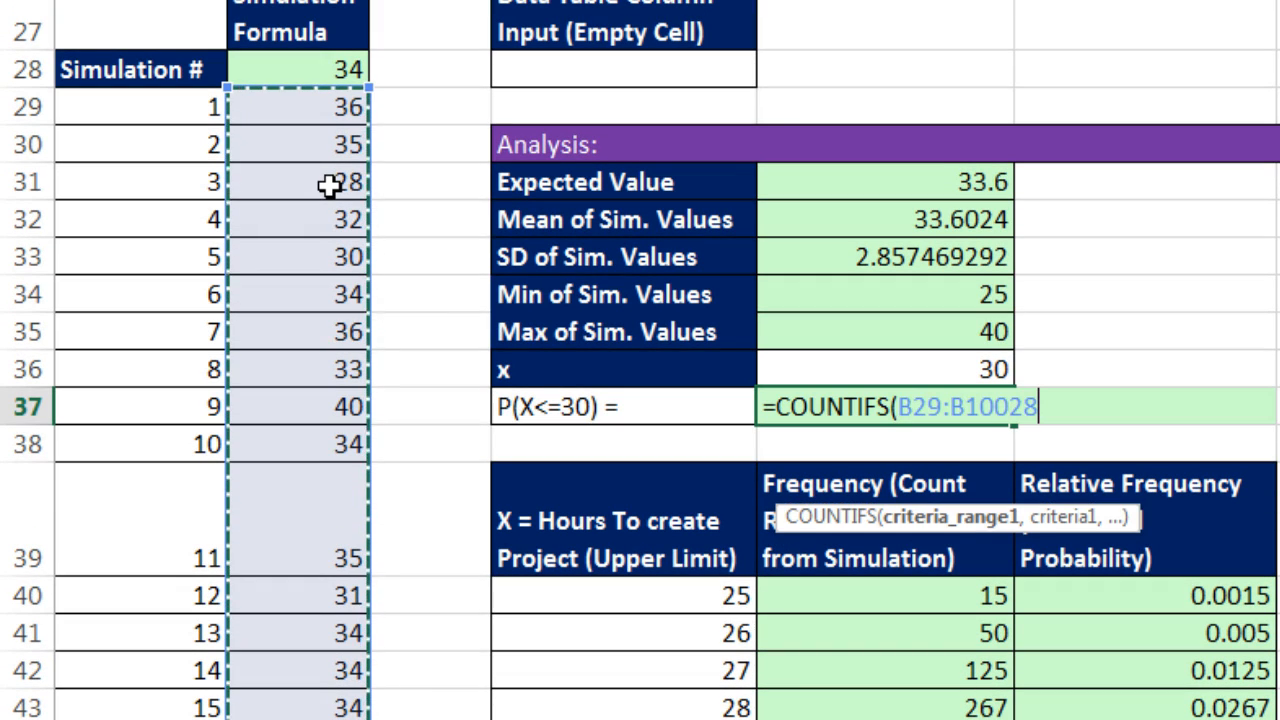
pyautogui.write(',')
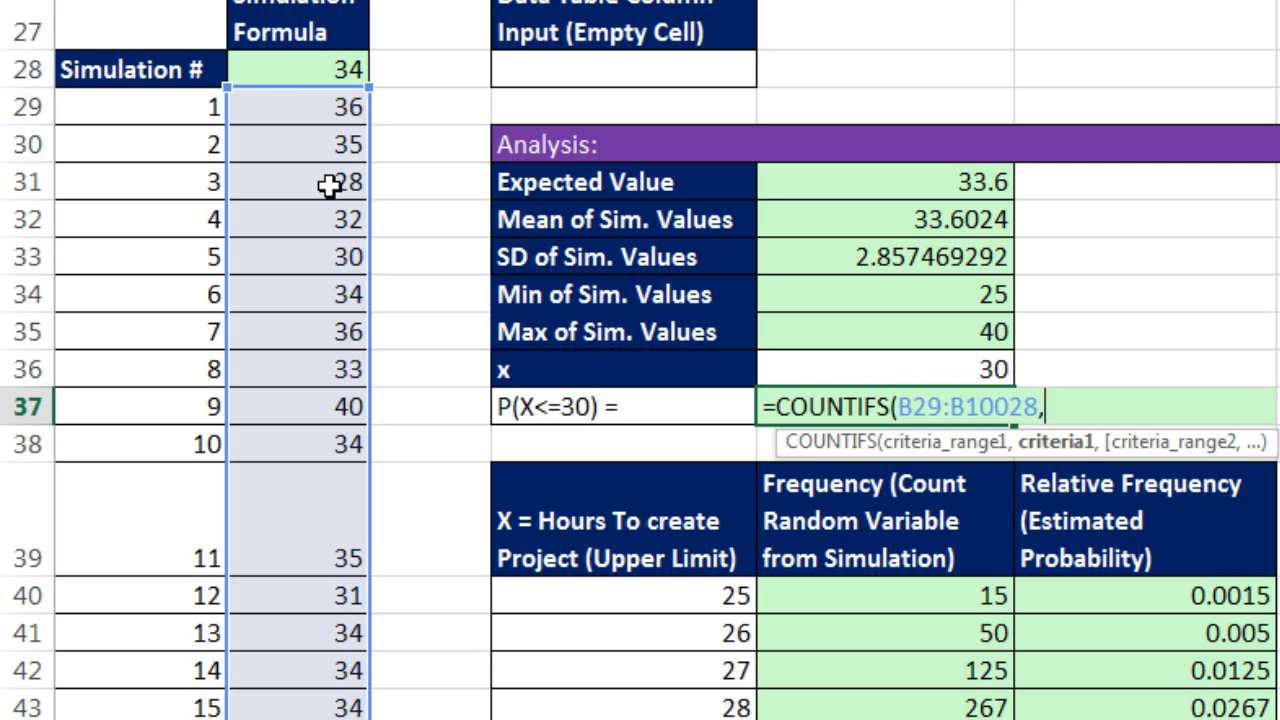
pyautogui.moveTo(1064, 376)
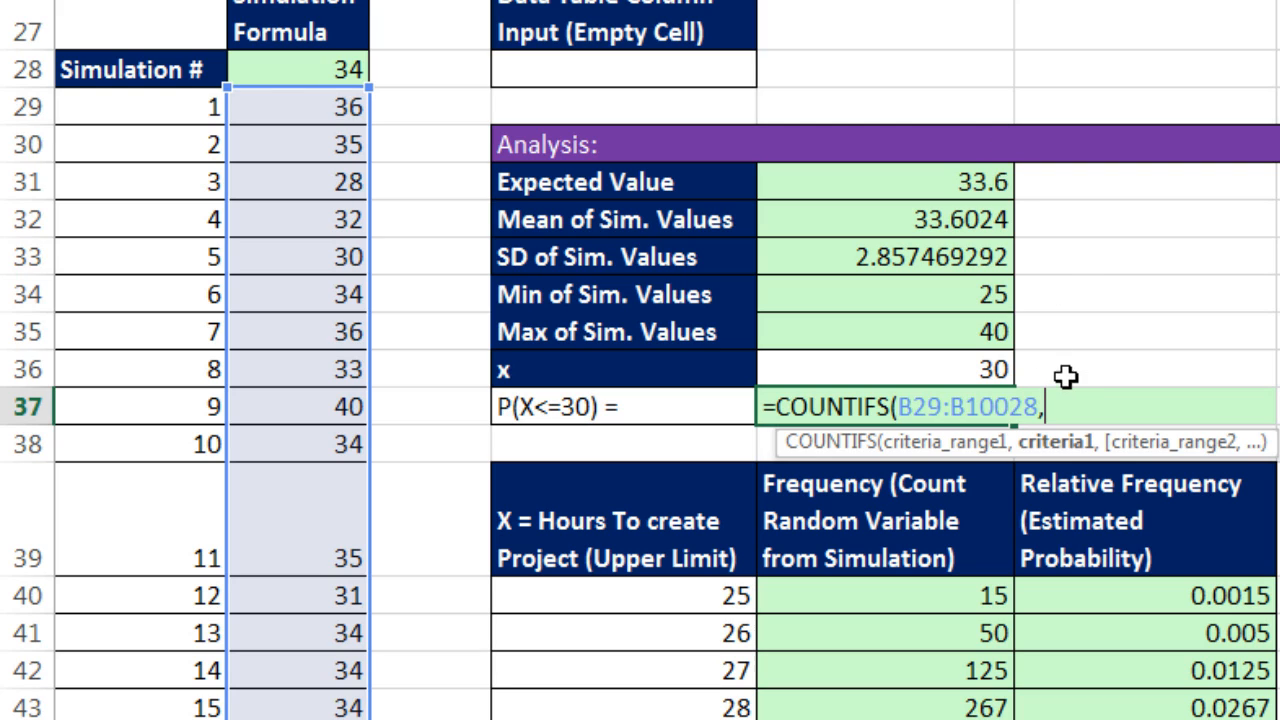
pyautogui.moveTo(1108, 358)
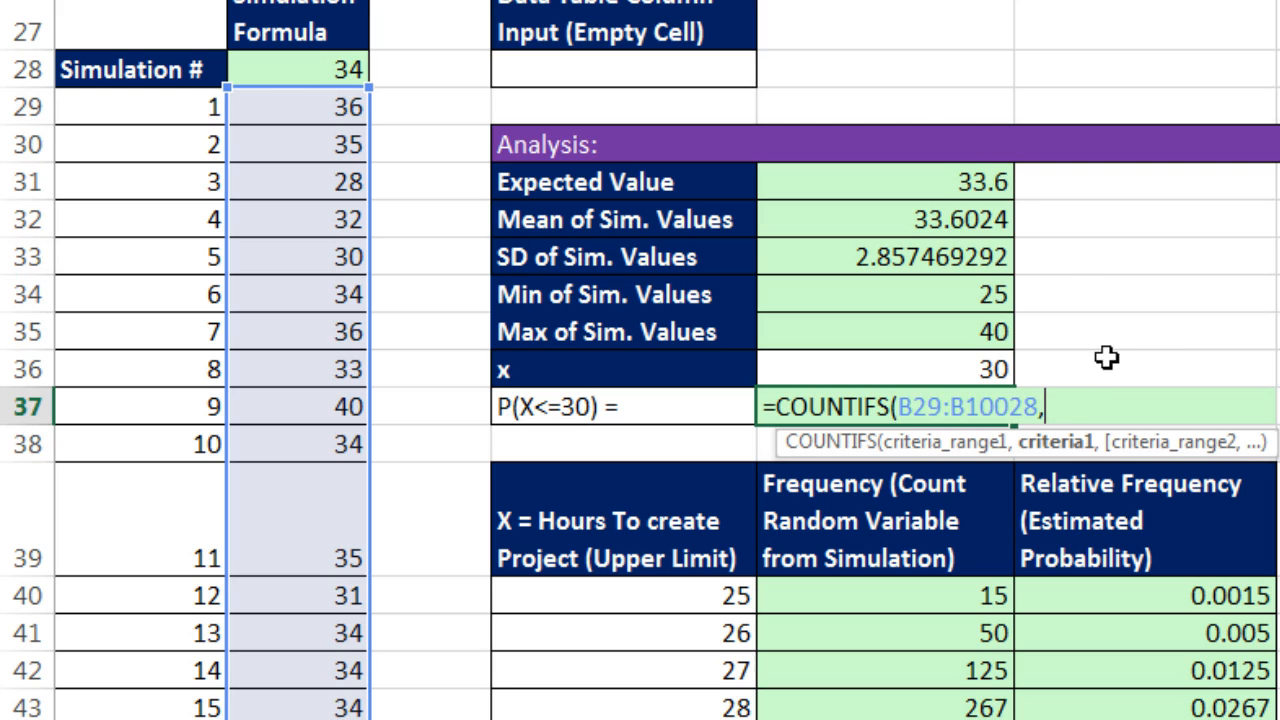
pyautogui.write('"')
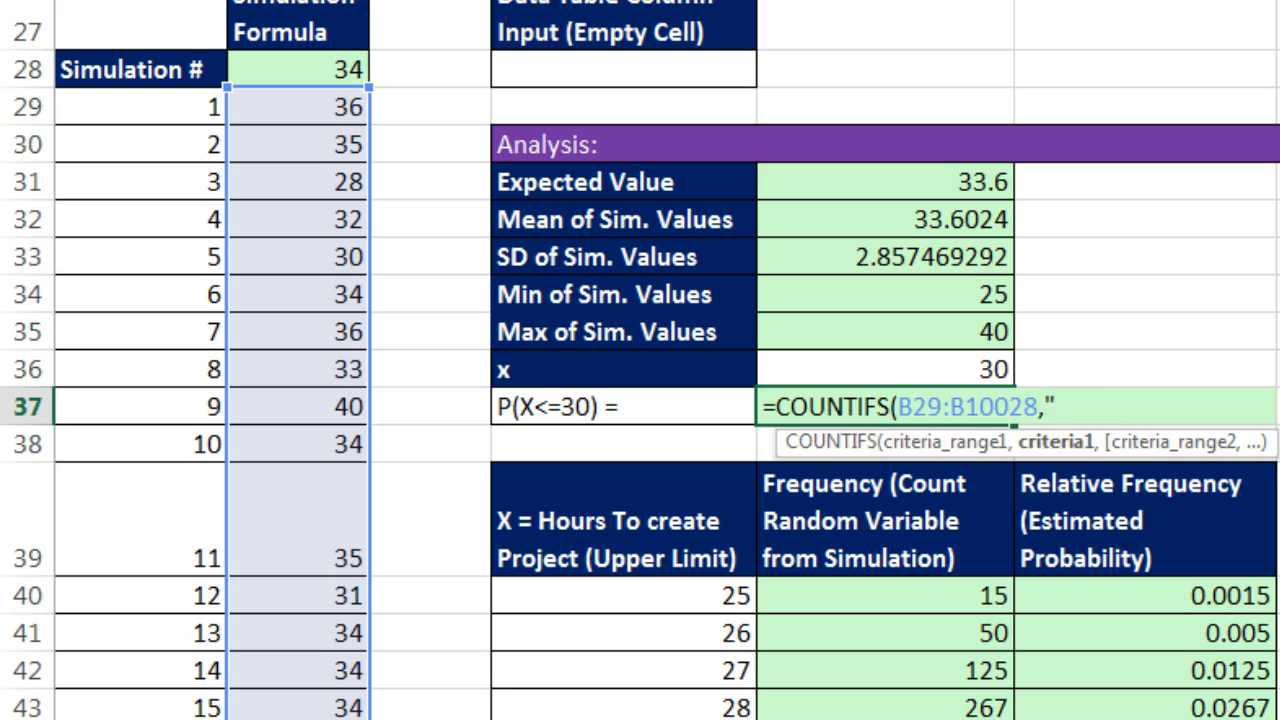
pyautogui.write('<')
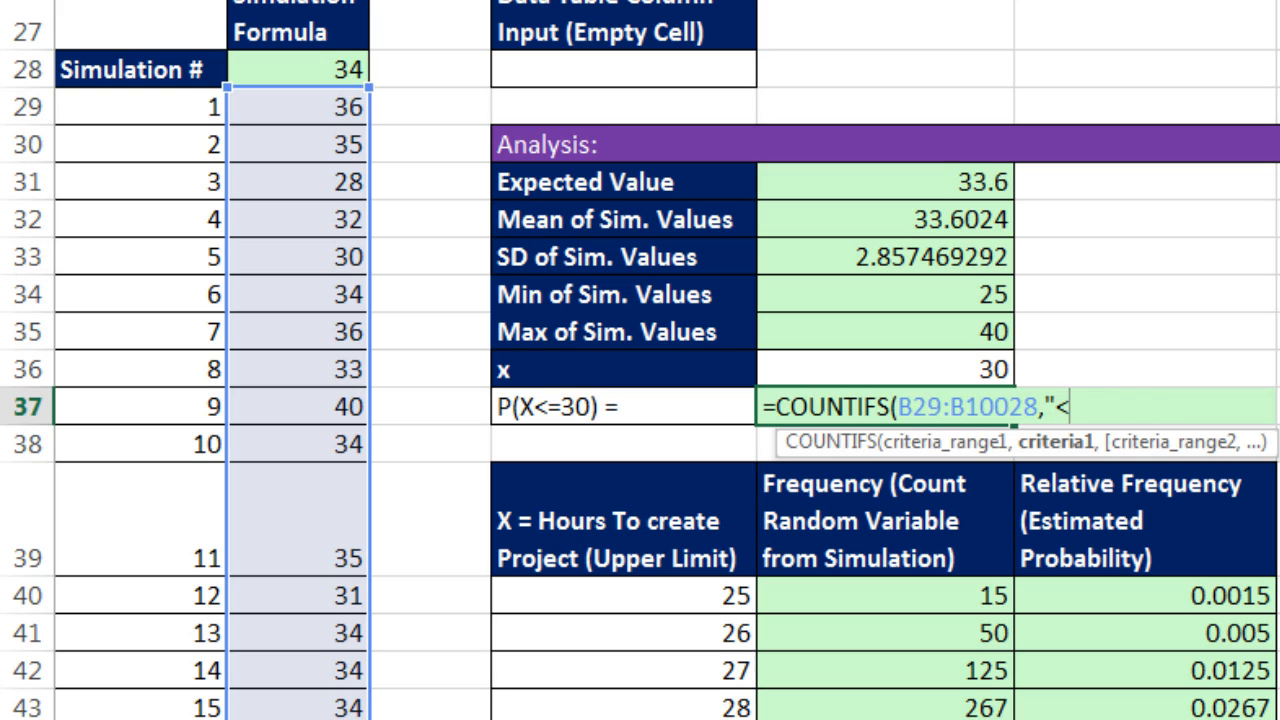
pyautogui.write('="')
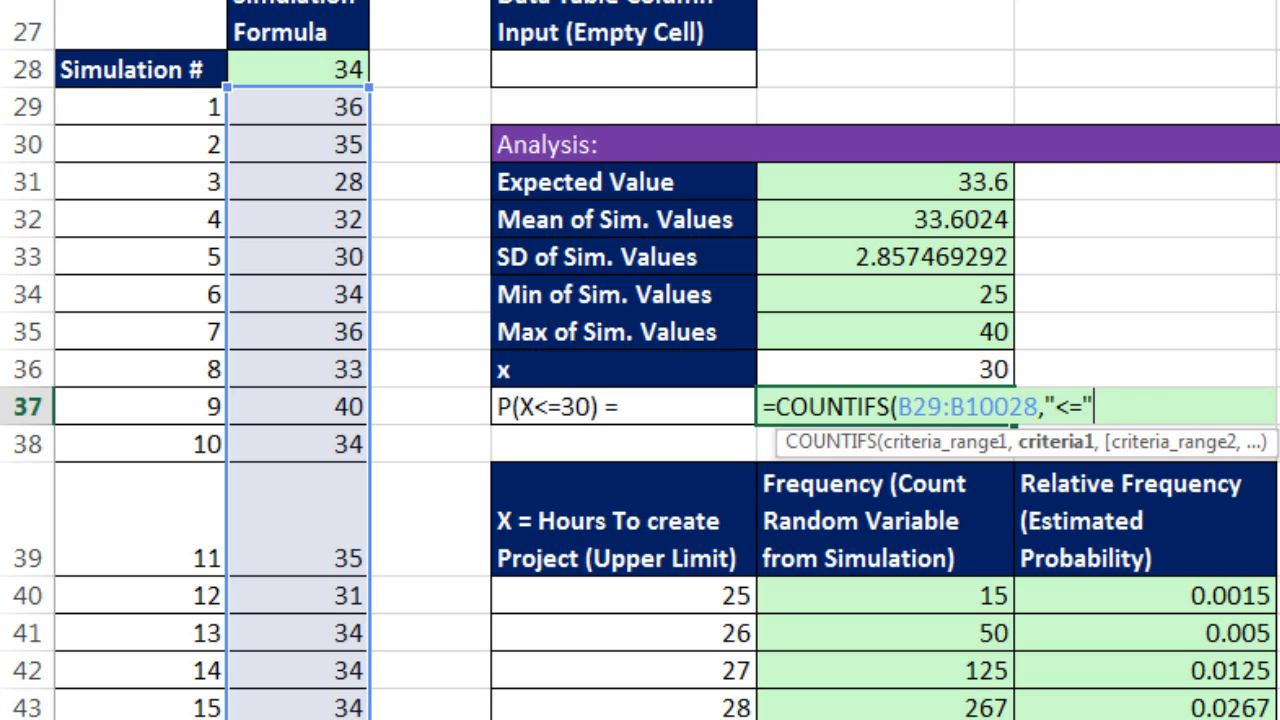
pyautogui.write('&')
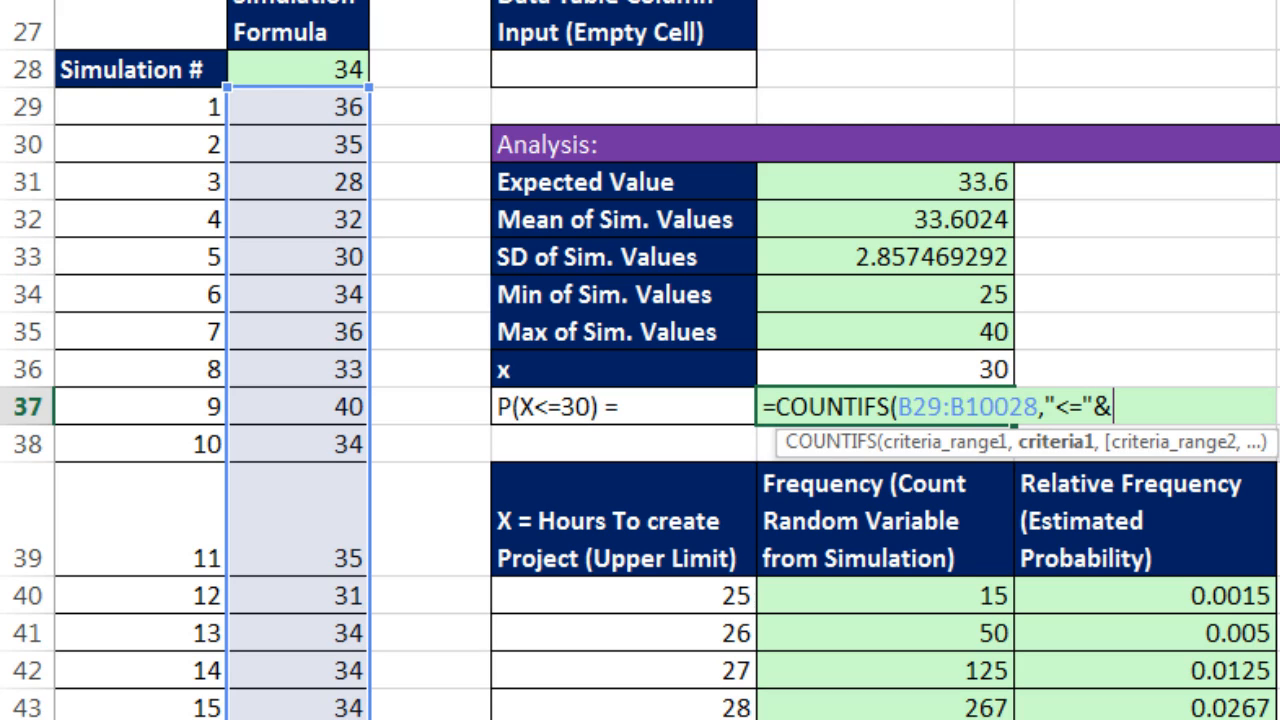
pyautogui.click(884, 368)
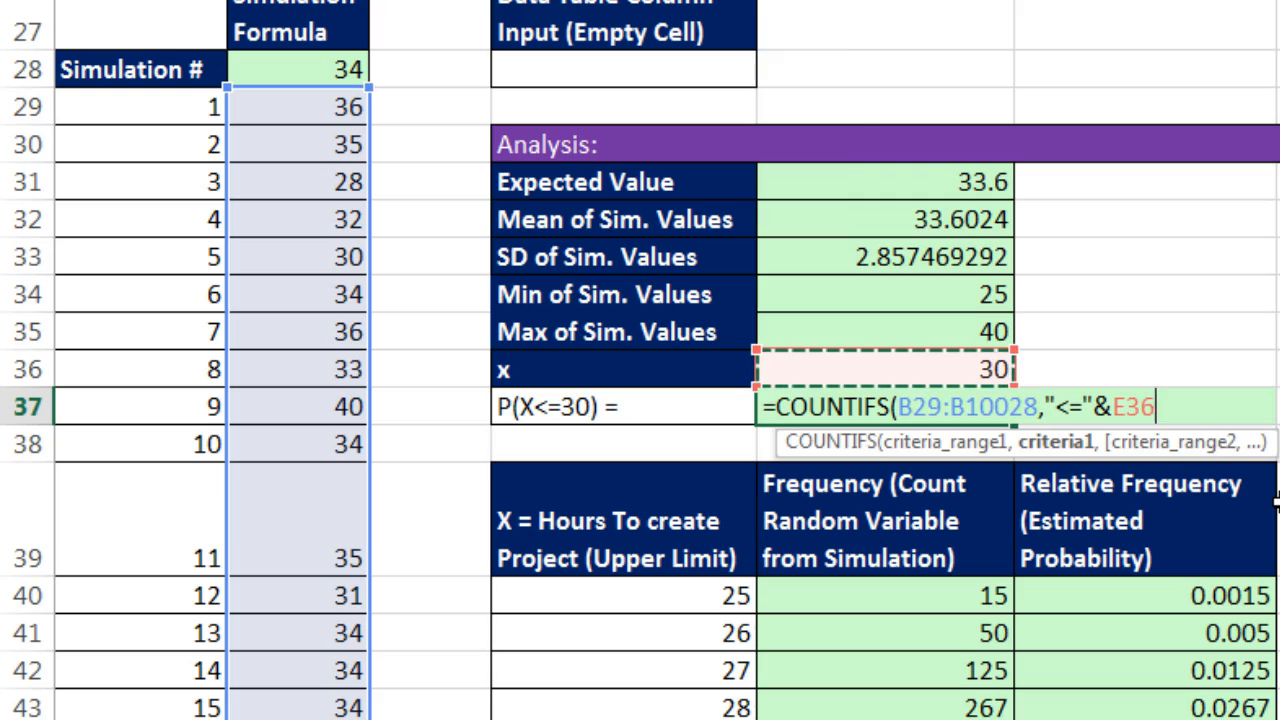
pyautogui.write(')/')
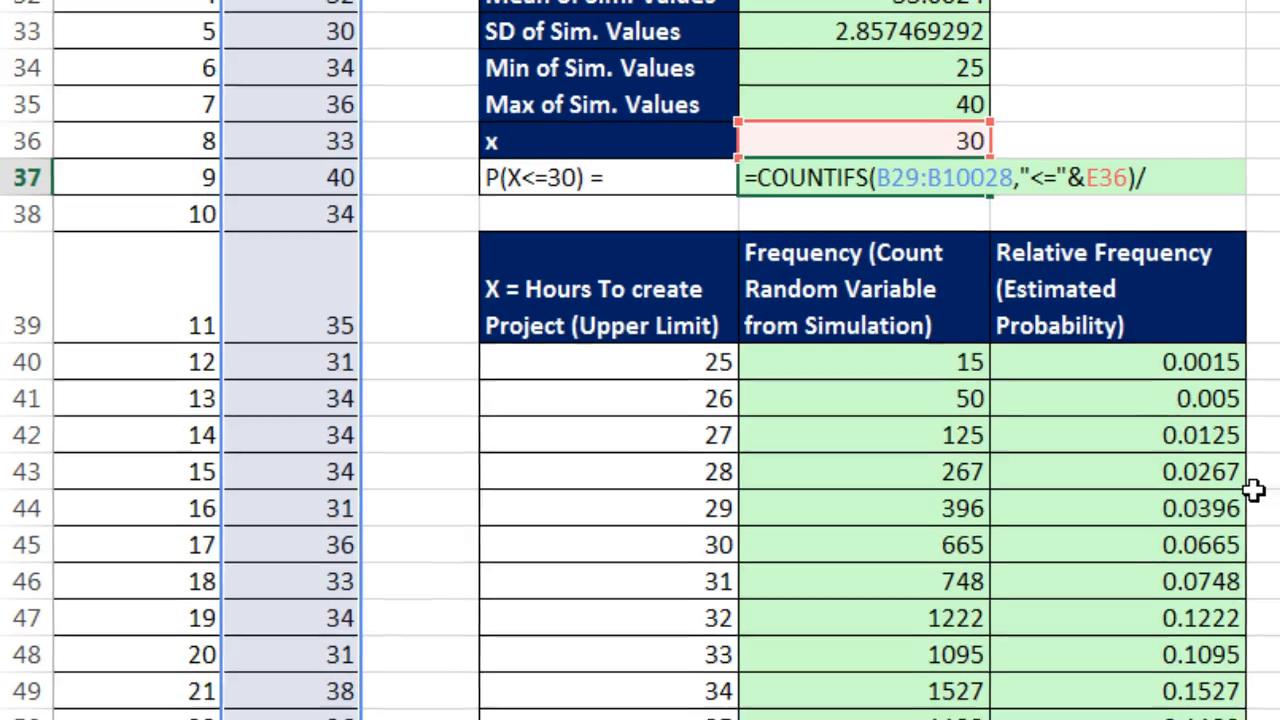
pyautogui.scroll(-3)
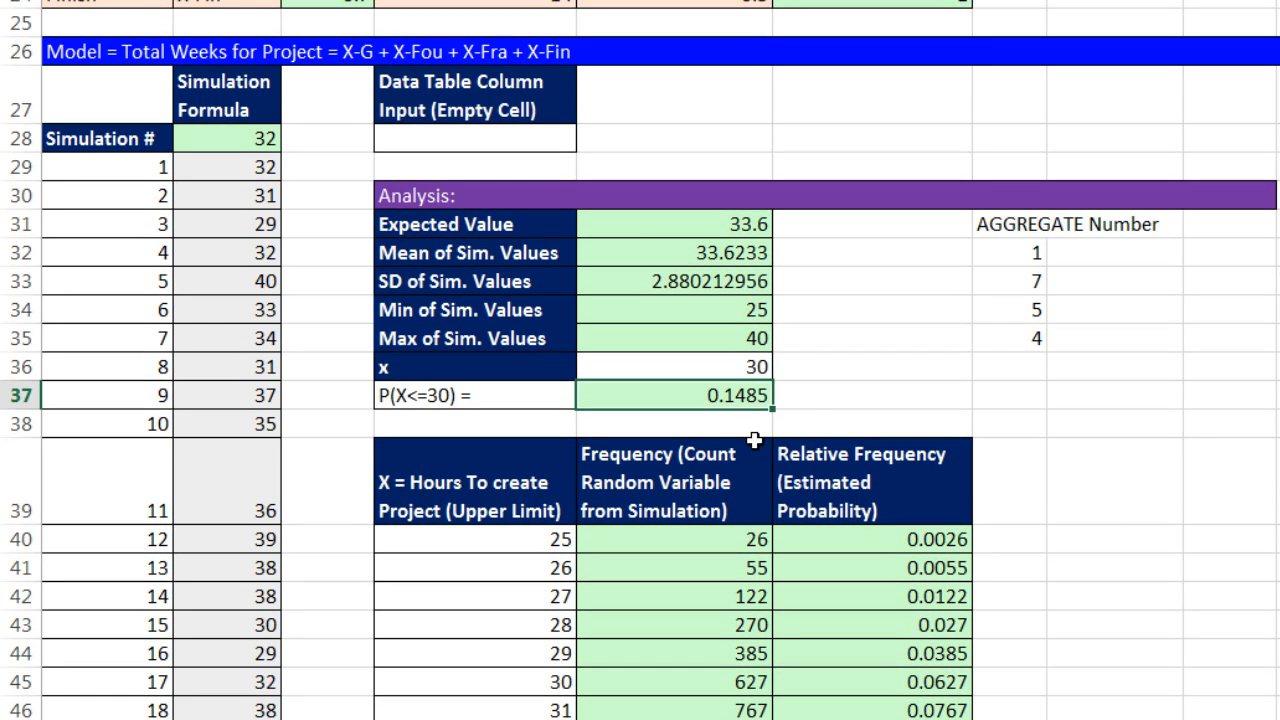
pyautogui.moveTo(816, 412)
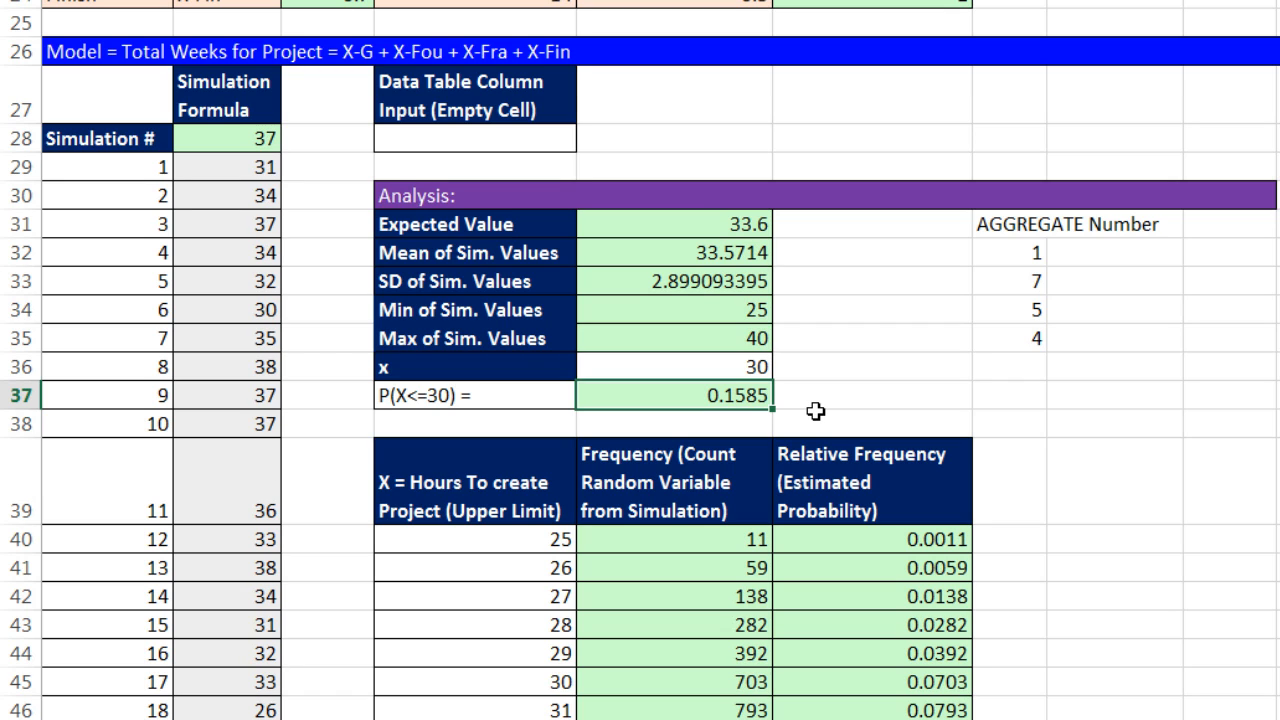
pyautogui.moveTo(328, 328)
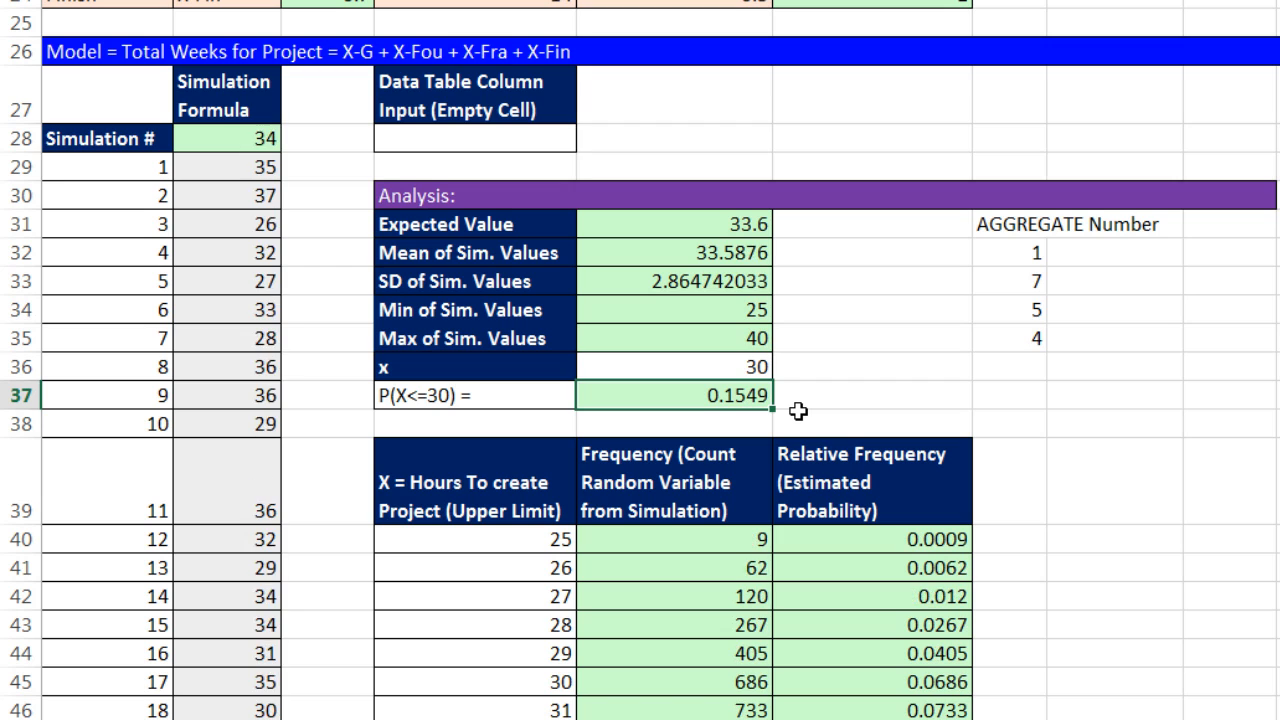
pyautogui.press('f9')
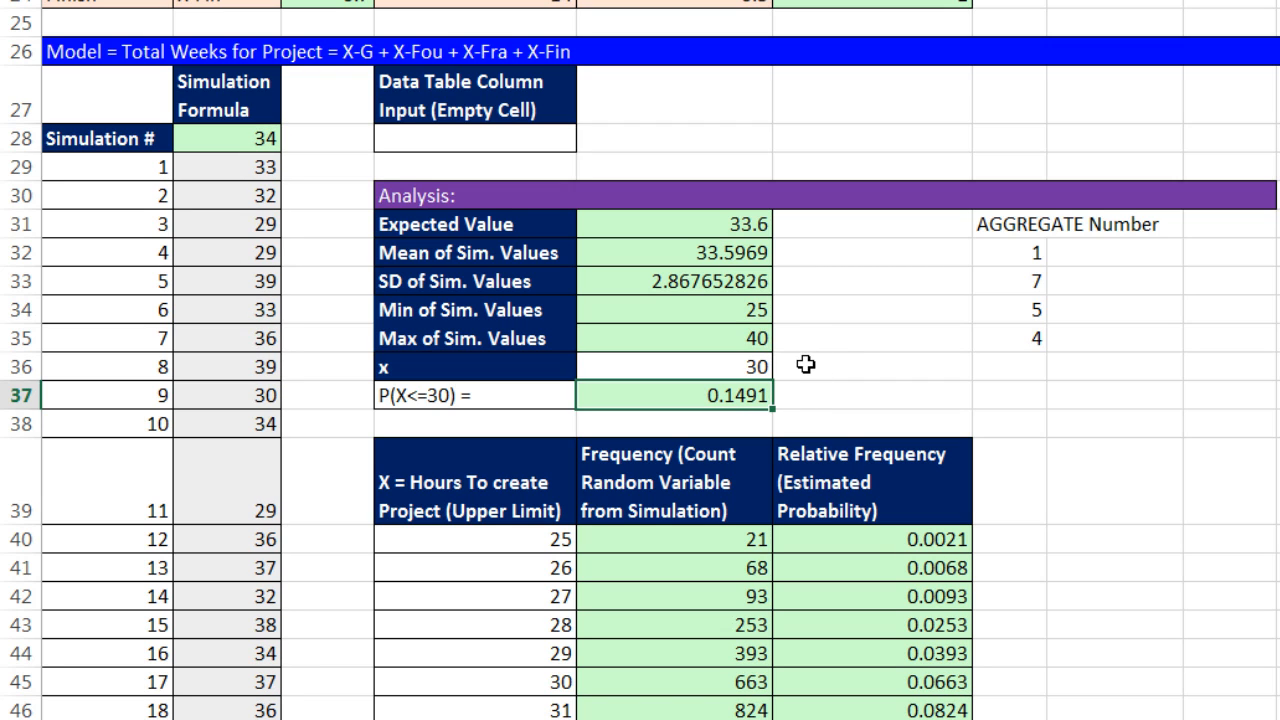
pyautogui.moveTo(800, 408)
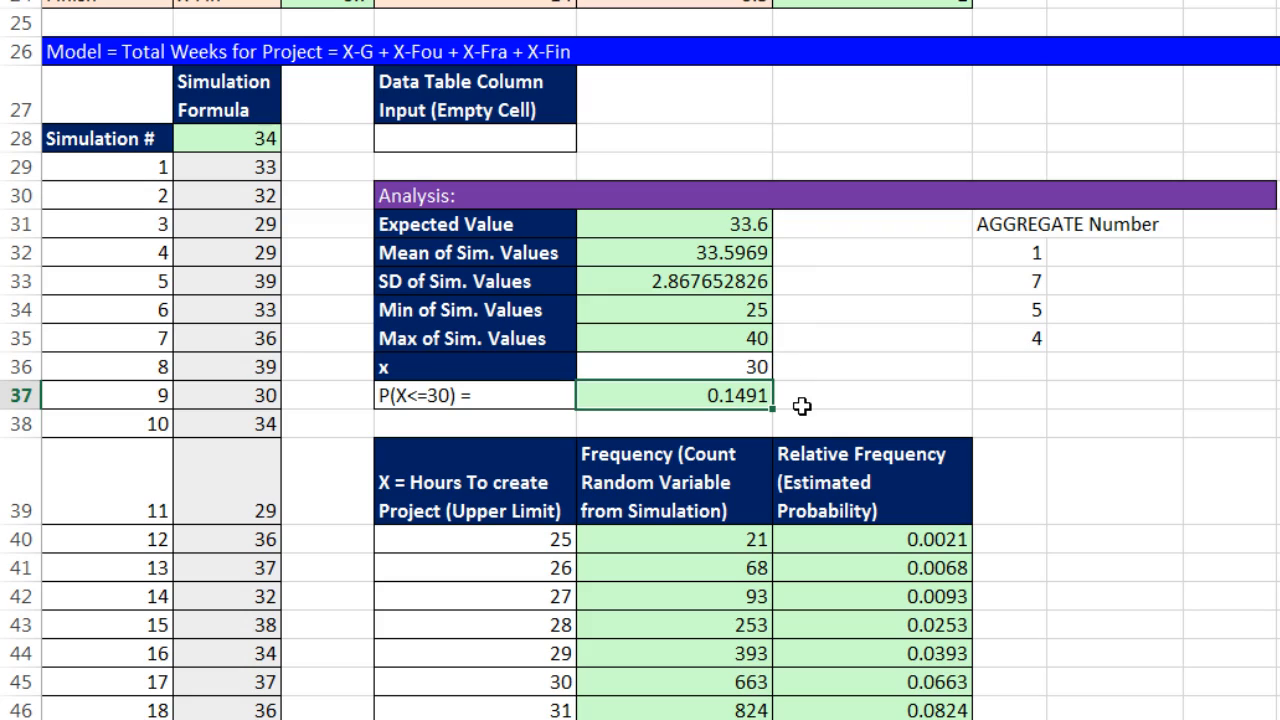
pyautogui.moveTo(802, 388)
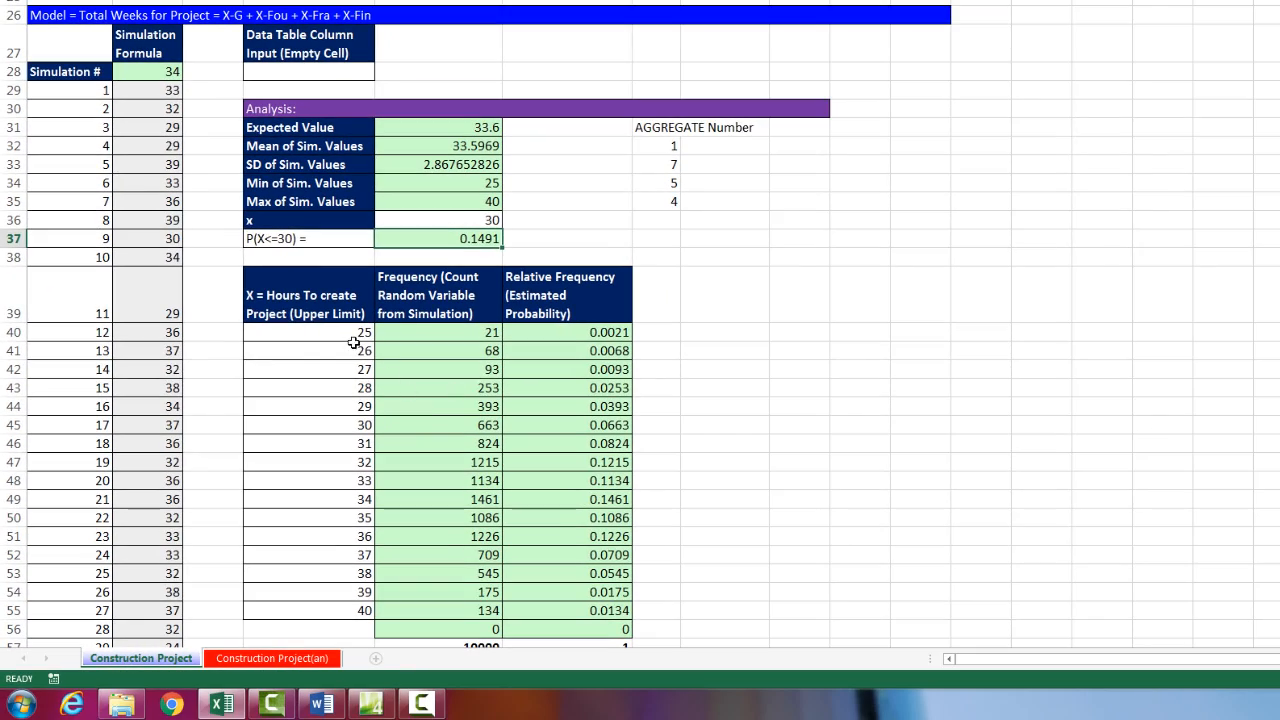
pyautogui.moveTo(402, 580)
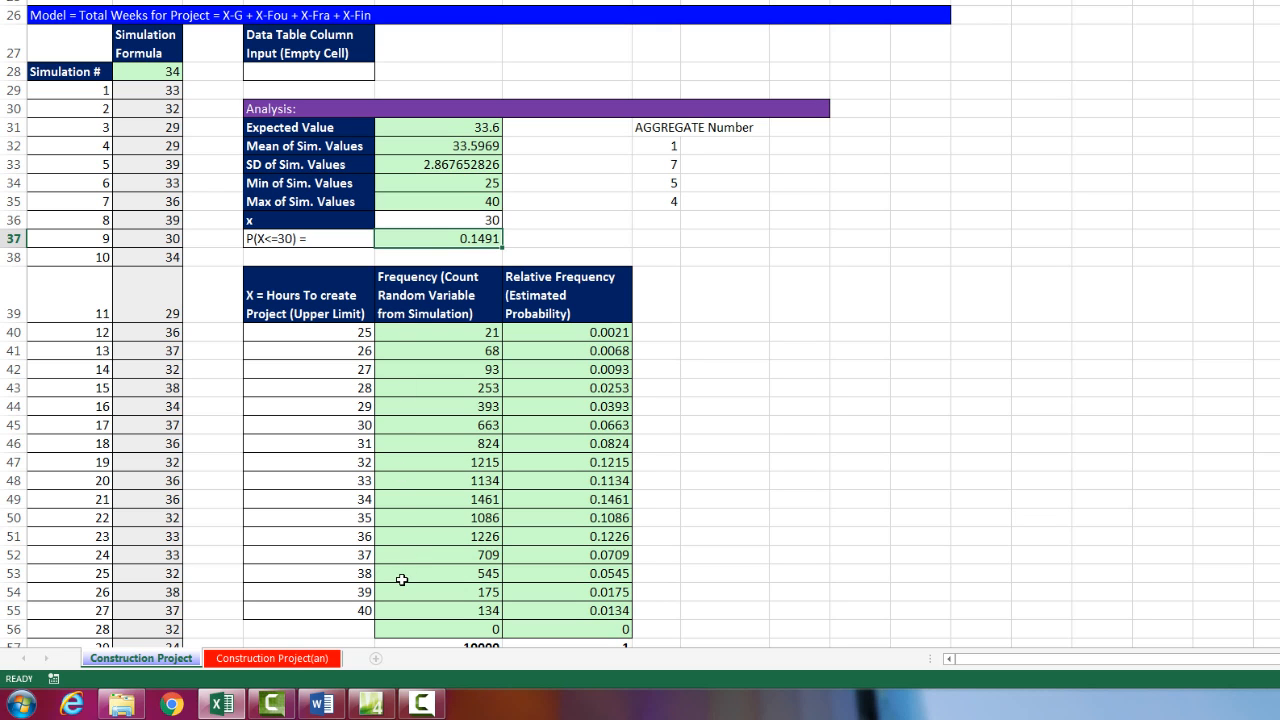
pyautogui.scroll(-3)
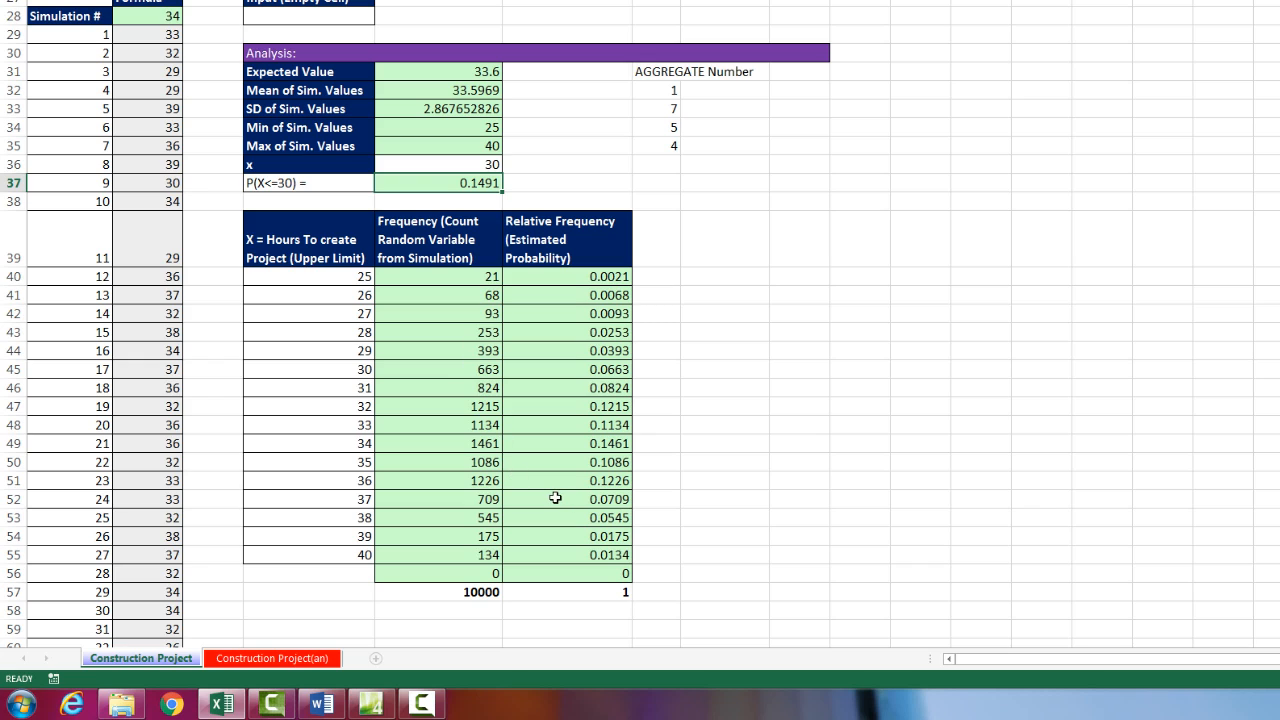
pyautogui.moveTo(378, 388)
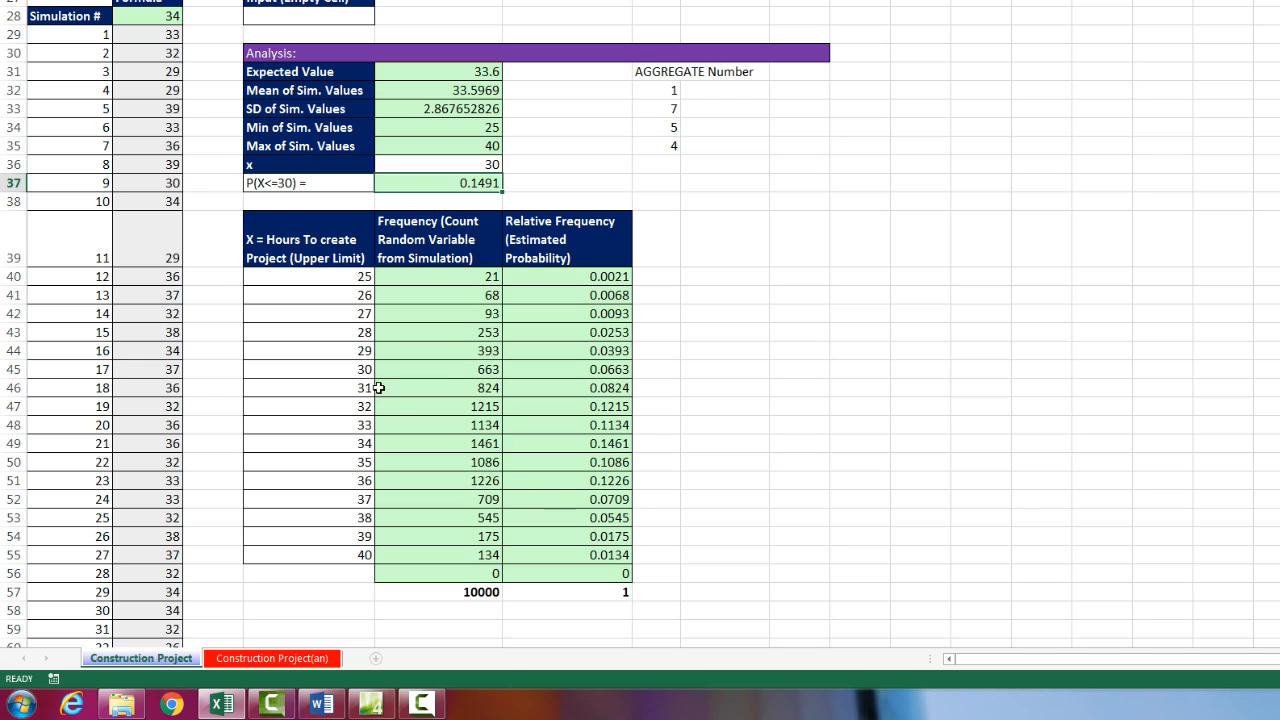
pyautogui.moveTo(308, 452)
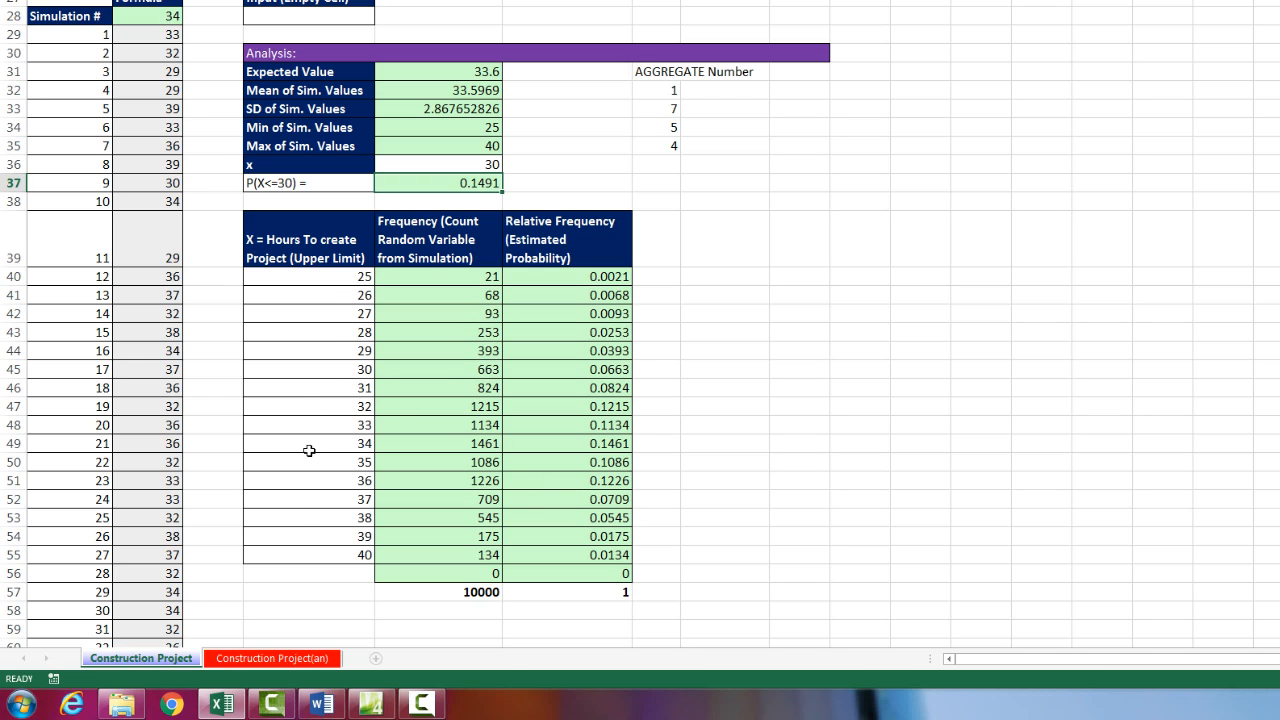
pyautogui.moveTo(444, 280)
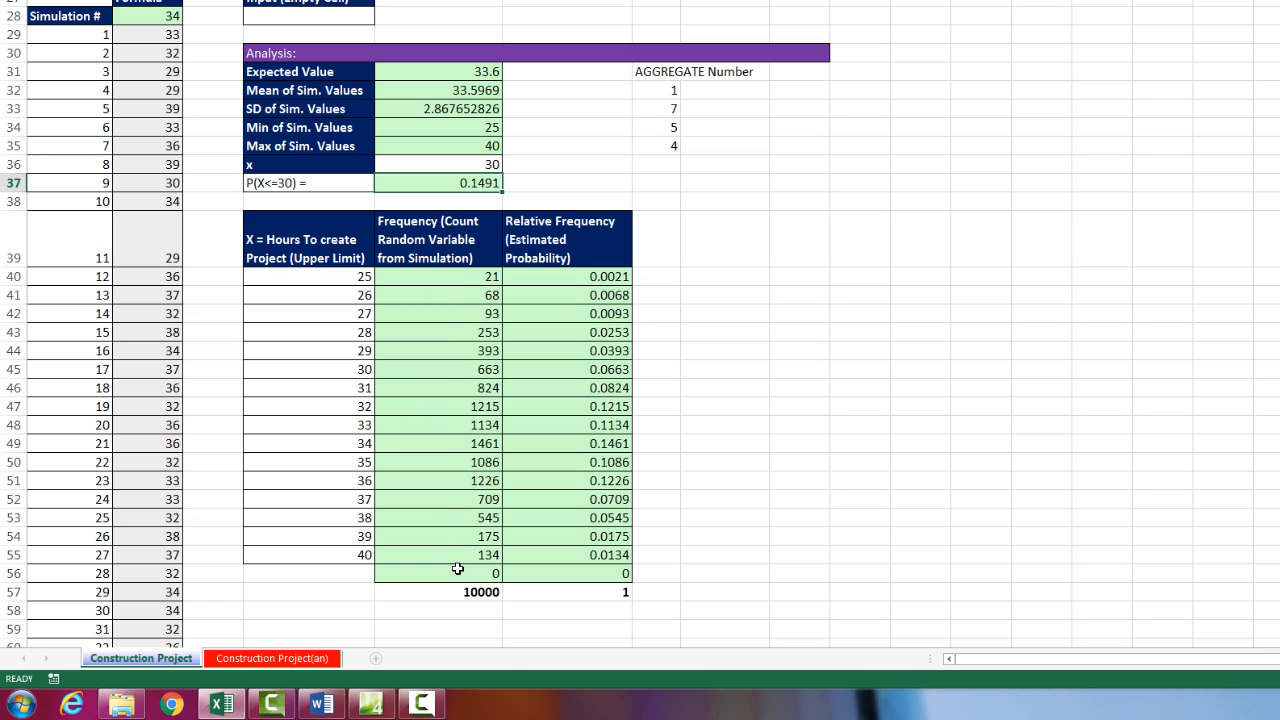
pyautogui.moveTo(510, 394)
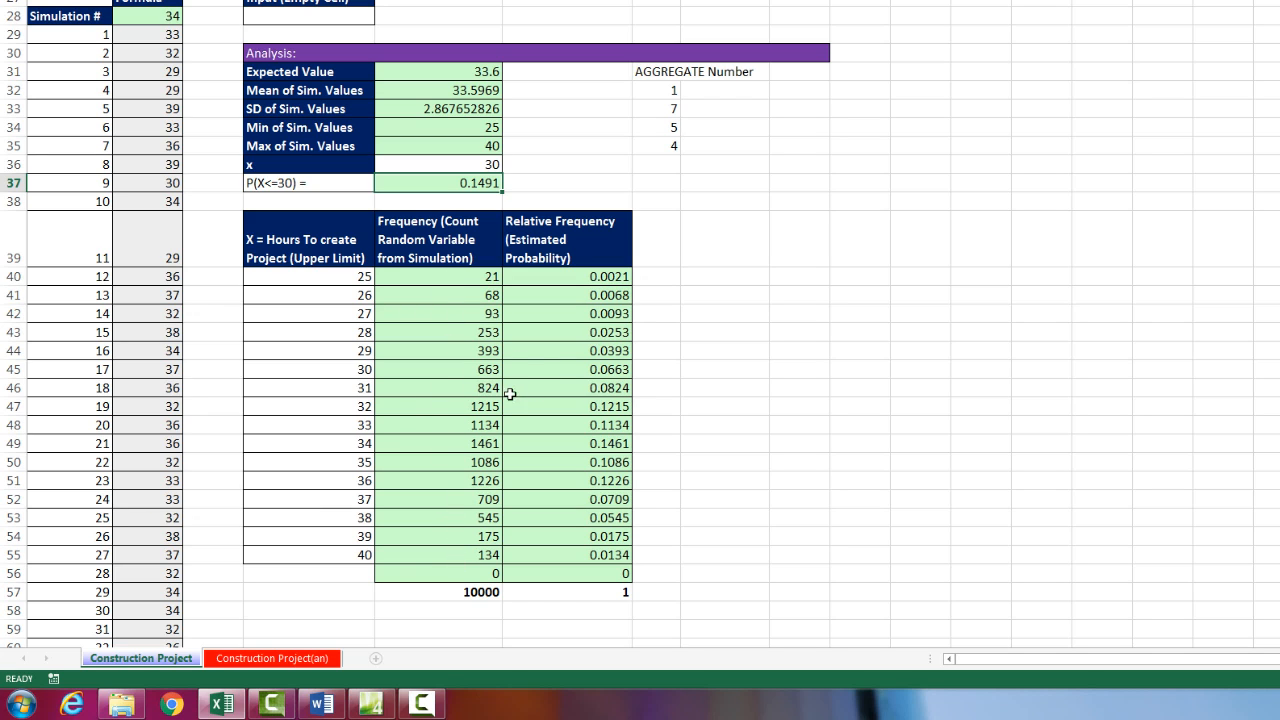
pyautogui.moveTo(556, 420)
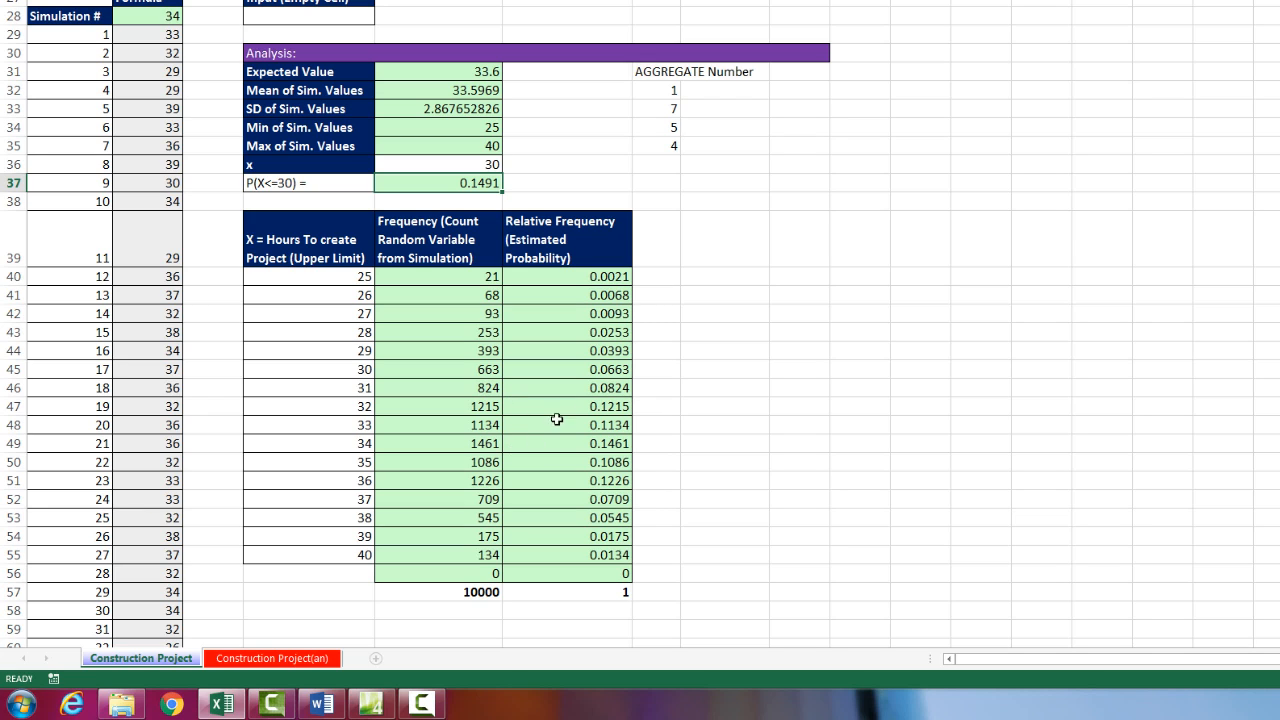
pyautogui.moveTo(612, 568)
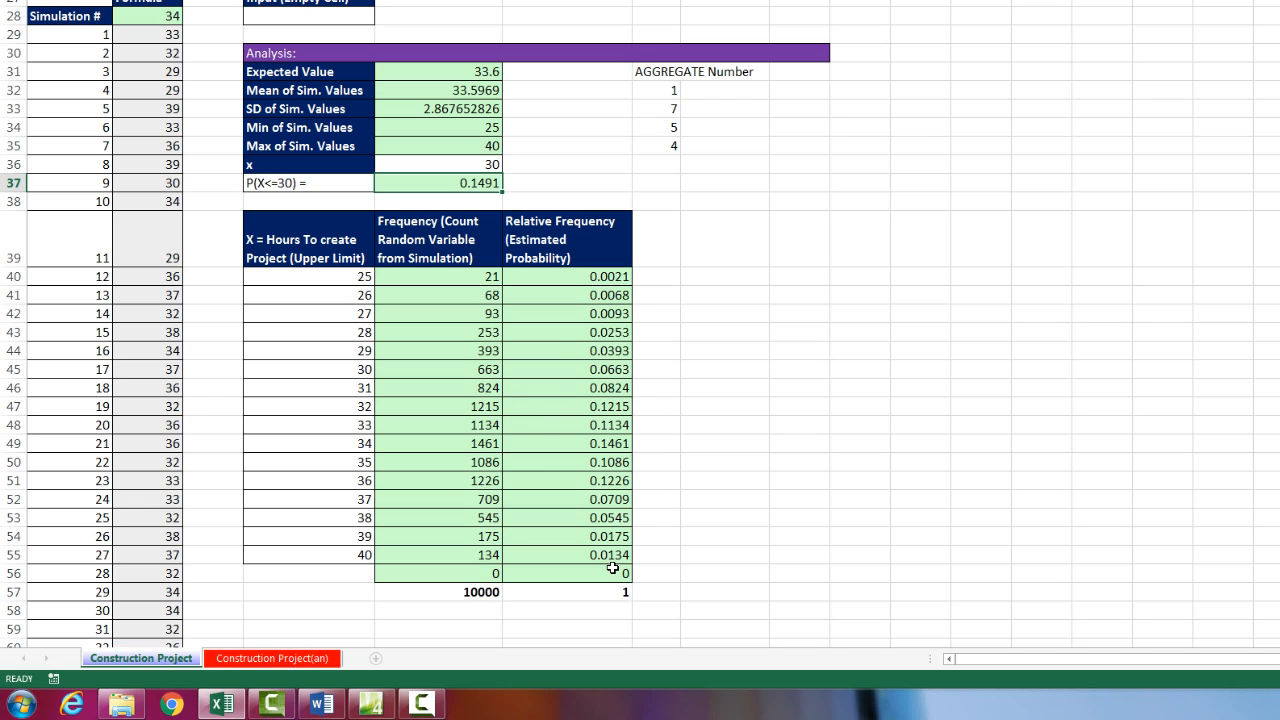
pyautogui.moveTo(512, 362)
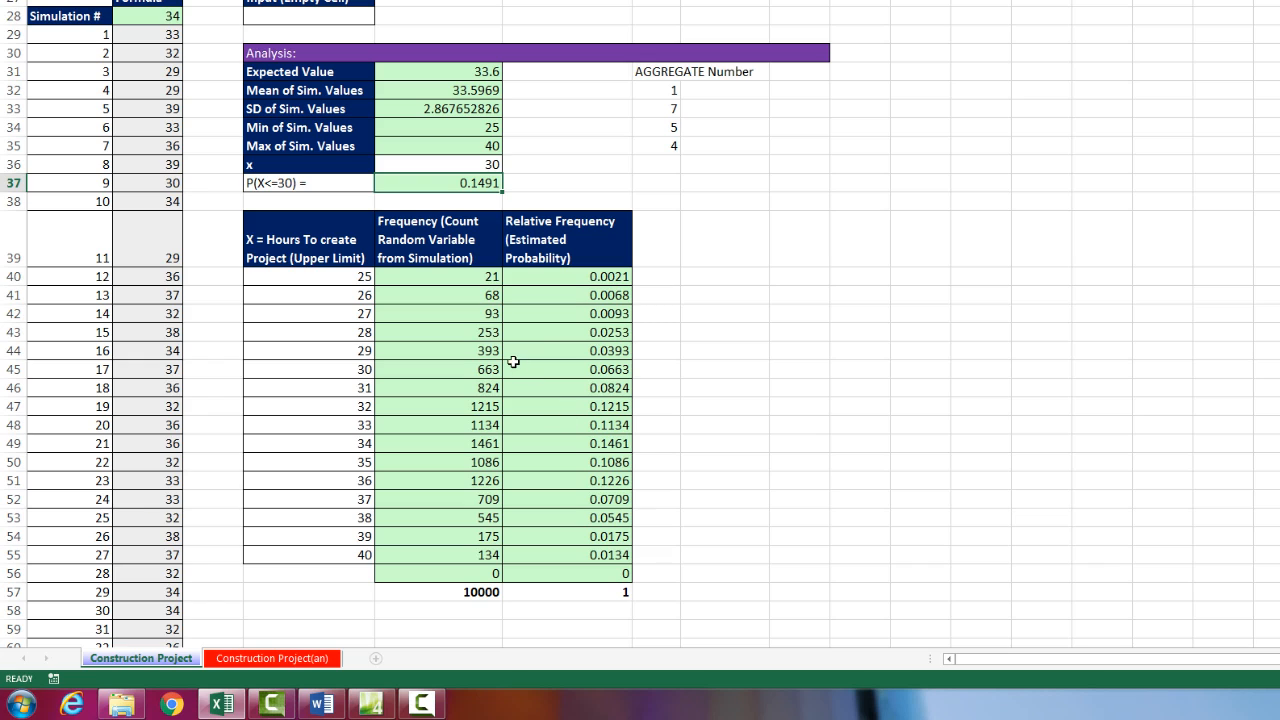
pyautogui.moveTo(330, 252)
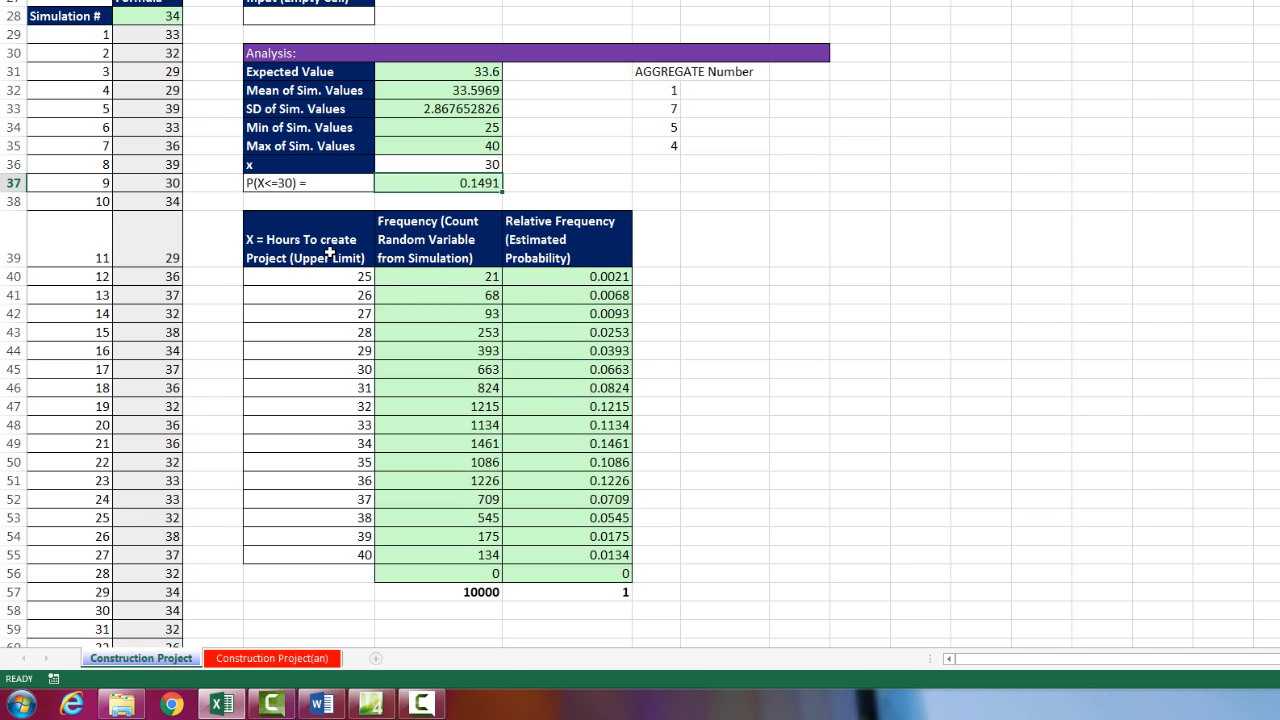
pyautogui.moveTo(328, 248)
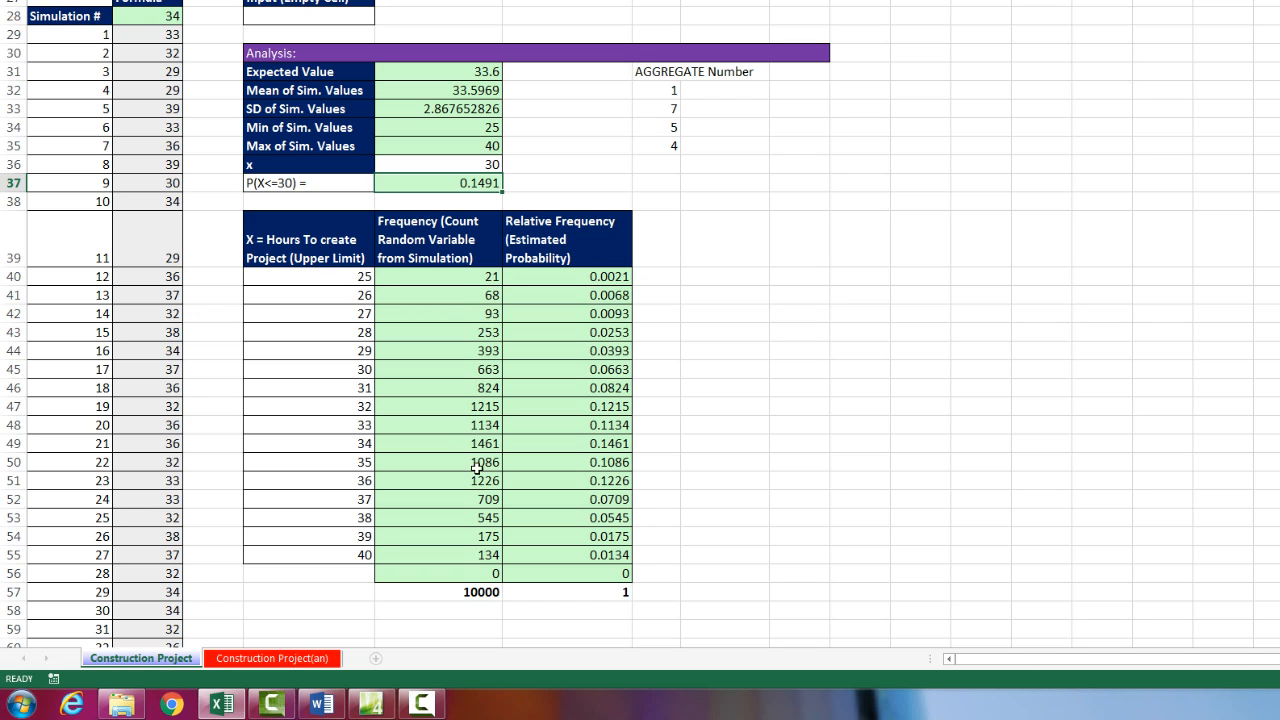
pyautogui.moveTo(514, 448)
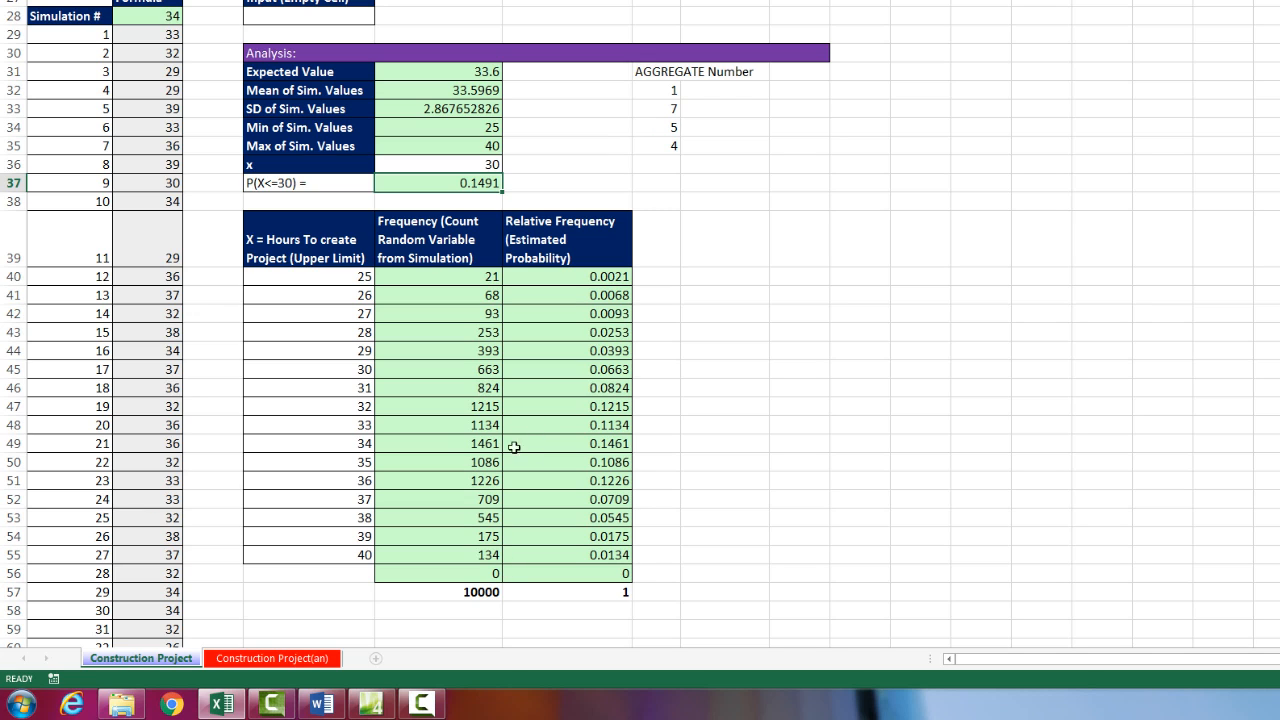
pyautogui.moveTo(516, 452)
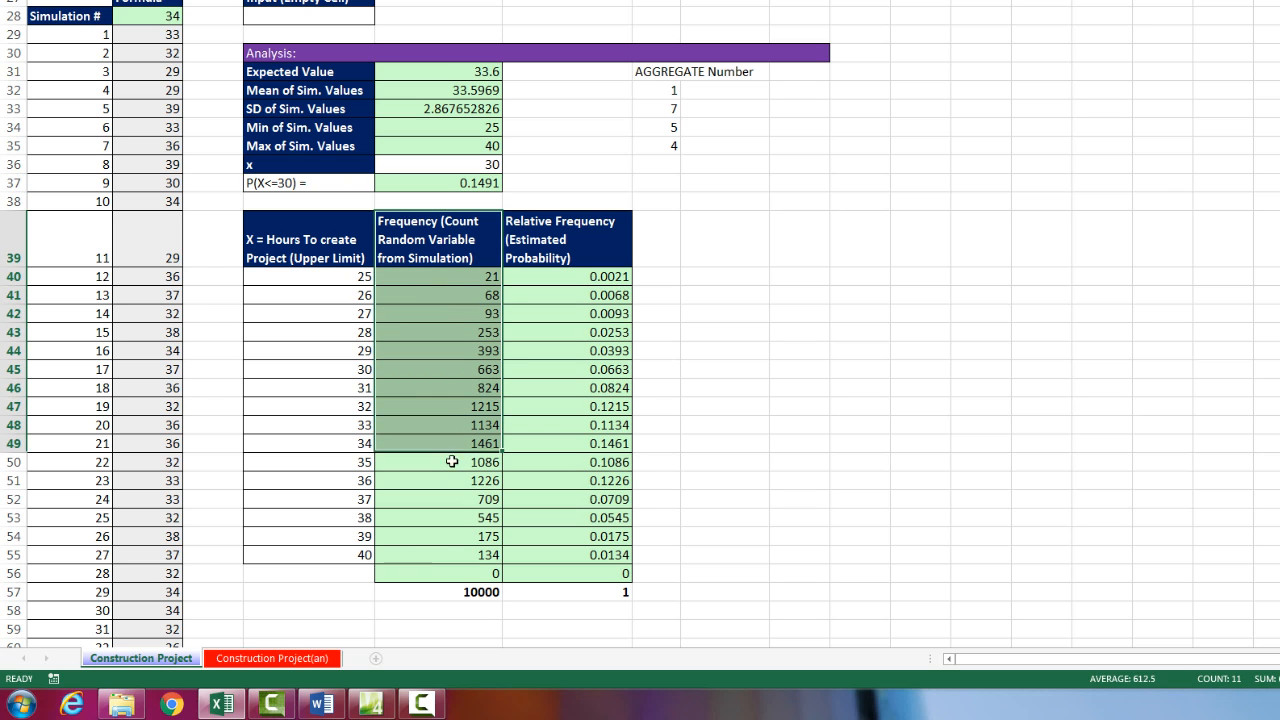
# - Insert a clustered column chart of the frequency counts in E40:E56
pyautogui.moveTo(436, 460); pyautogui.dragTo(458, 572)
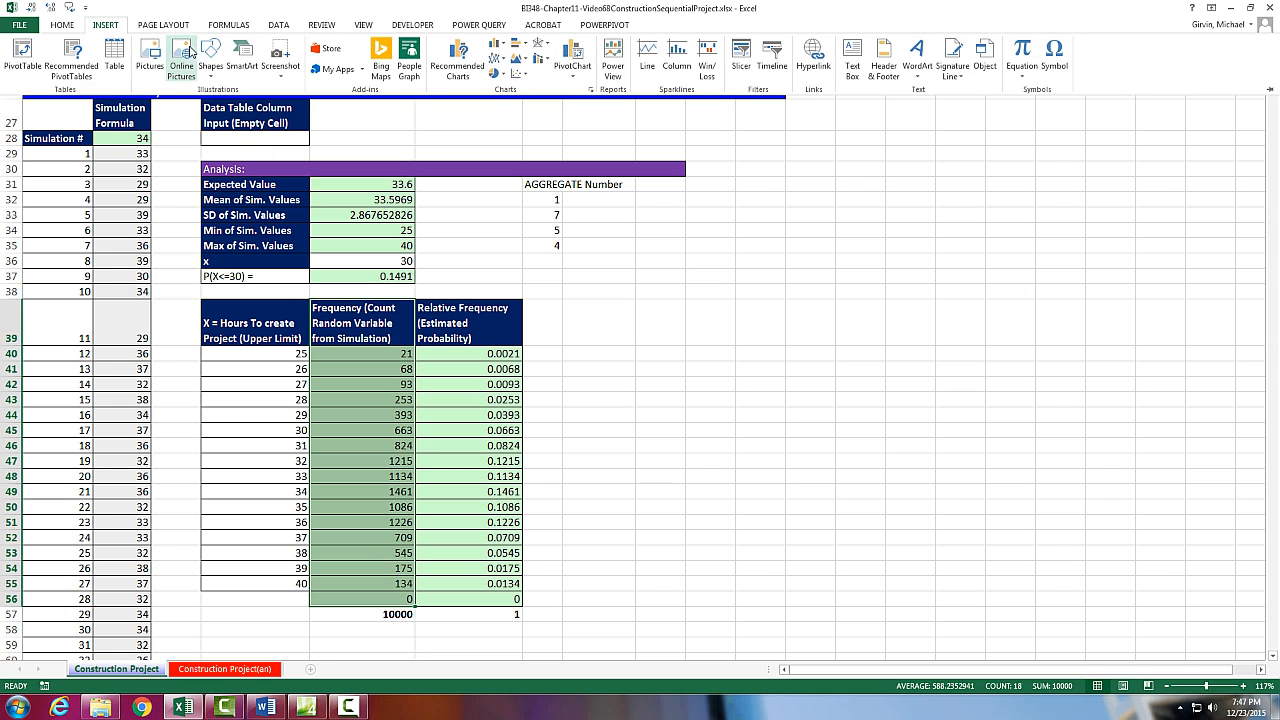
pyautogui.click(496, 50)
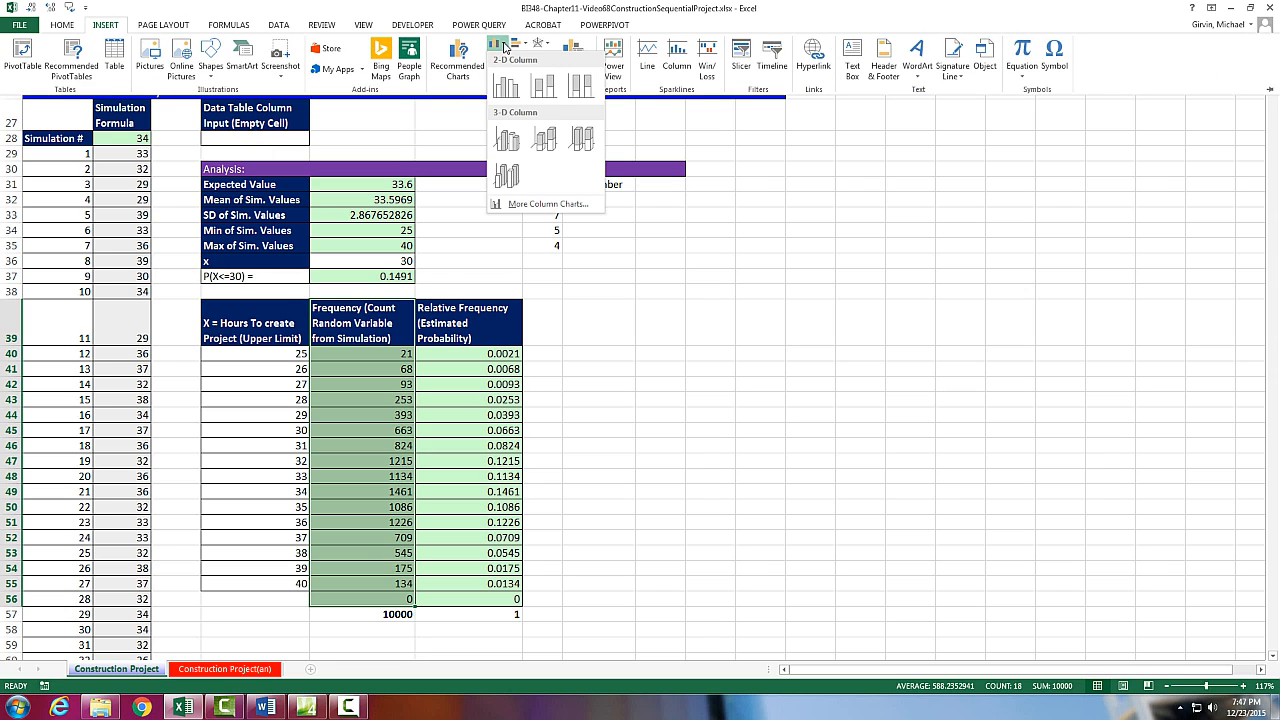
pyautogui.click(506, 86)
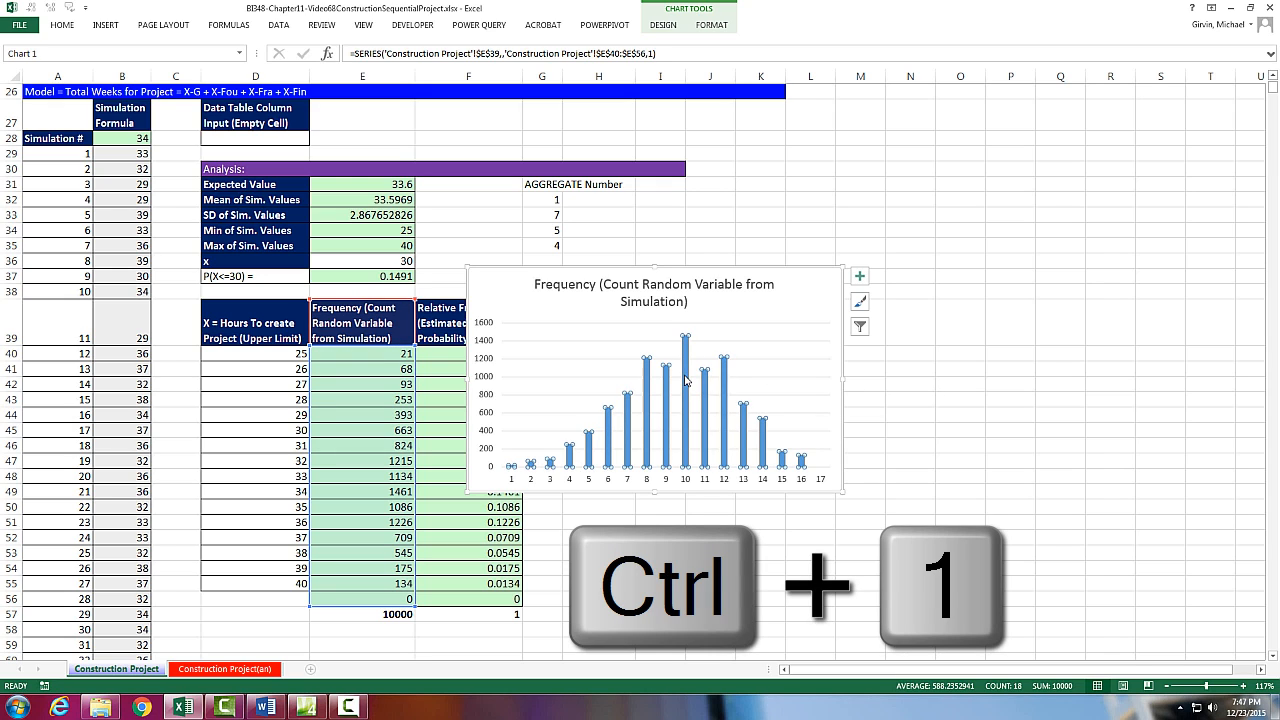
# - Format the bars with 0% gap width, colours varied by point, and a solid-line border
pyautogui.press('ctrl+1')
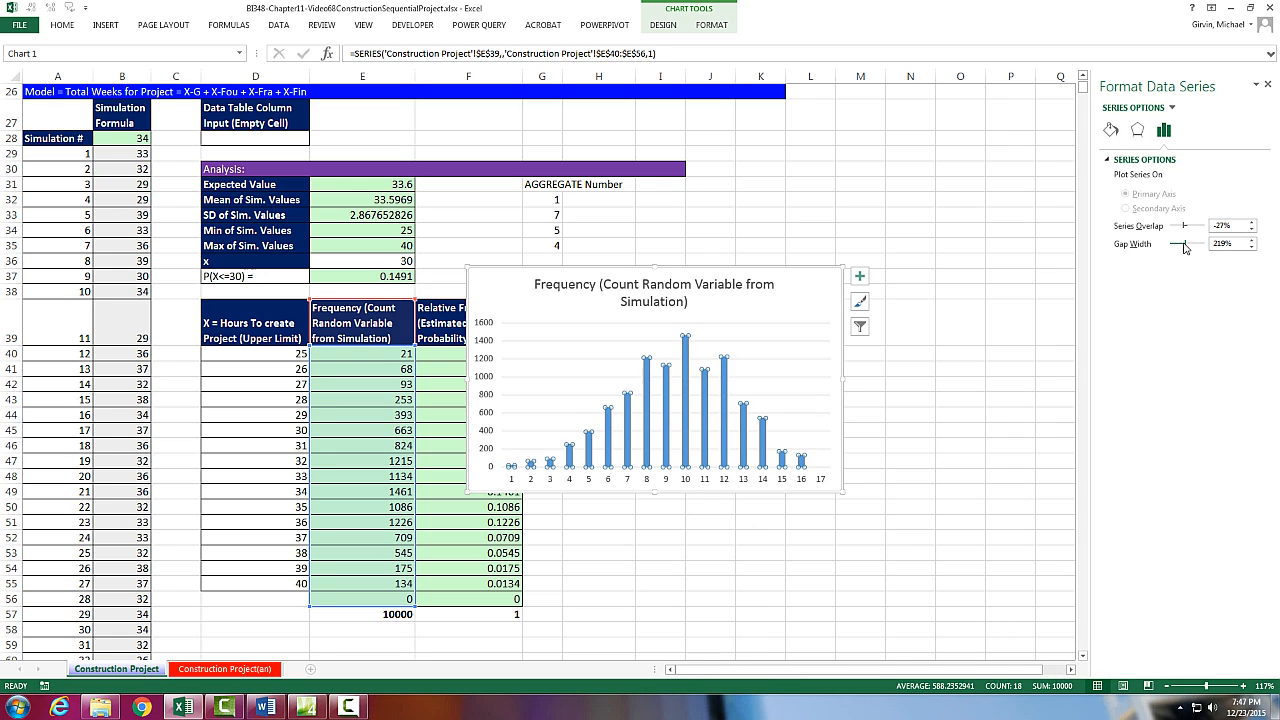
pyautogui.moveTo(1184, 244); pyautogui.dragTo(1156, 244)
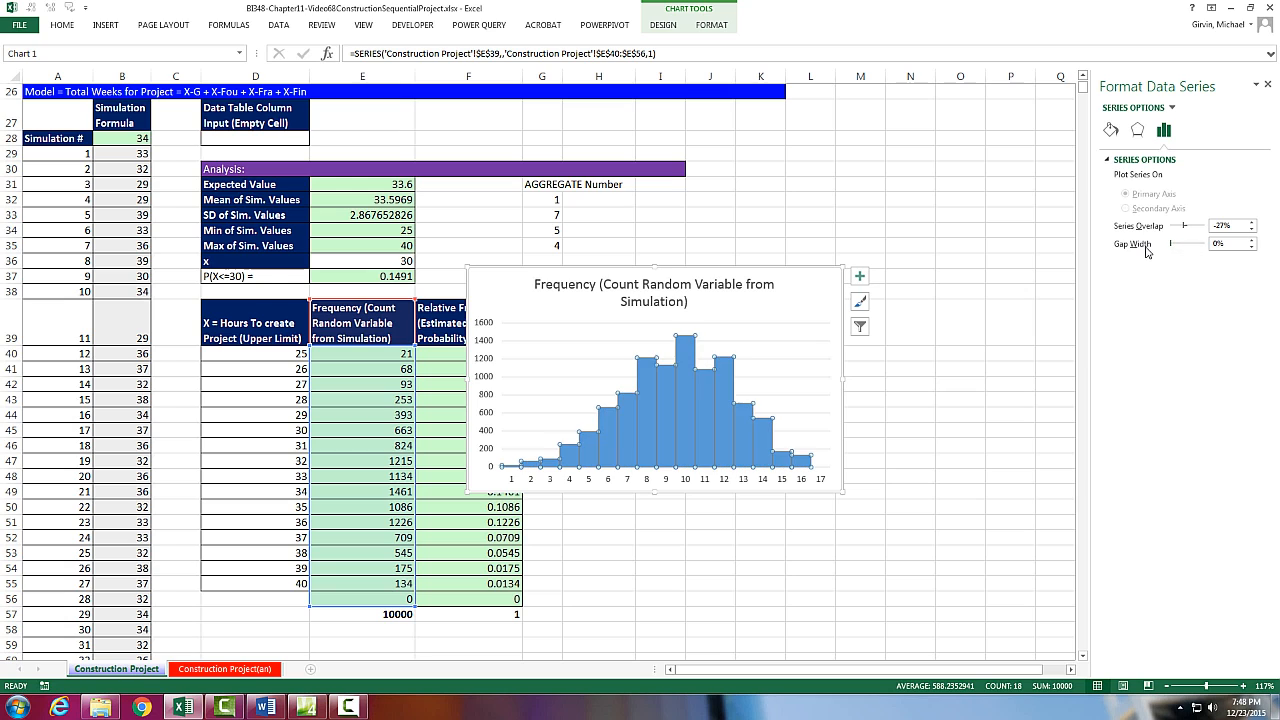
pyautogui.click(1110, 132)
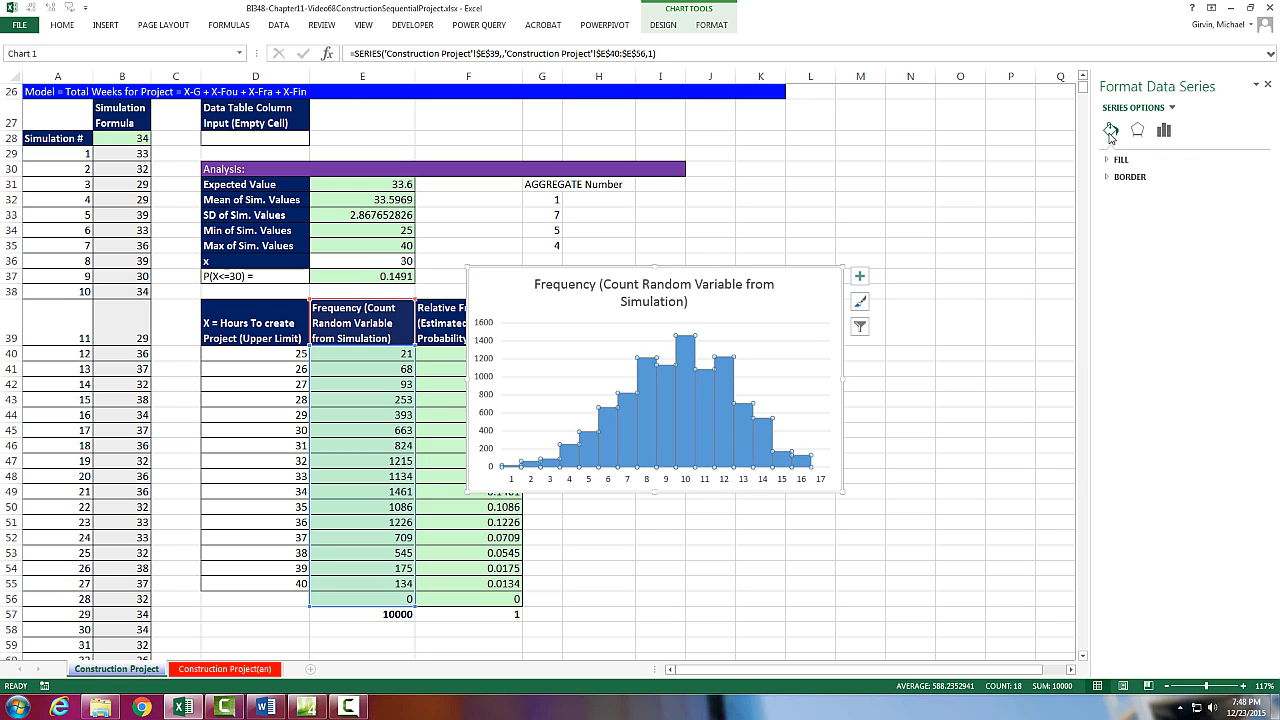
pyautogui.click(1122, 160)
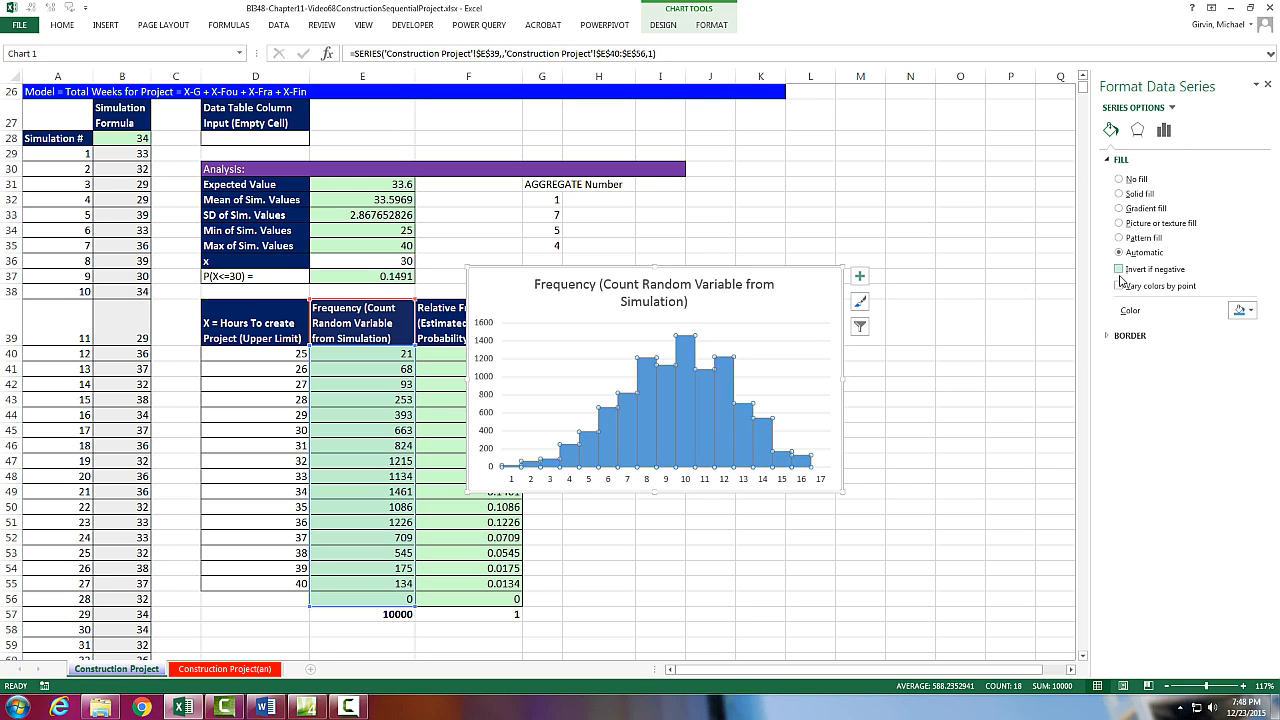
pyautogui.click(1120, 286)
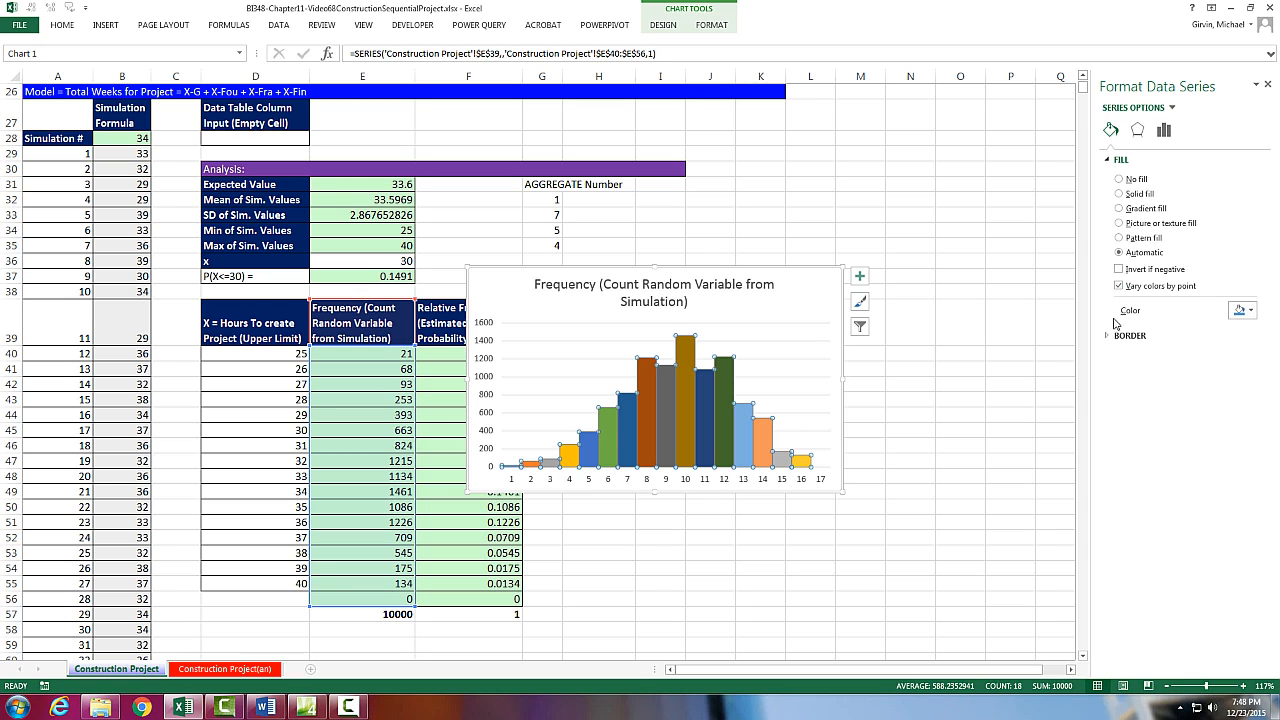
pyautogui.click(1130, 336)
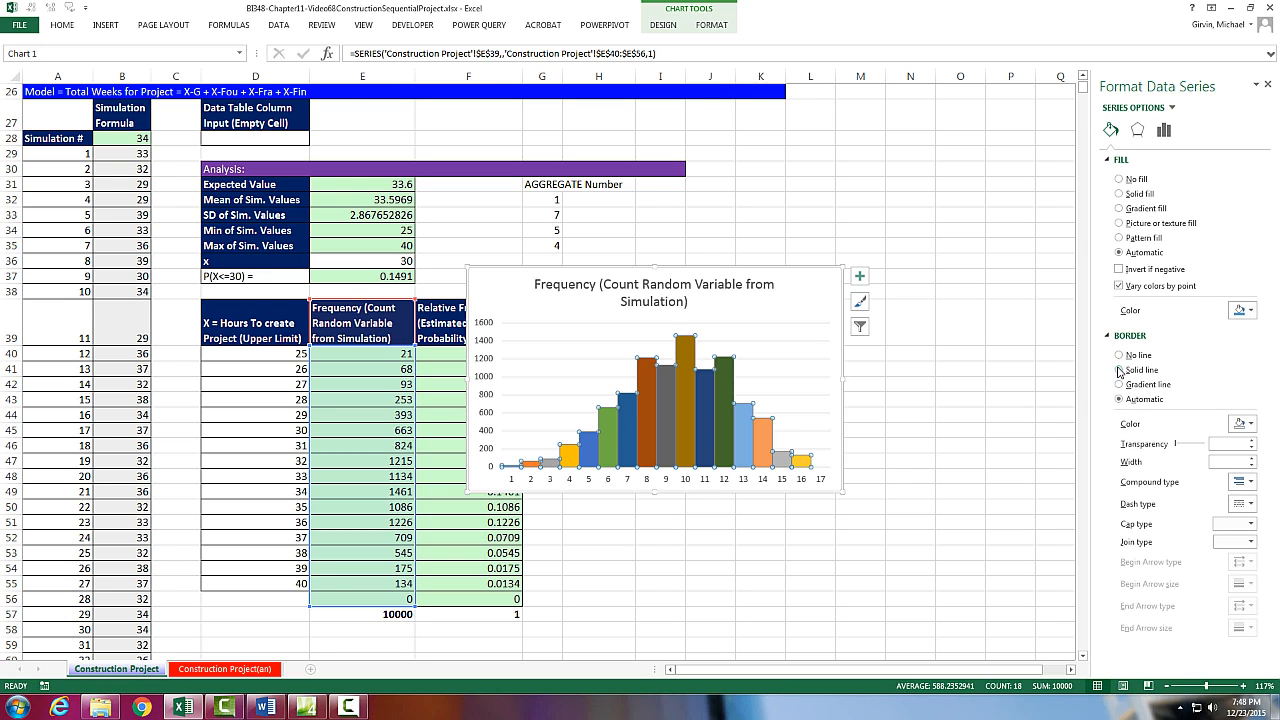
pyautogui.click(1252, 424)
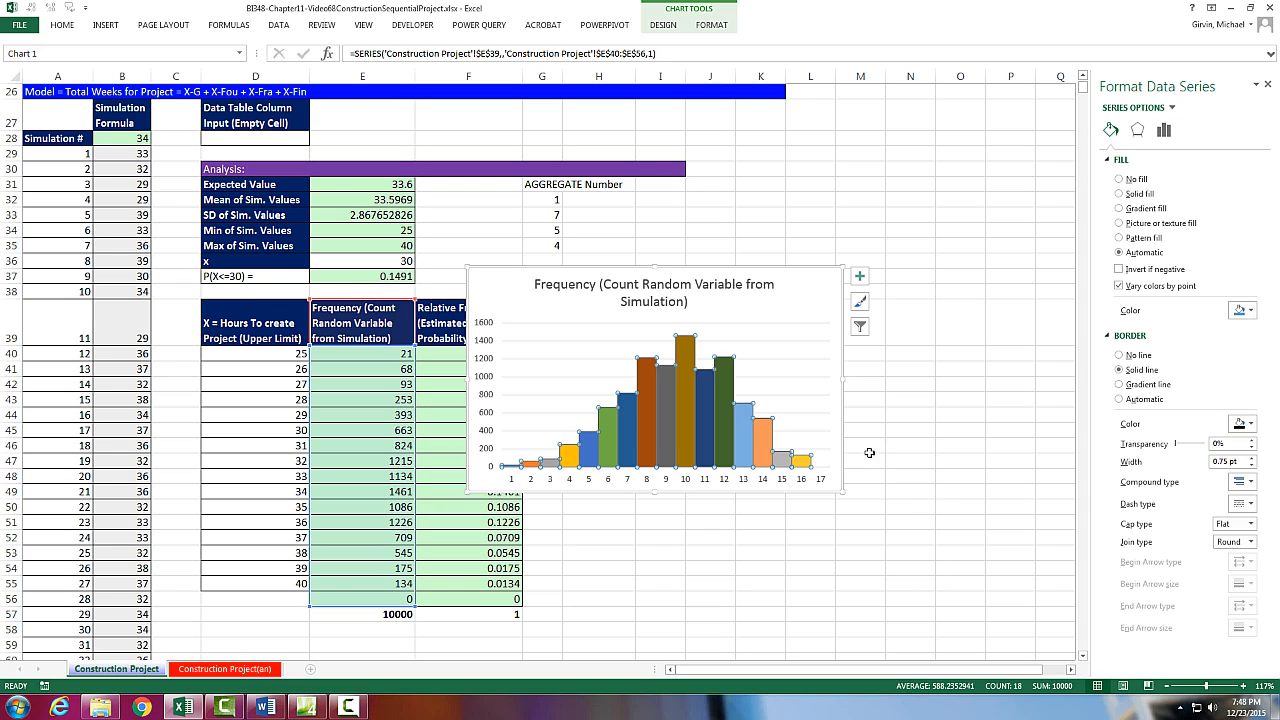
pyautogui.click(860, 276)
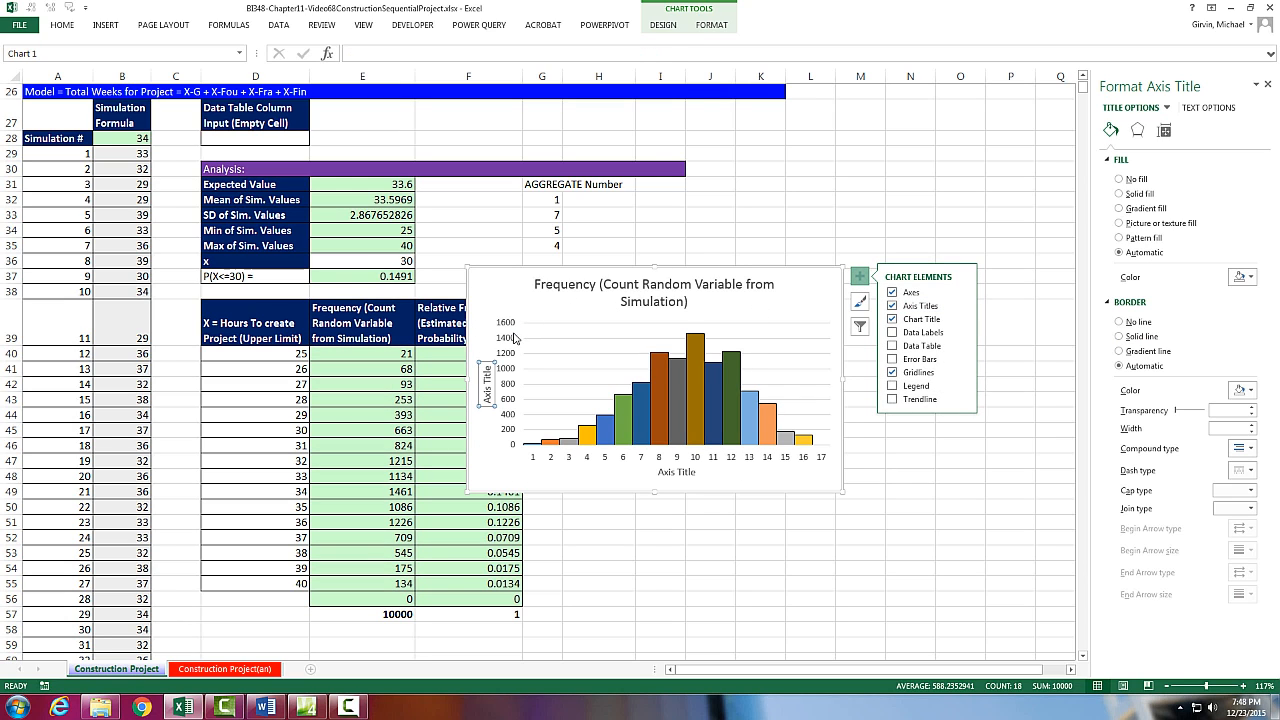
pyautogui.moveTo(510, 376)
pyautogui.write('=')
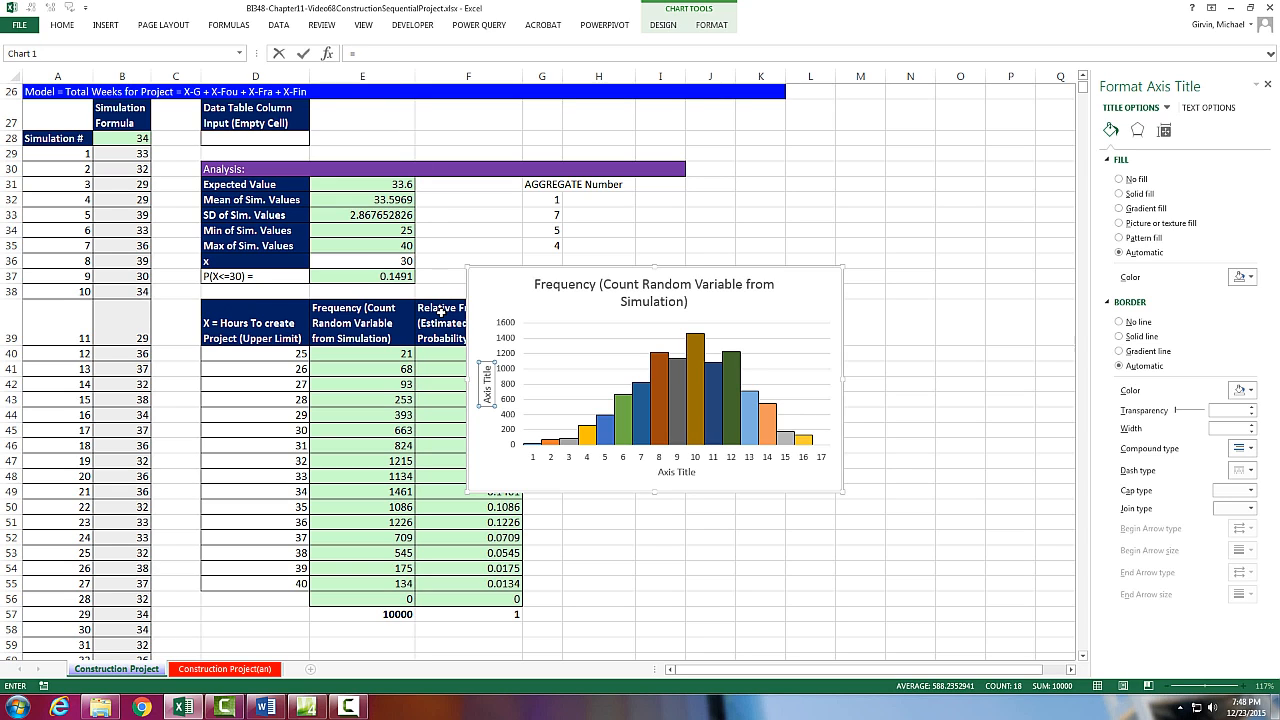
# - Link the vertical axis title to the relative-frequency header F39 and the horizontal to the hours header D39
pyautogui.click(468, 322)
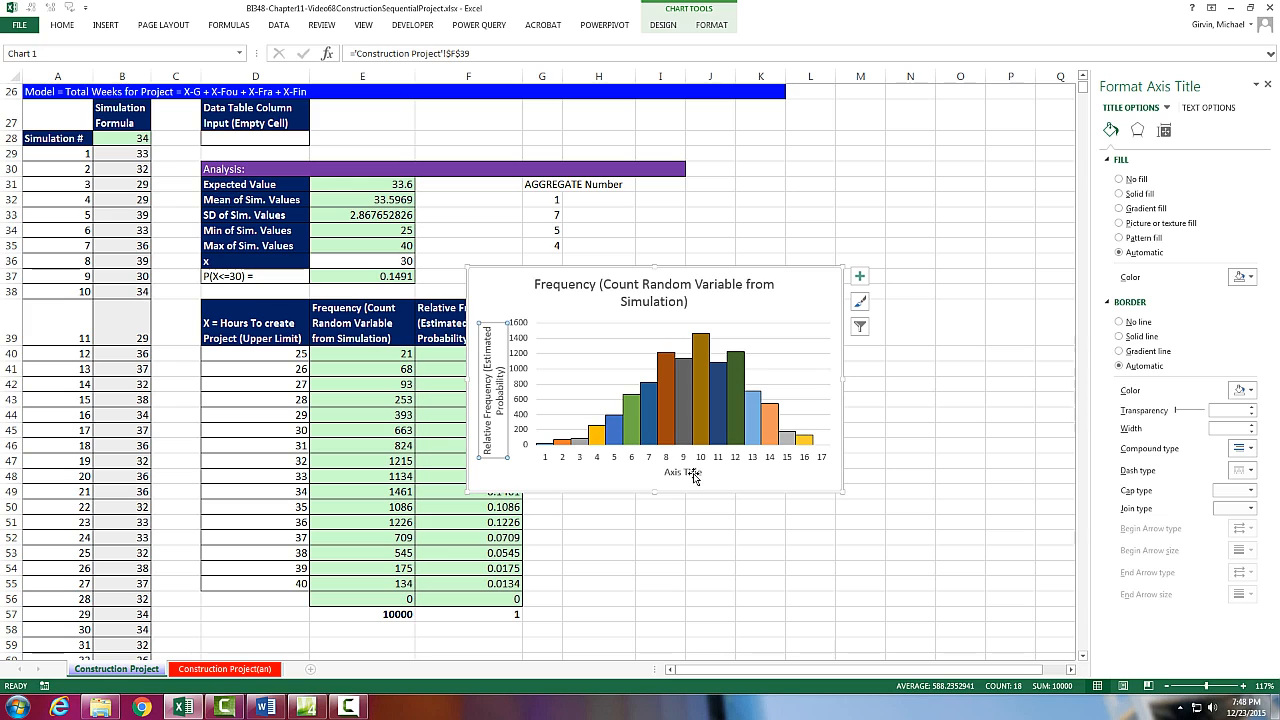
pyautogui.click(682, 472)
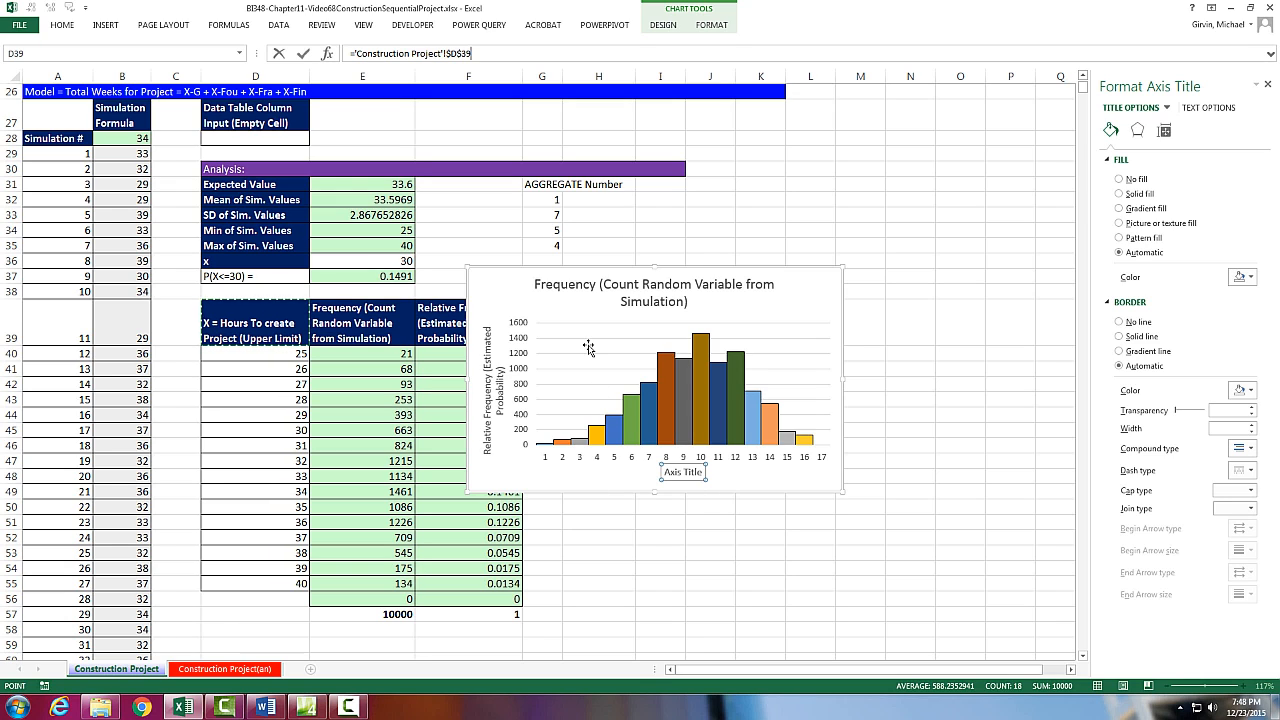
pyautogui.click(684, 472)
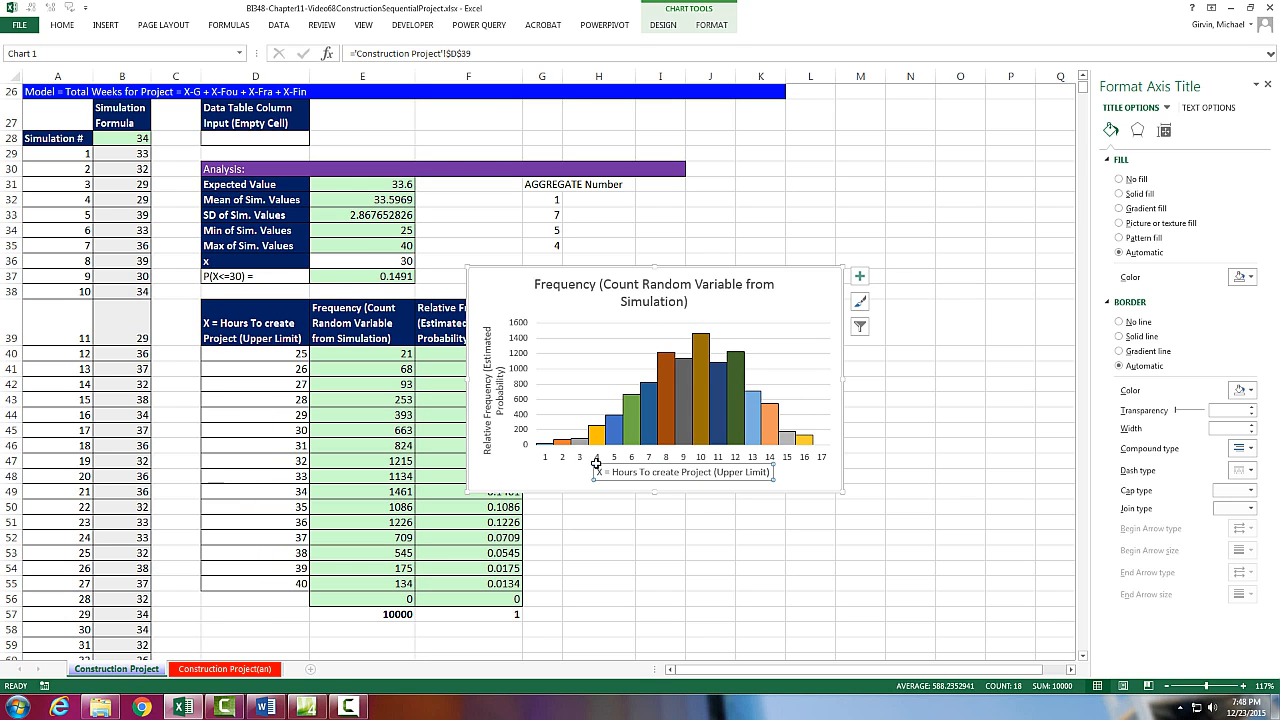
pyautogui.moveTo(716, 340)
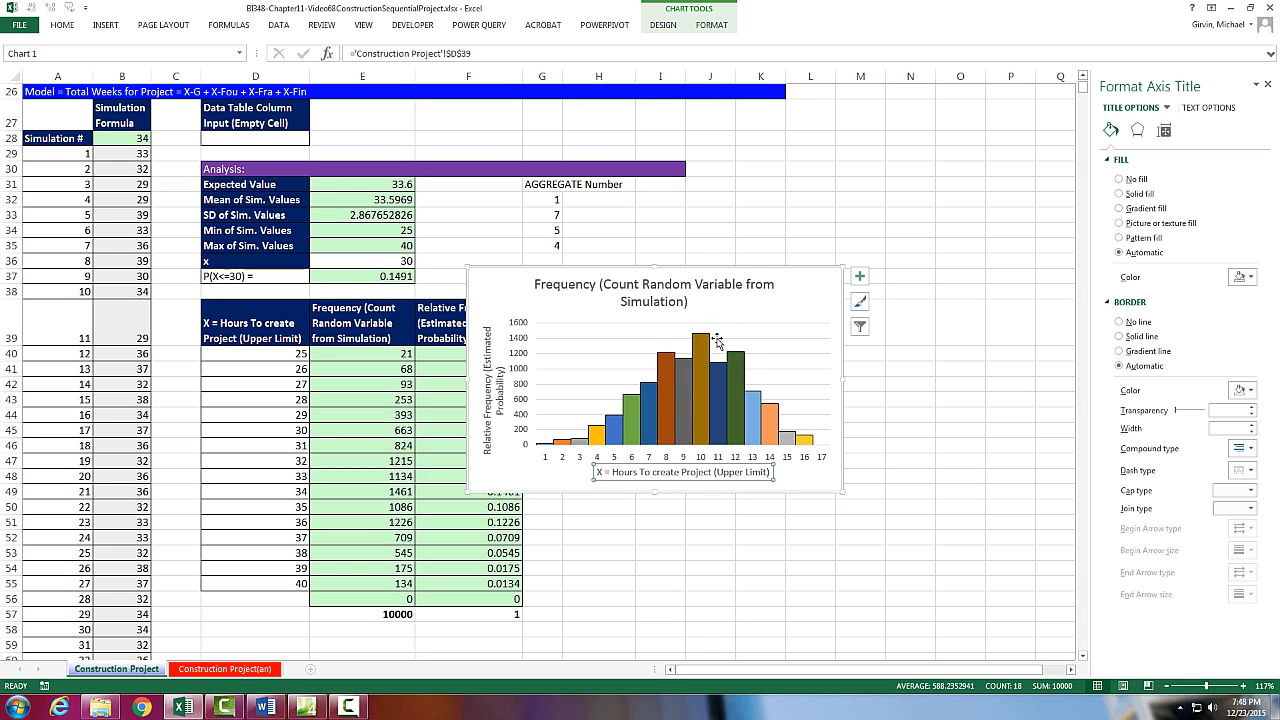
pyautogui.rightClick(716, 340)
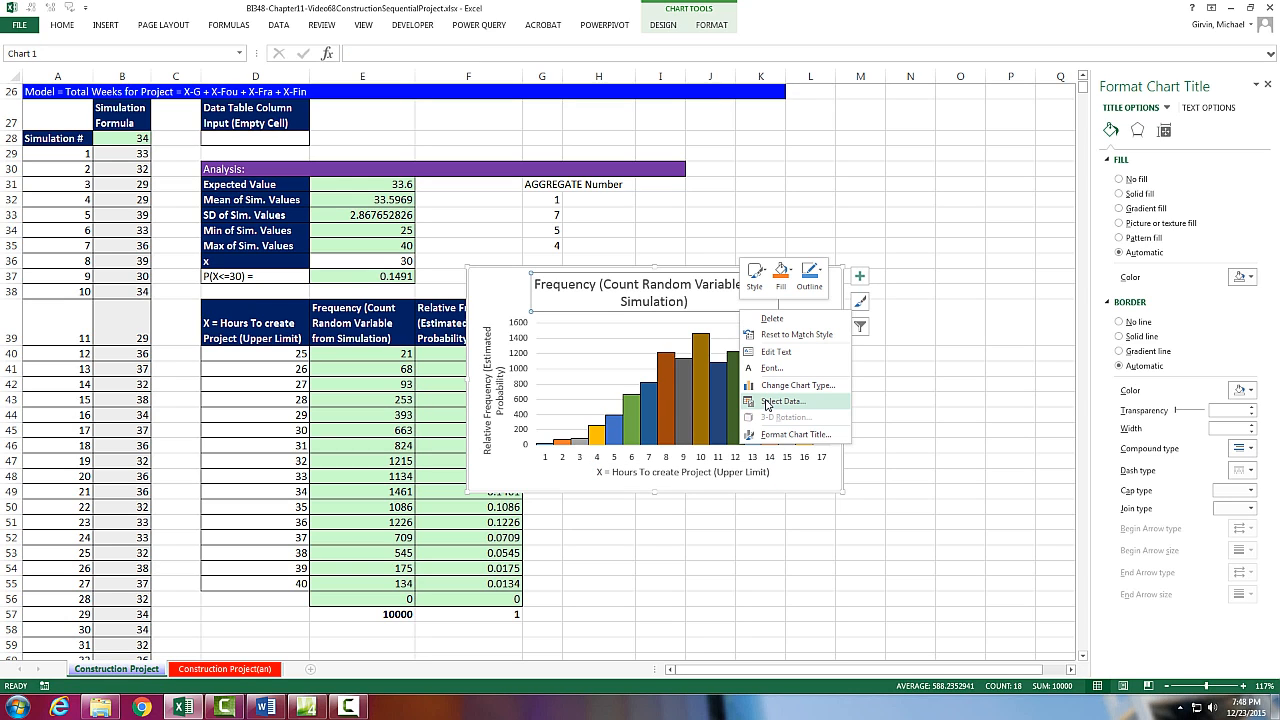
# - Via Select Data, set the horizontal axis labels to the hours values in D40:D56
pyautogui.click(784, 400)
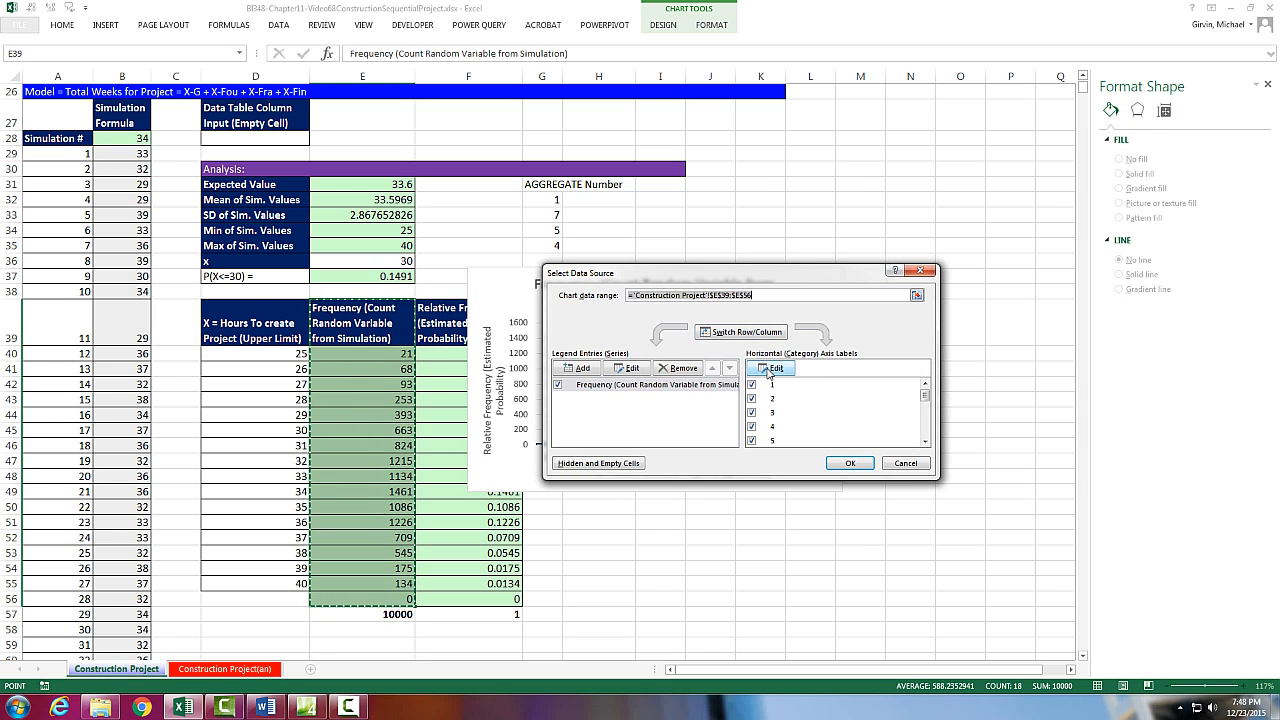
pyautogui.click(772, 368)
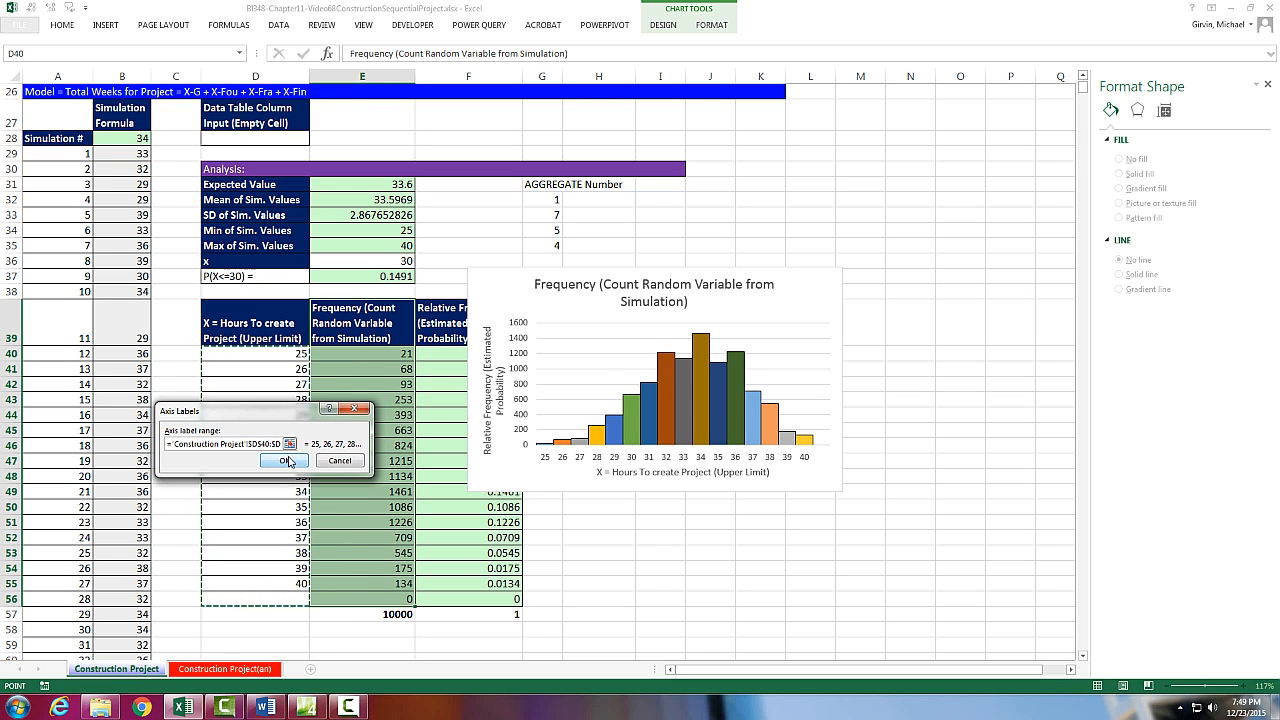
pyautogui.click(284, 460)
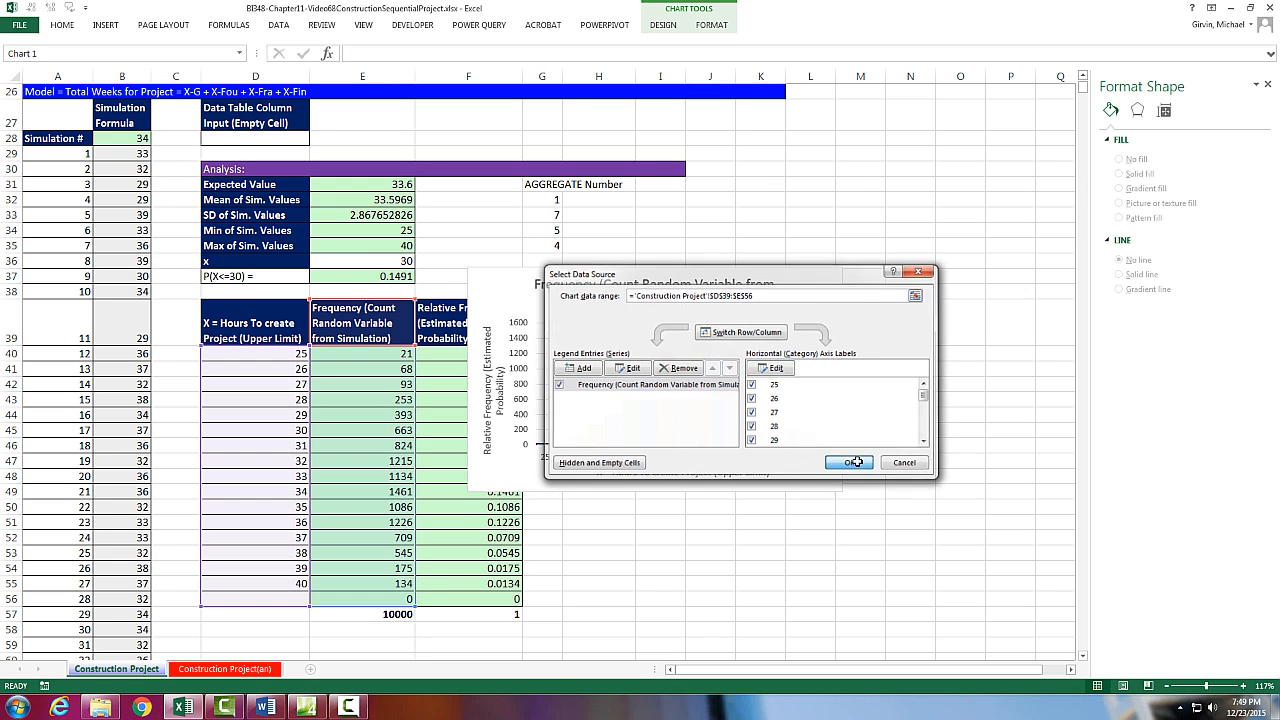
pyautogui.click(848, 462)
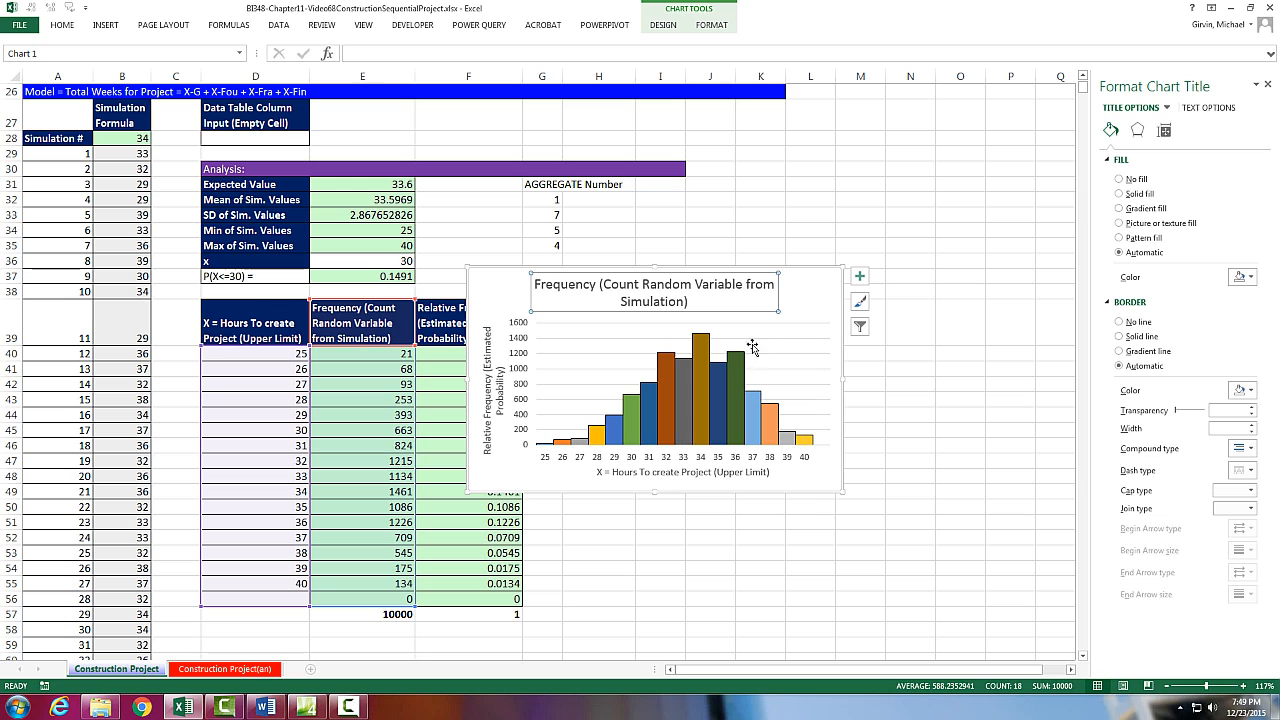
# - Add data labels taking values from the relative-frequency cells, with the count values turned off
pyautogui.click(858, 276)
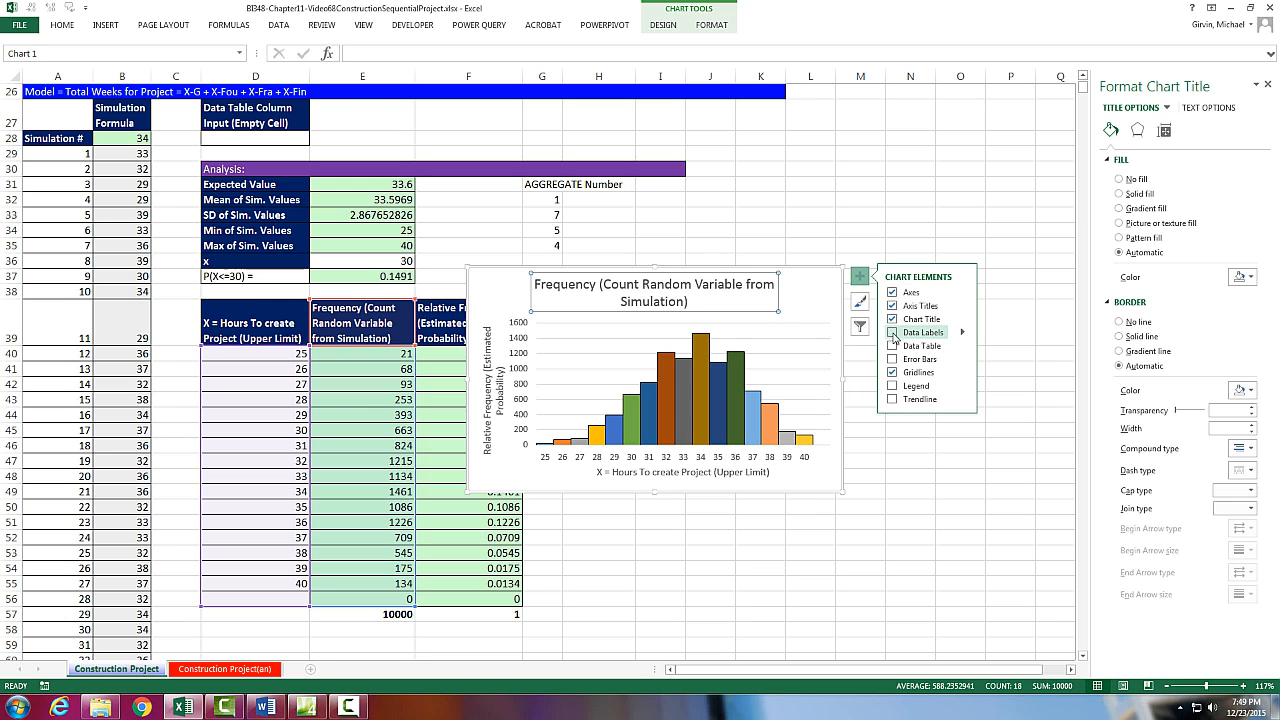
pyautogui.click(920, 332)
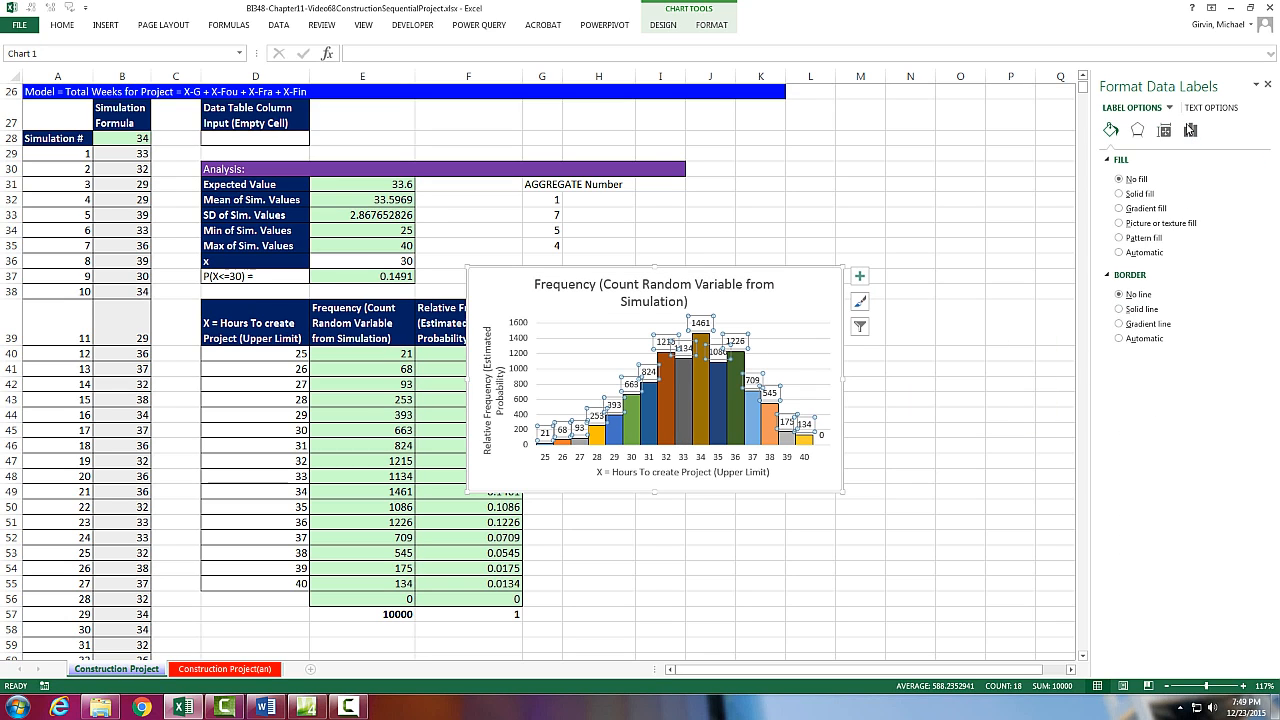
pyautogui.click(1190, 130)
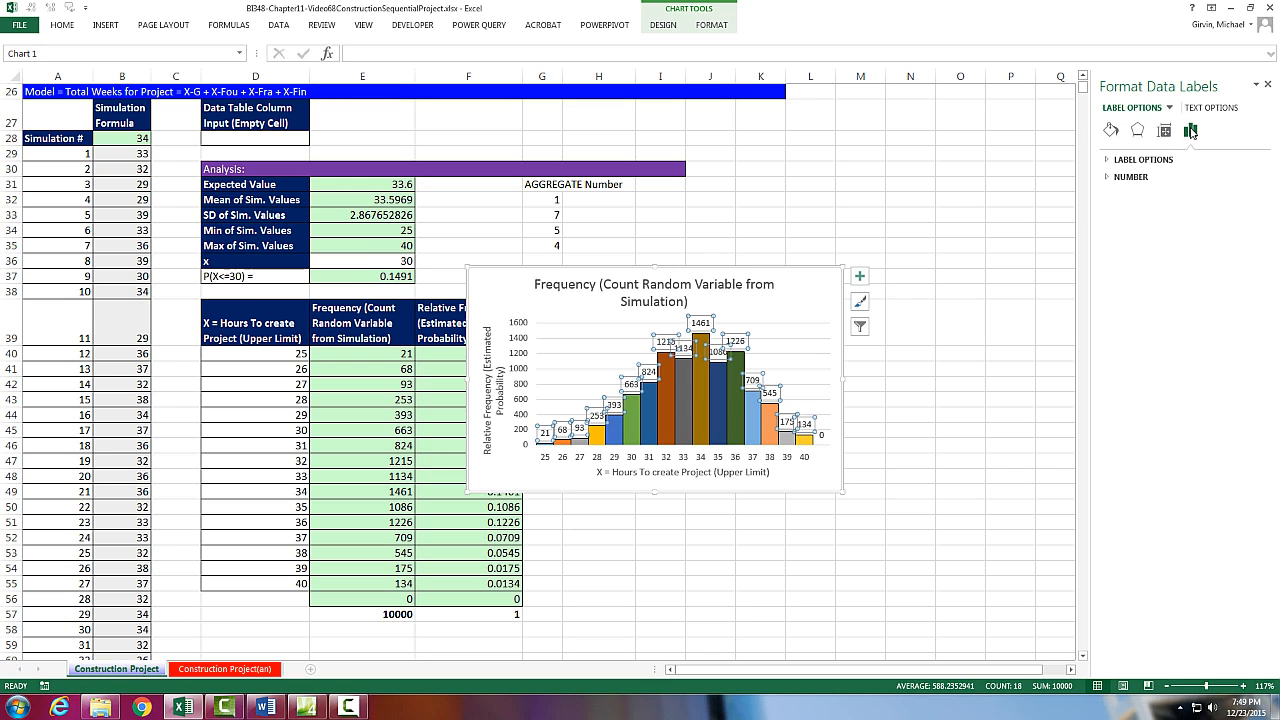
pyautogui.click(1108, 160)
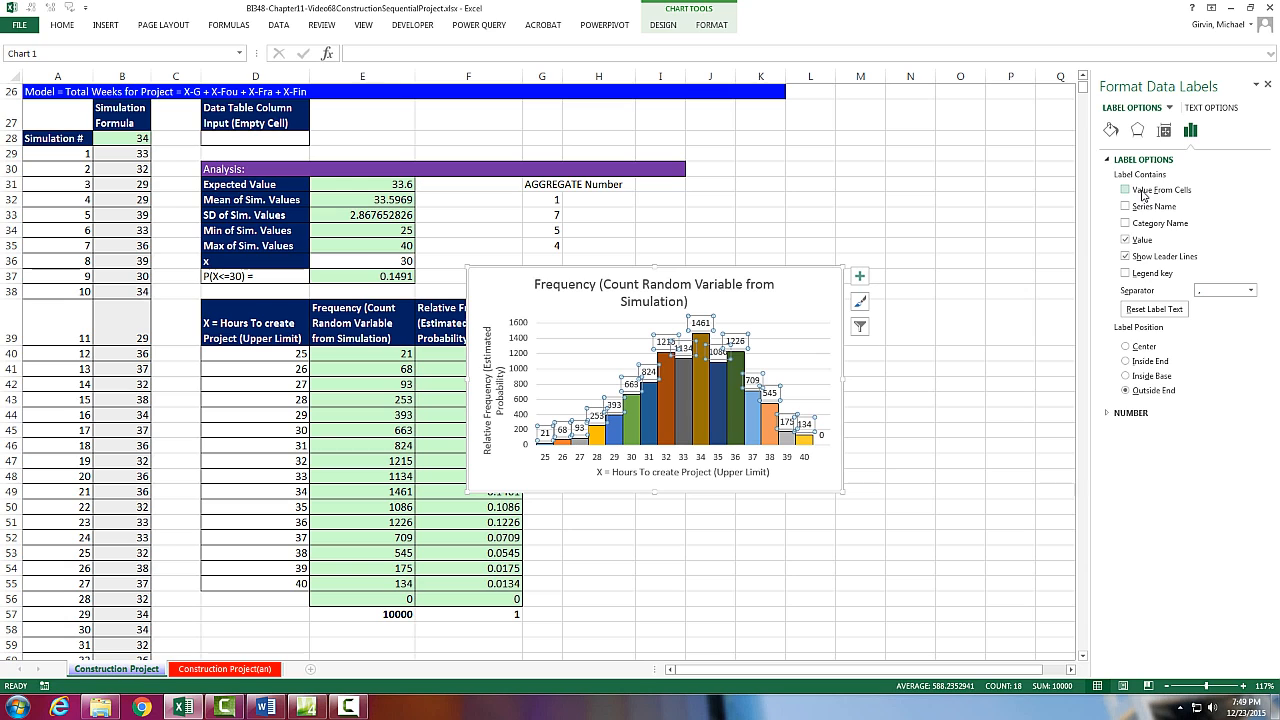
pyautogui.click(1126, 240)
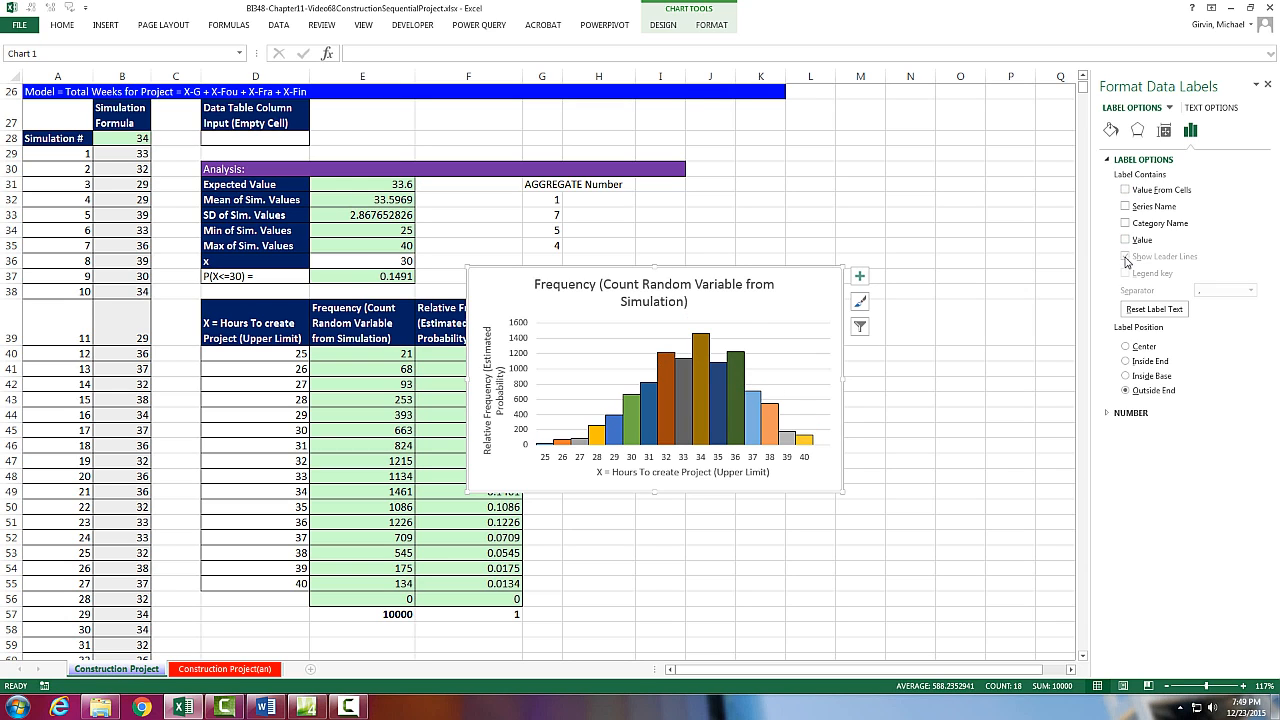
pyautogui.click(1126, 190)
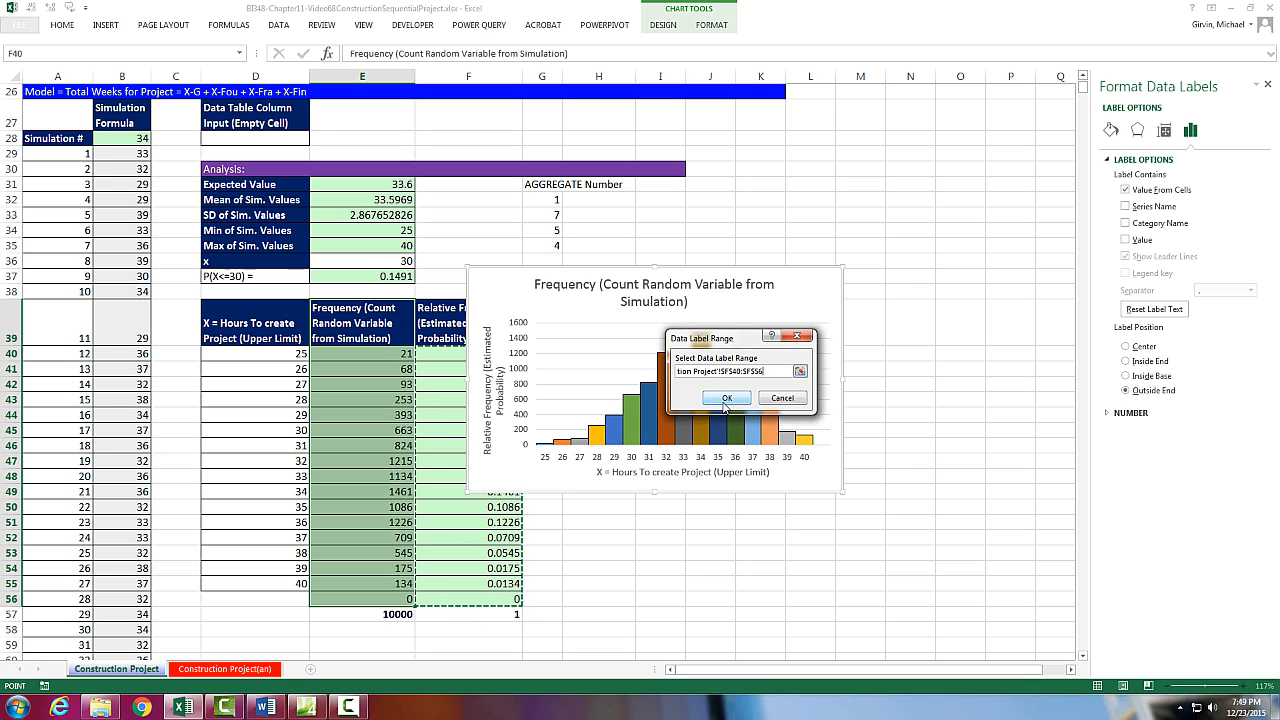
pyautogui.click(728, 396)
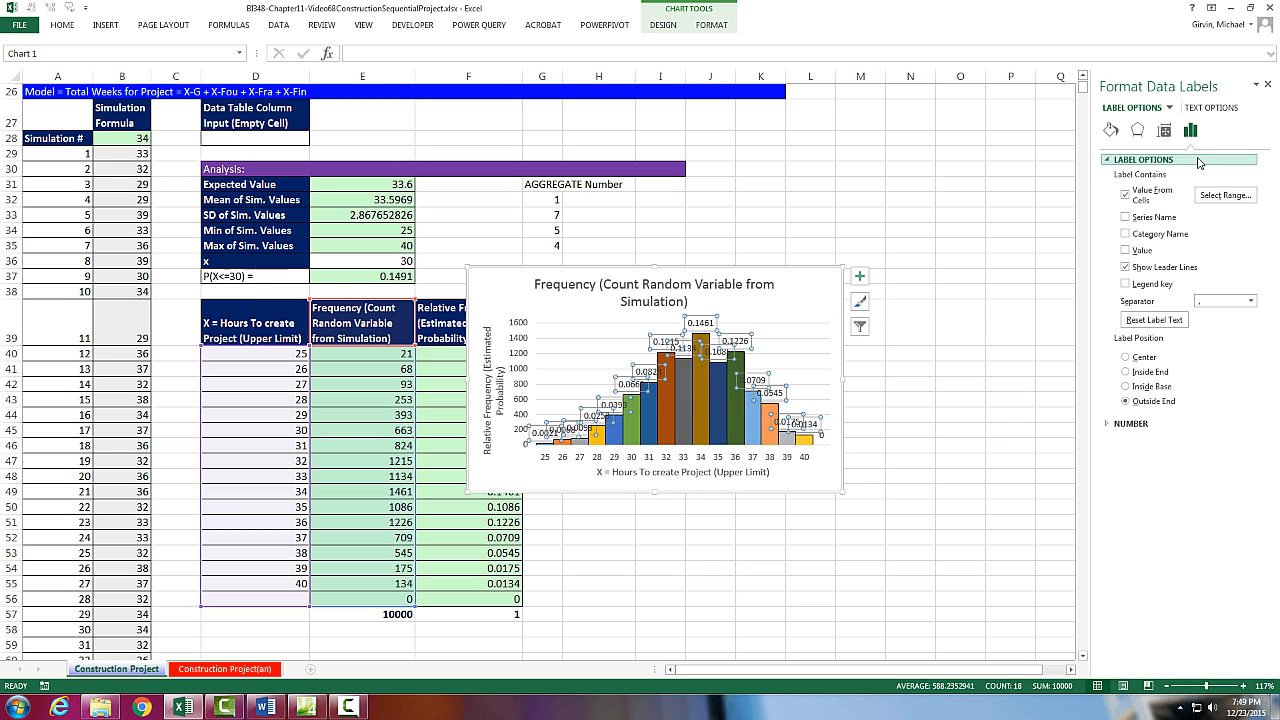
# - Set the data labels' text direction to Rotate all text 270° so they read vertically
pyautogui.click(1164, 130)
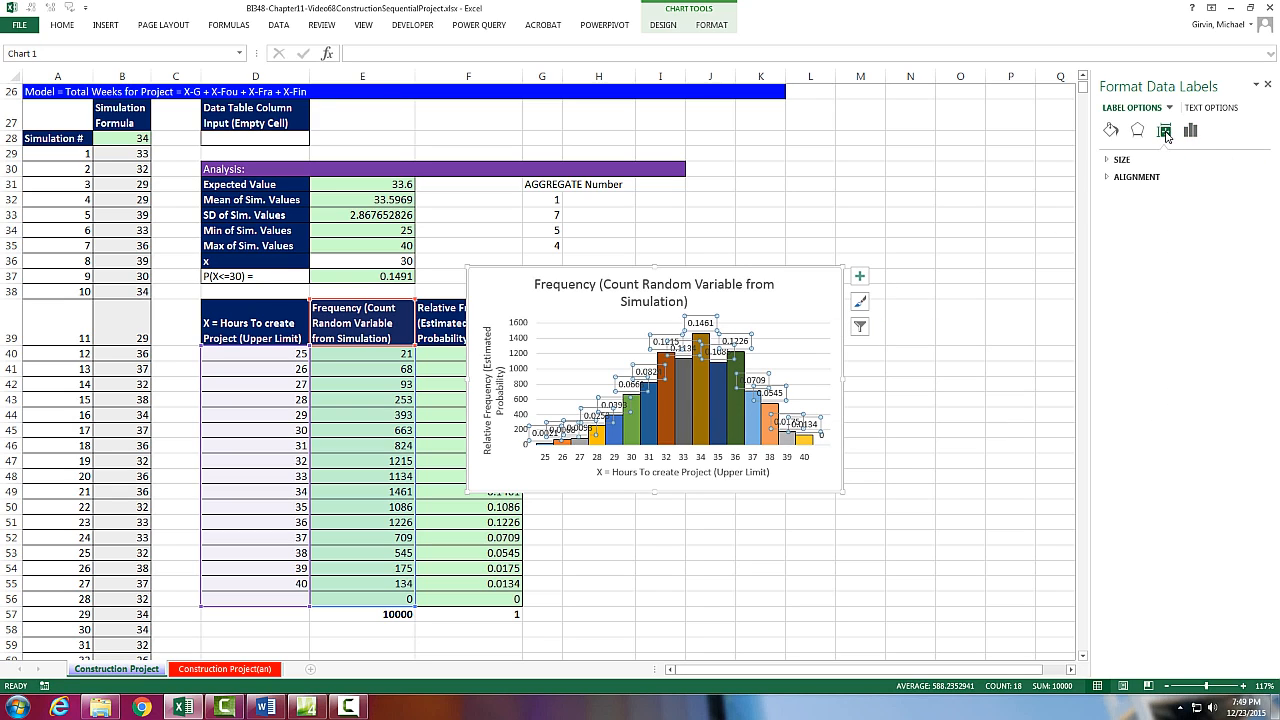
pyautogui.click(1136, 176)
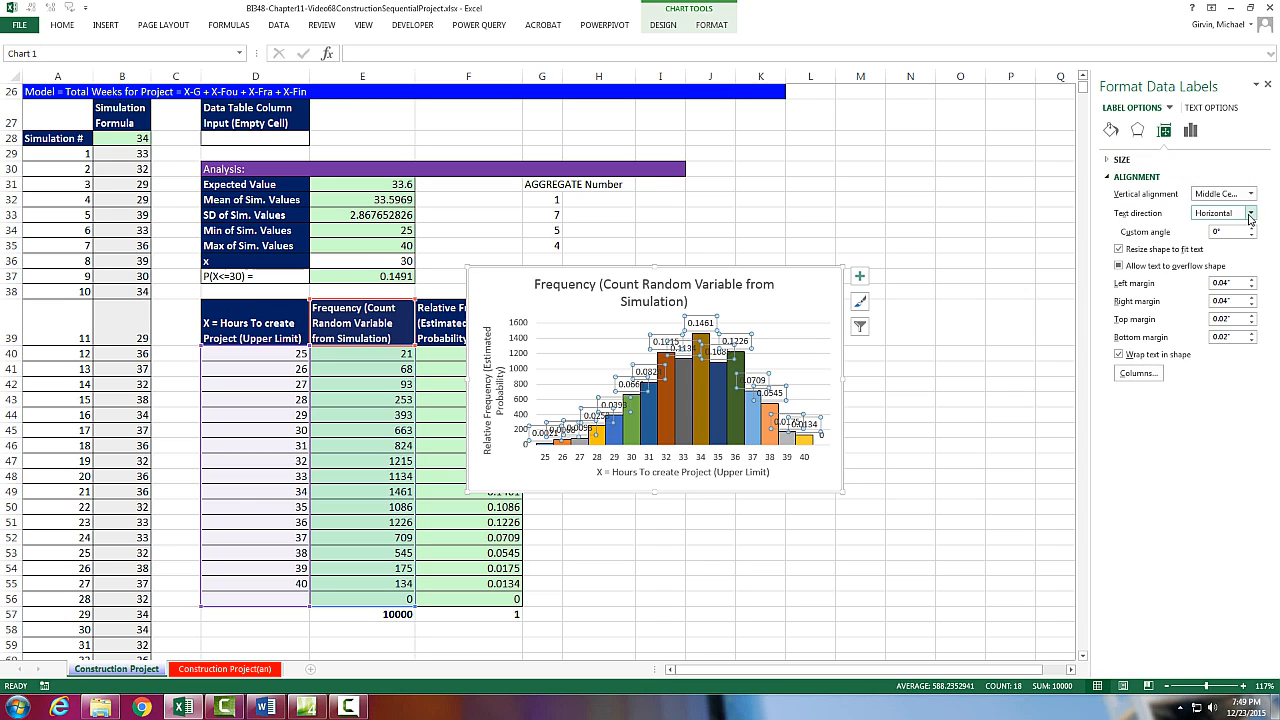
pyautogui.click(1248, 212)
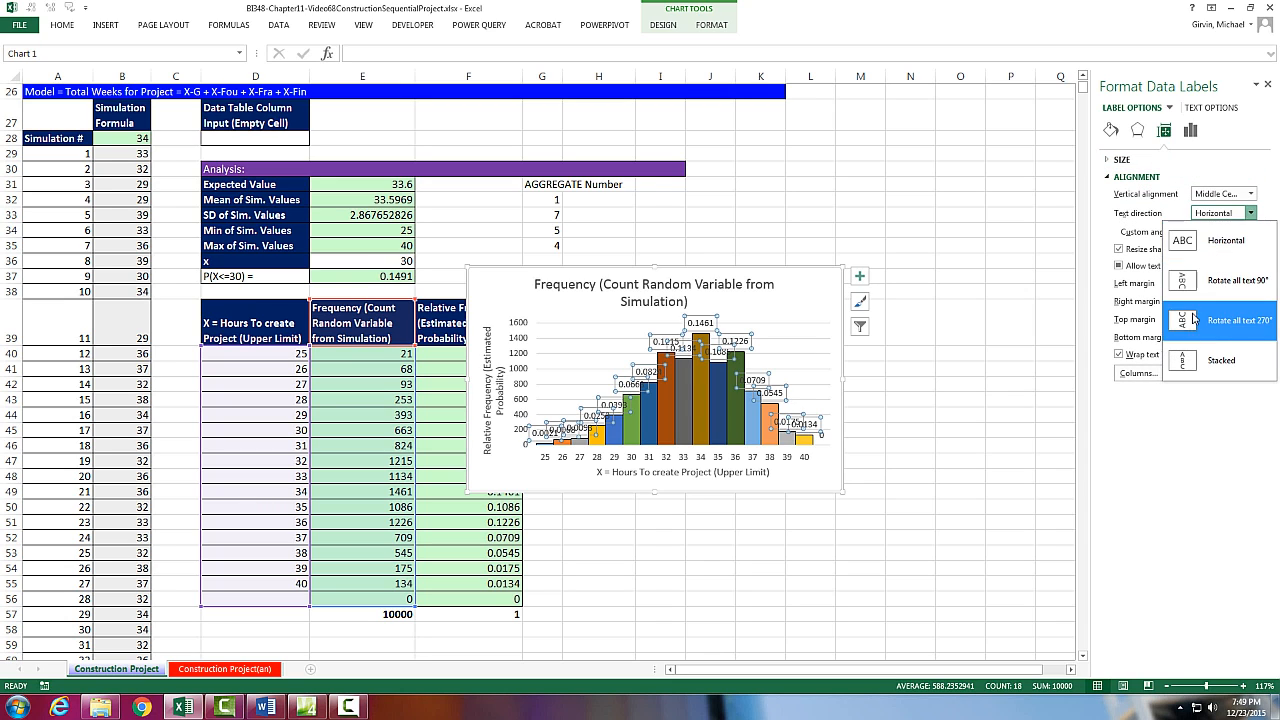
pyautogui.click(1240, 320)
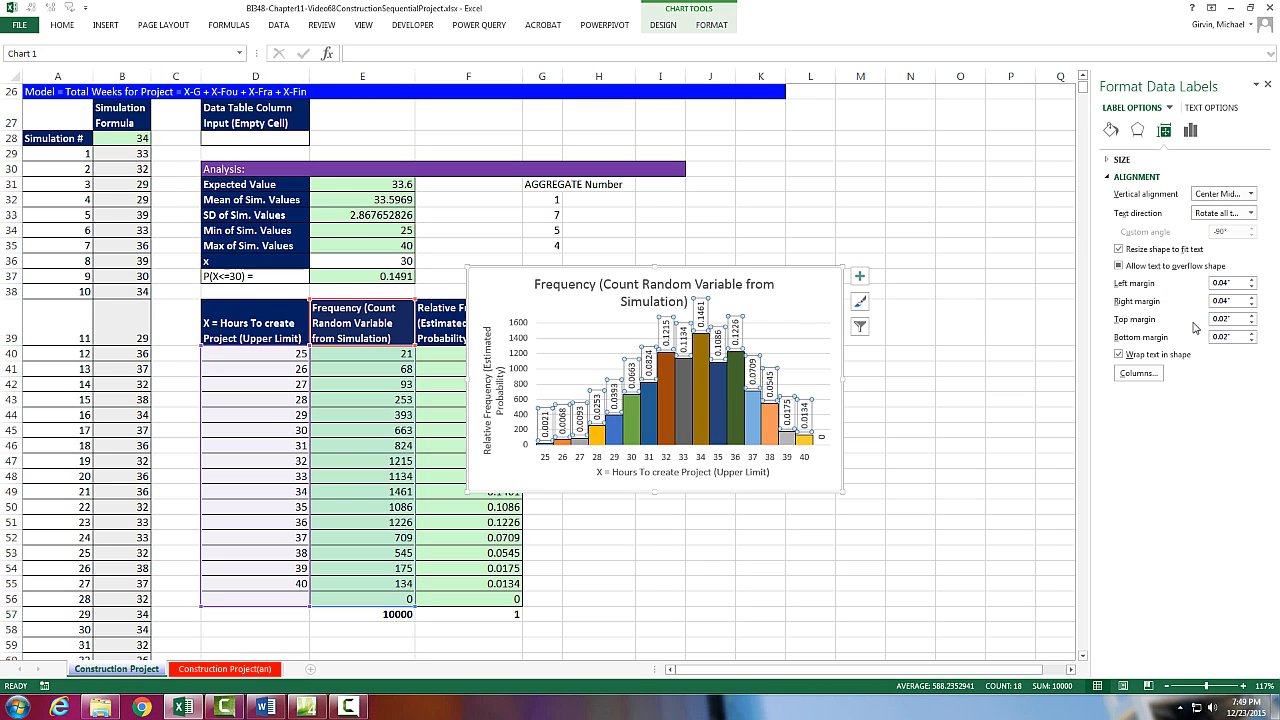
pyautogui.moveTo(592, 314)
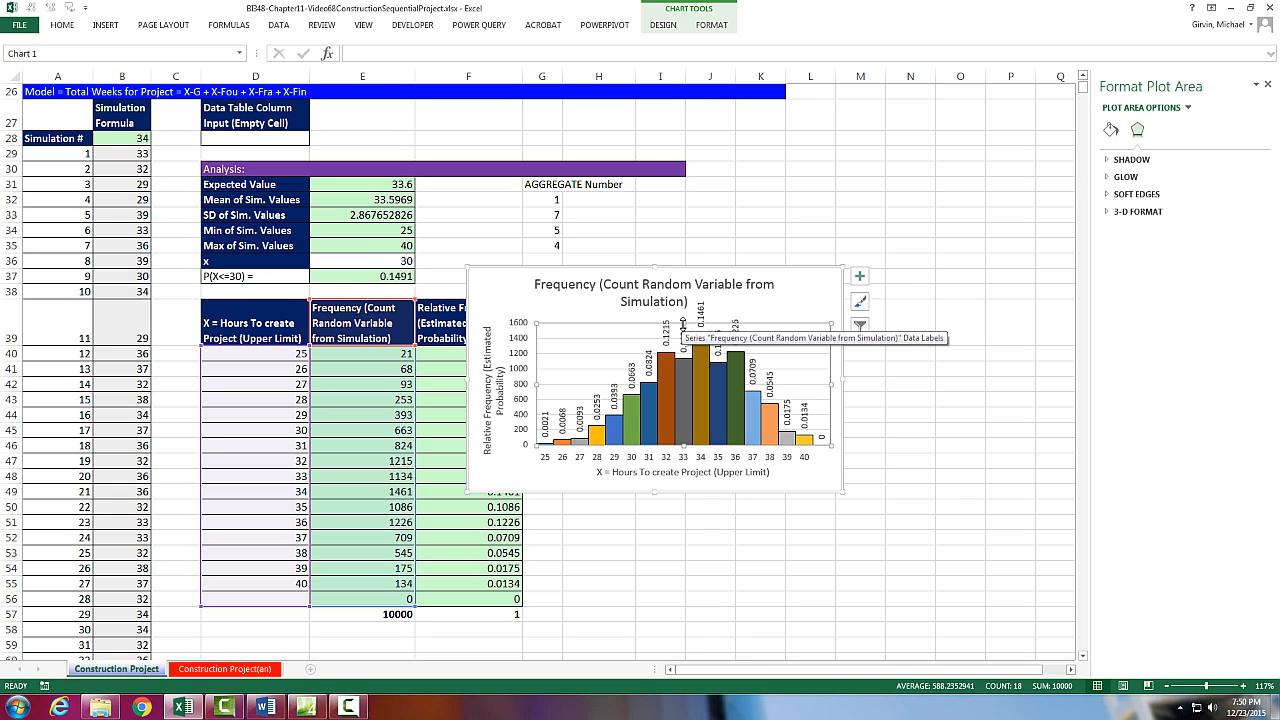
pyautogui.click(684, 330)
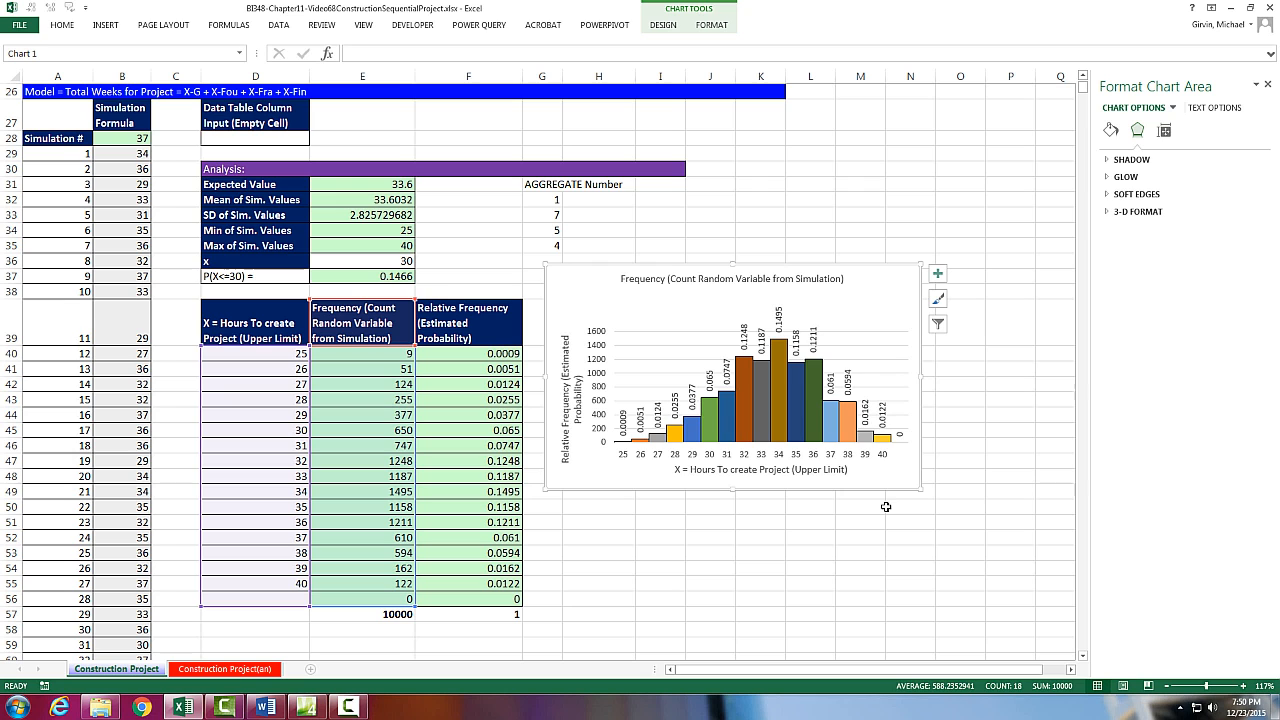
pyautogui.moveTo(662, 480)
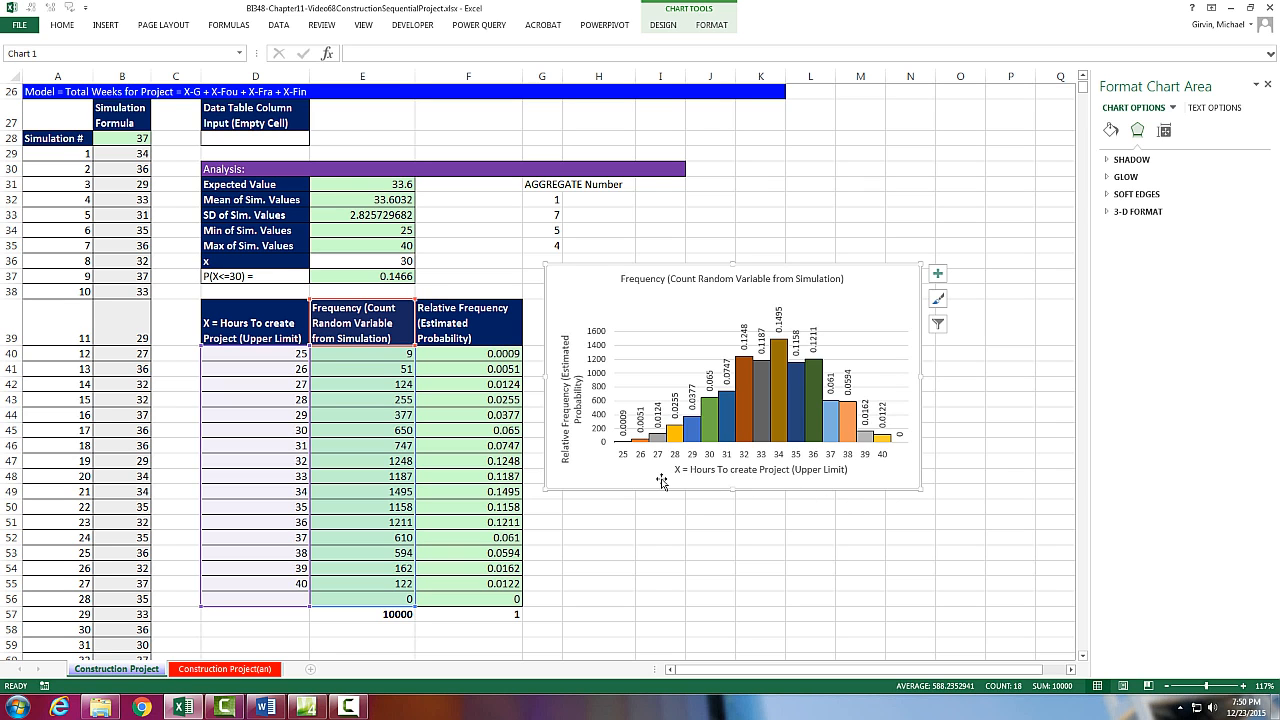
# - Scroll down the sheet to view the widened histogram and recalculated results
pyautogui.scroll(-3)
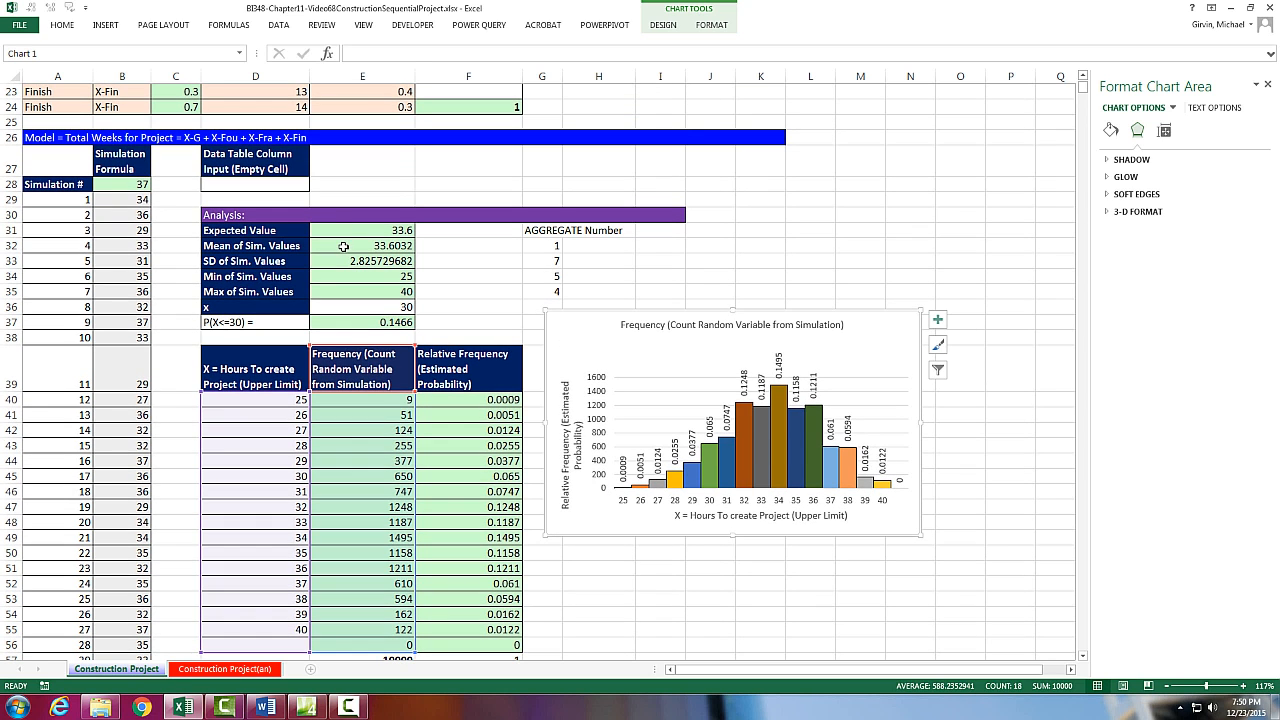
pyautogui.click(362, 320)
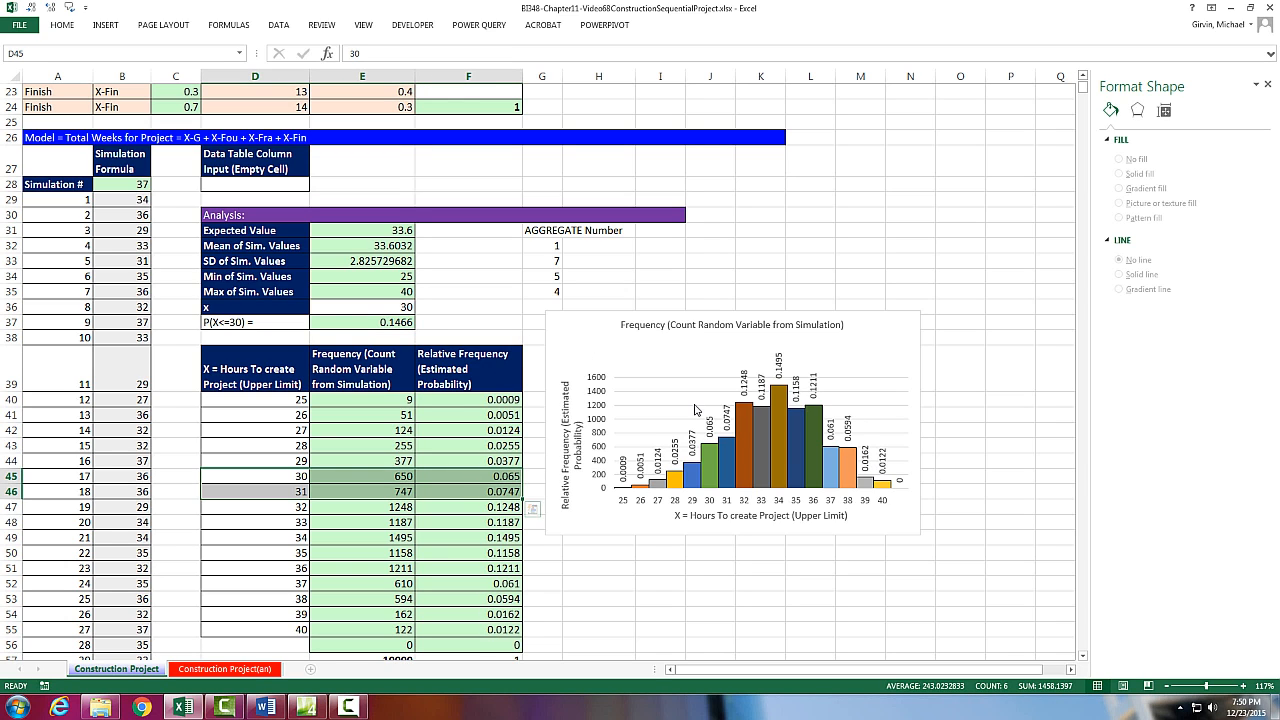
pyautogui.moveTo(672, 412)
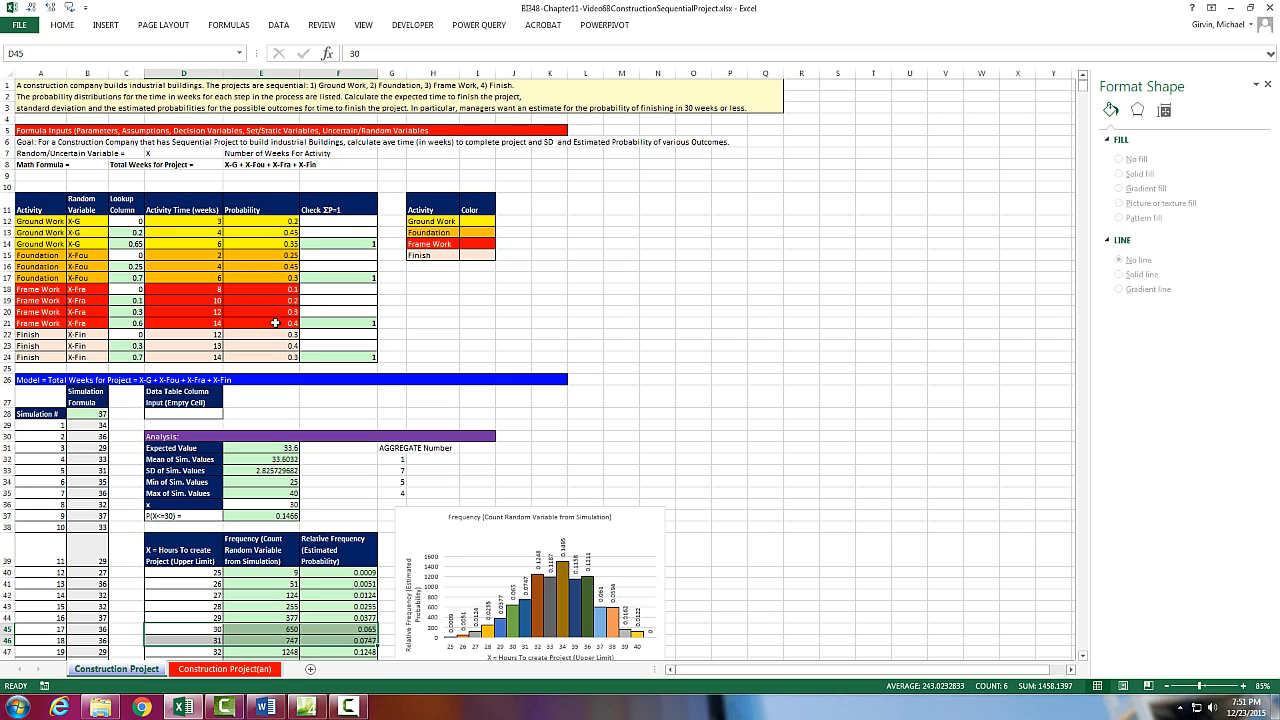
pyautogui.moveTo(286, 352)
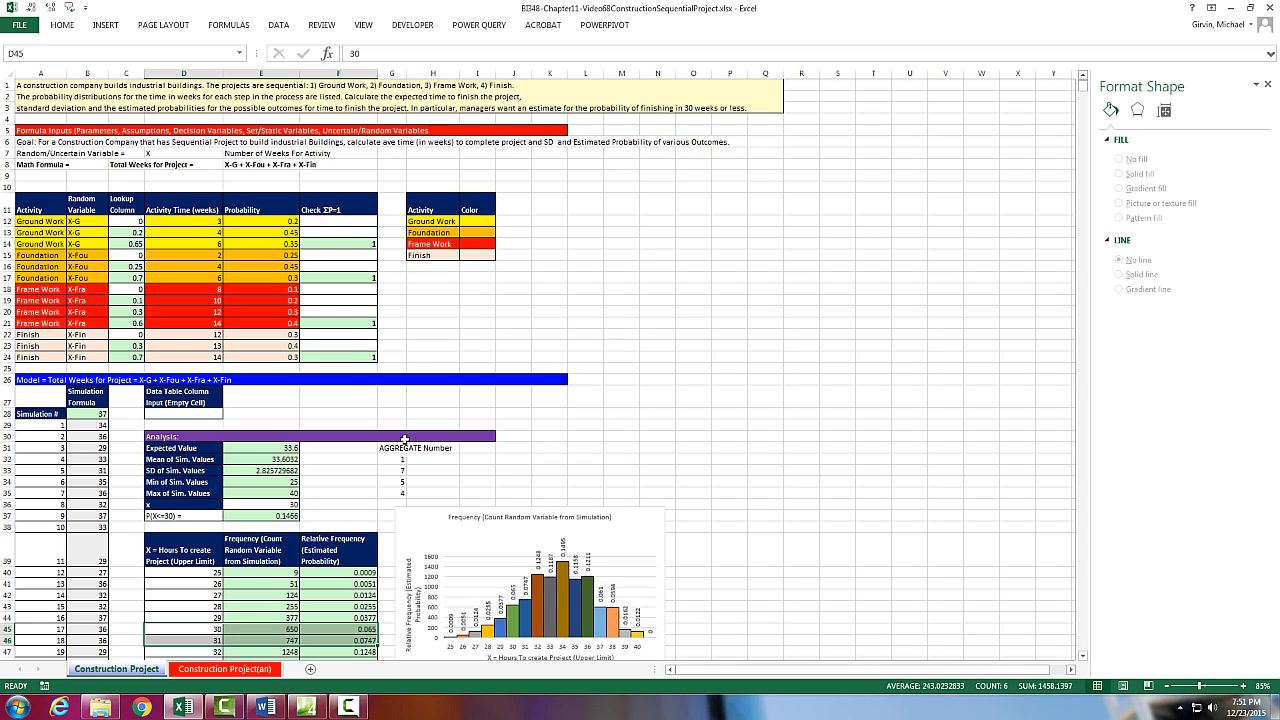
pyautogui.scroll(-3)
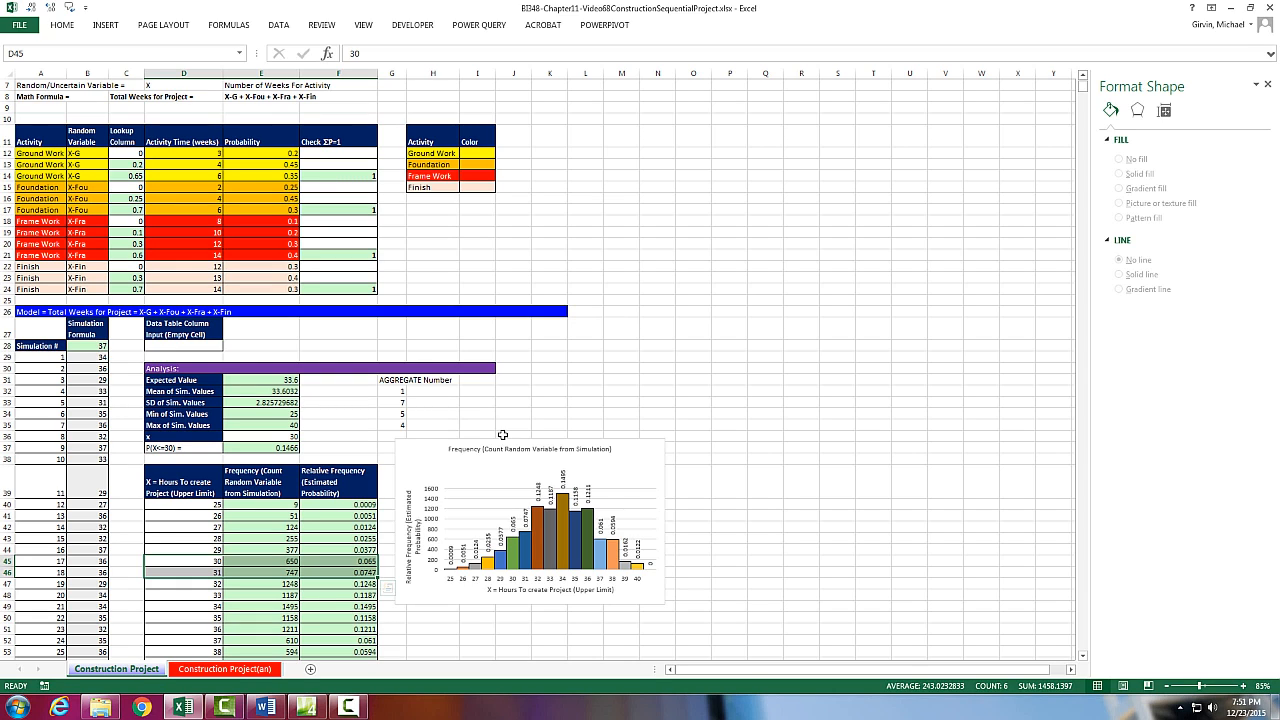
pyautogui.moveTo(484, 488)
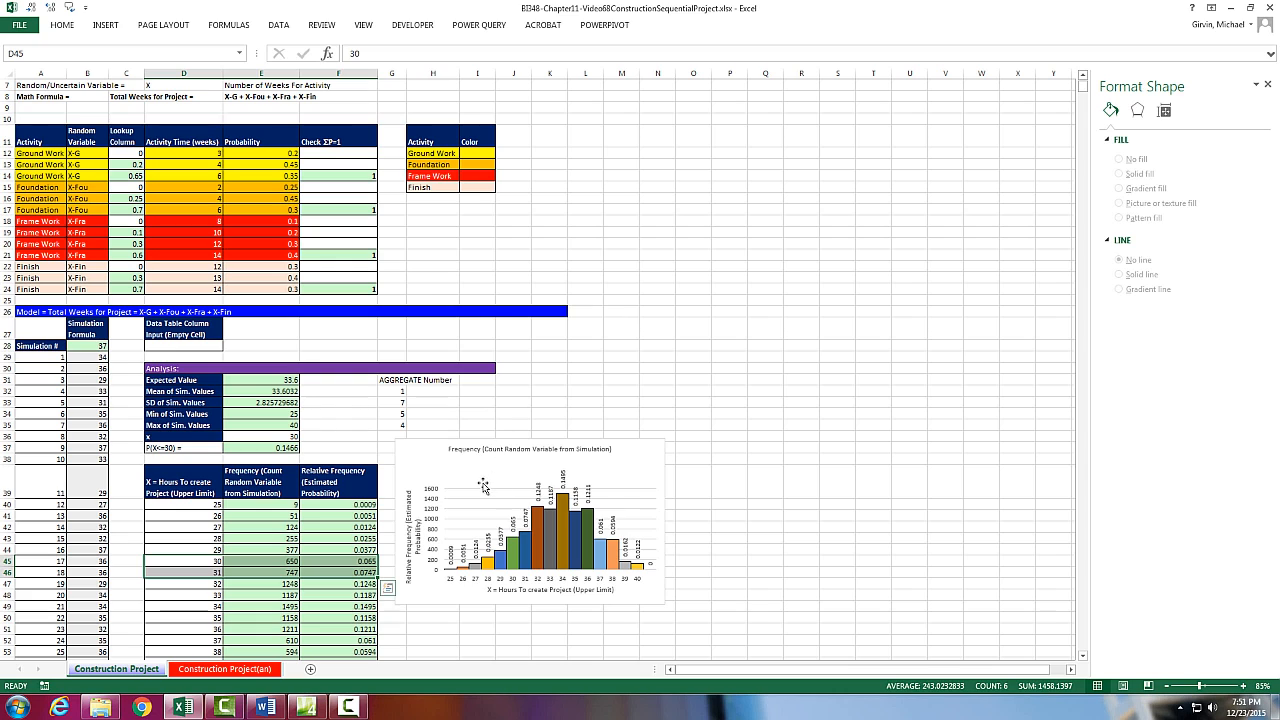
pyautogui.moveTo(476, 518)
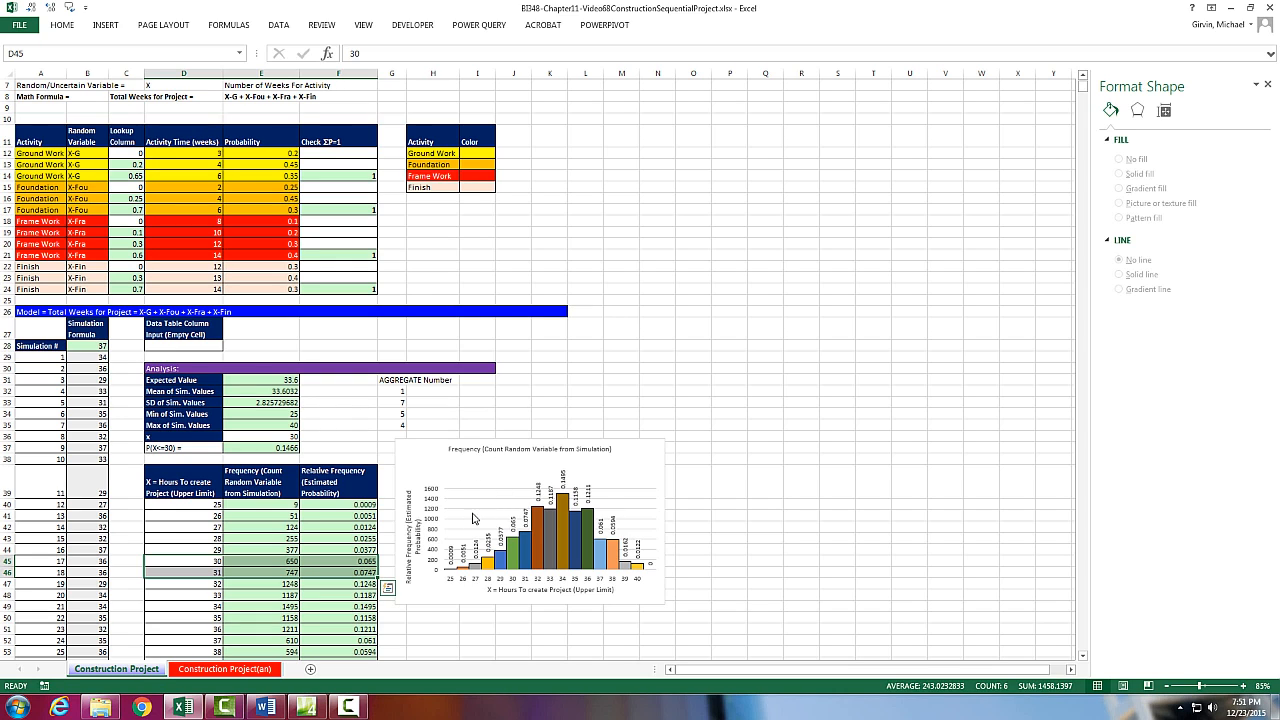